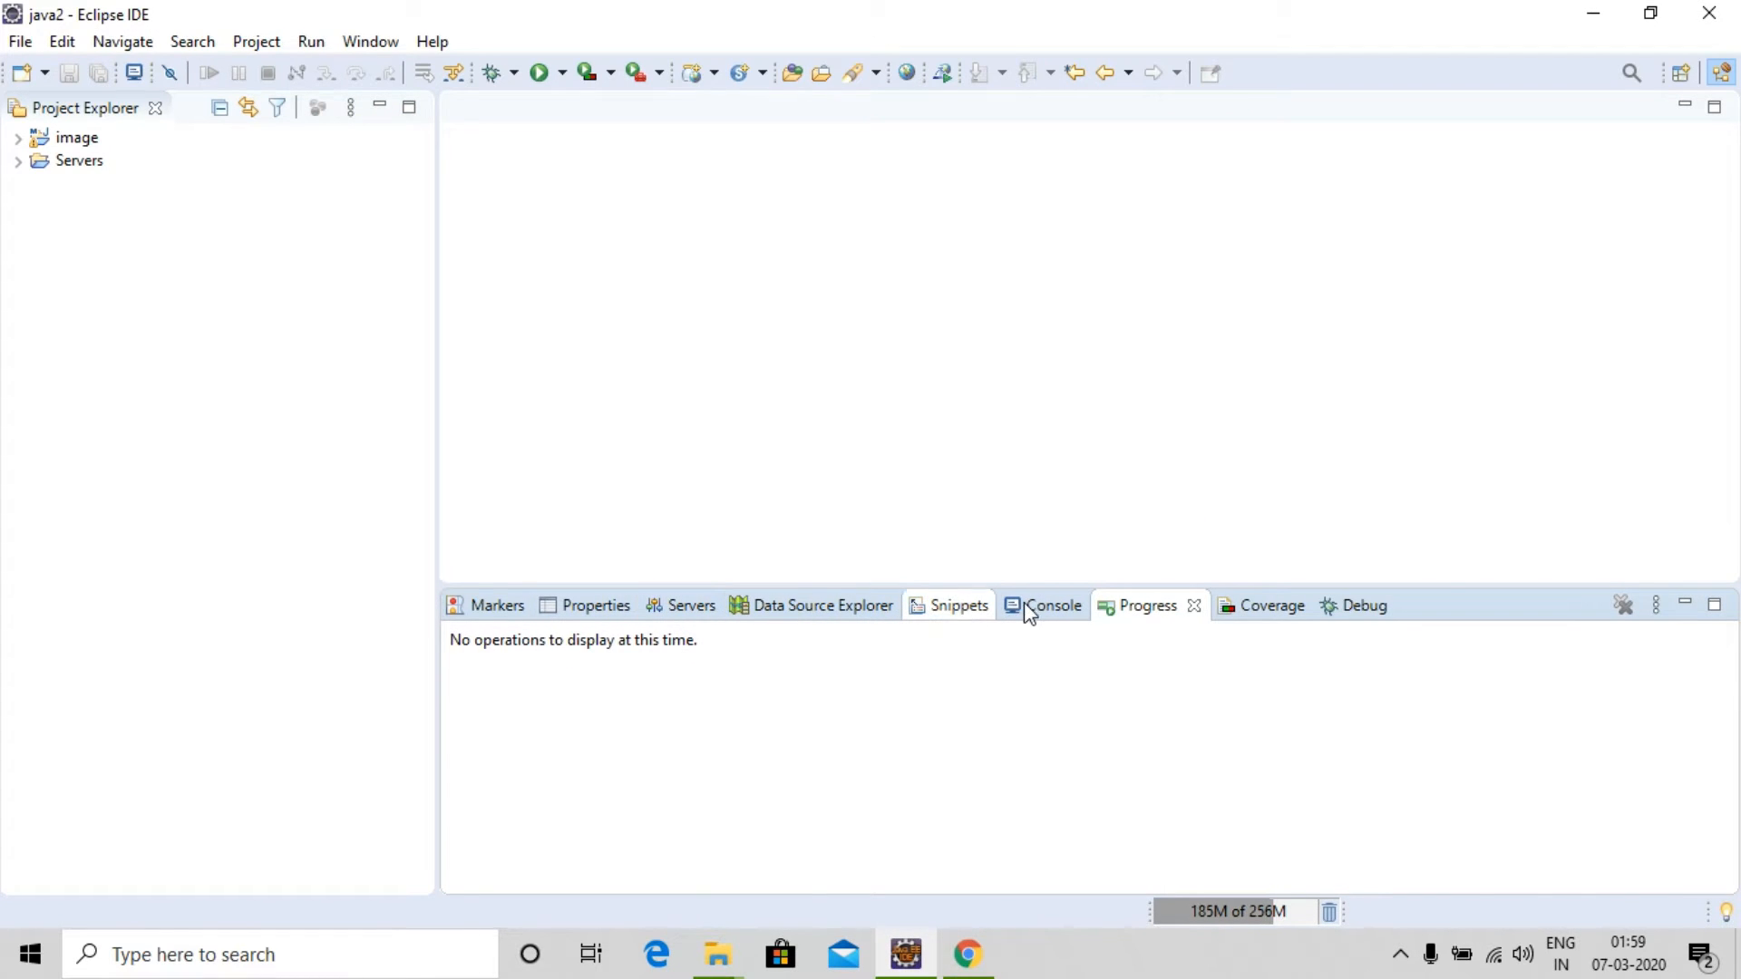
# Switch the bottom panel from Progress to the Console view
pyautogui.click(1052, 605)
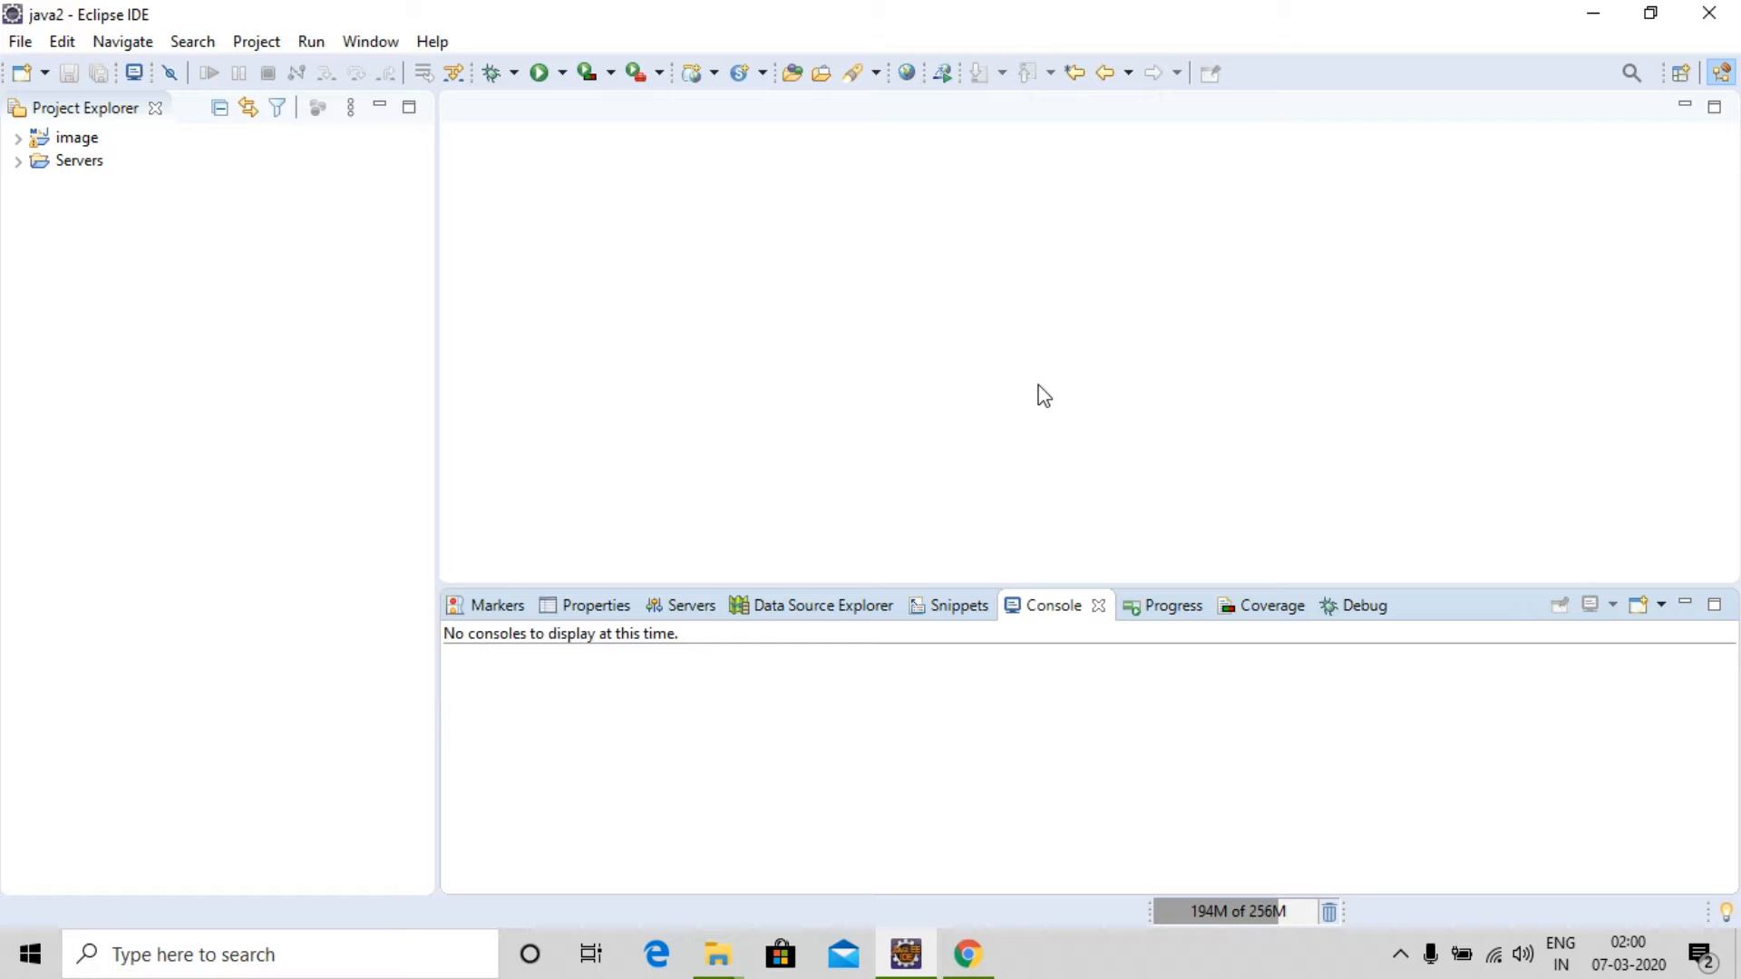
pyautogui.moveTo(1037, 388)
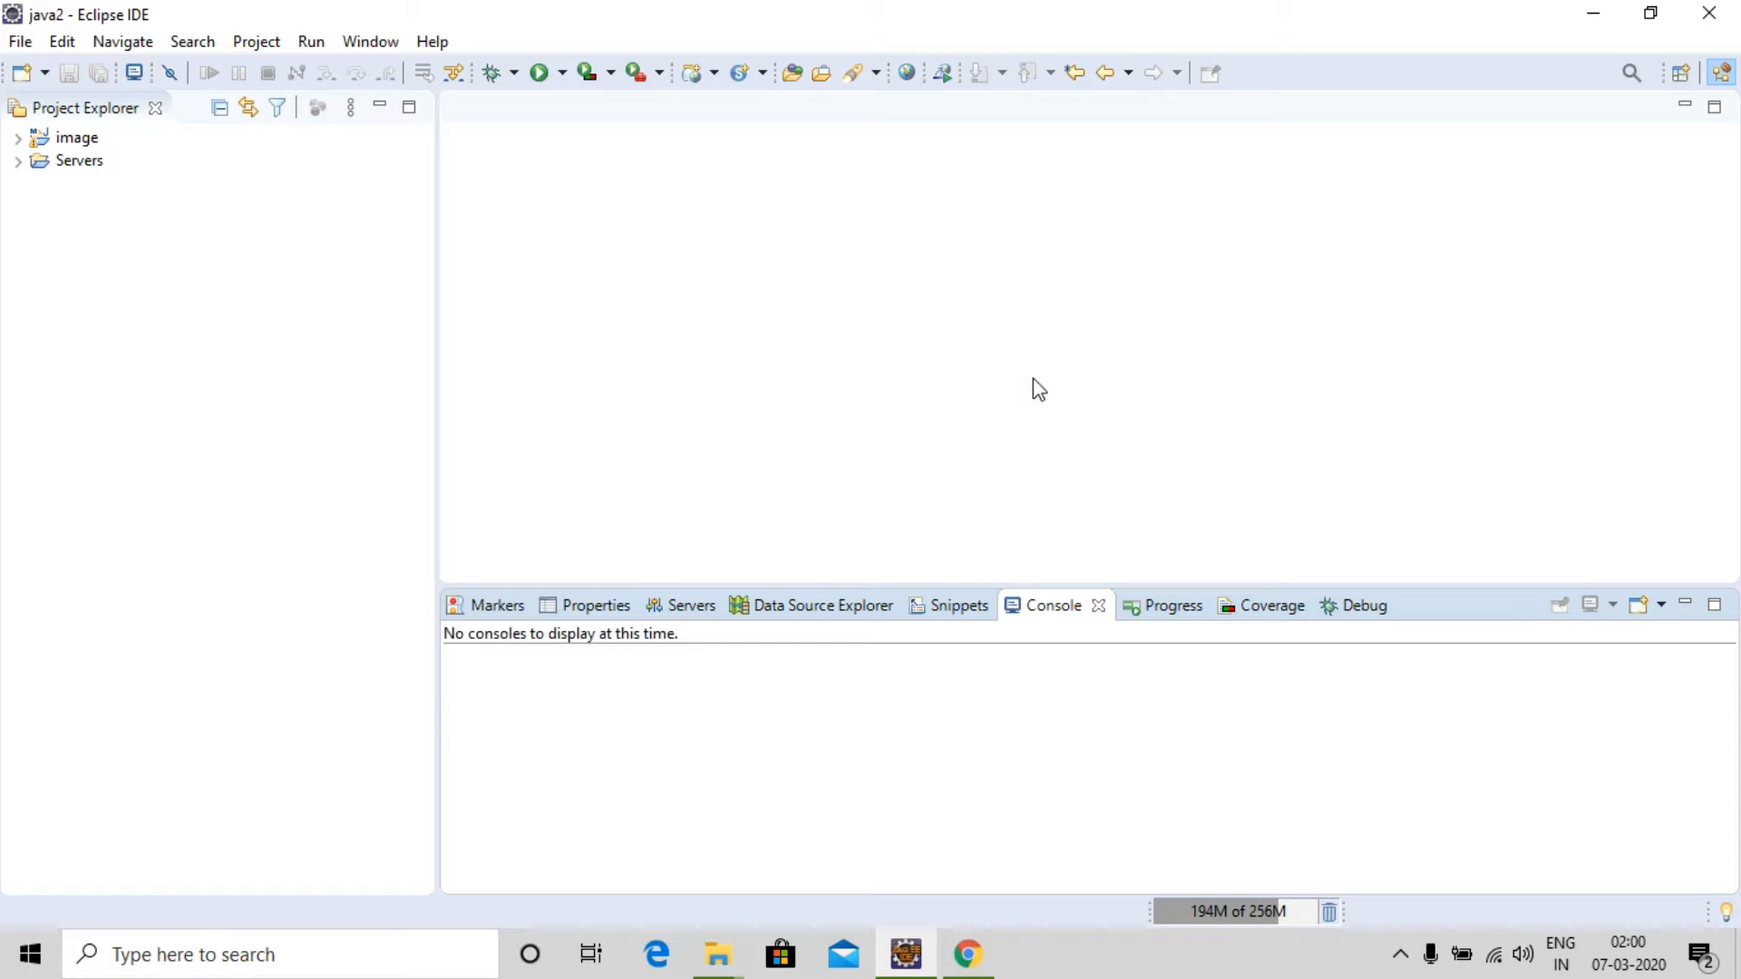
# Create a new Java project named image_to_text and accept the Java perspective
pyautogui.click(20, 73)
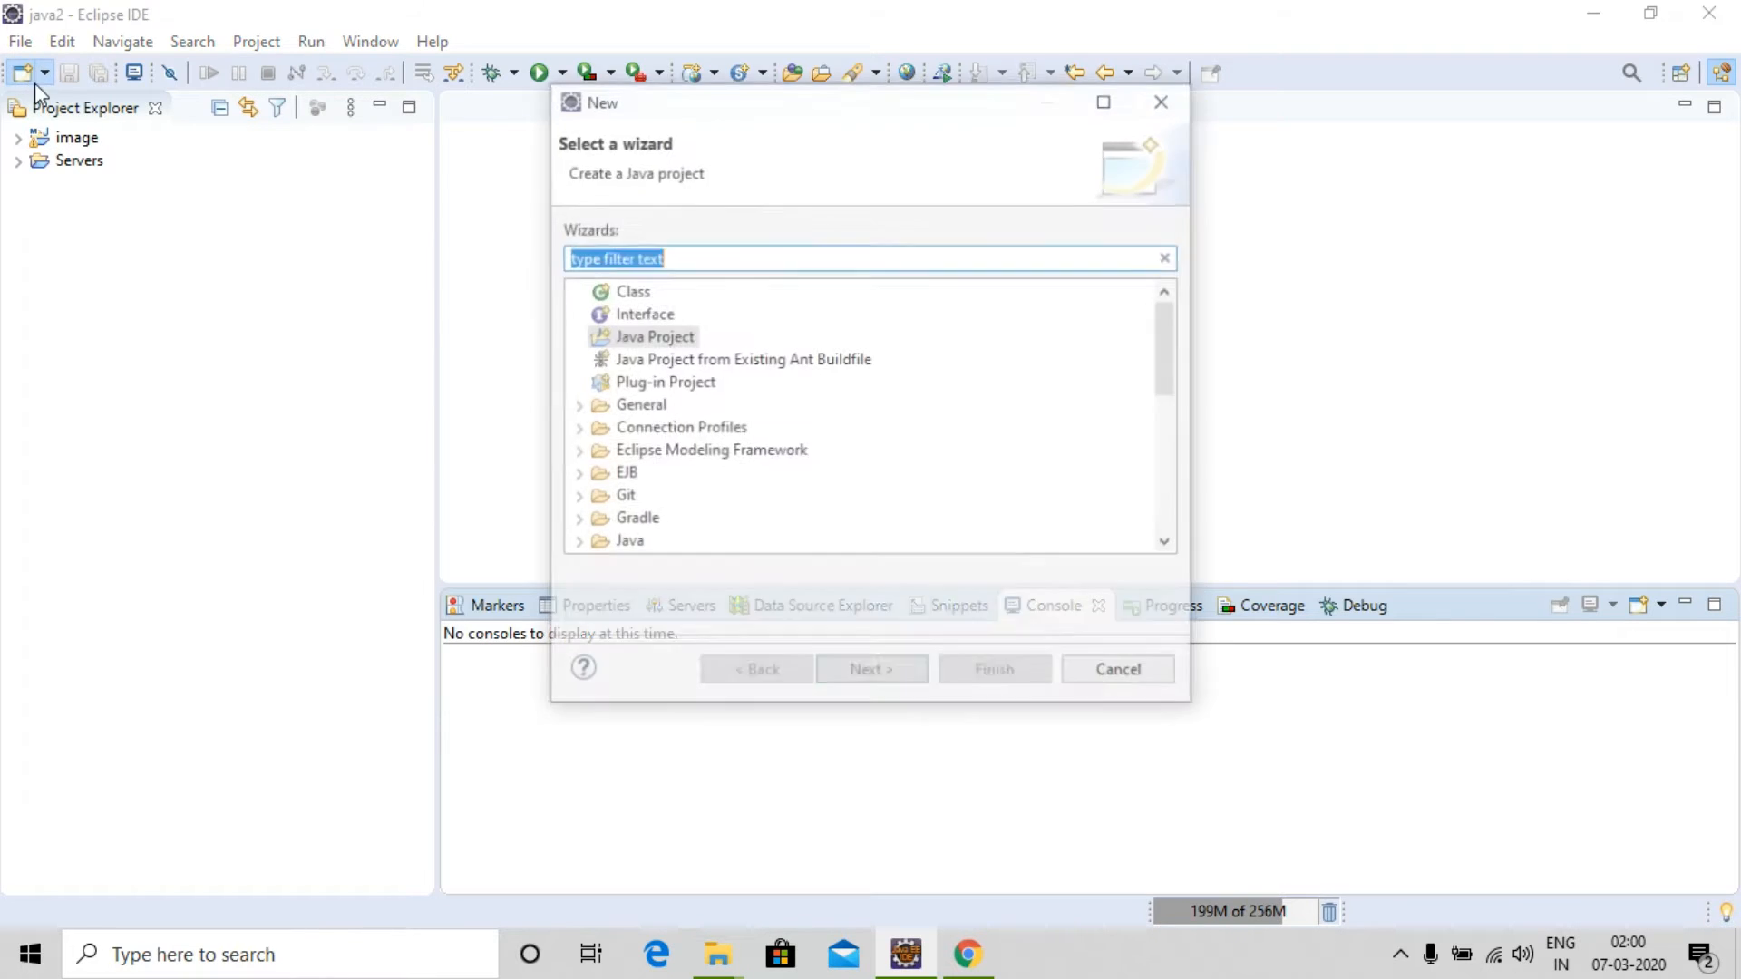
pyautogui.click(872, 674)
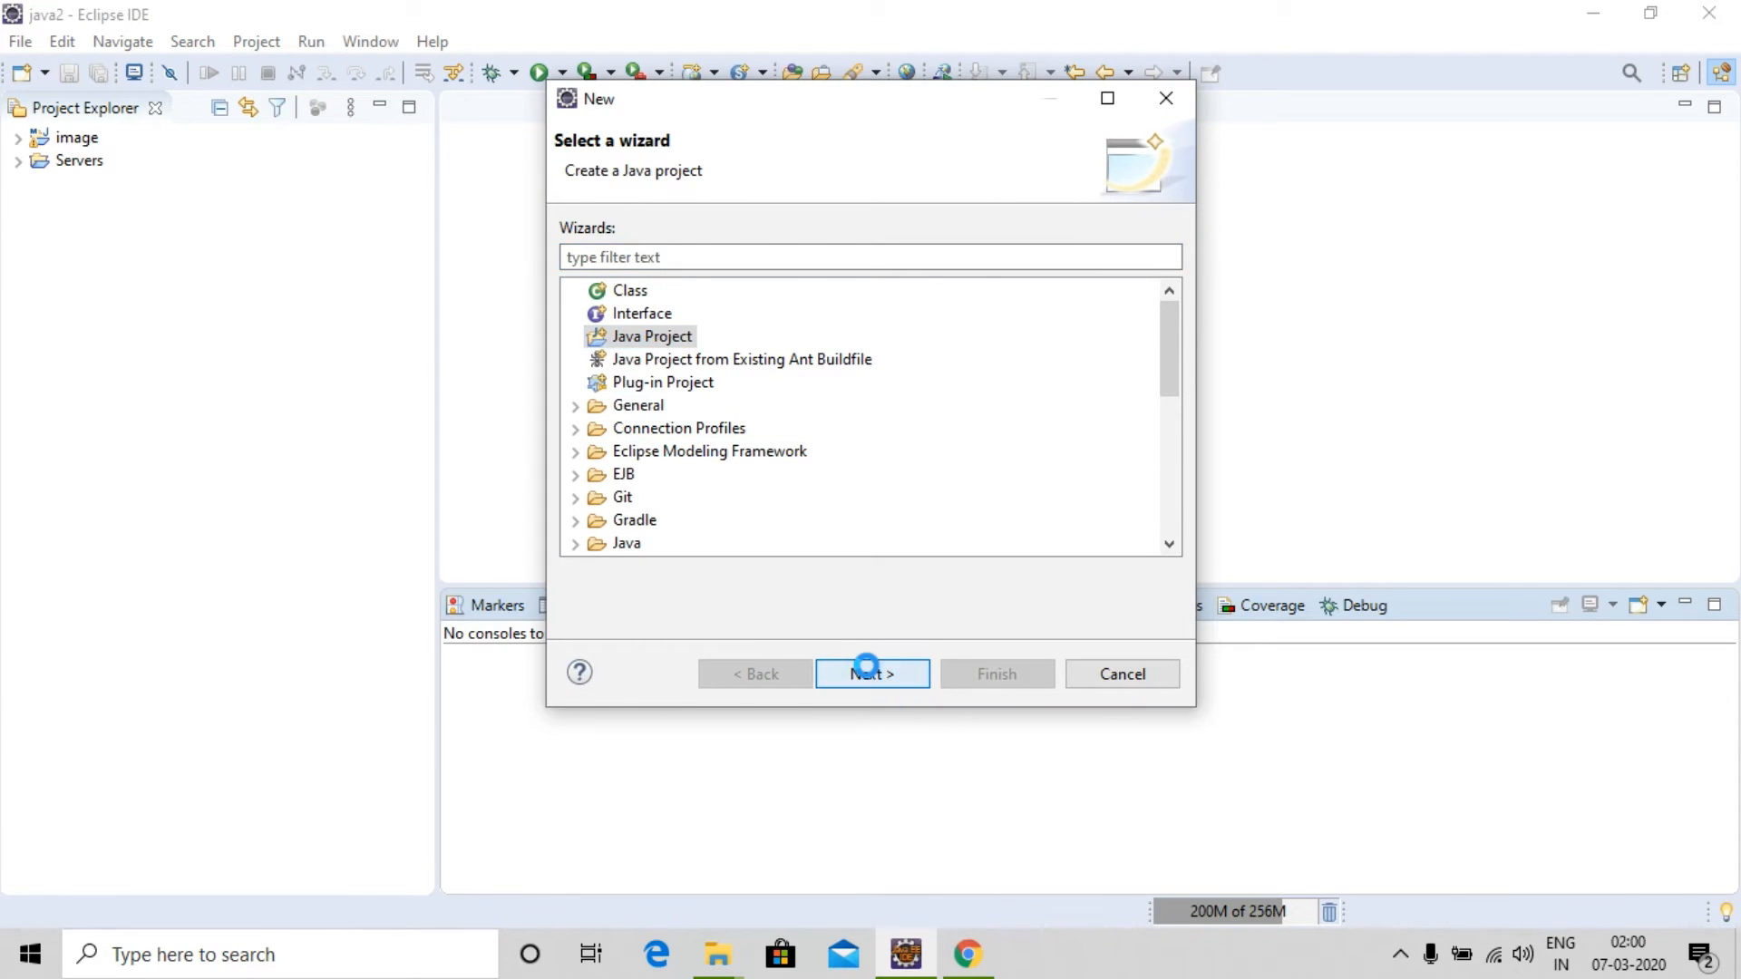
pyautogui.click(872, 675)
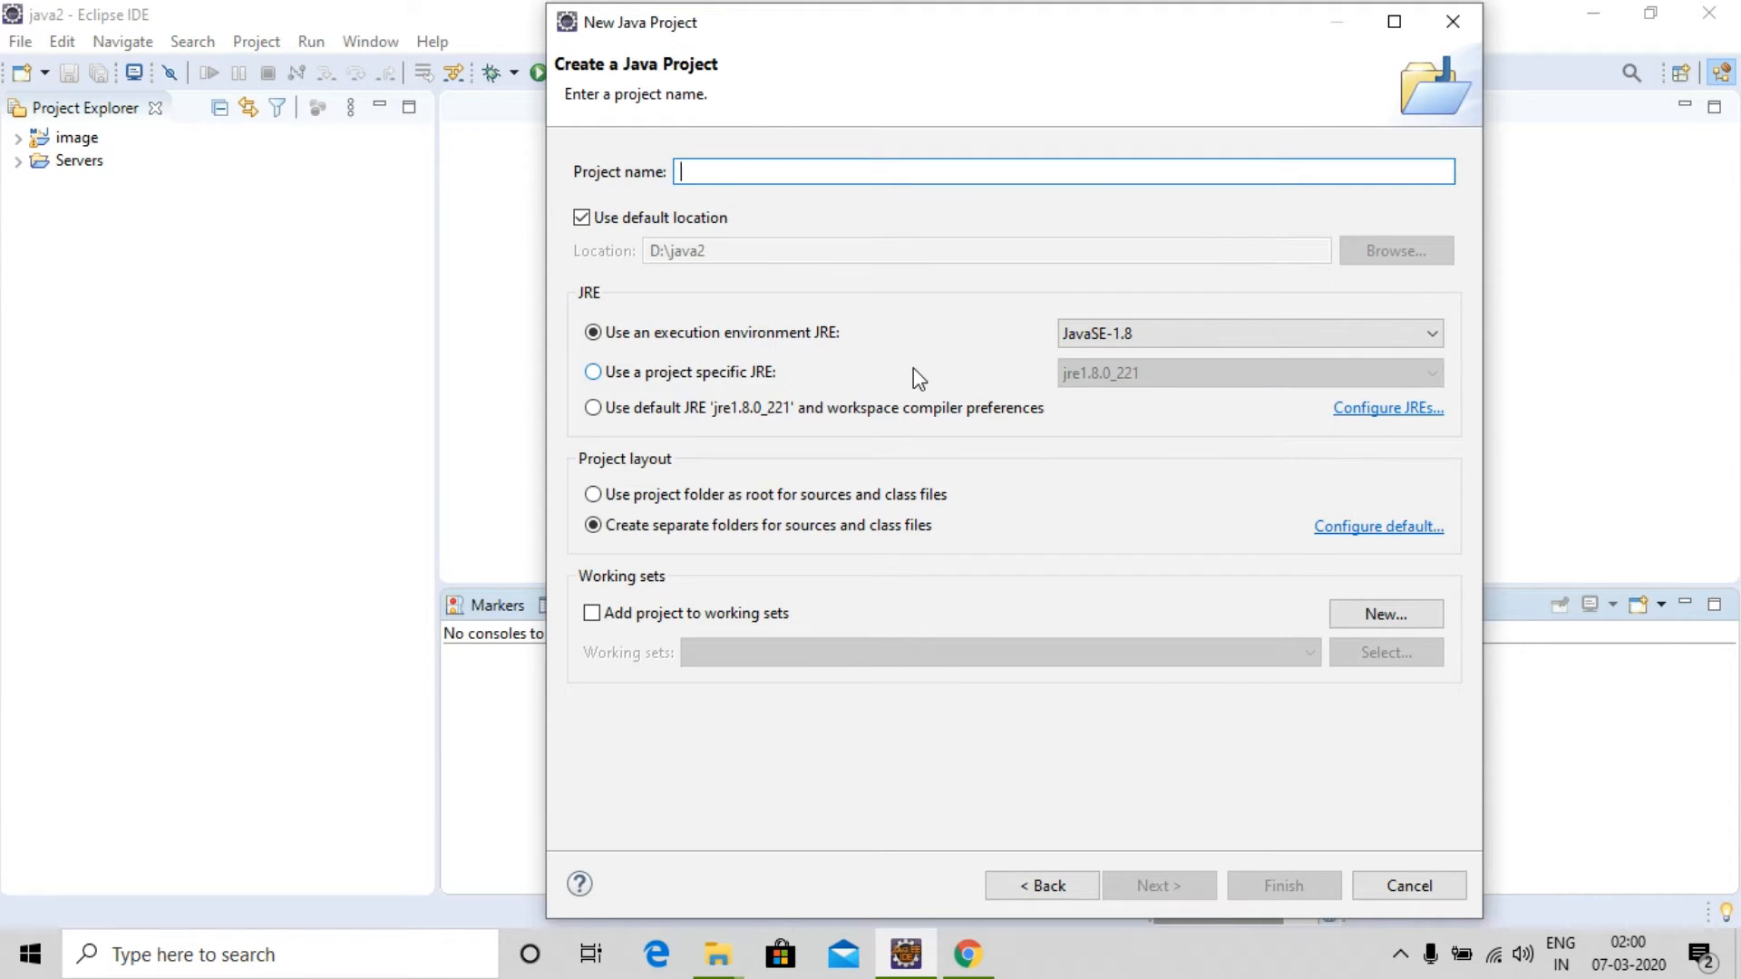
pyautogui.write('image_to_')
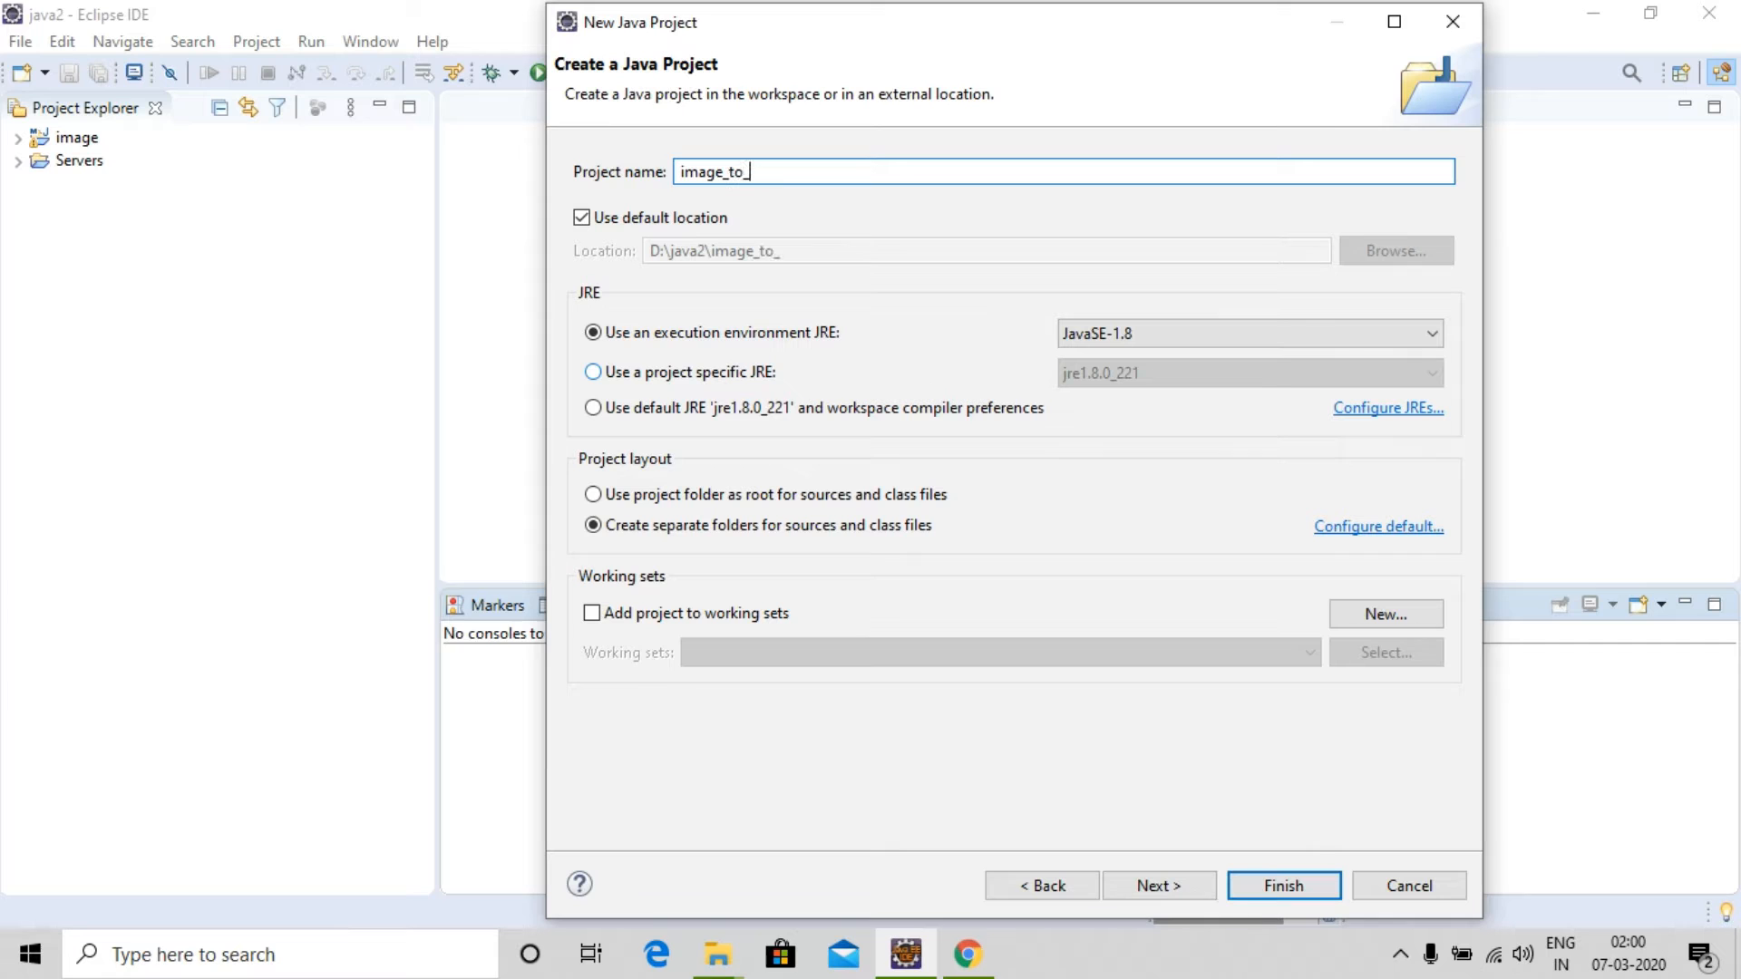
pyautogui.write('text')
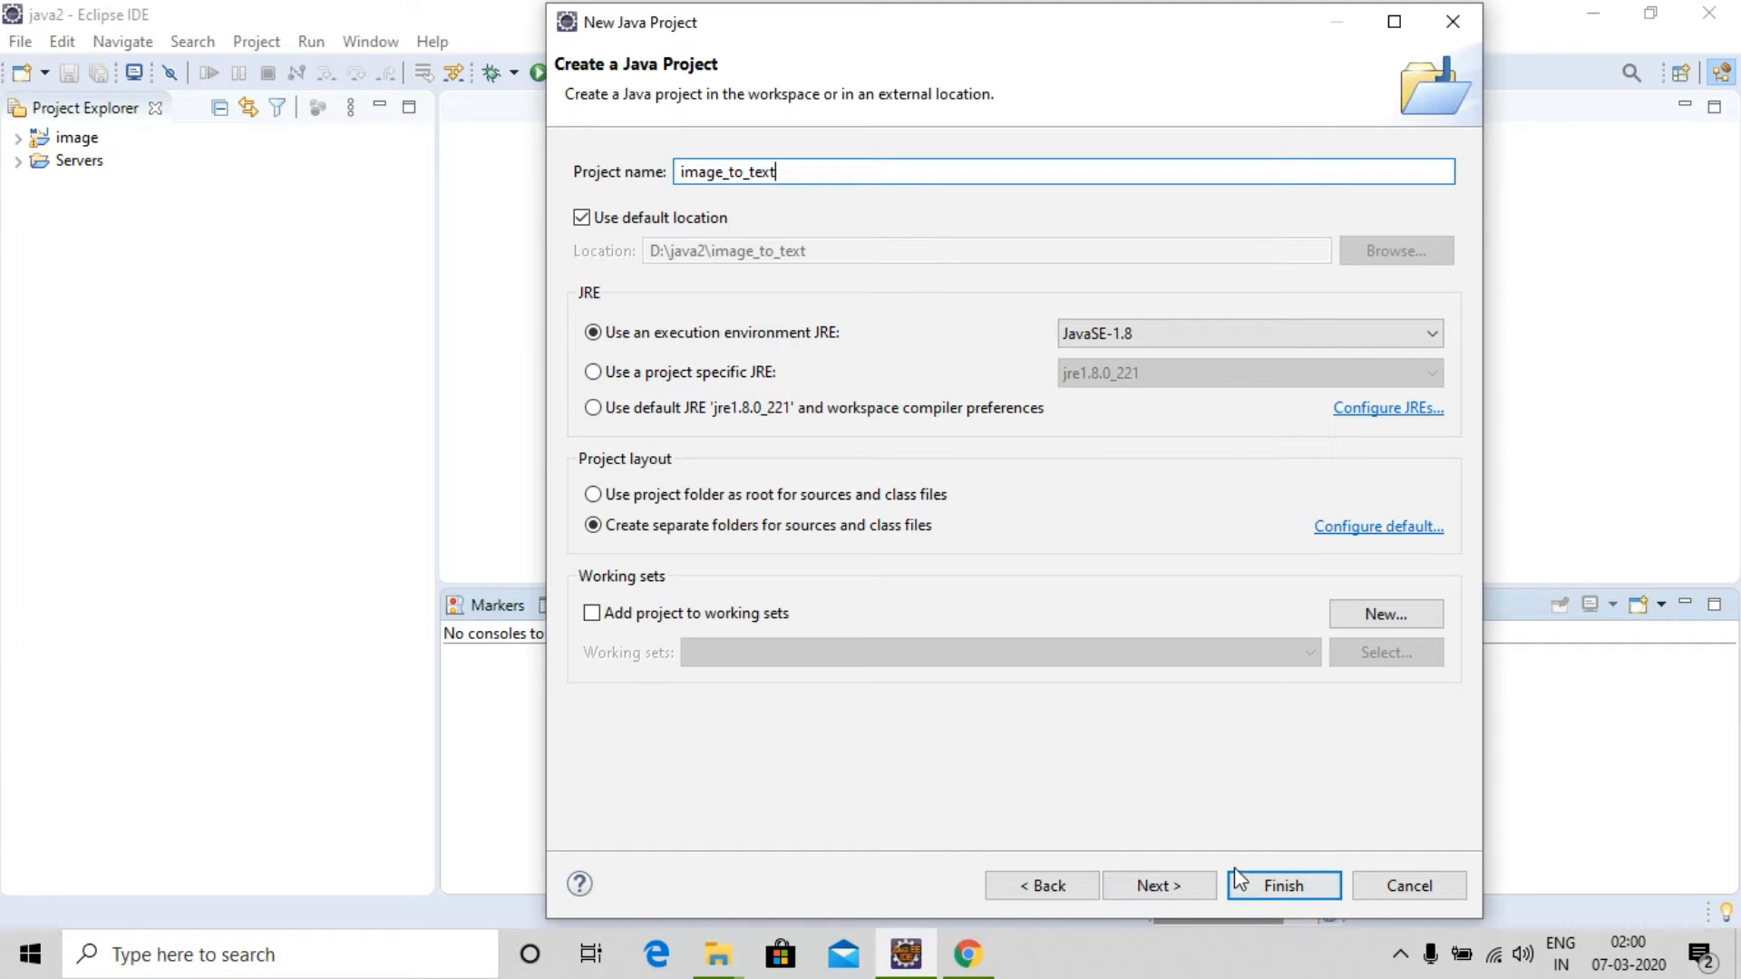
pyautogui.click(1282, 885)
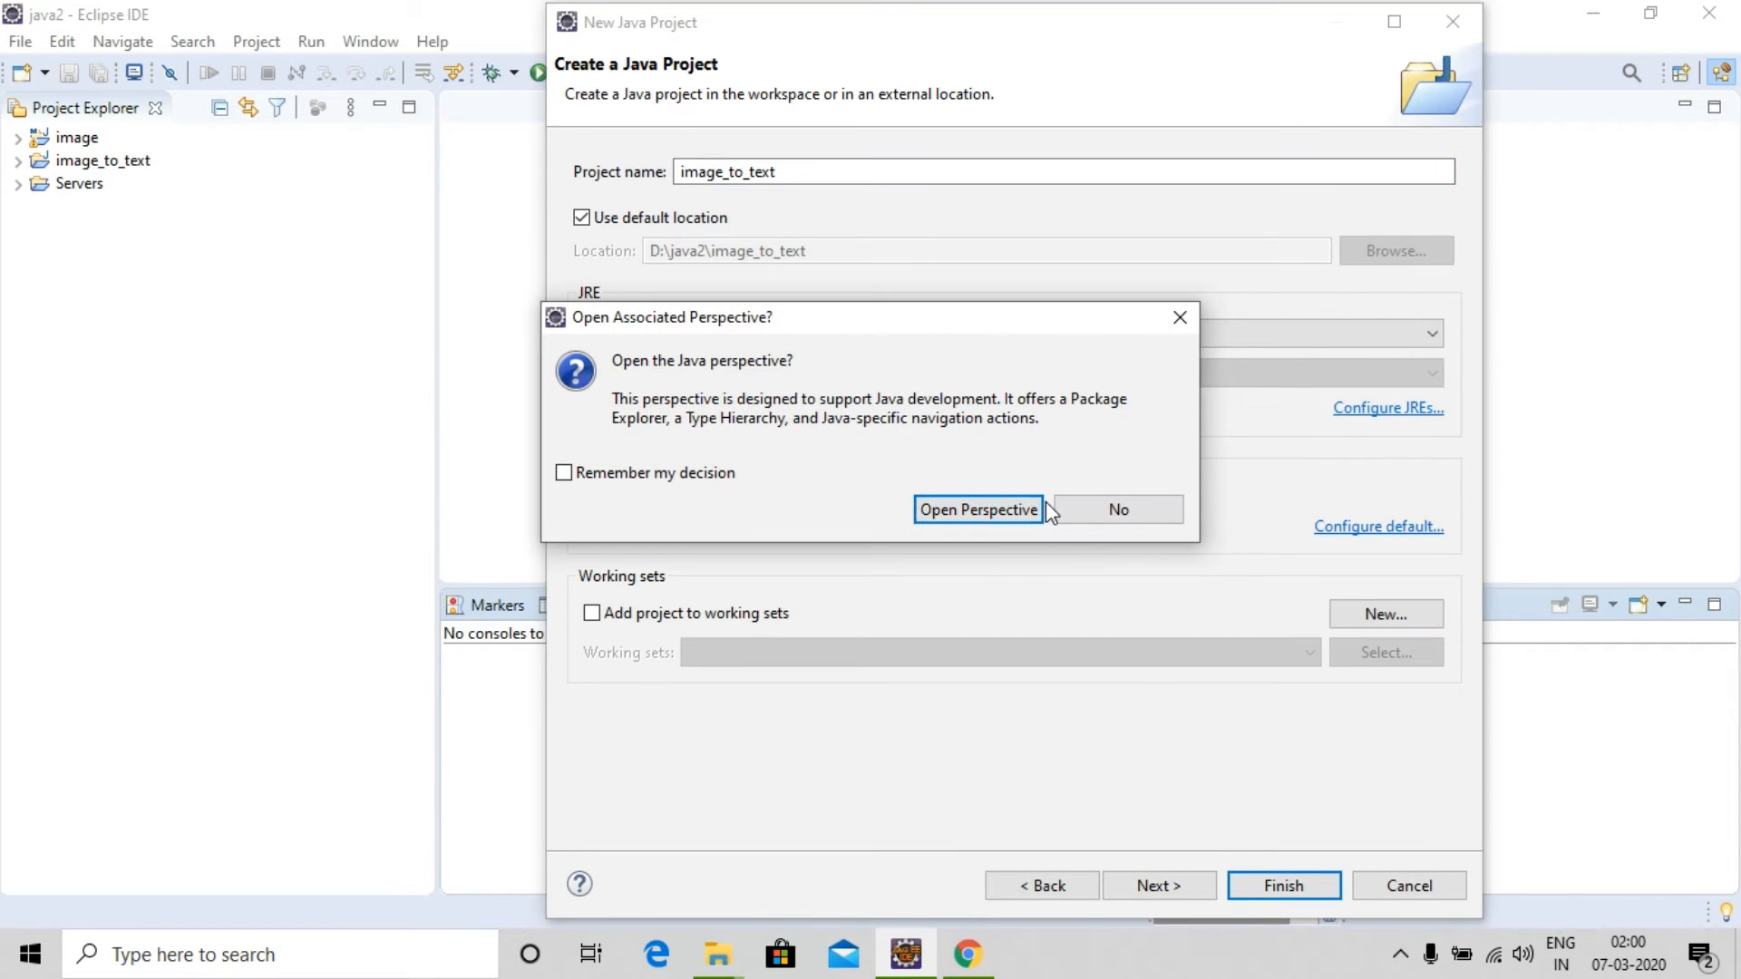
pyautogui.click(977, 509)
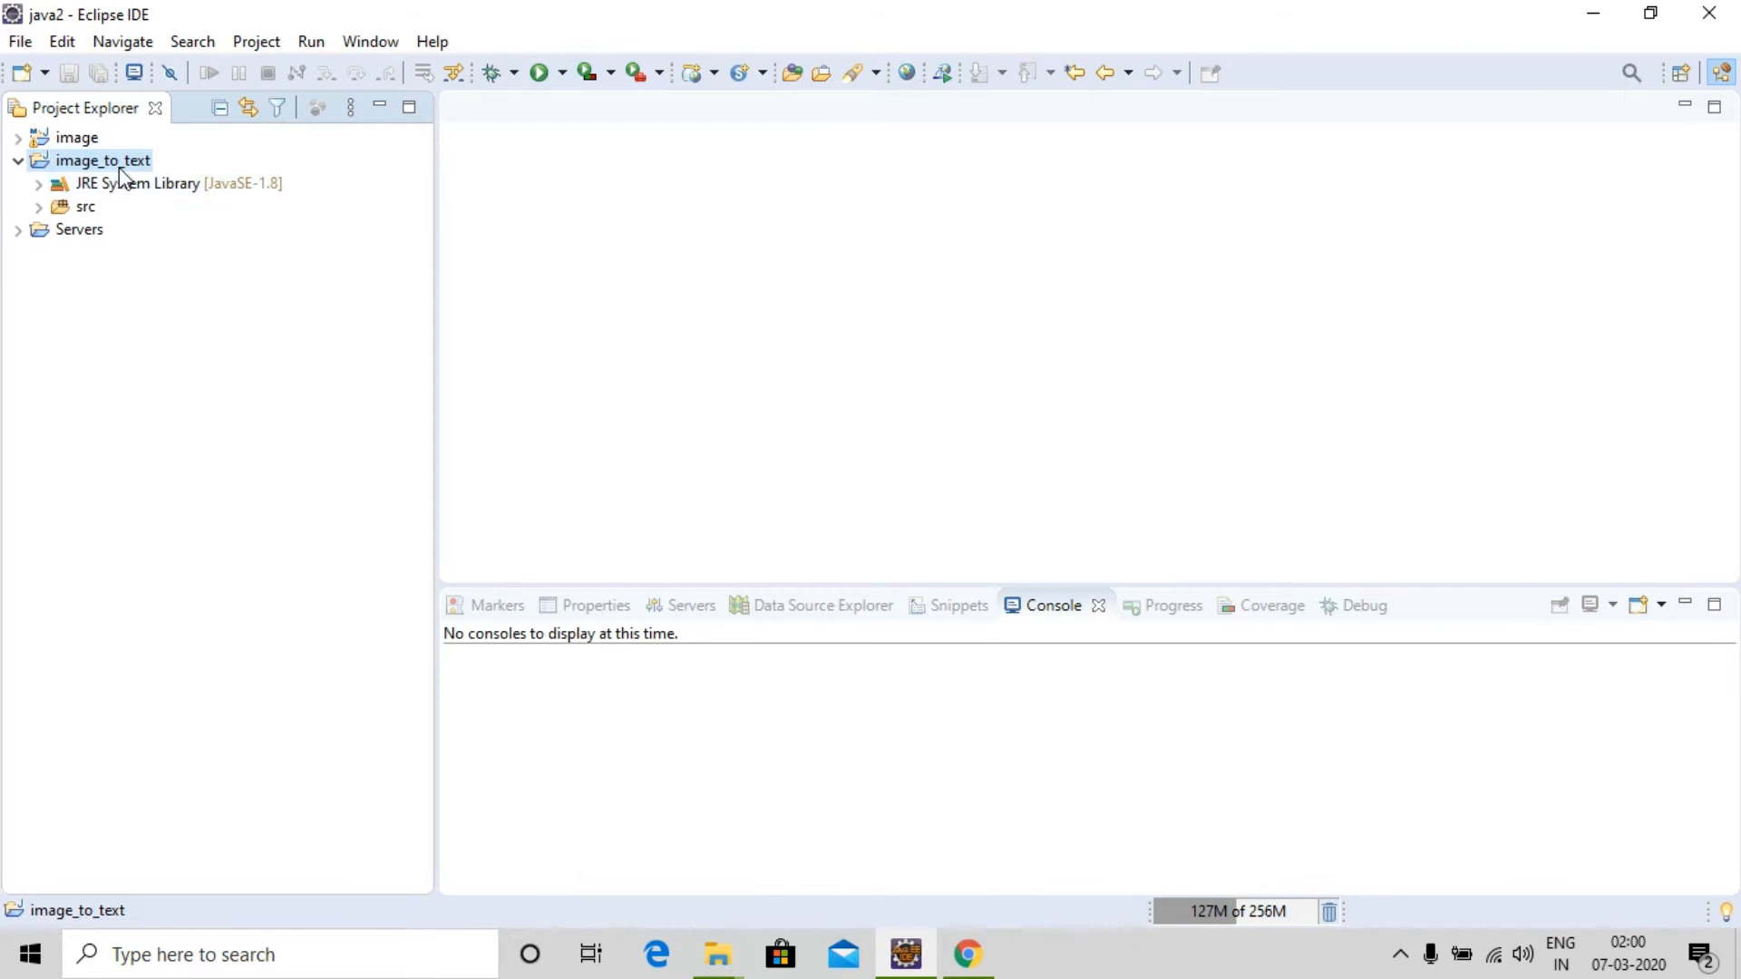
# Add a new class named image under the src folder
pyautogui.rightClick(86, 207)
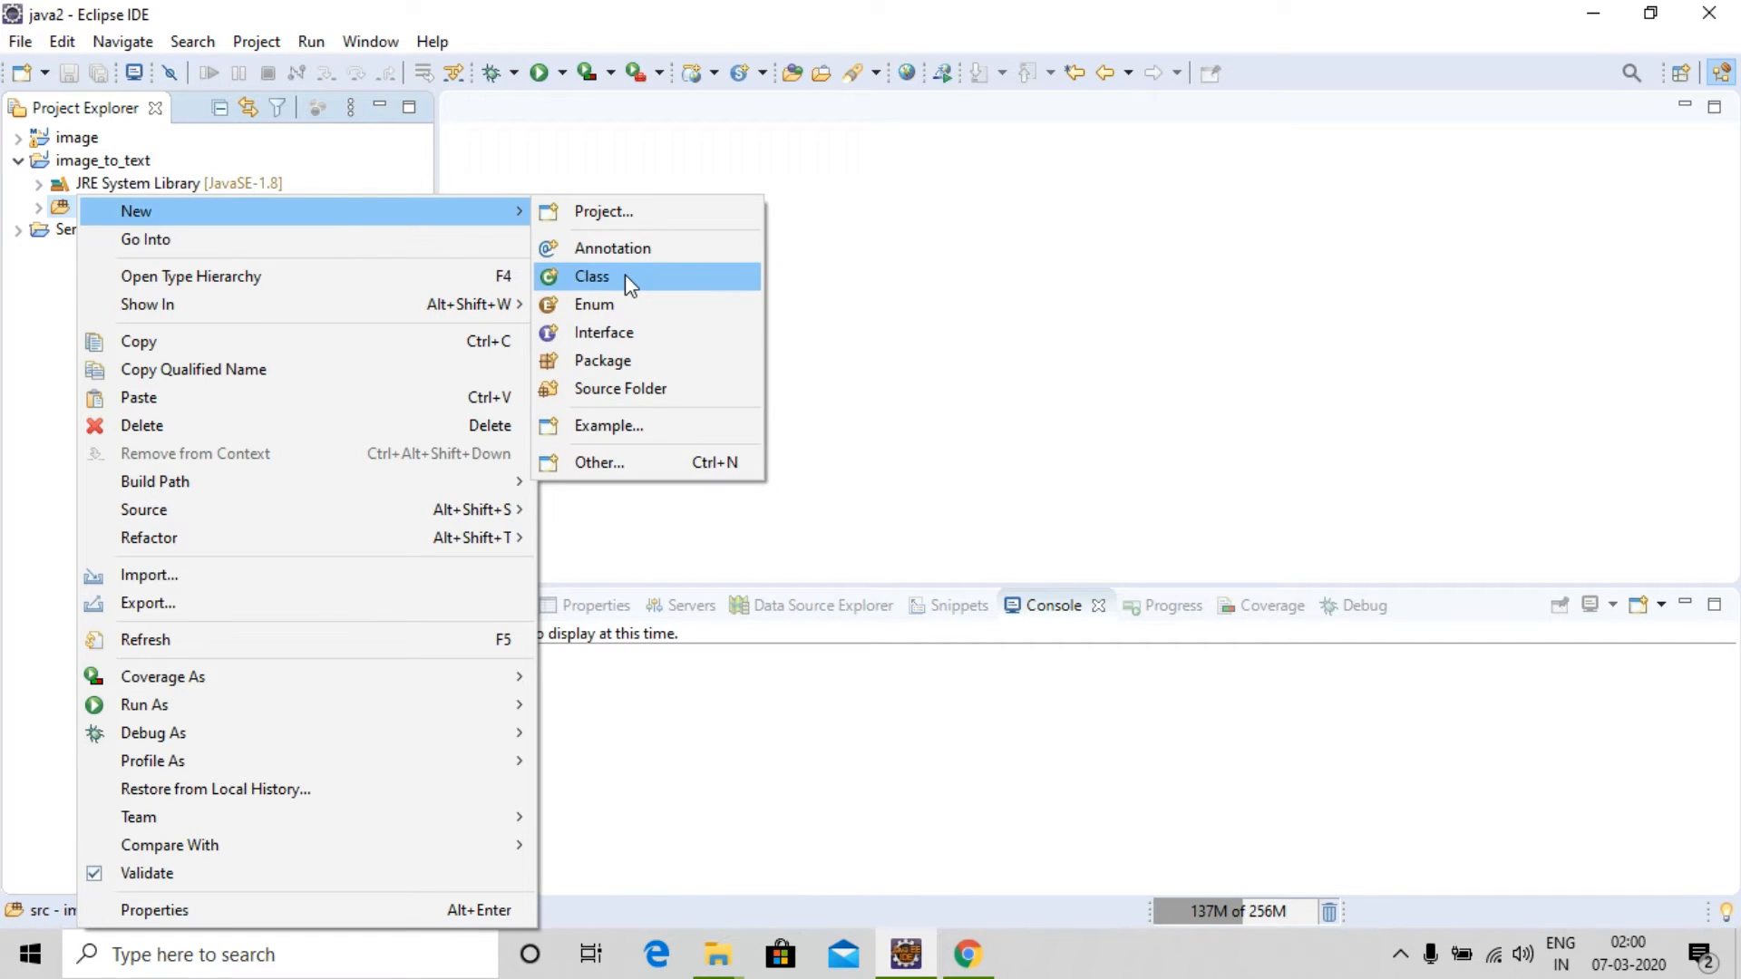
pyautogui.click(591, 276)
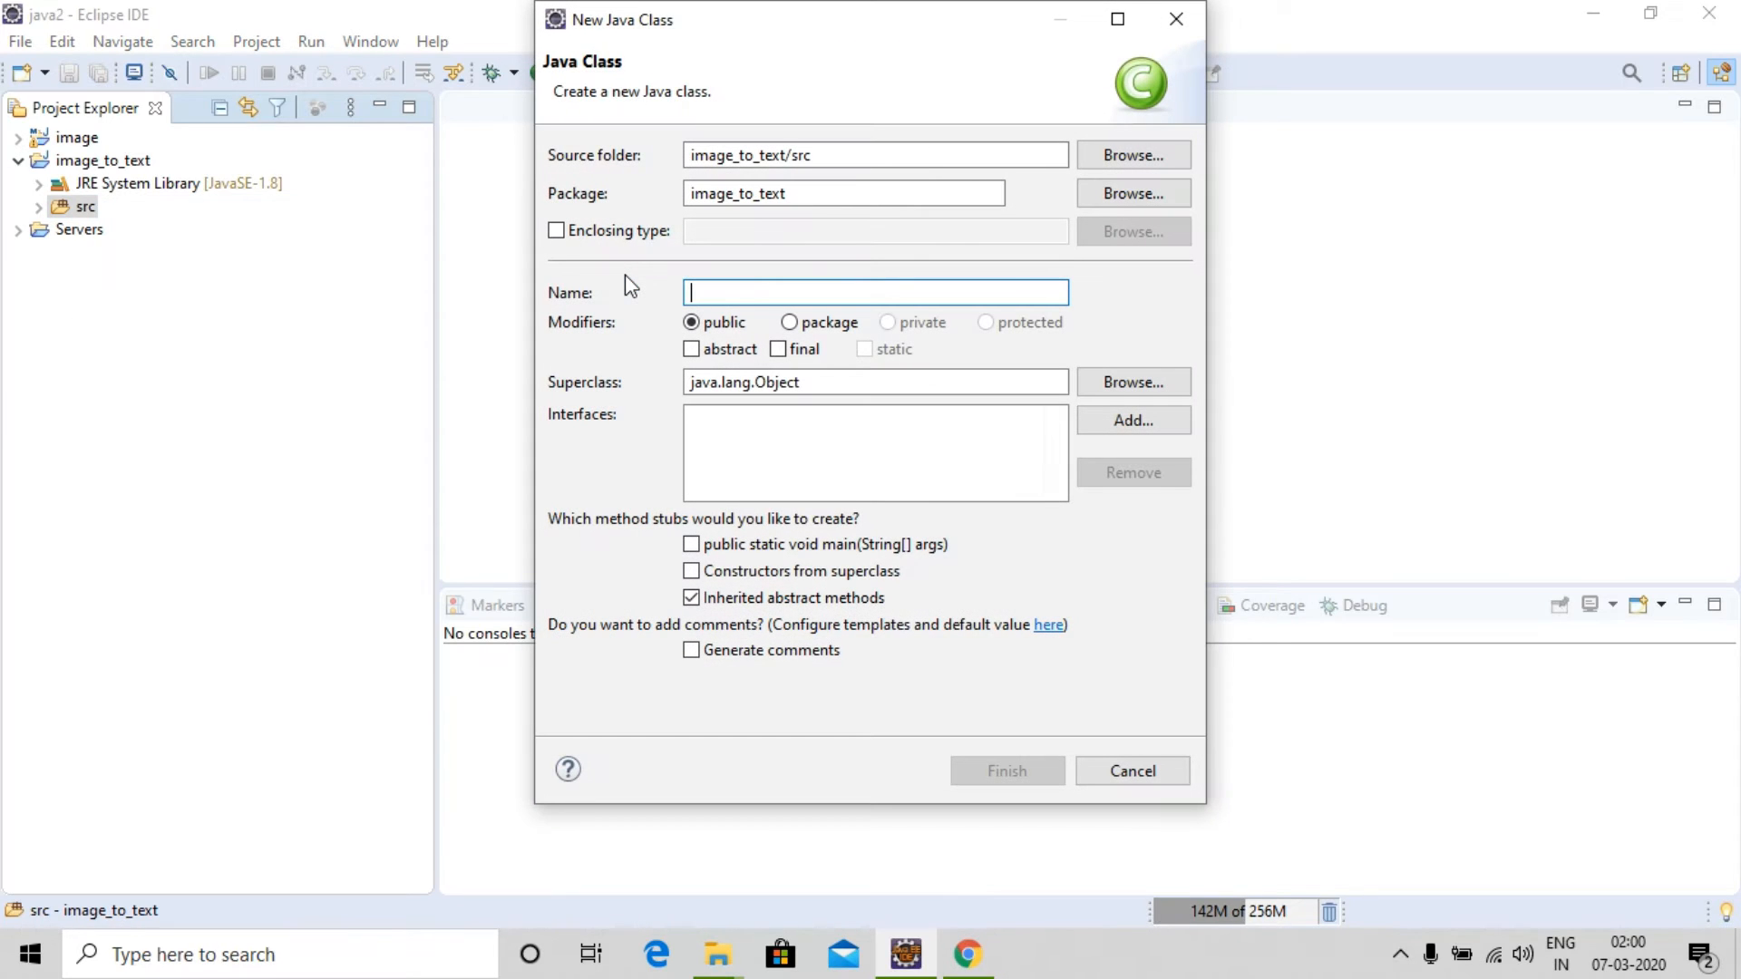
pyautogui.write('image')
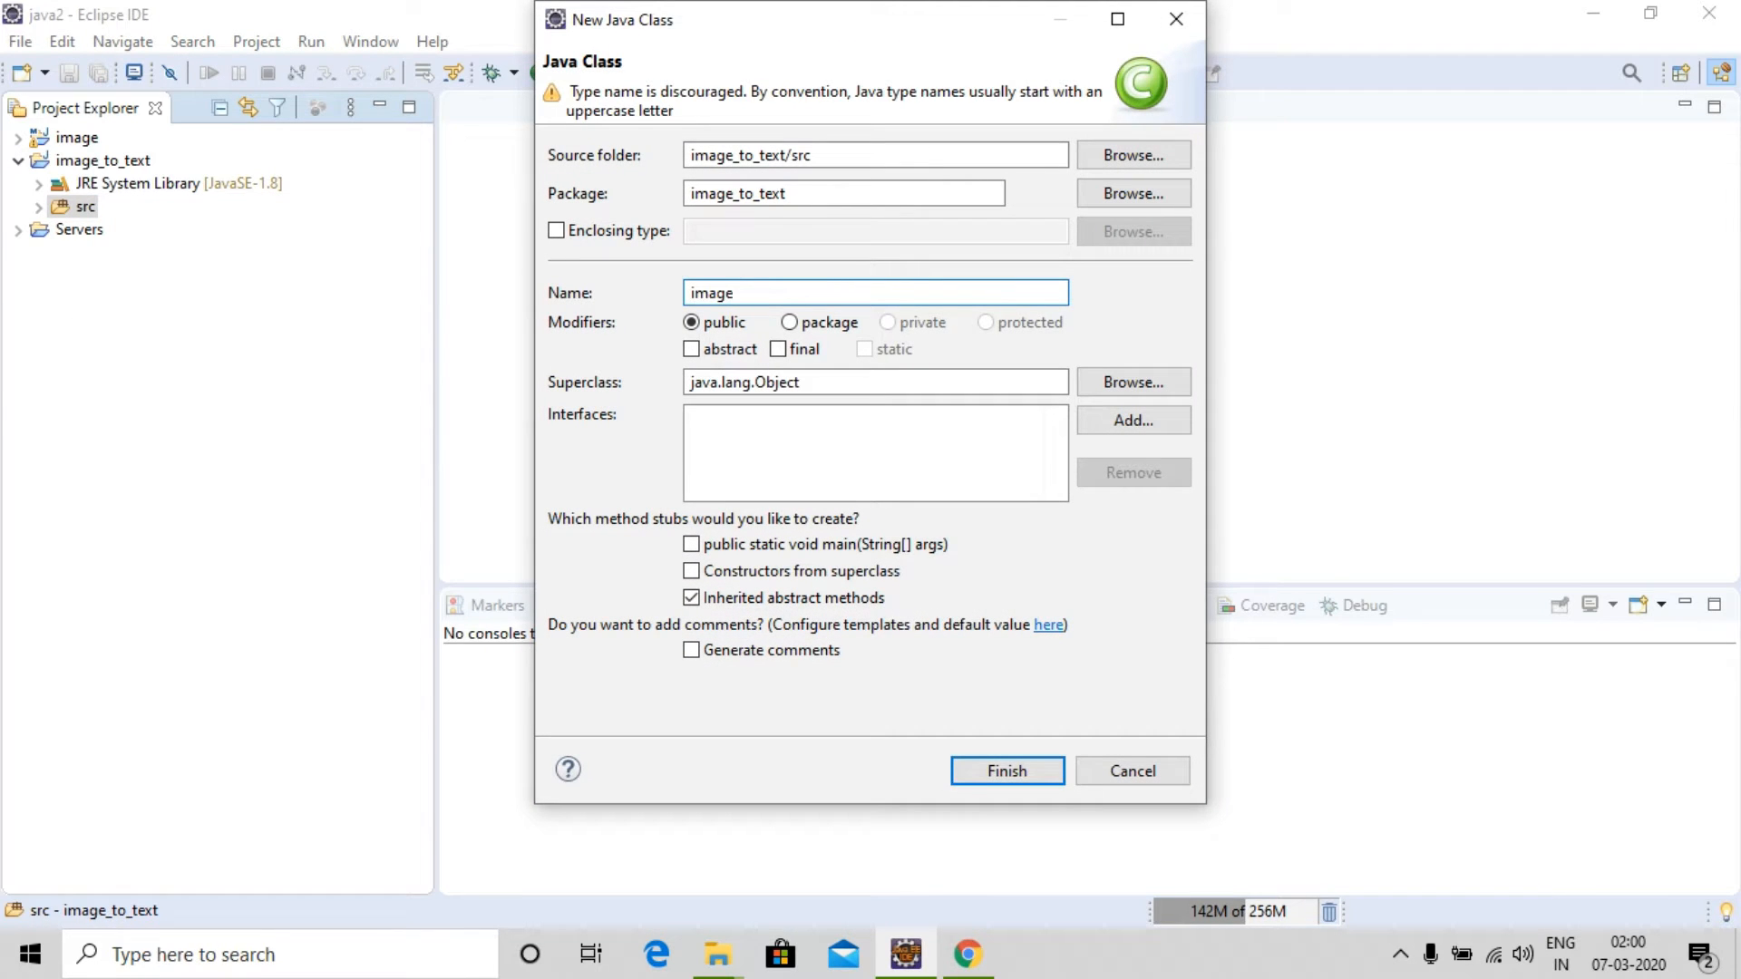
pyautogui.click(1005, 771)
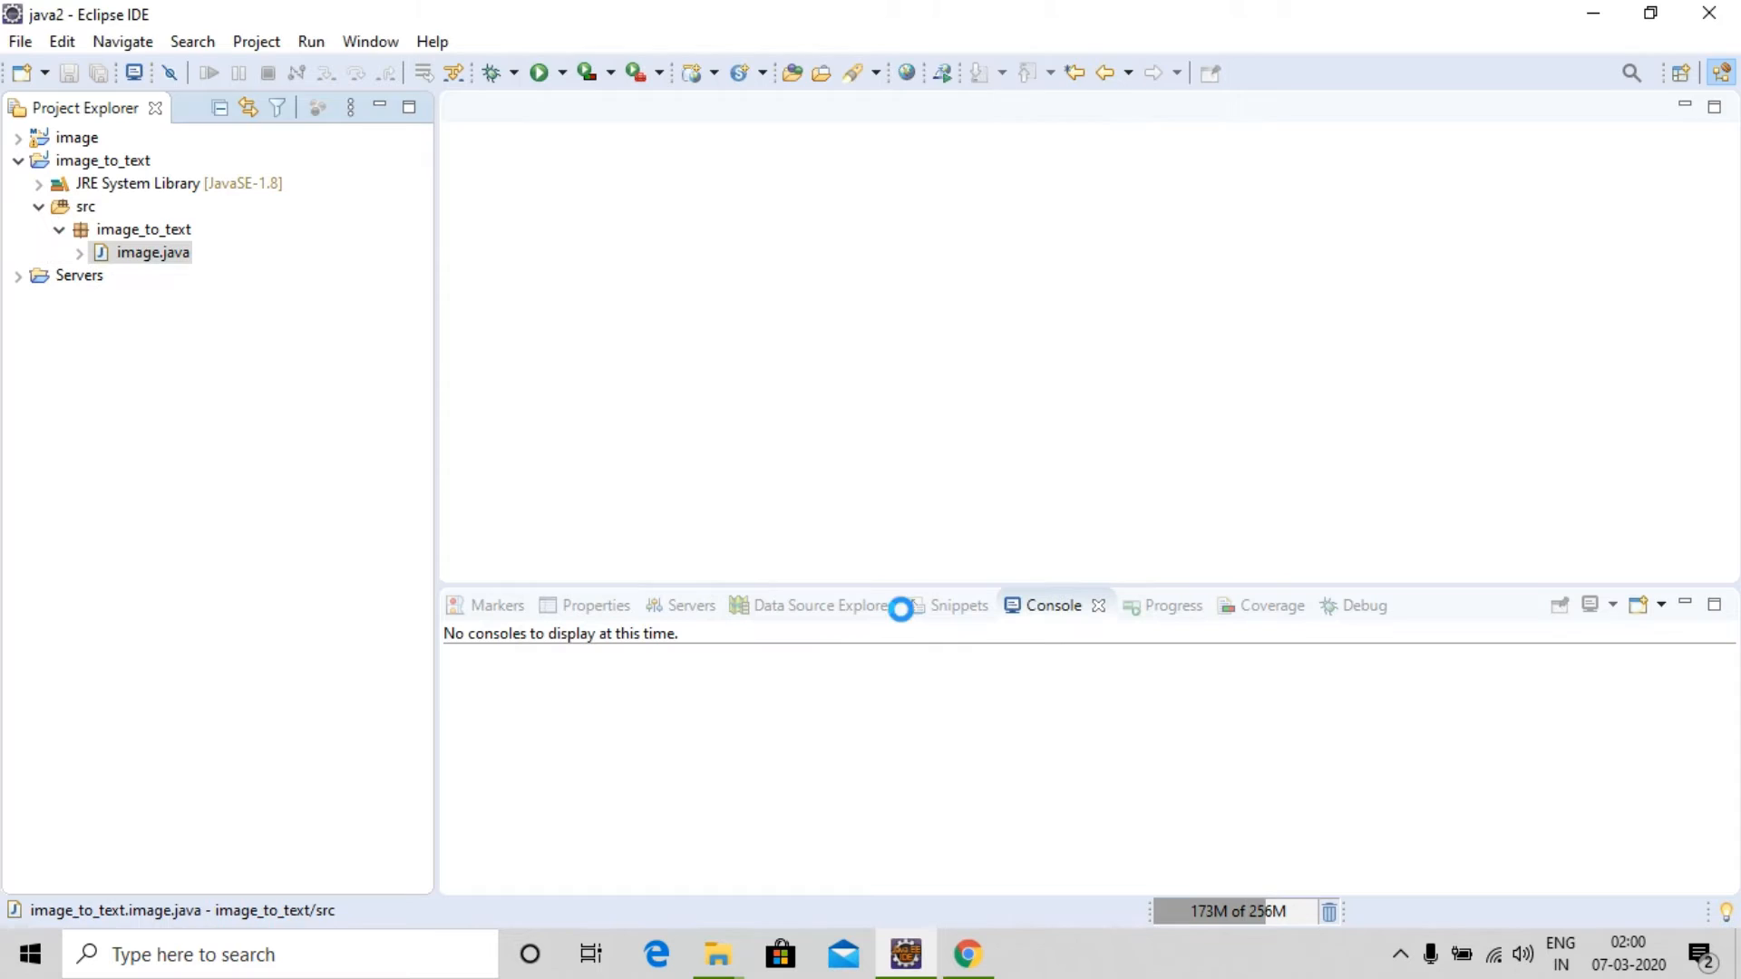
# In image.java, write an empty public static void main(String args[]) method
pyautogui.doubleClick(151, 252)
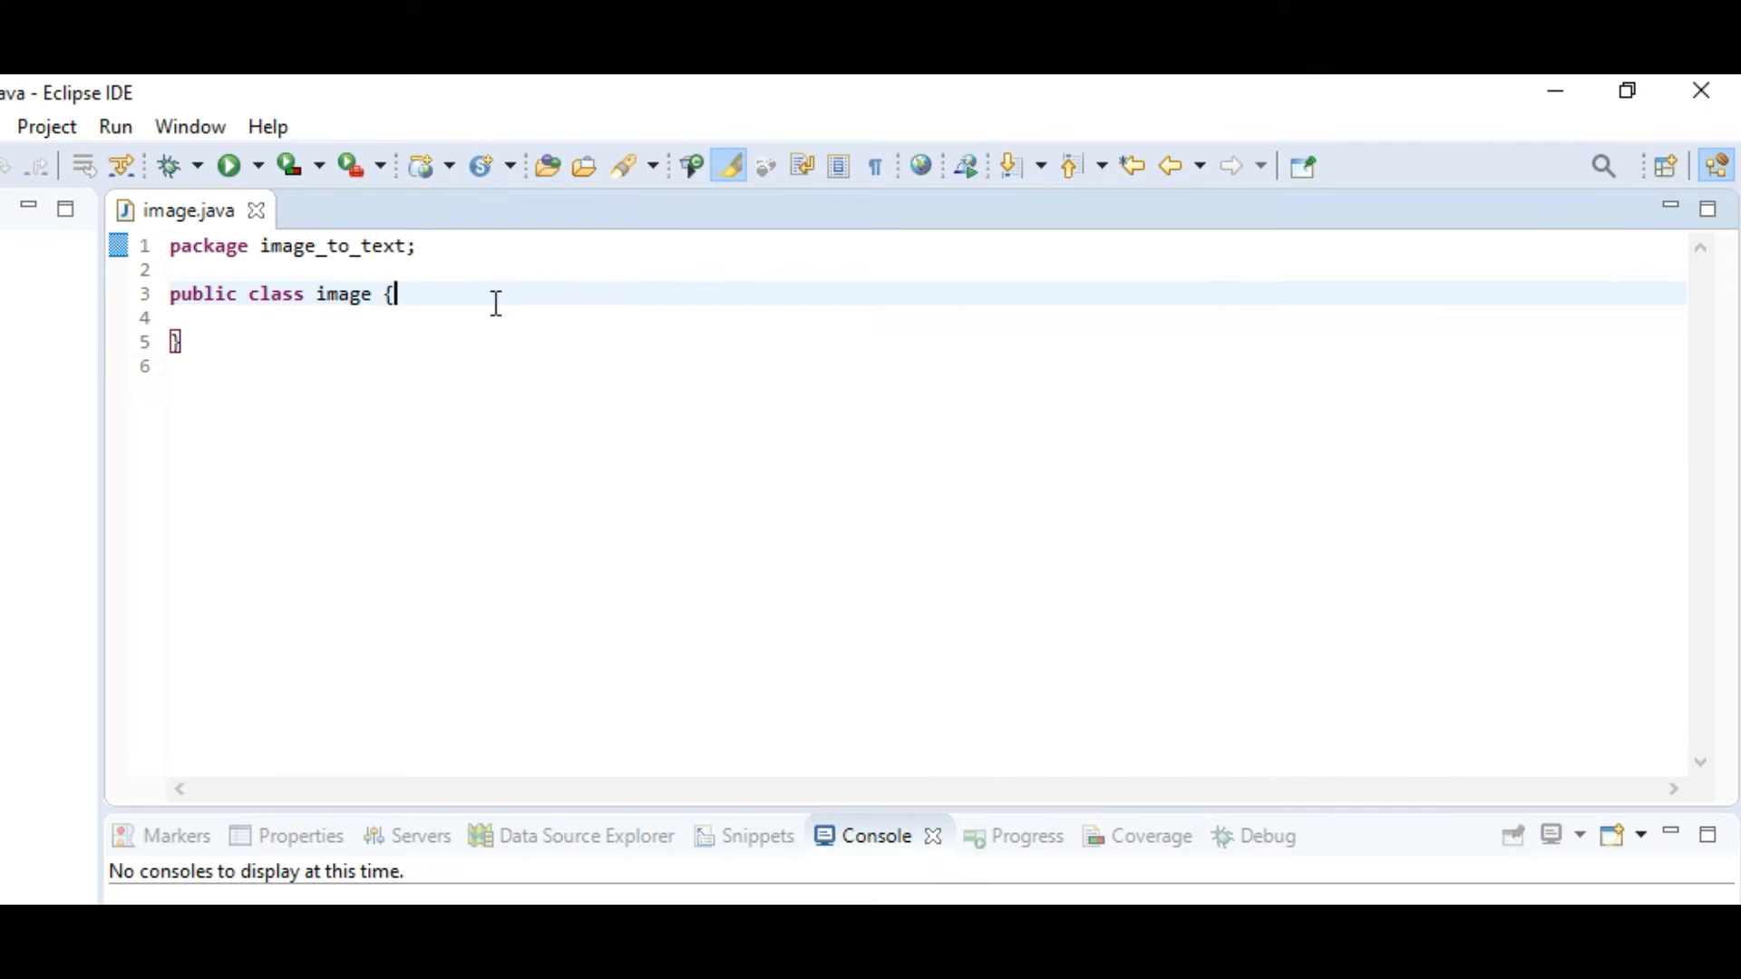
pyautogui.write('pub')
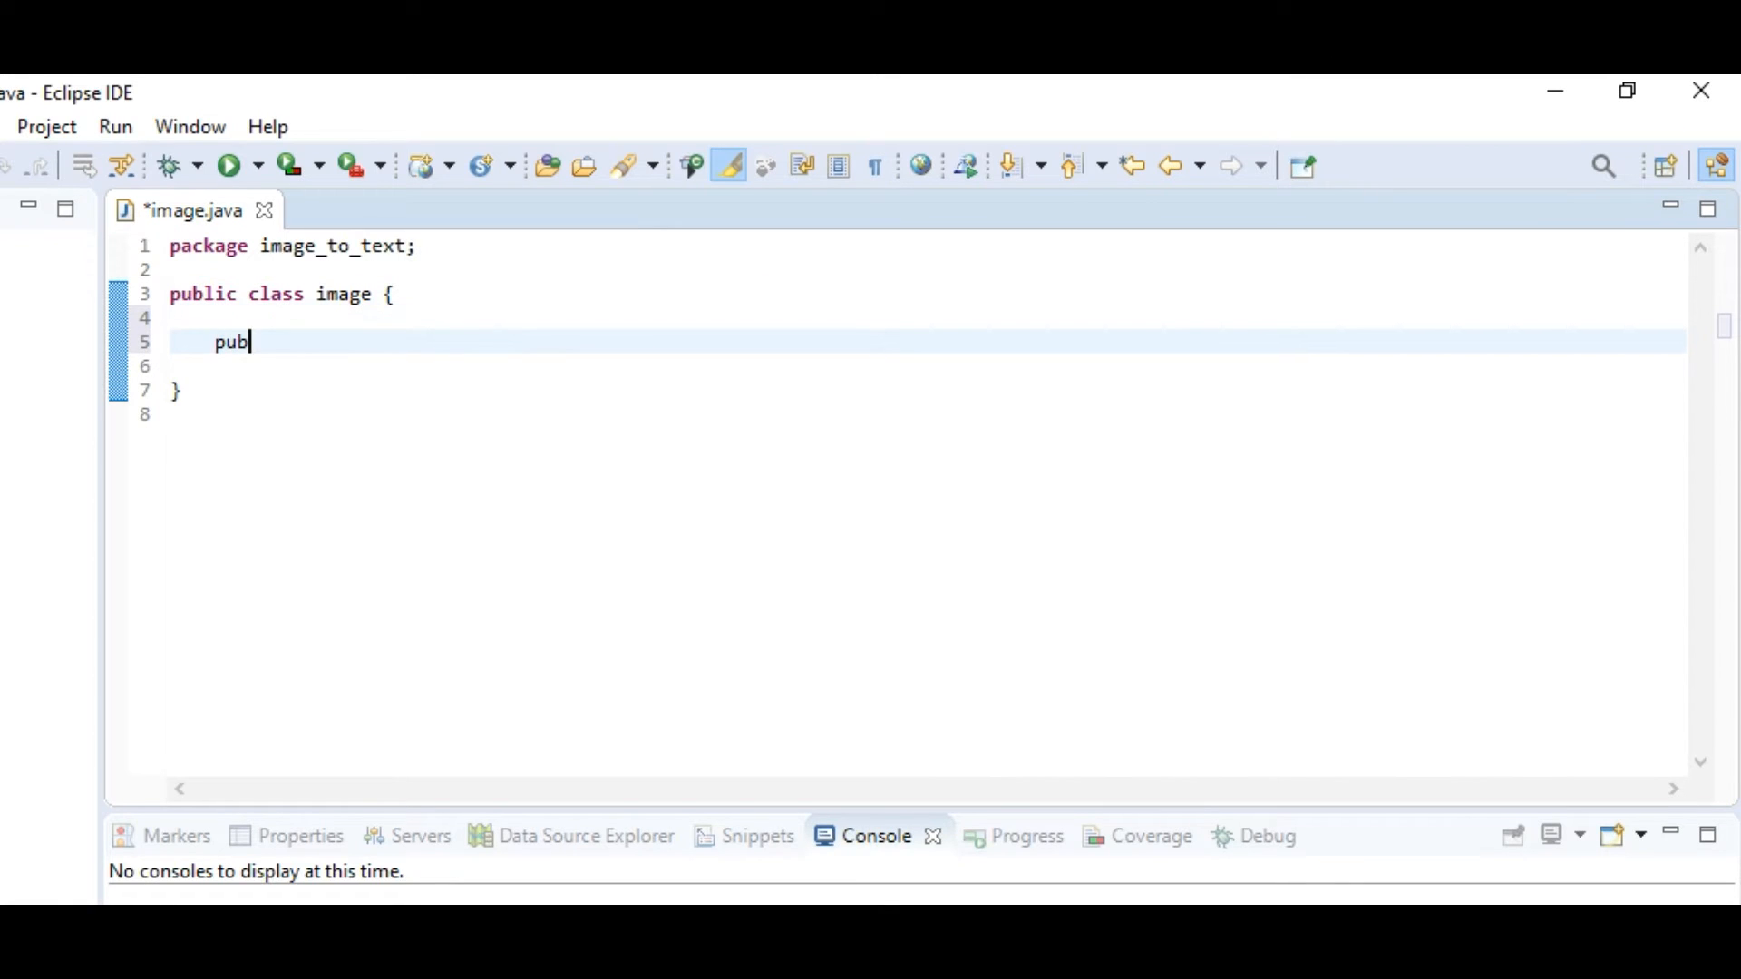
pyautogui.write('lic stactic void m')
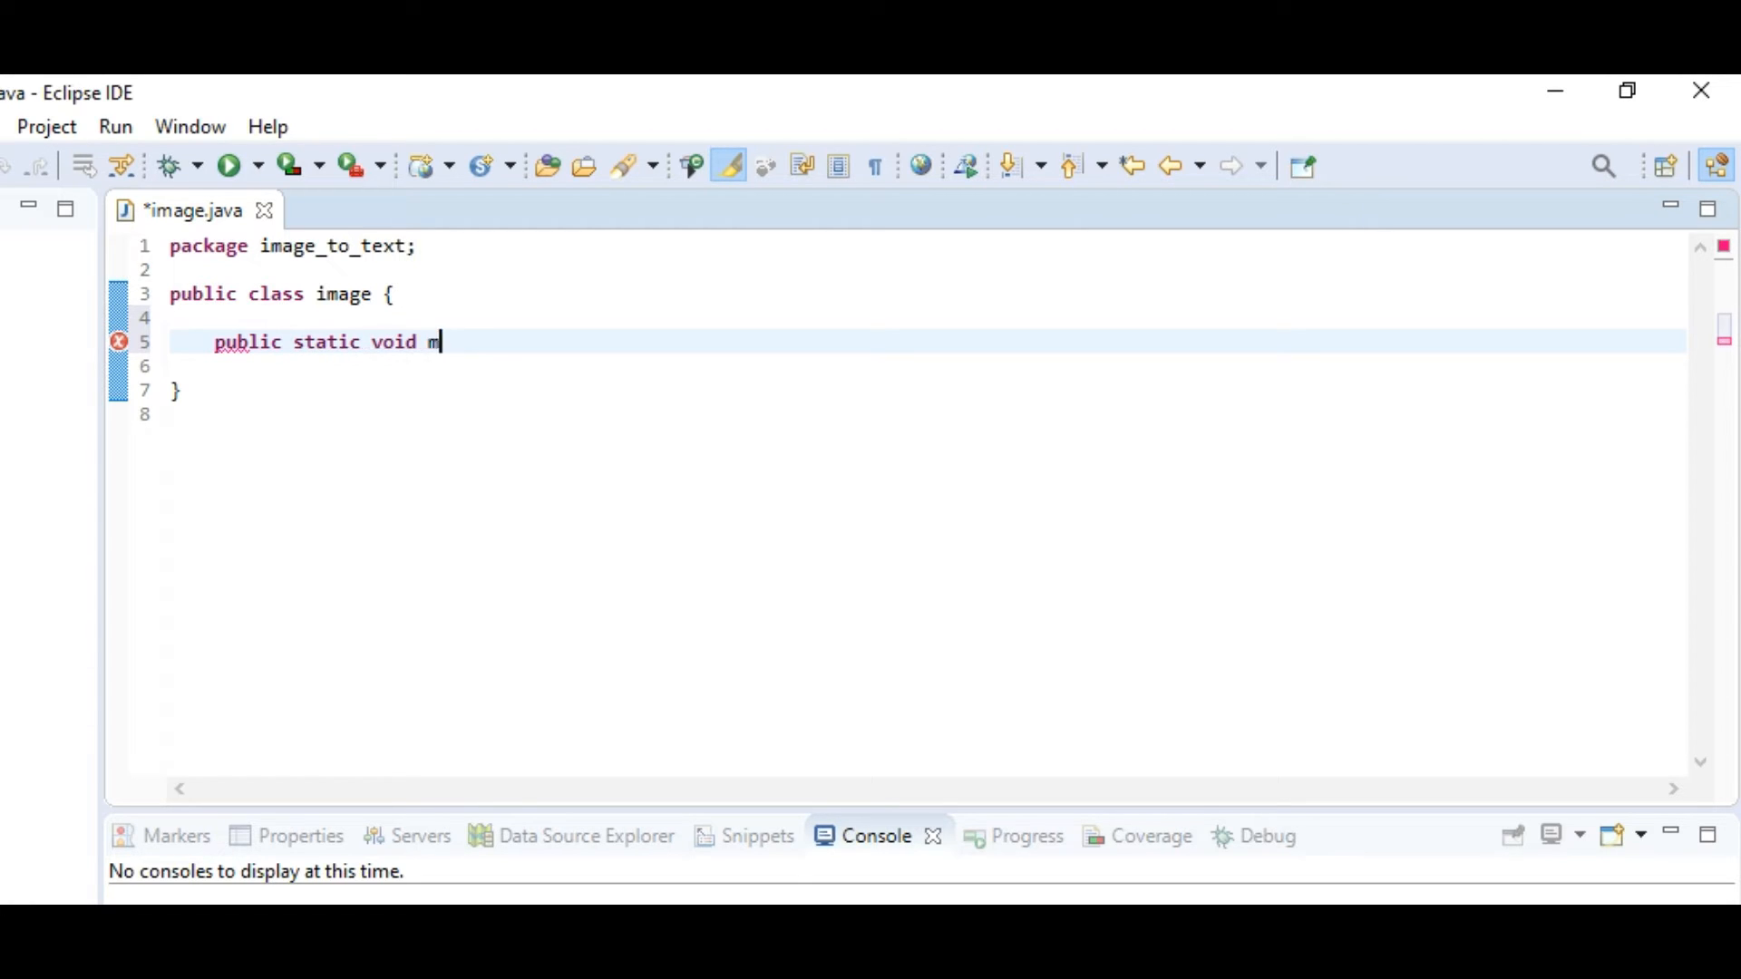
pyautogui.write('ain(String)')
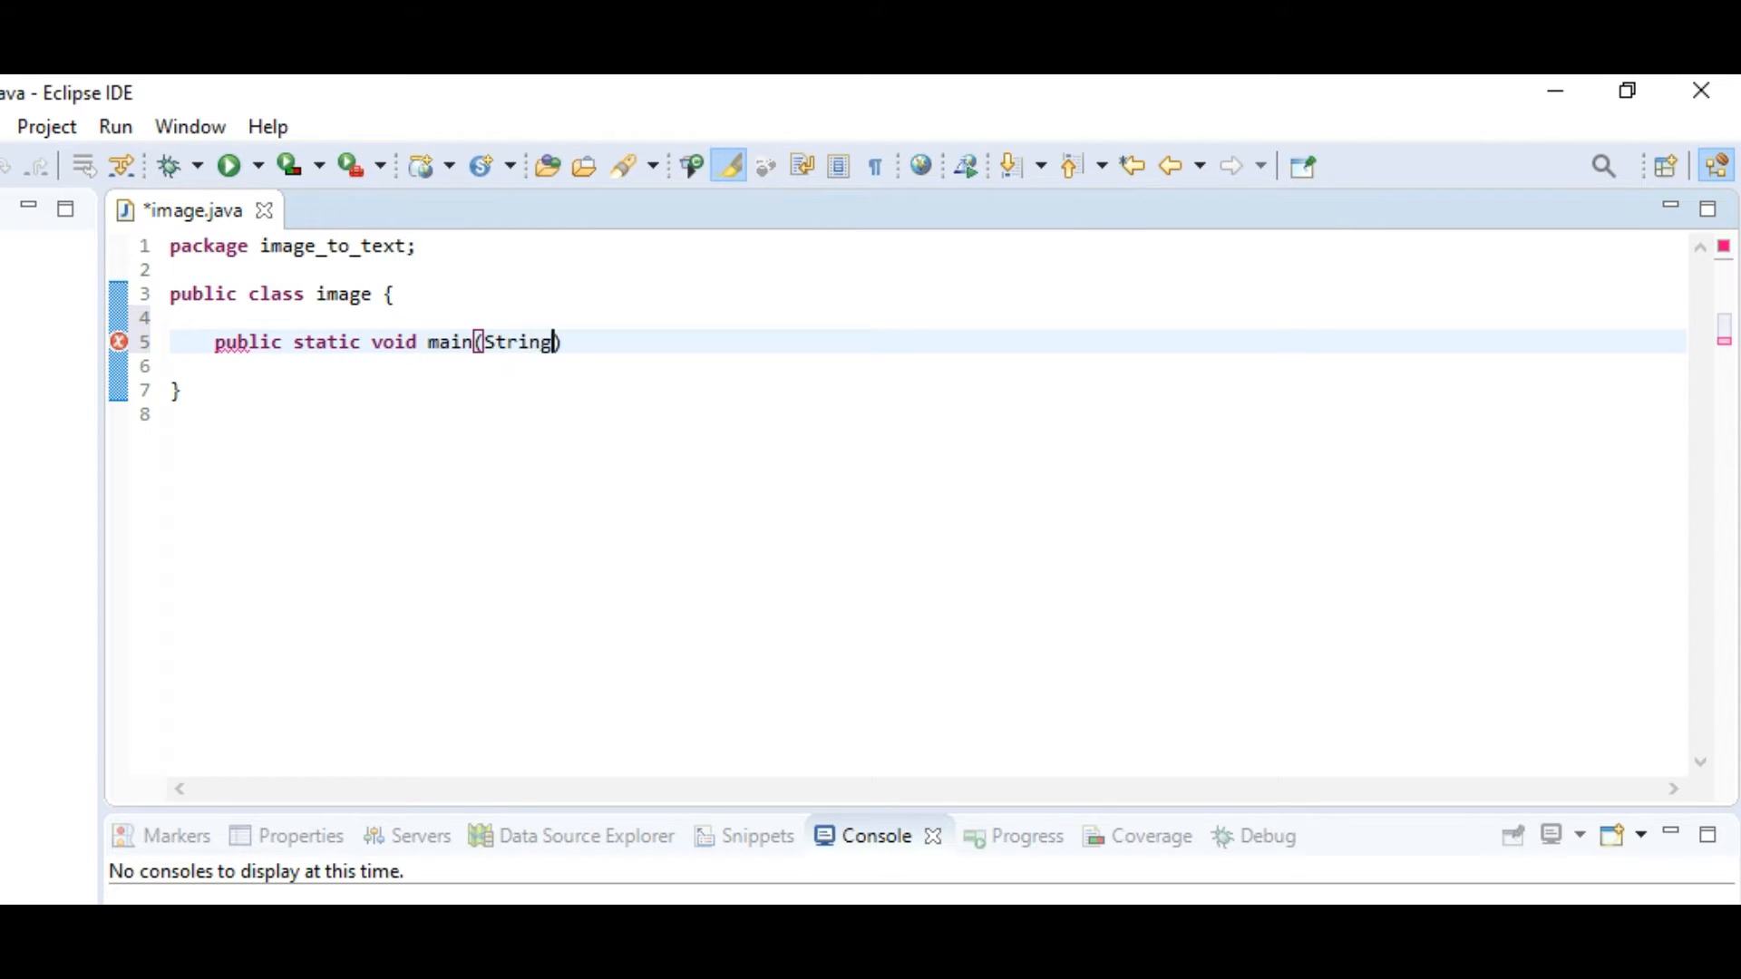
pyautogui.write('args[])')
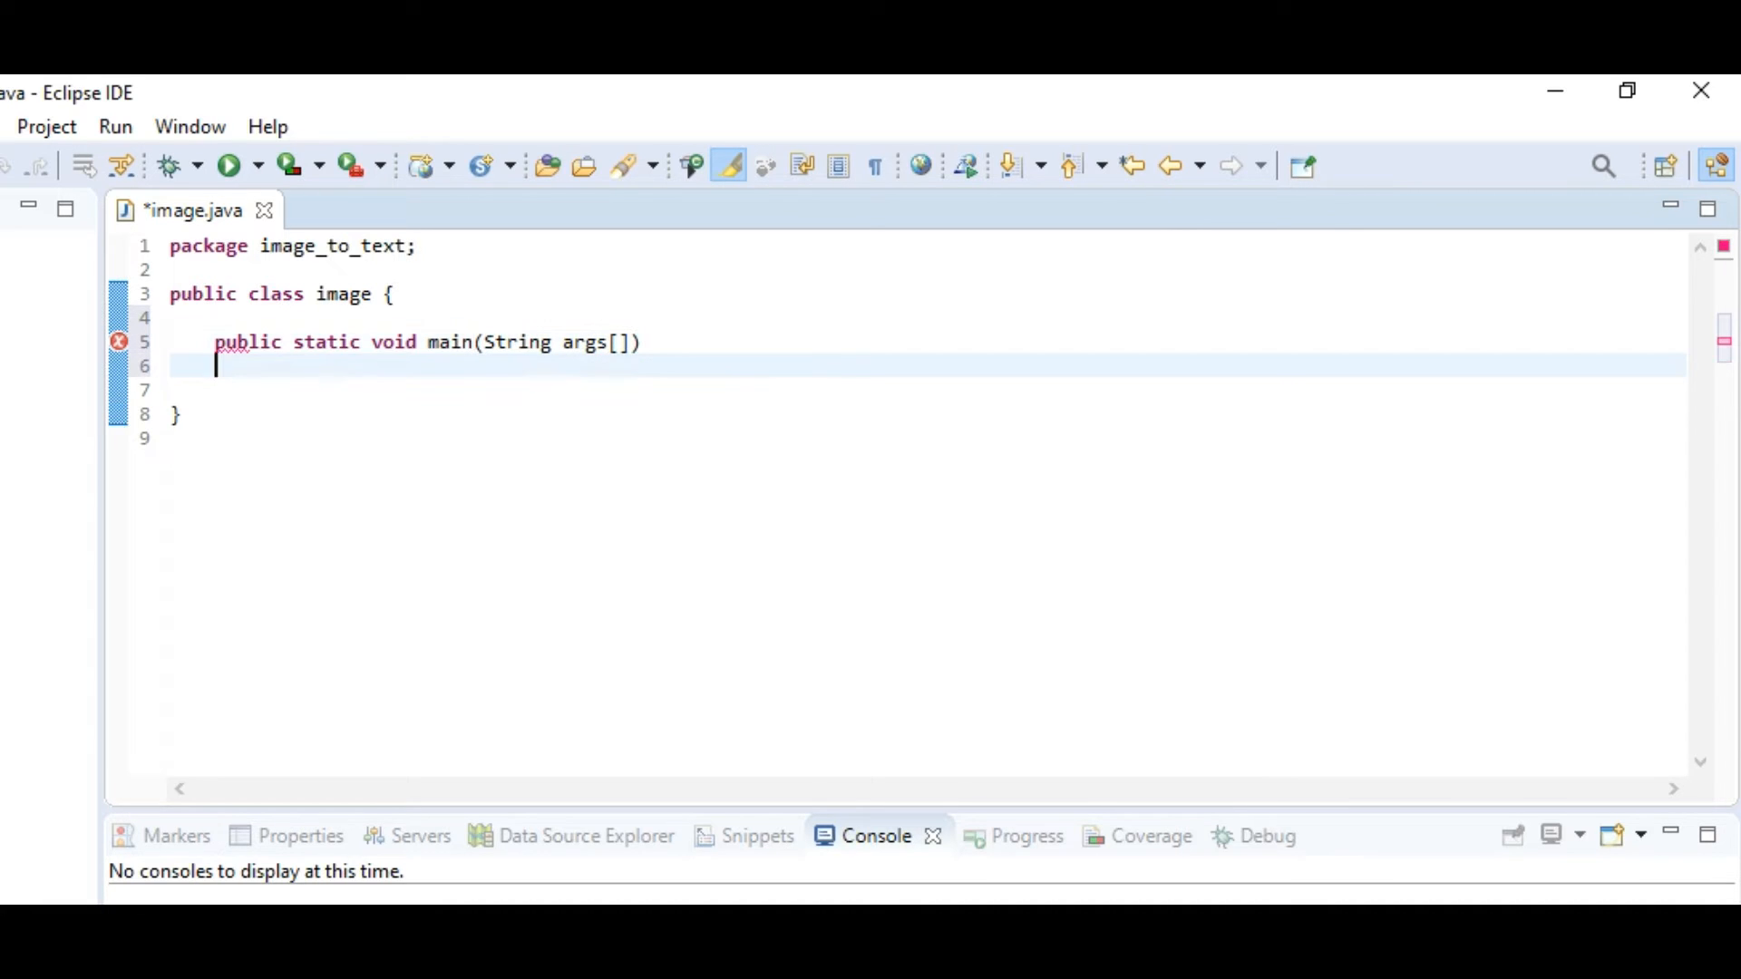
pyautogui.write('{')
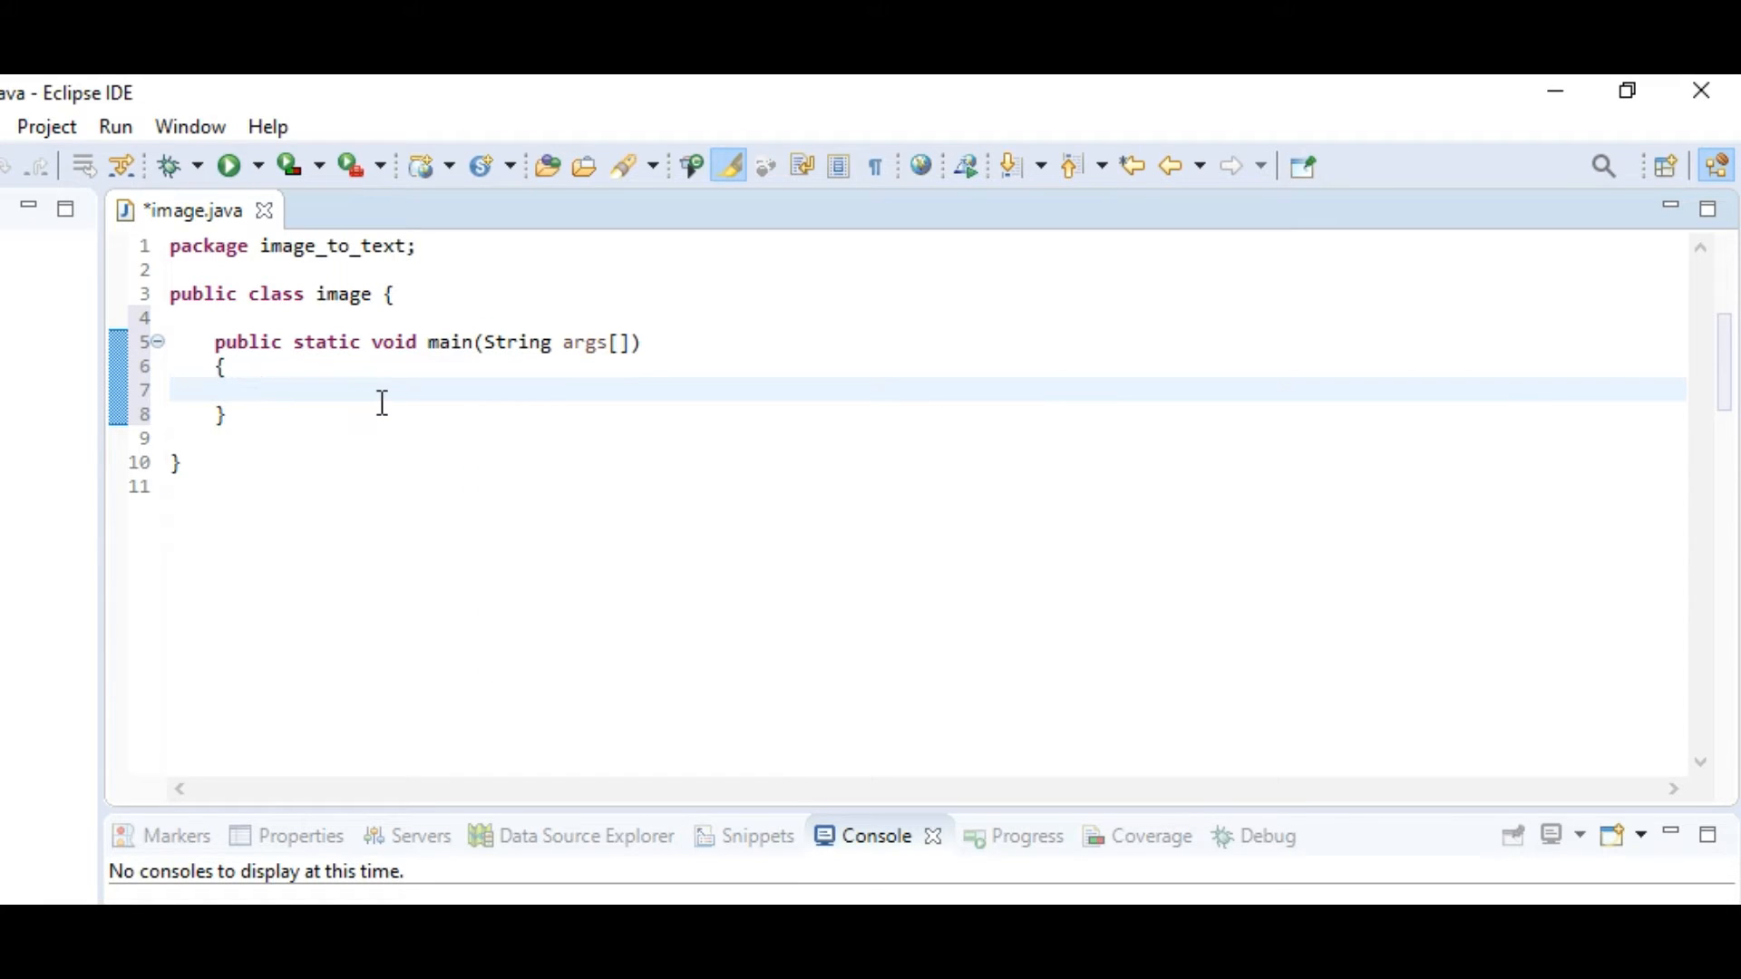
pyautogui.click(260, 390)
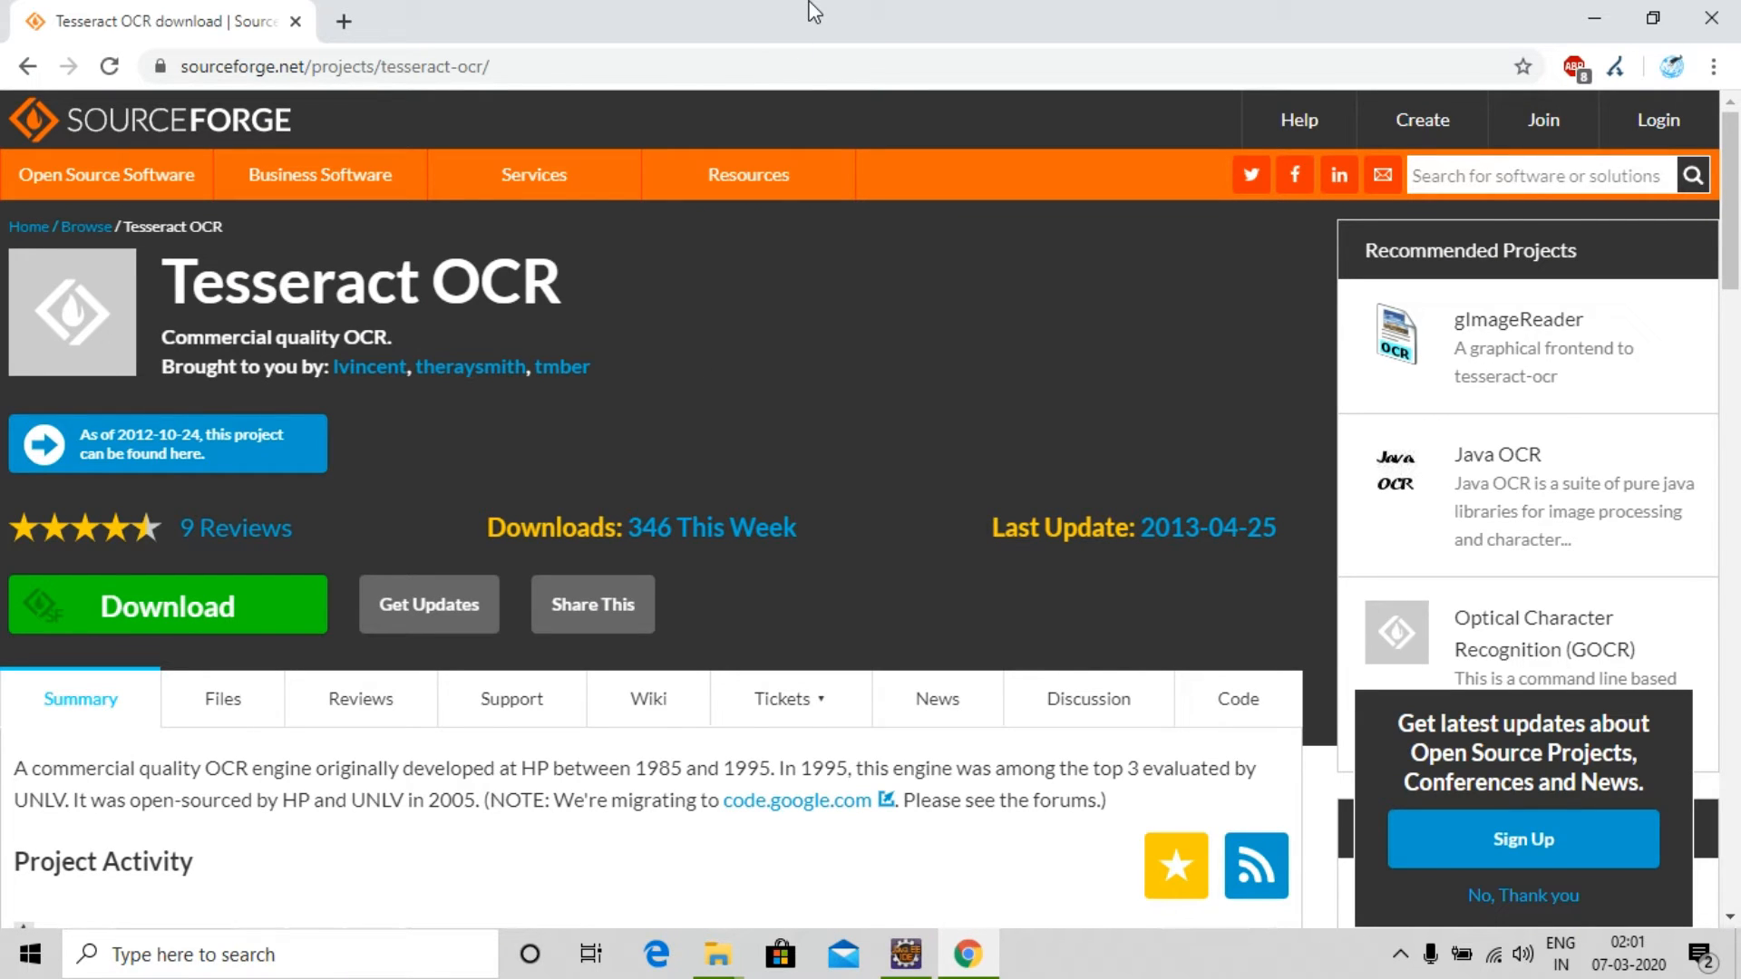
pyautogui.moveTo(499, 466)
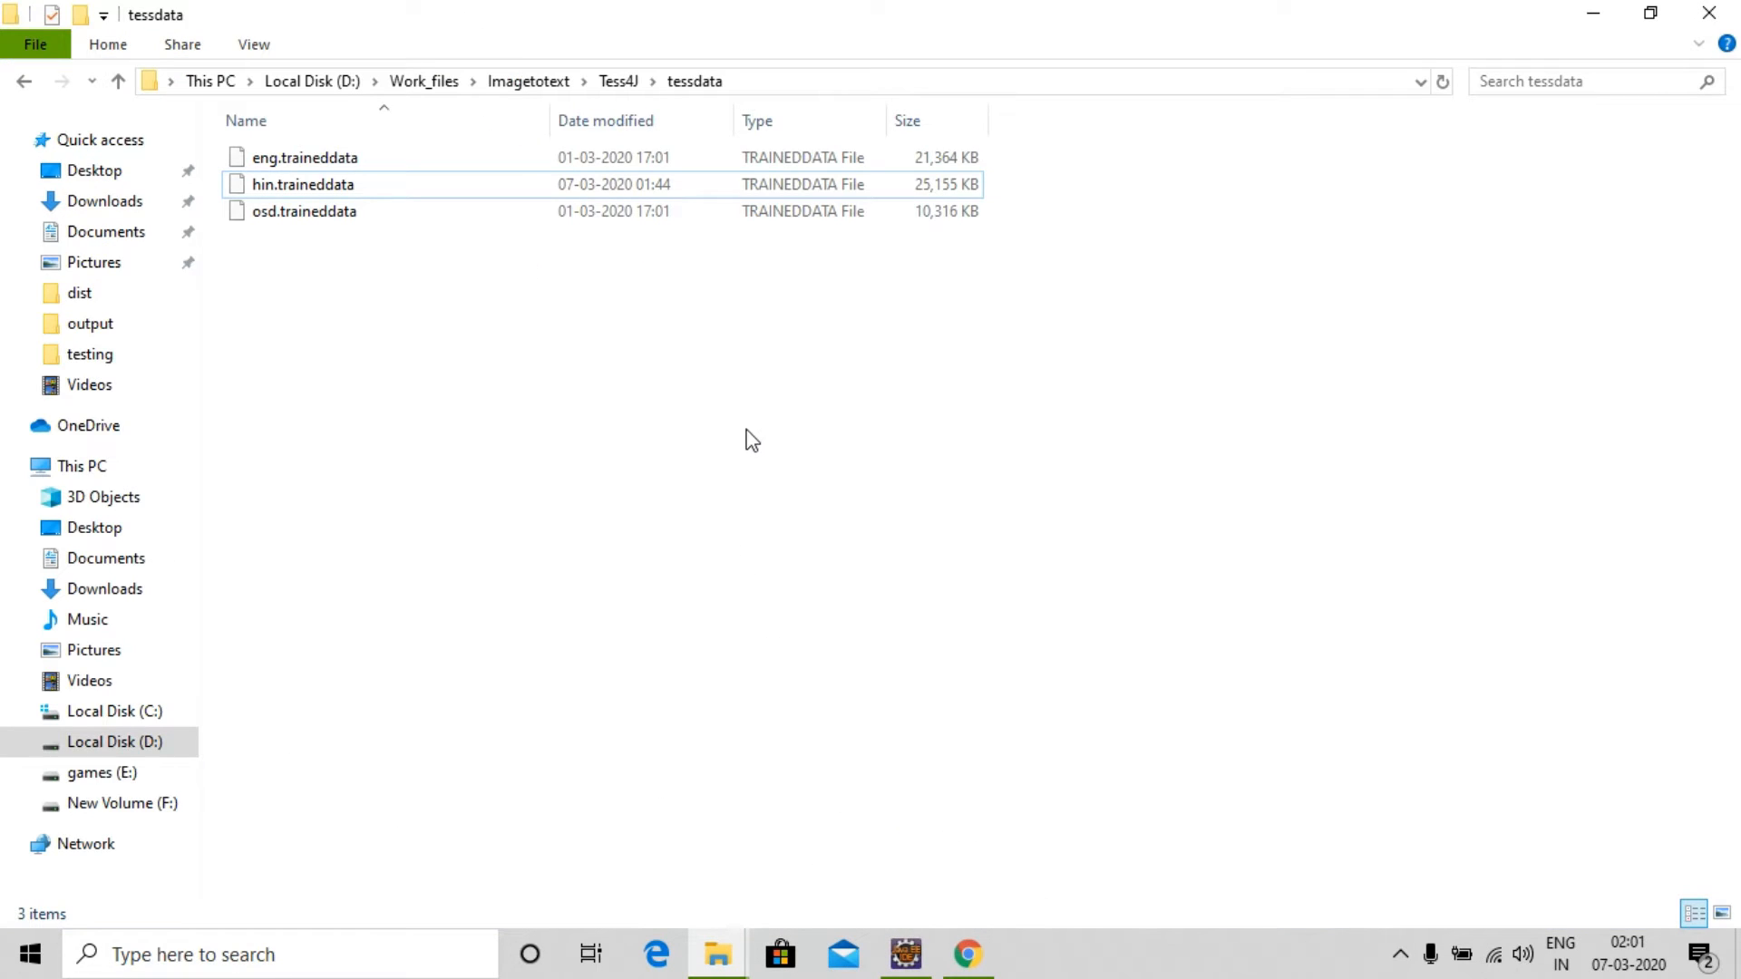
# Navigate from tessdata up to Imagetotext and into the Tess4J folder
pyautogui.click(423, 80)
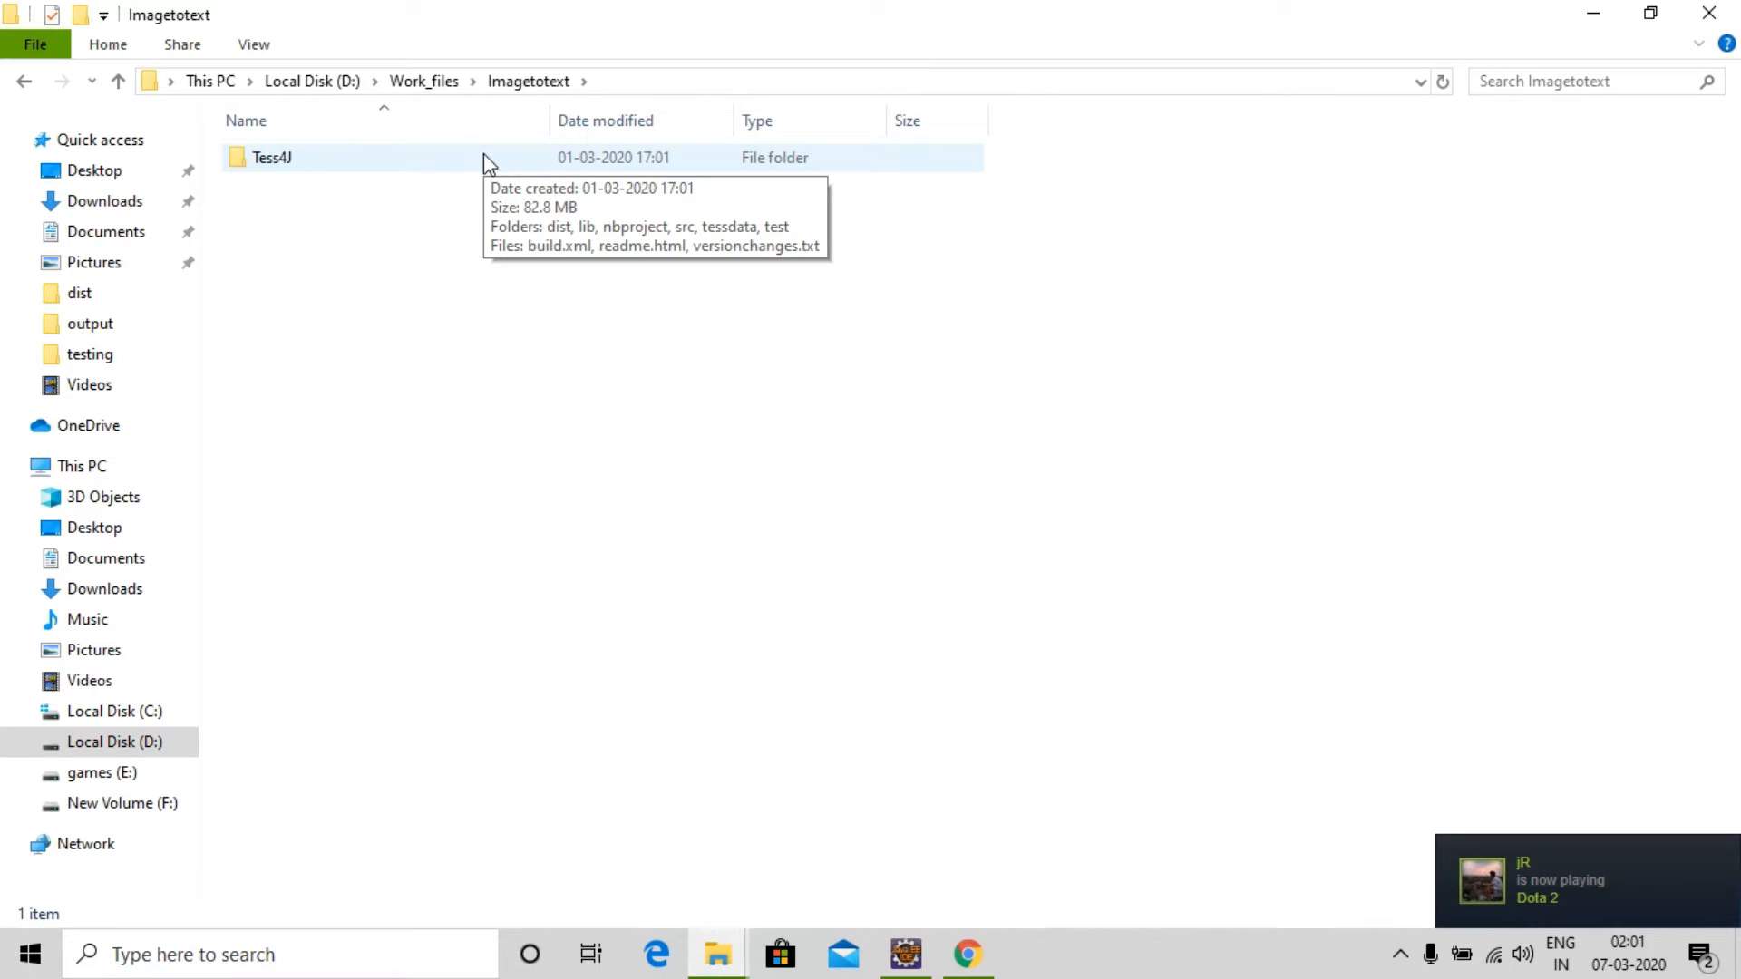
pyautogui.doubleClick(272, 156)
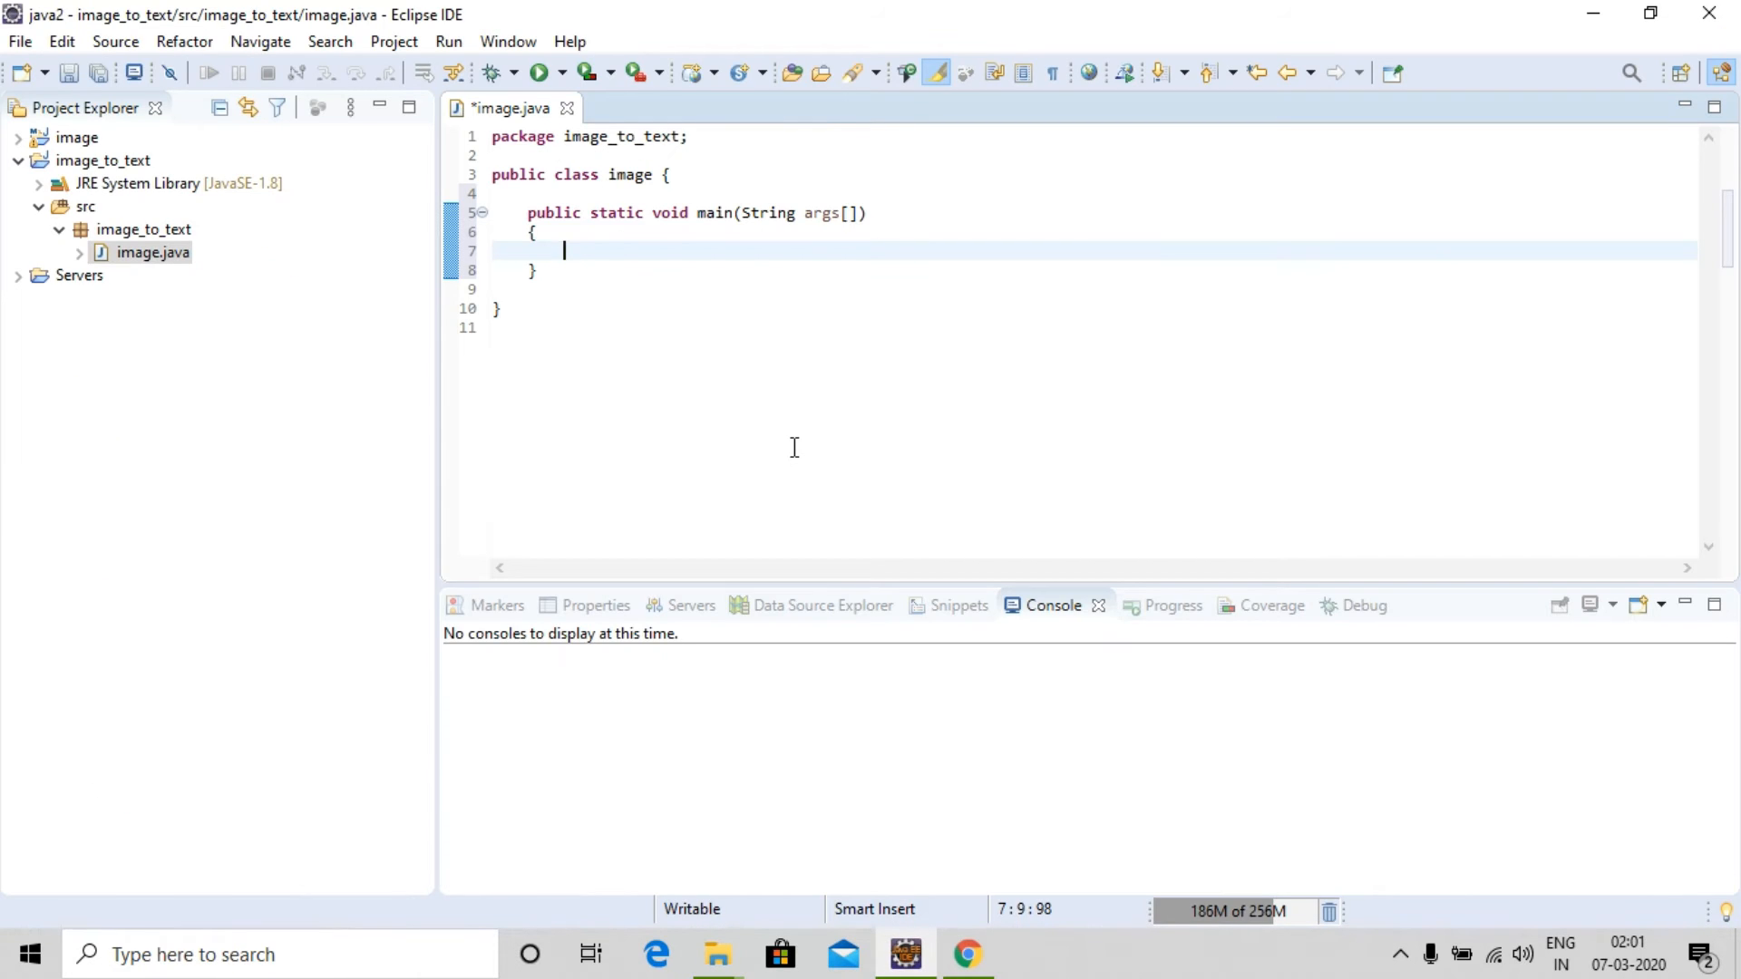
# Declare Tesseract tesseract = new Tesseract() in main followed by an empty brace block
pyautogui.write('Tessera')
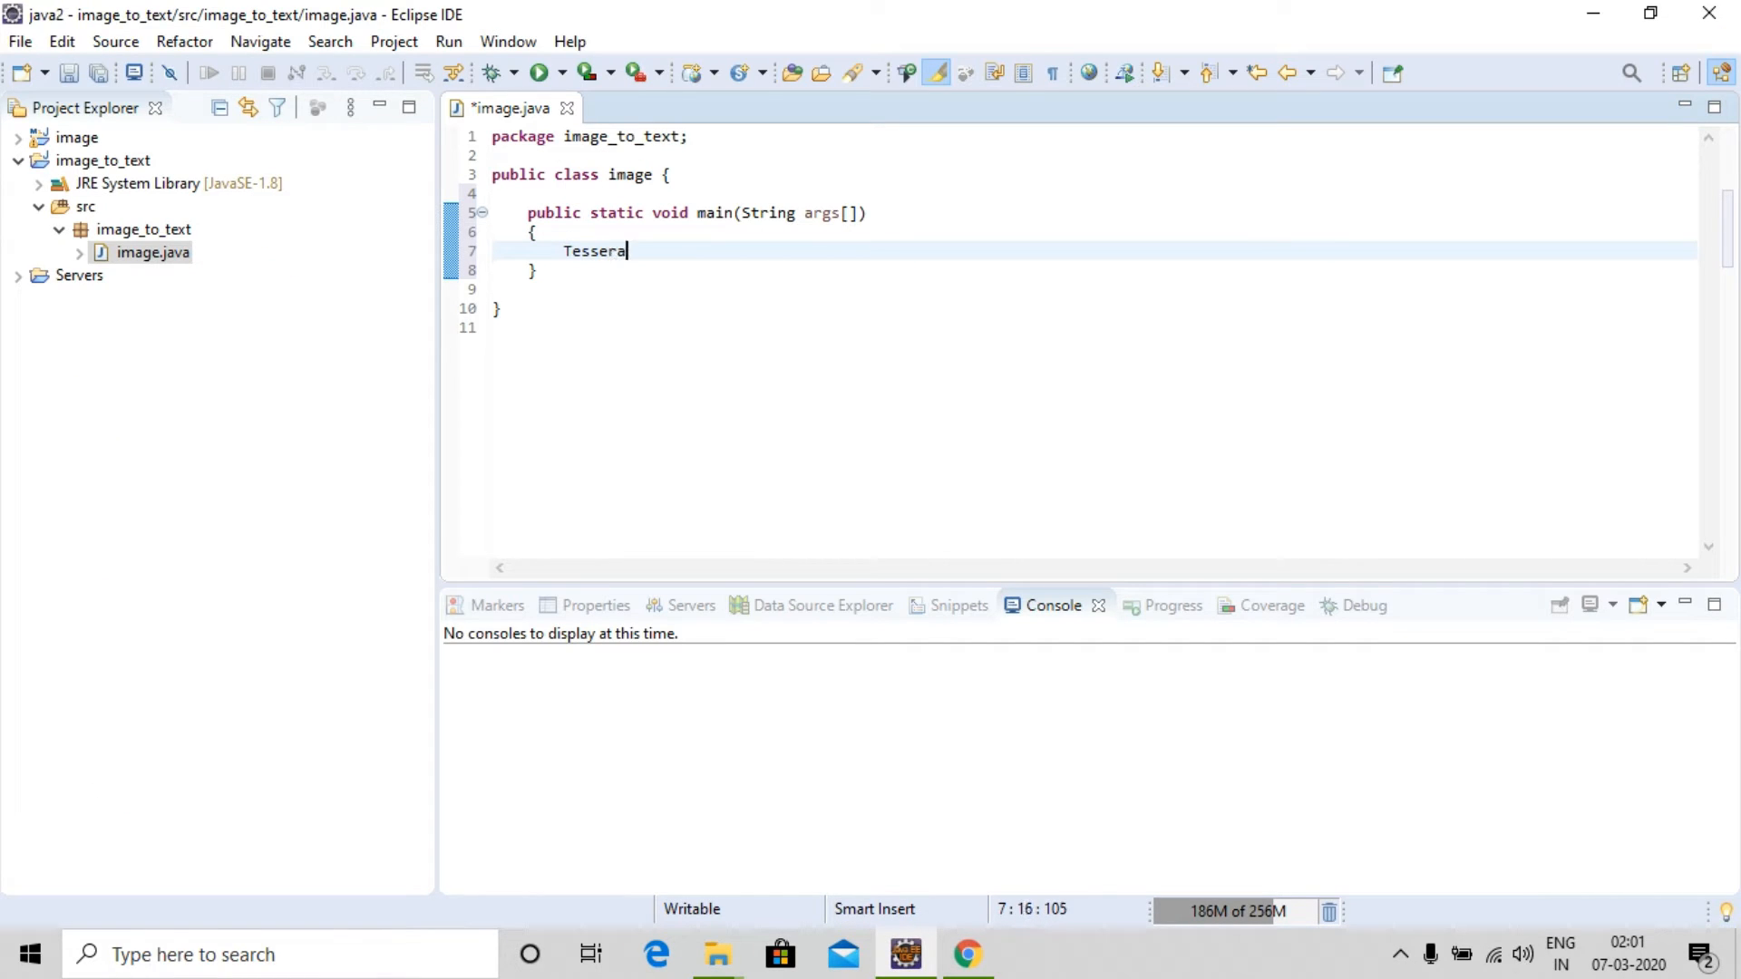
pyautogui.write('ct tes')
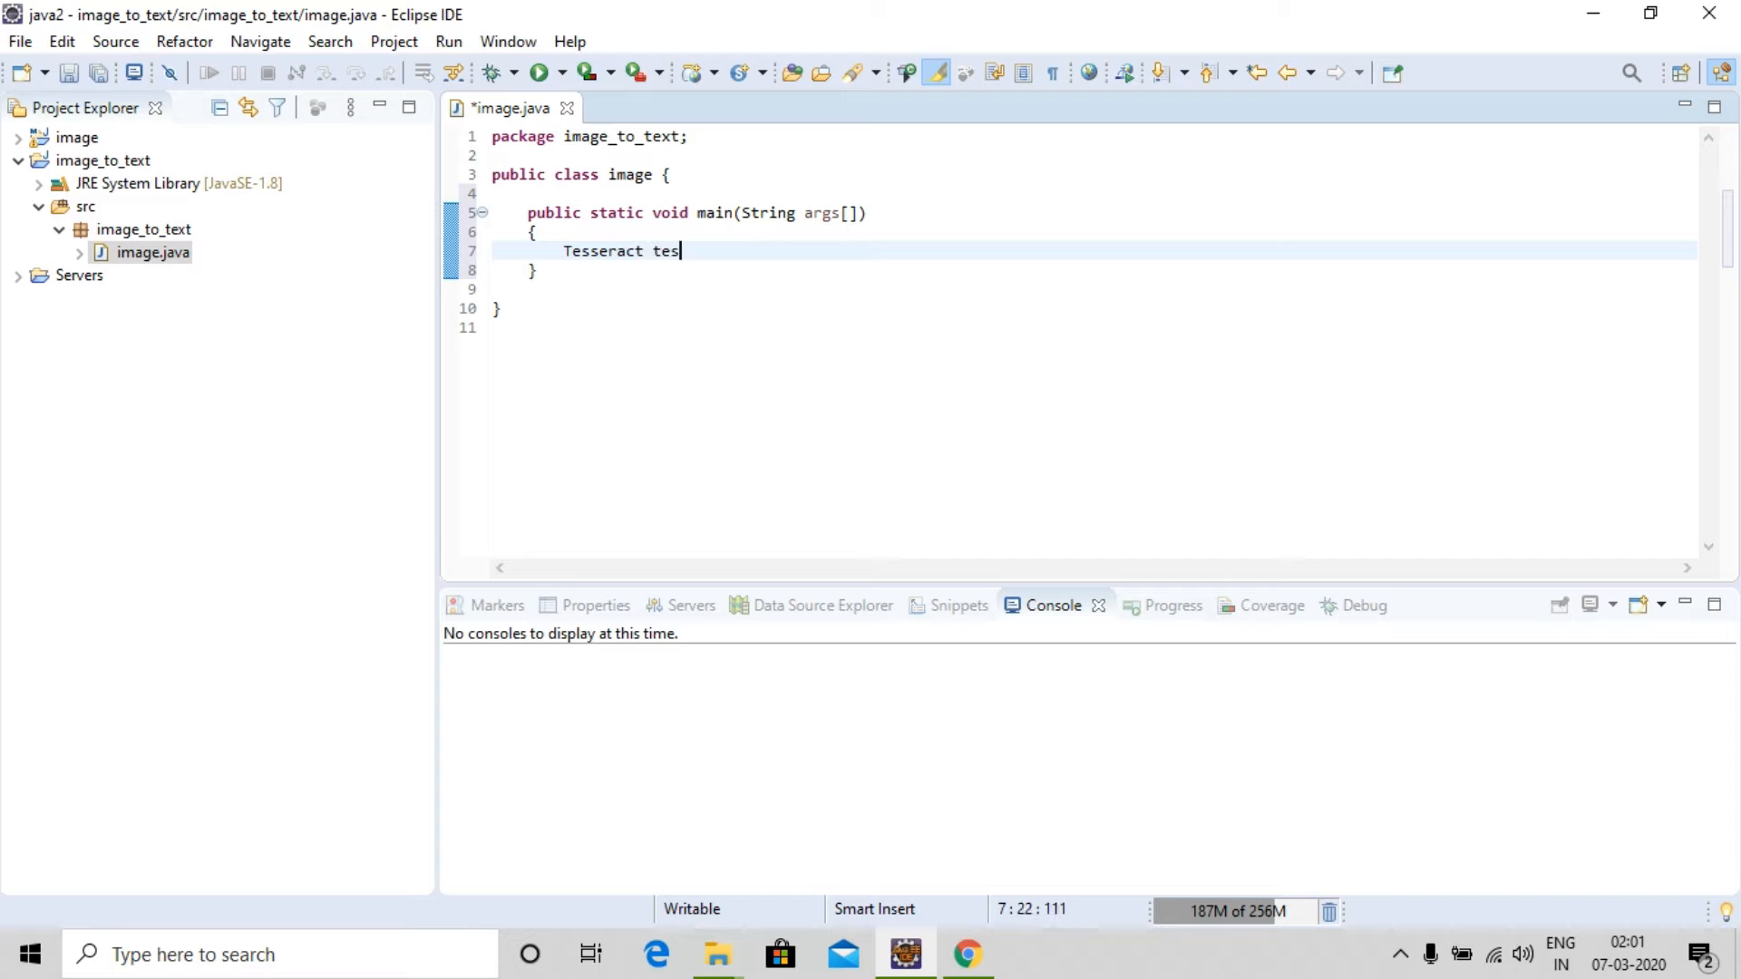
pyautogui.write('seract')
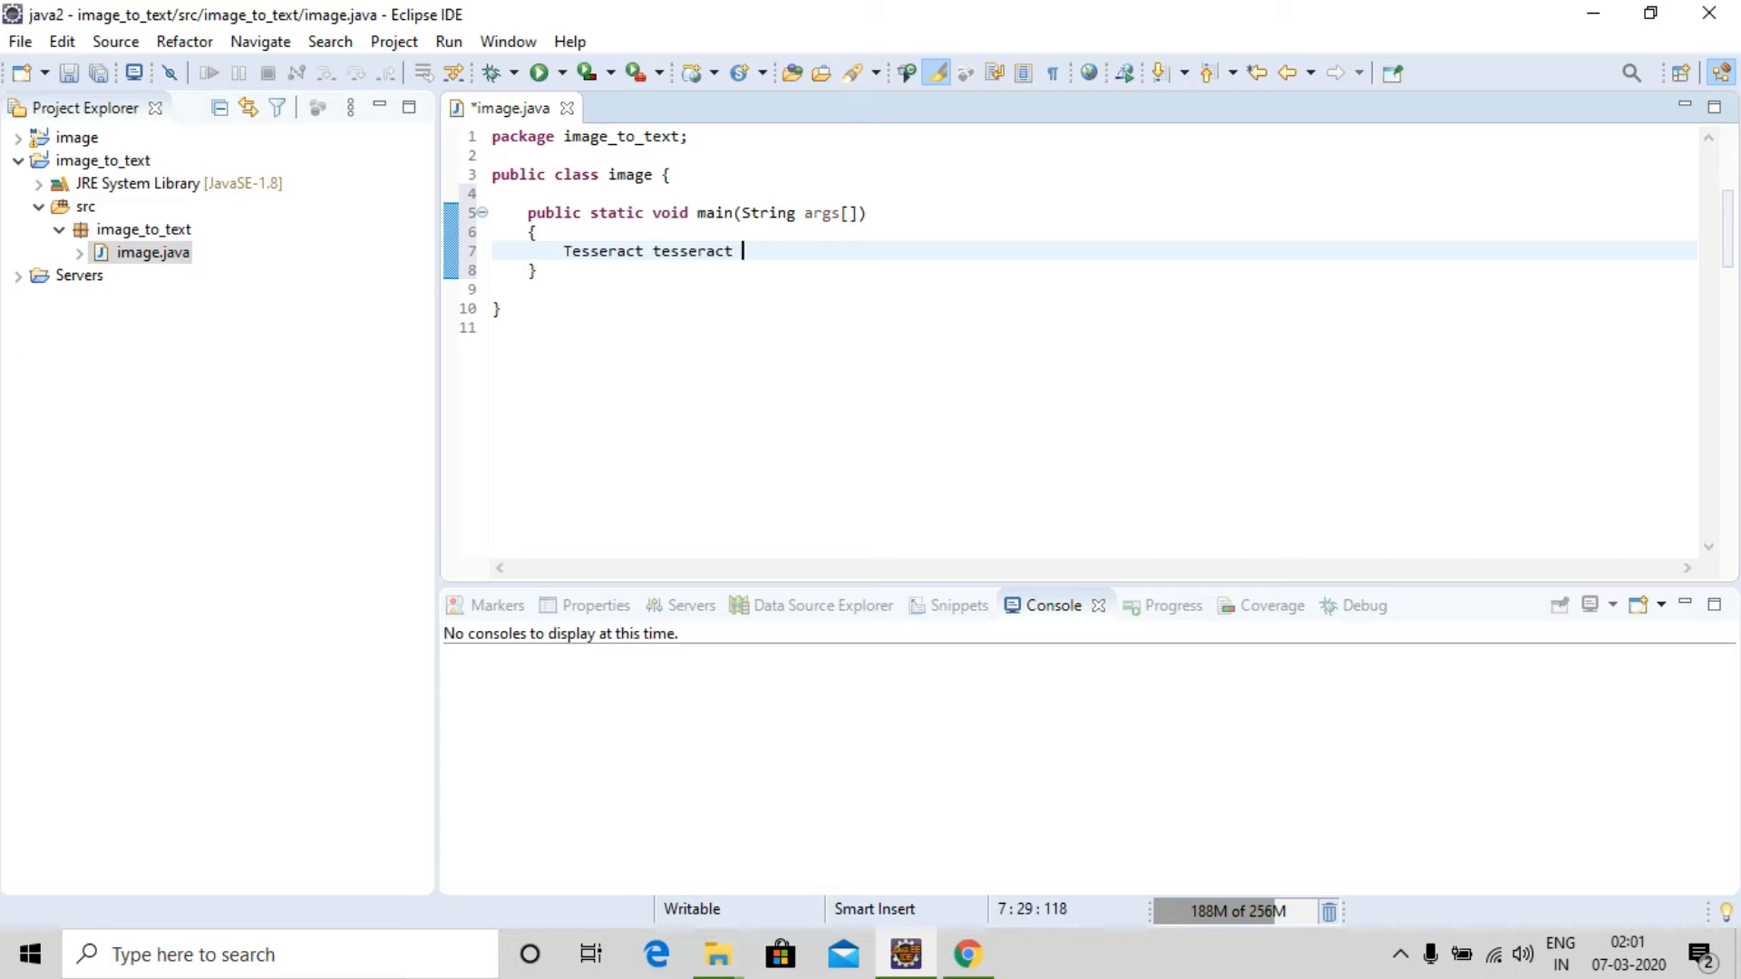
pyautogui.write('=n')
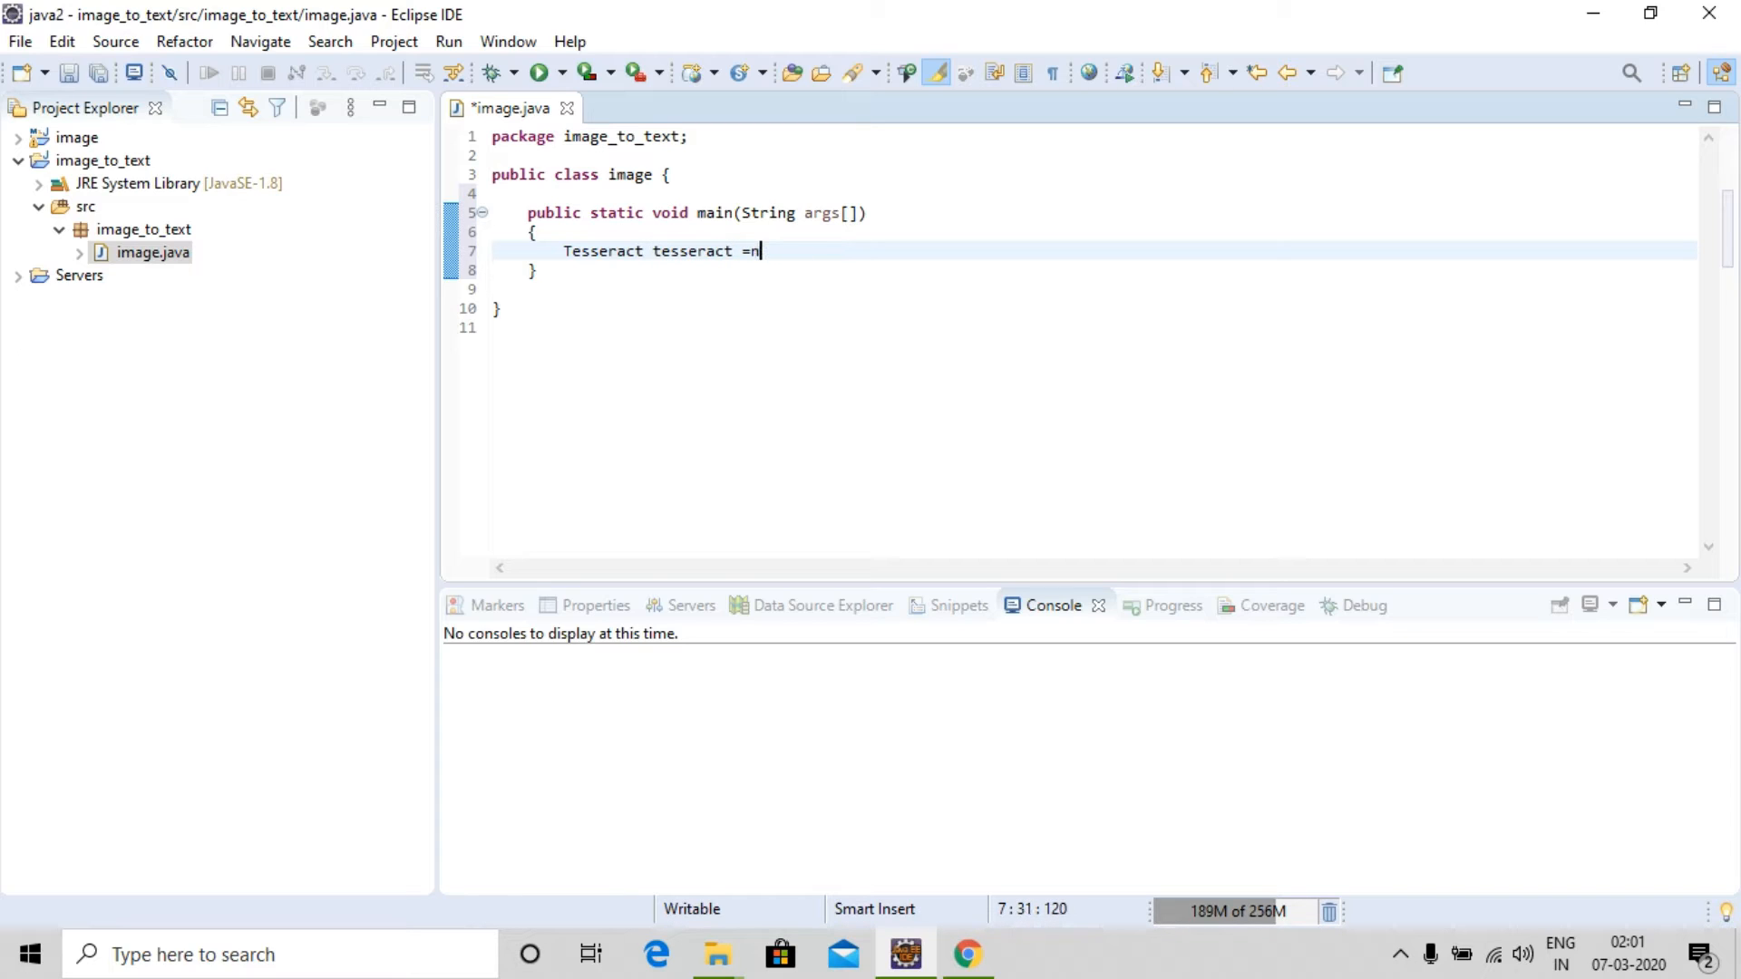
pyautogui.write('ew T')
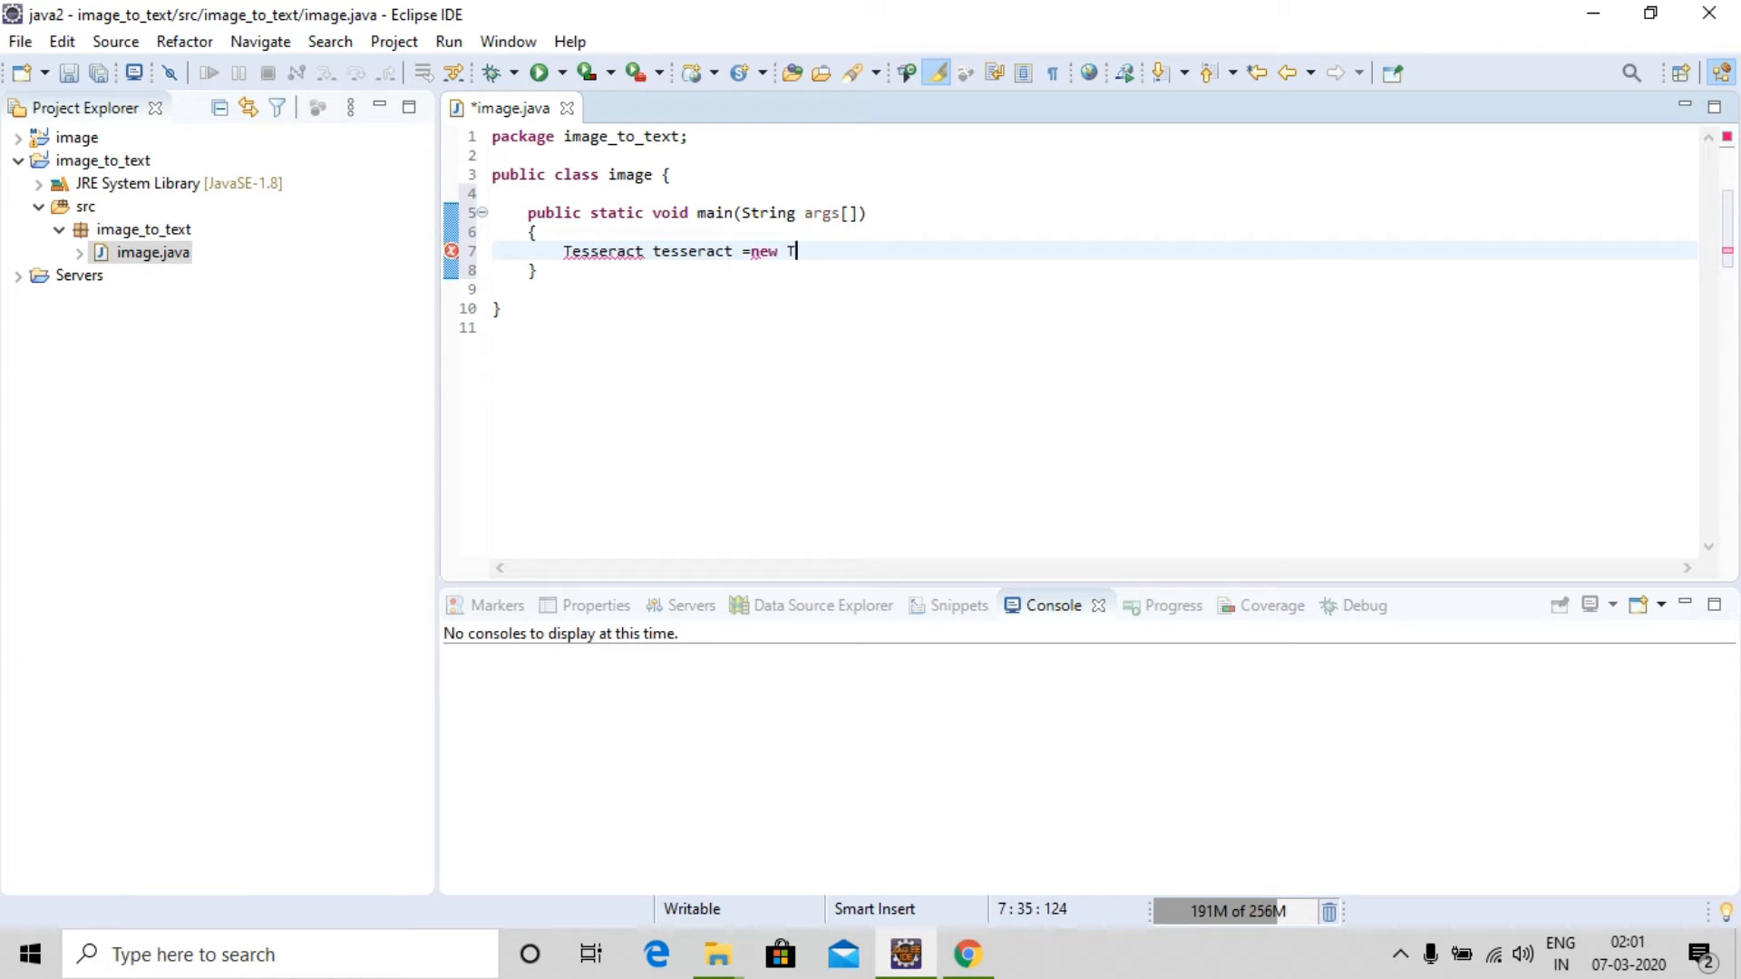
pyautogui.write('esseract')
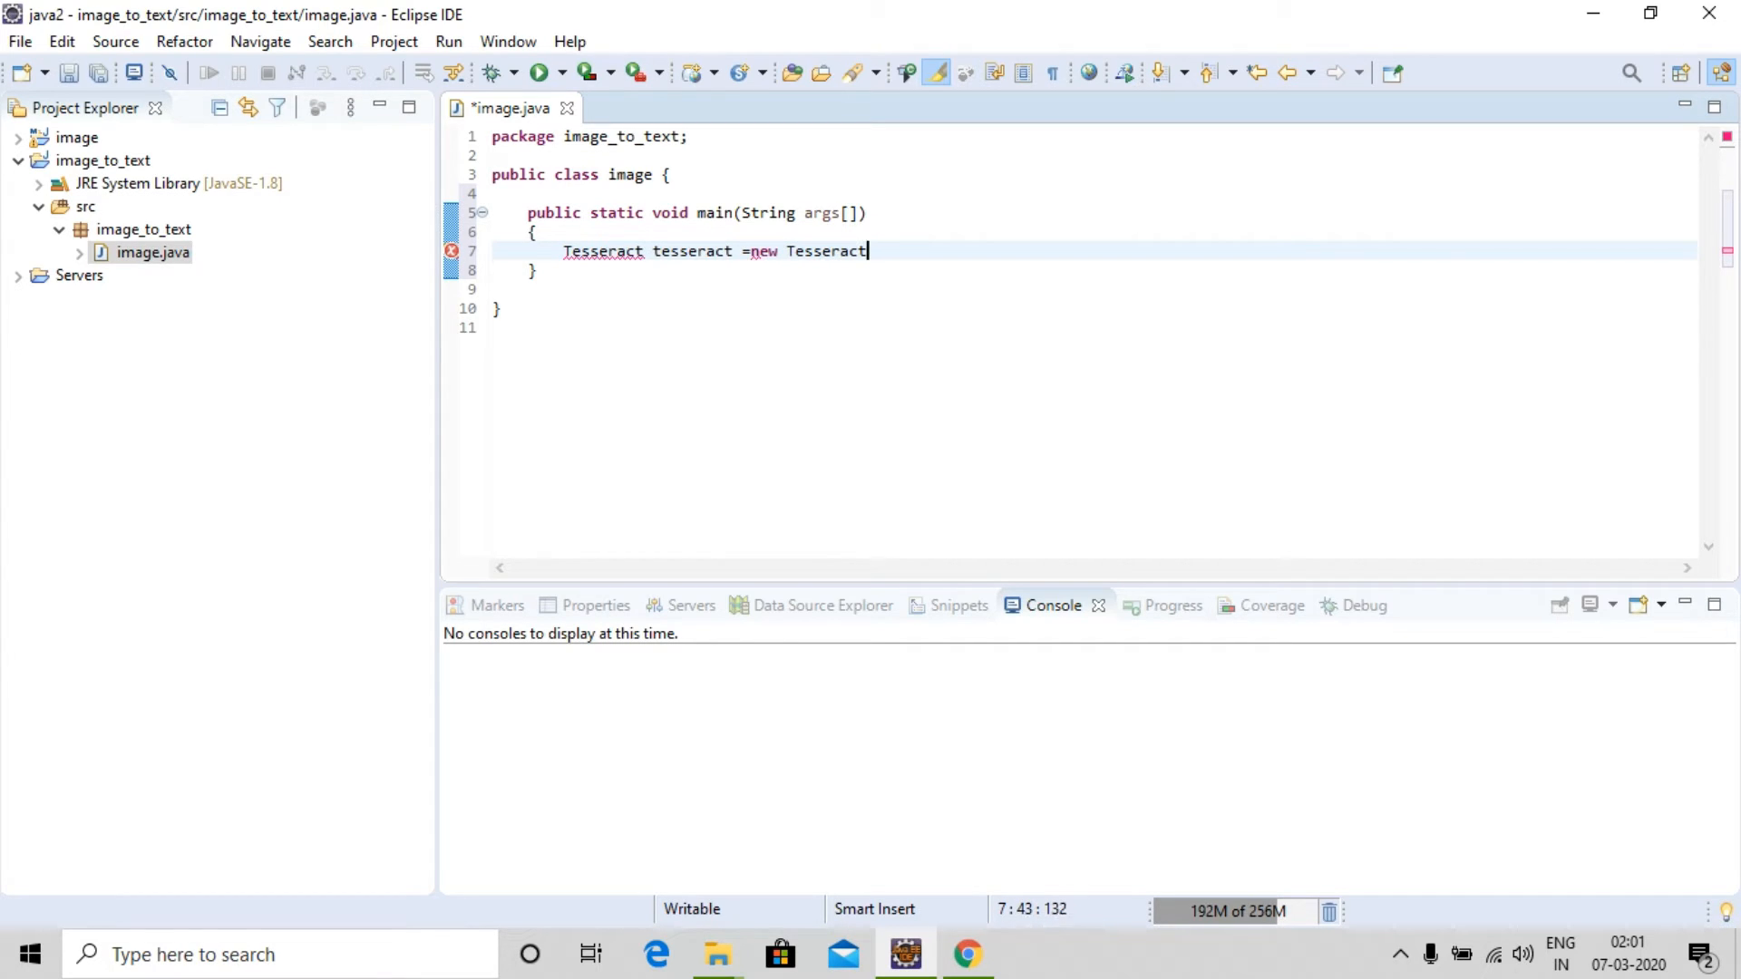
pyautogui.write('()')
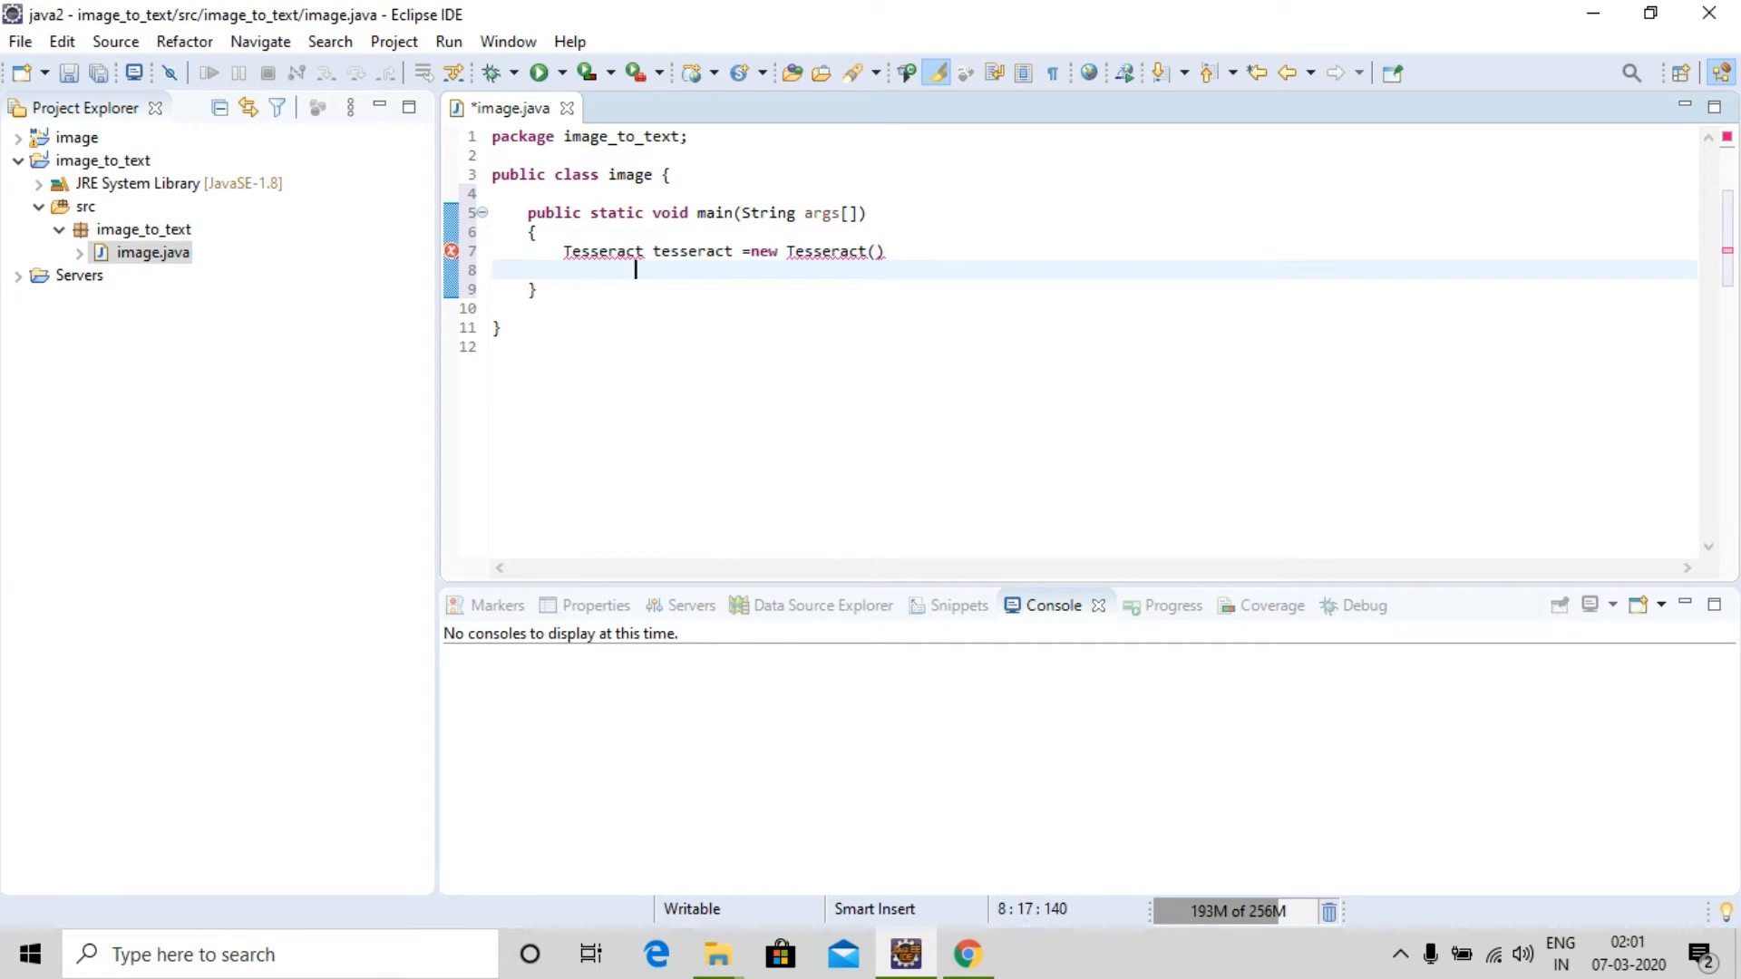
pyautogui.write('{')
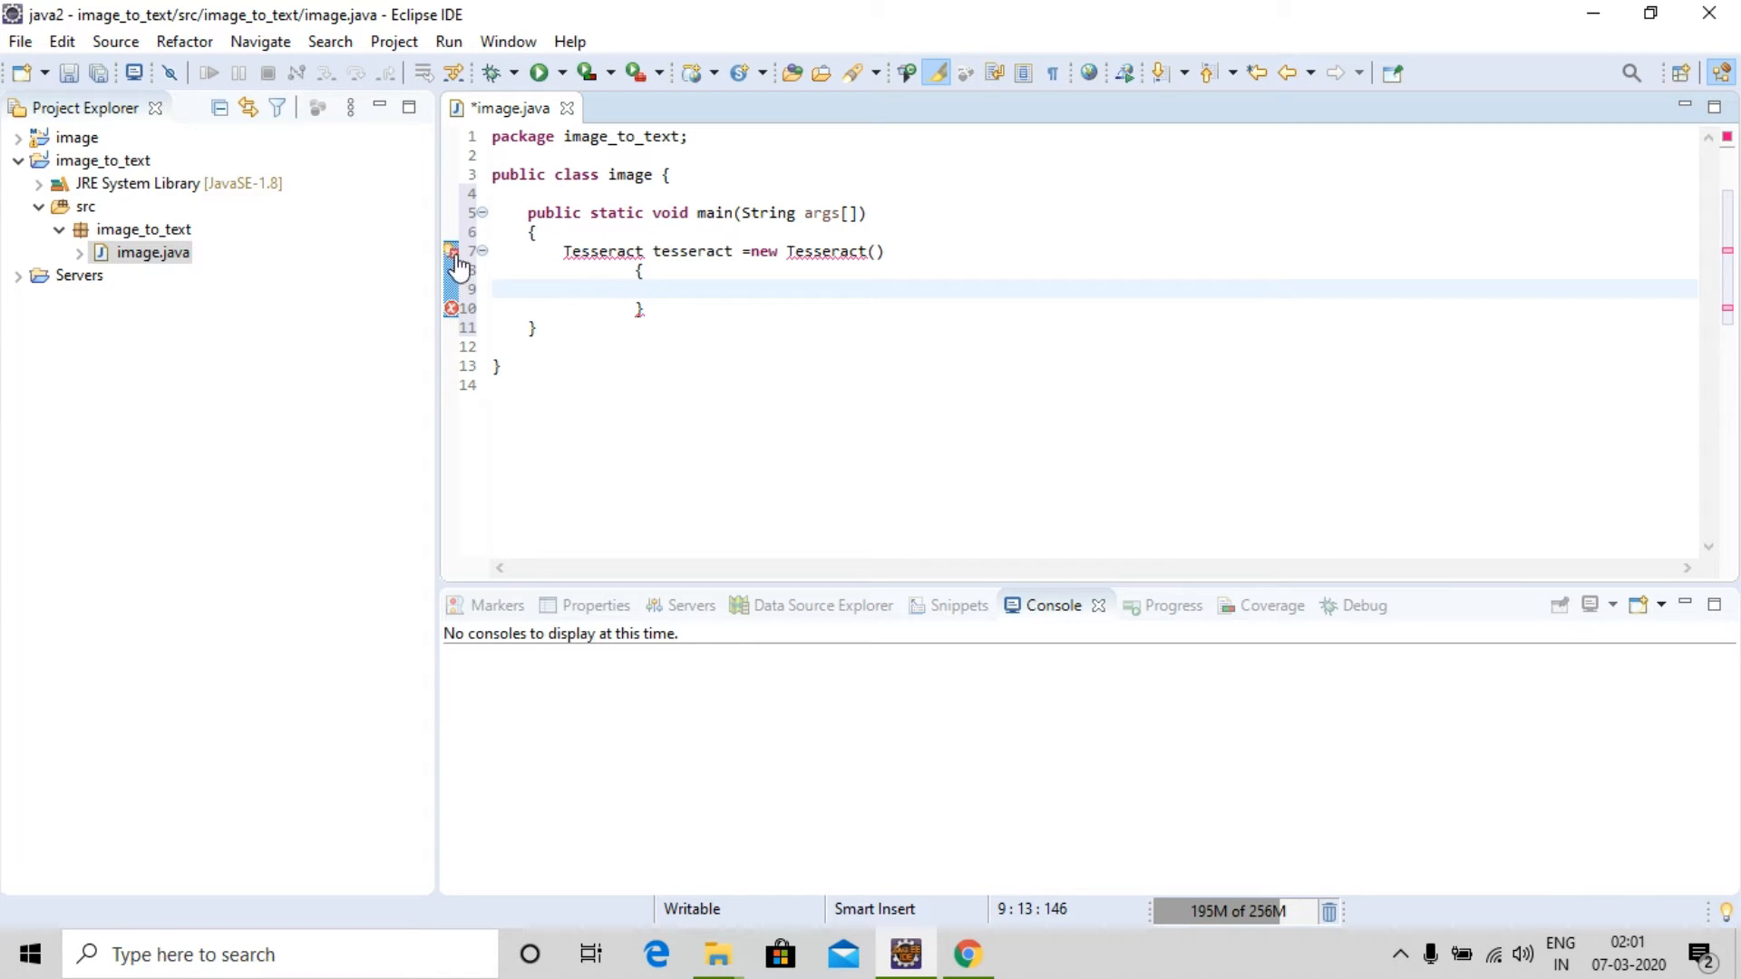
pyautogui.click(453, 250)
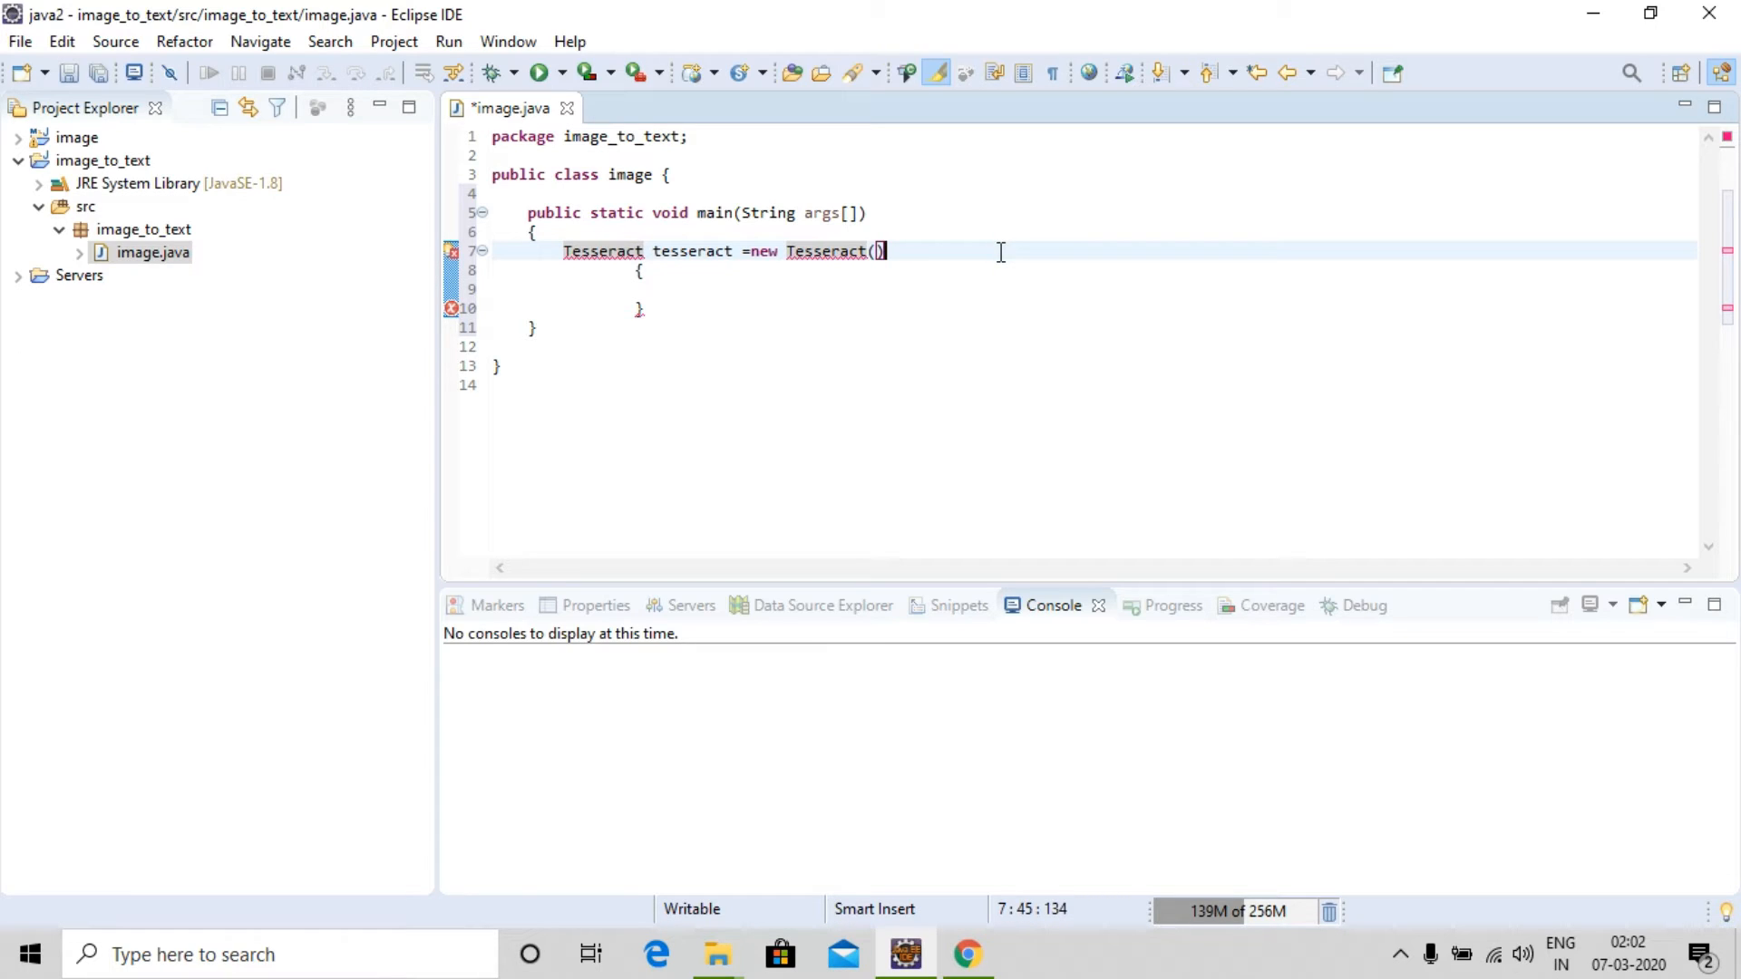
# Add all the Tess4J lib folder jars to the project's build path as external JARs
pyautogui.click(102, 160)
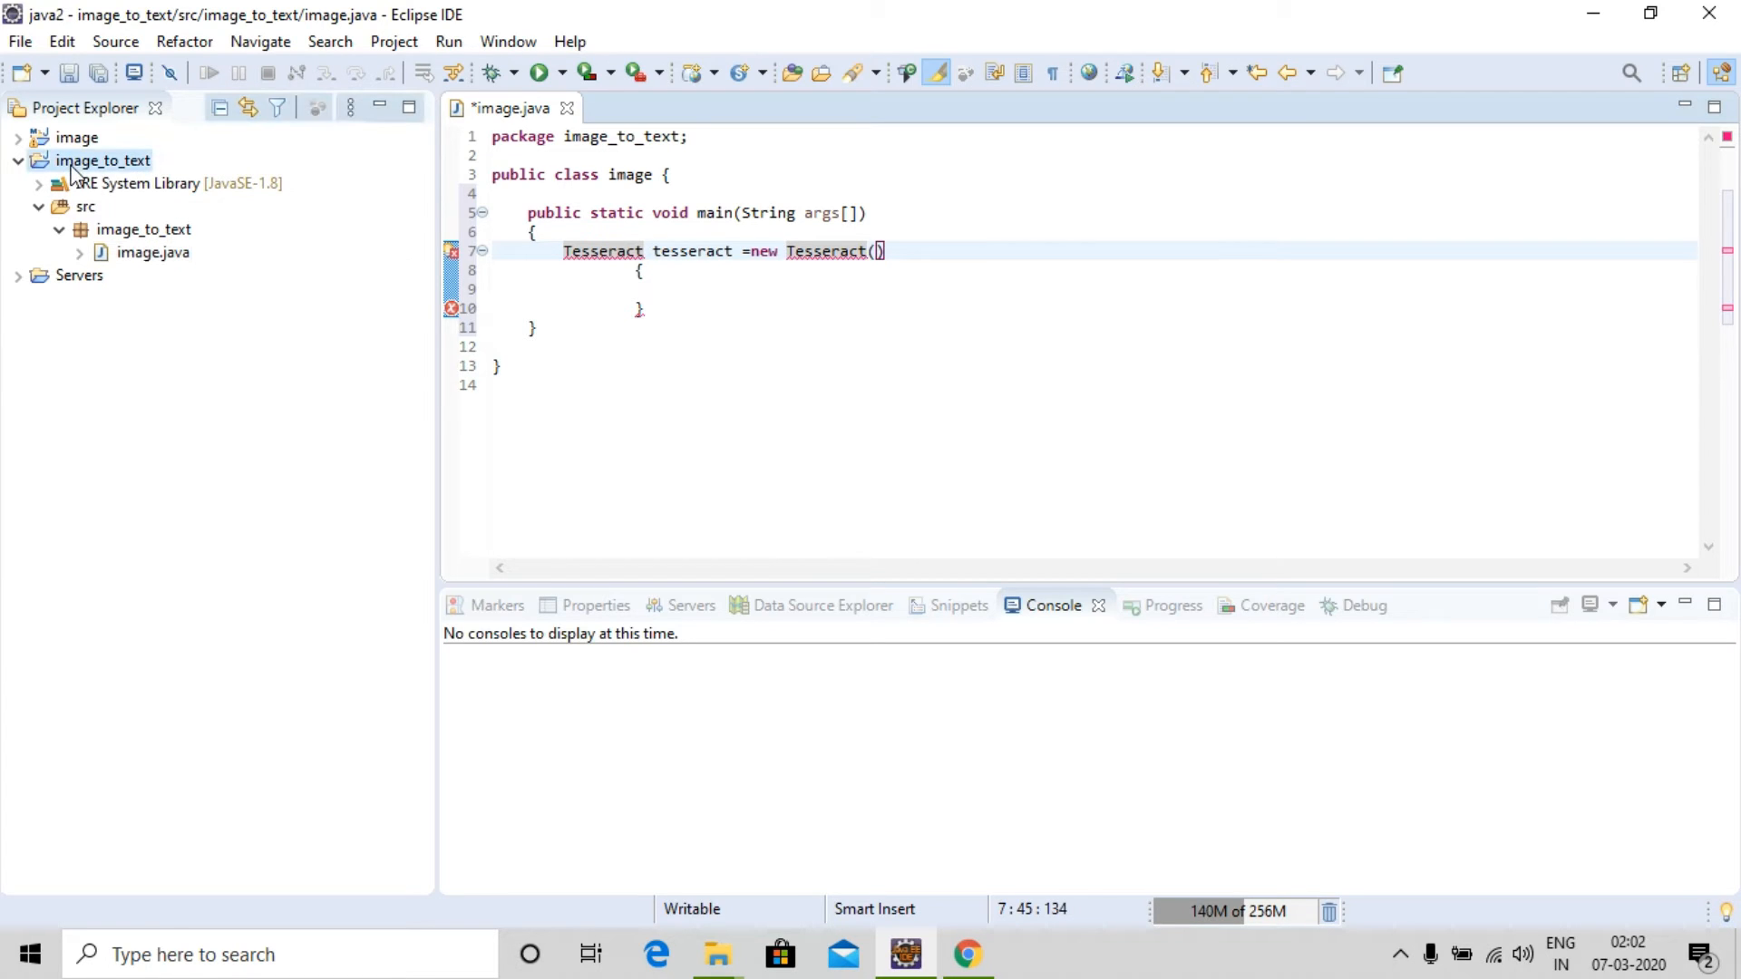
pyautogui.rightClick(101, 159)
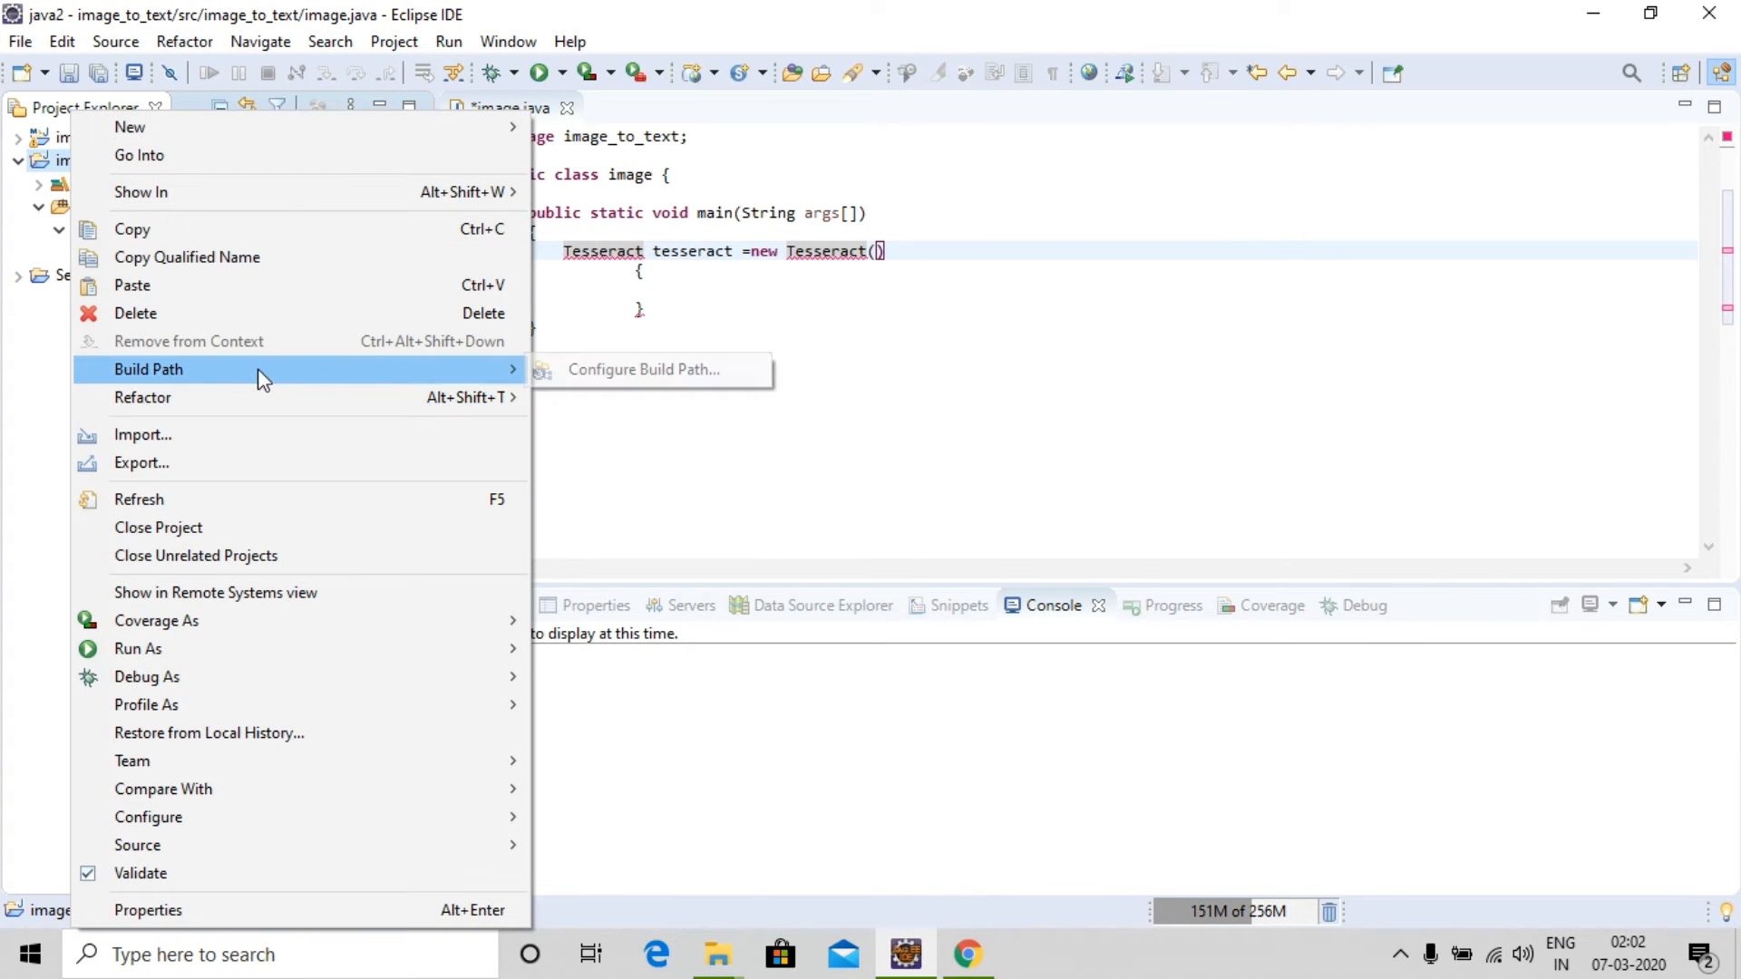
pyautogui.click(649, 369)
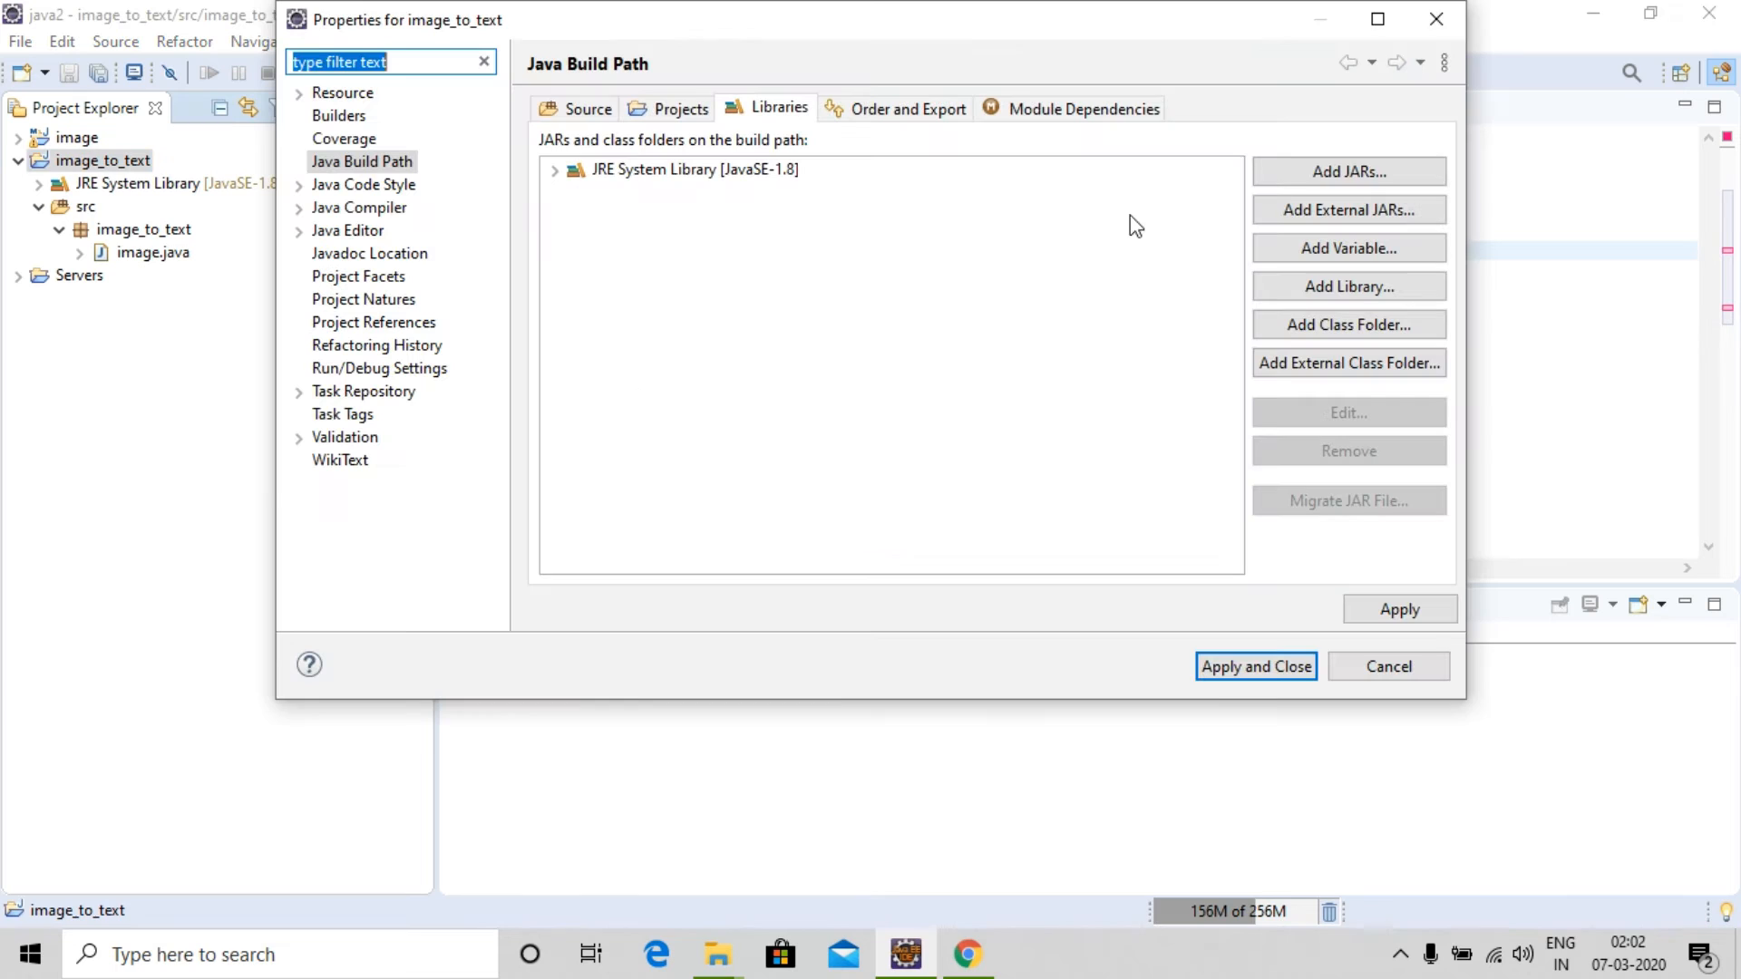
pyautogui.click(1347, 210)
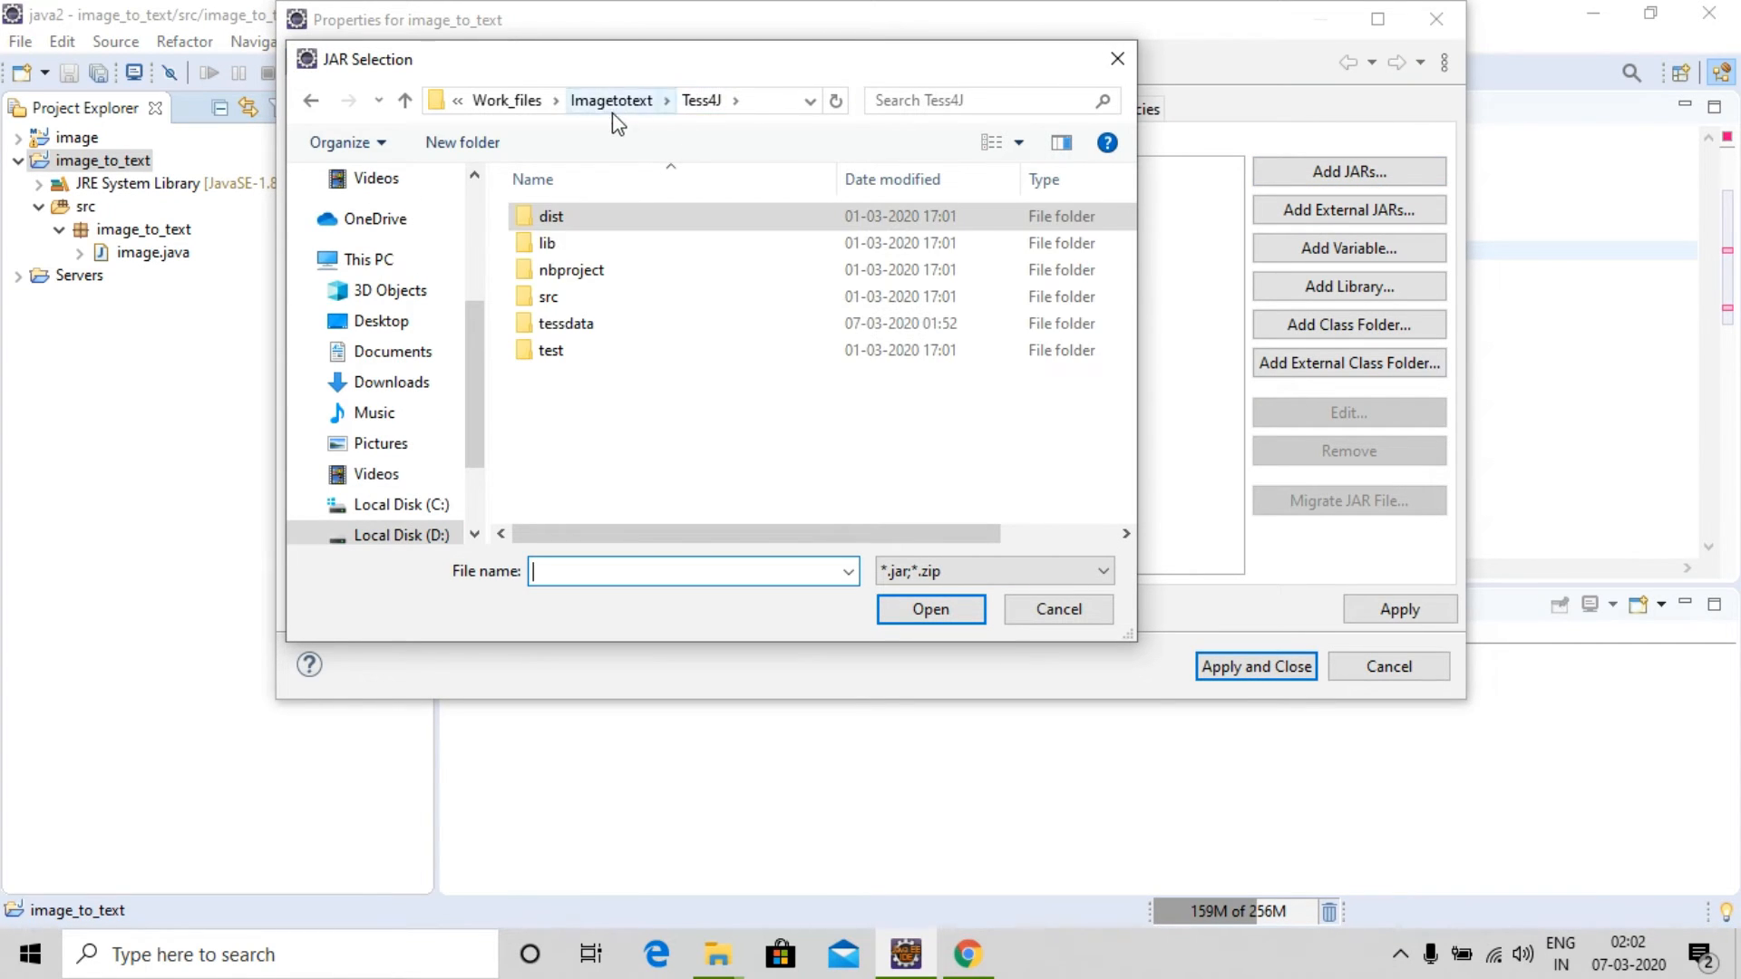
pyautogui.click(546, 243)
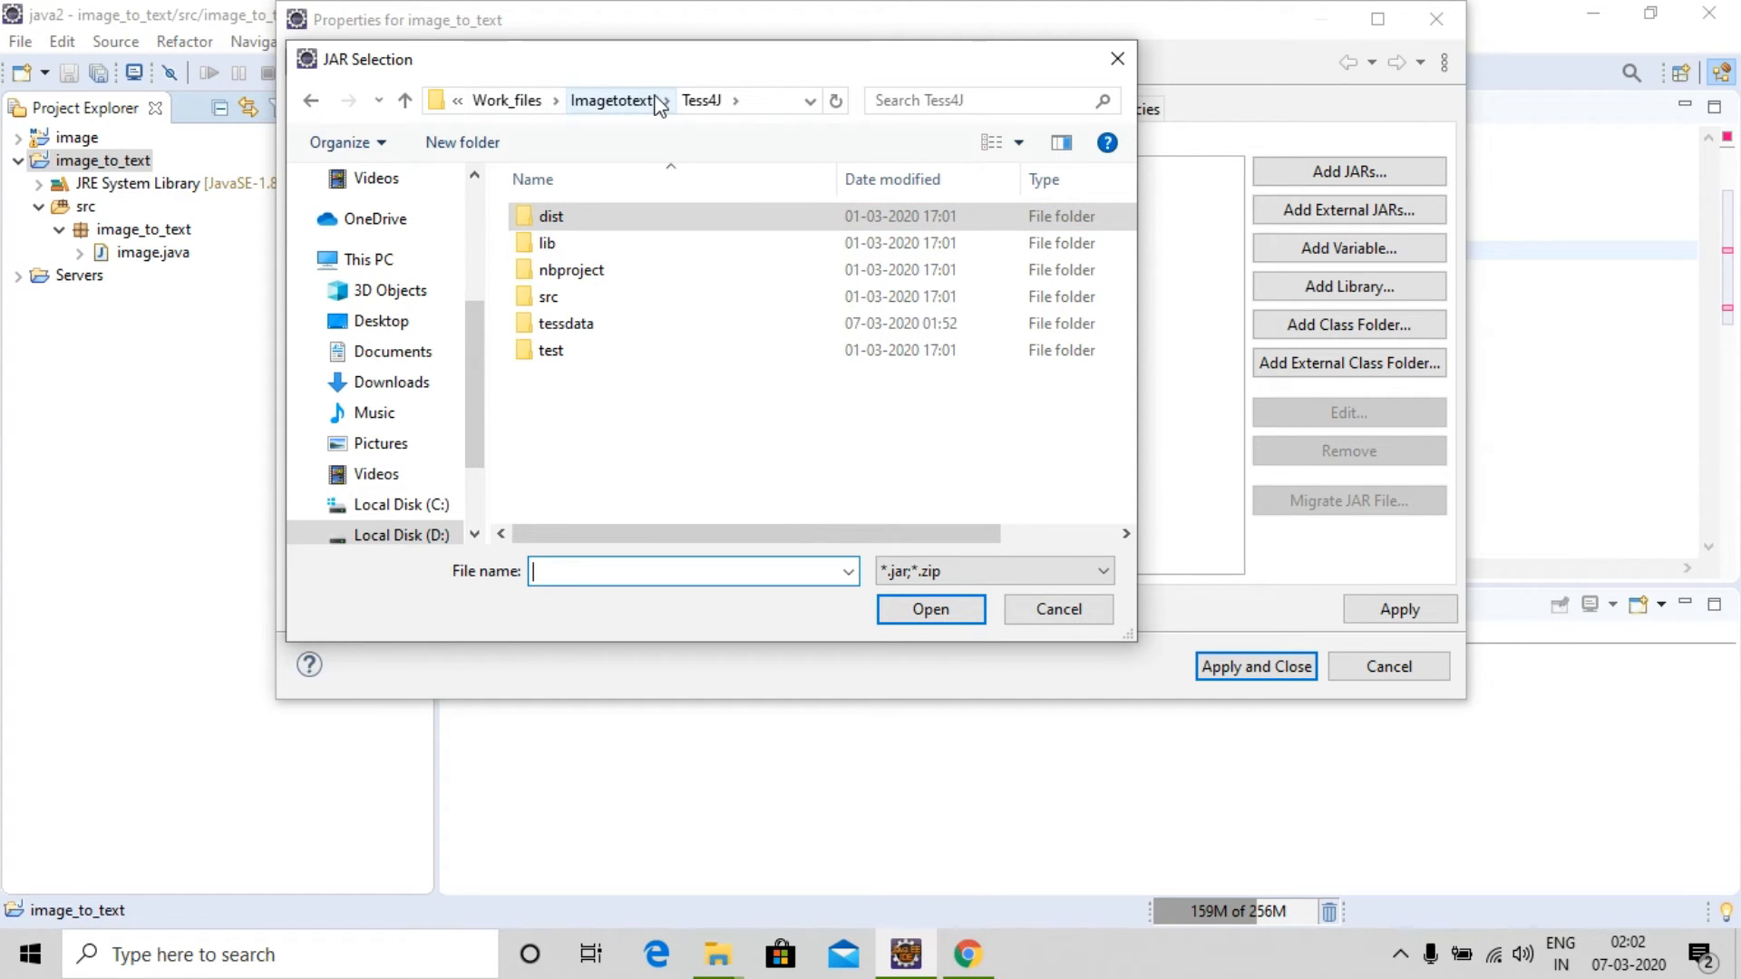
pyautogui.doubleClick(546, 241)
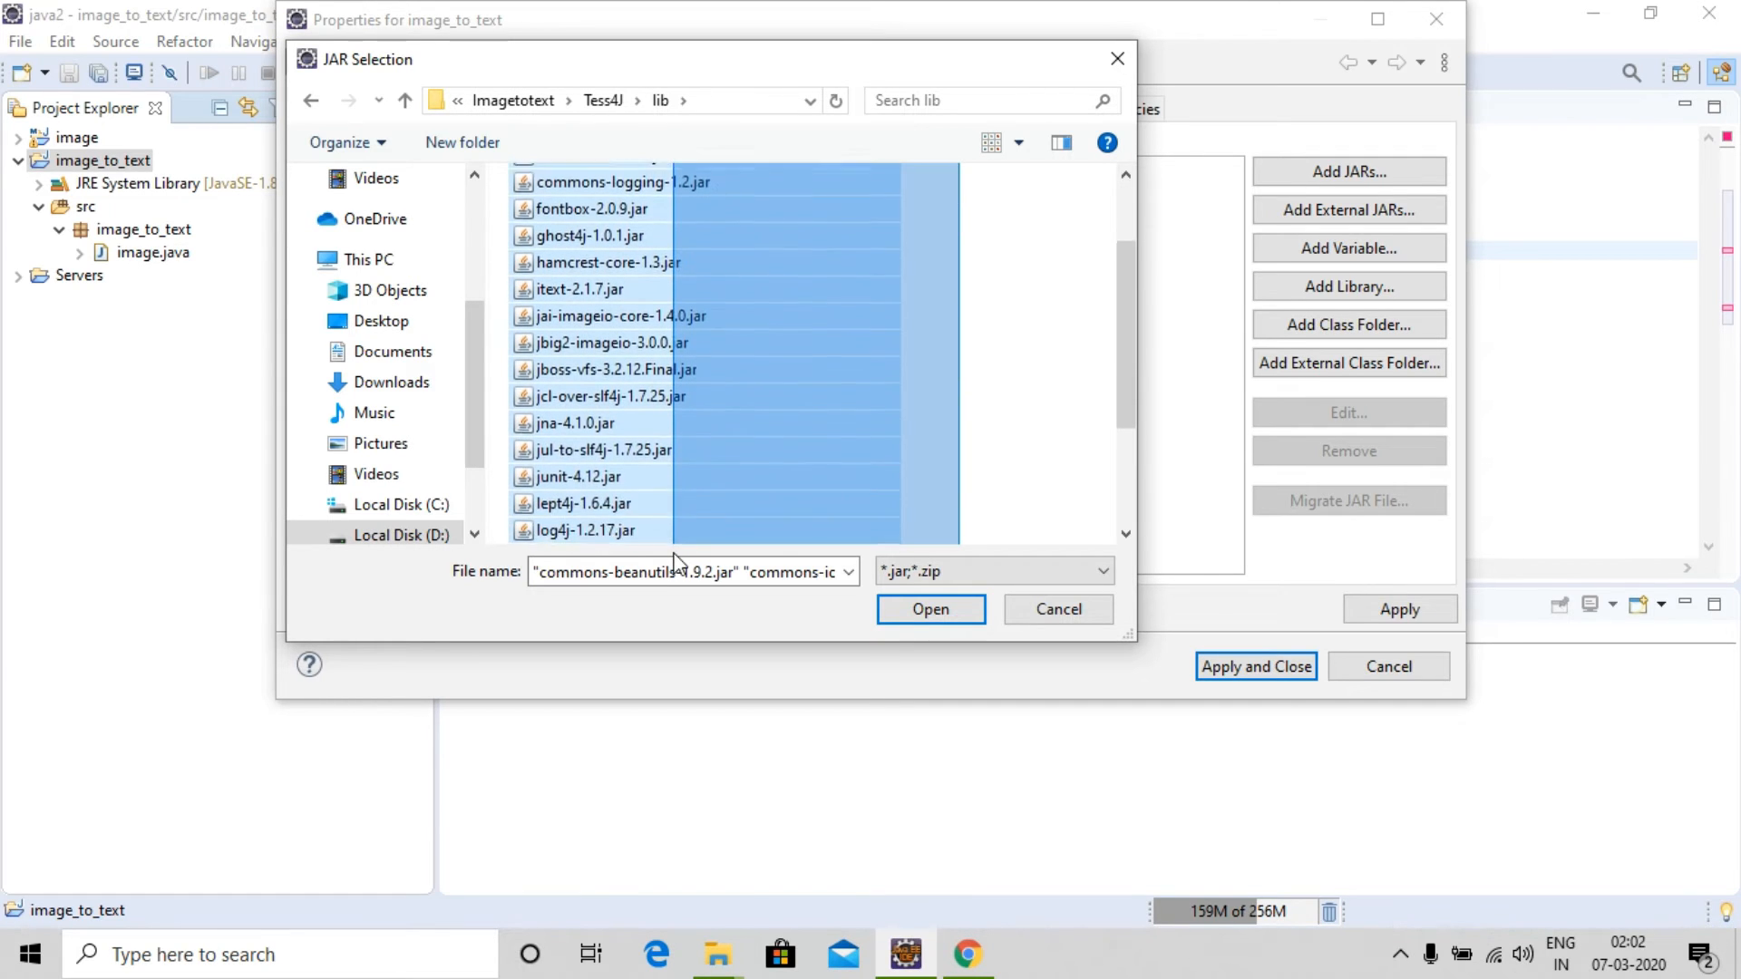
pyautogui.scroll(-3)
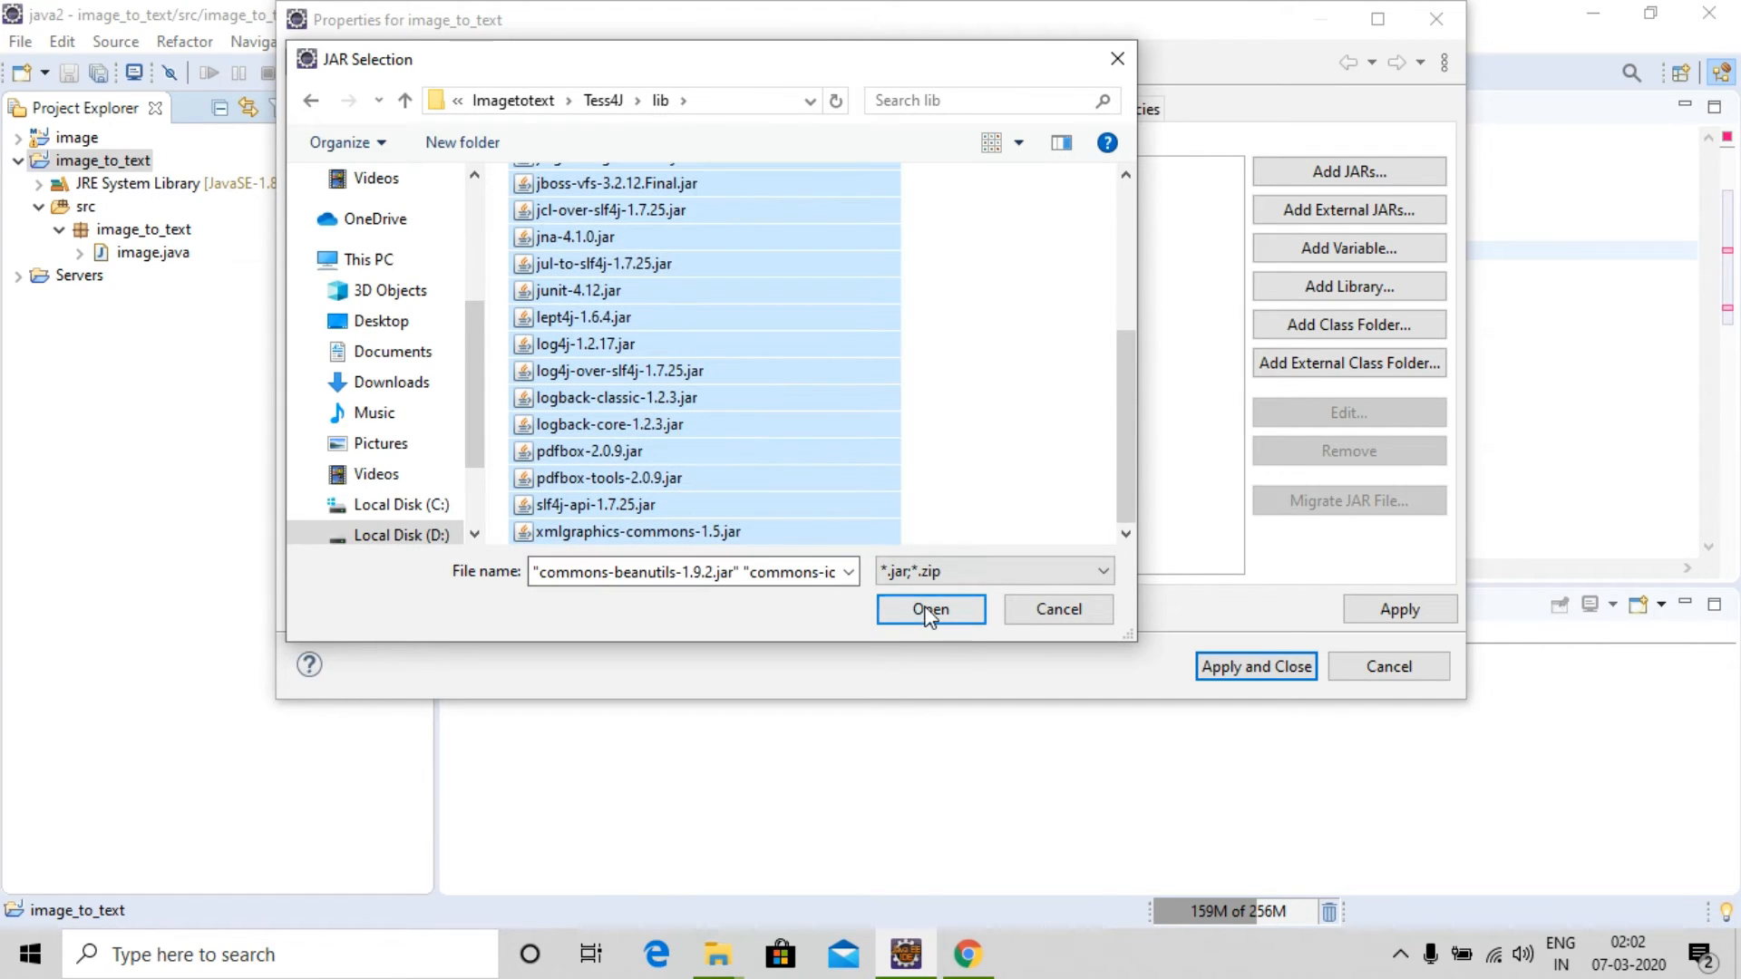
pyautogui.click(930, 609)
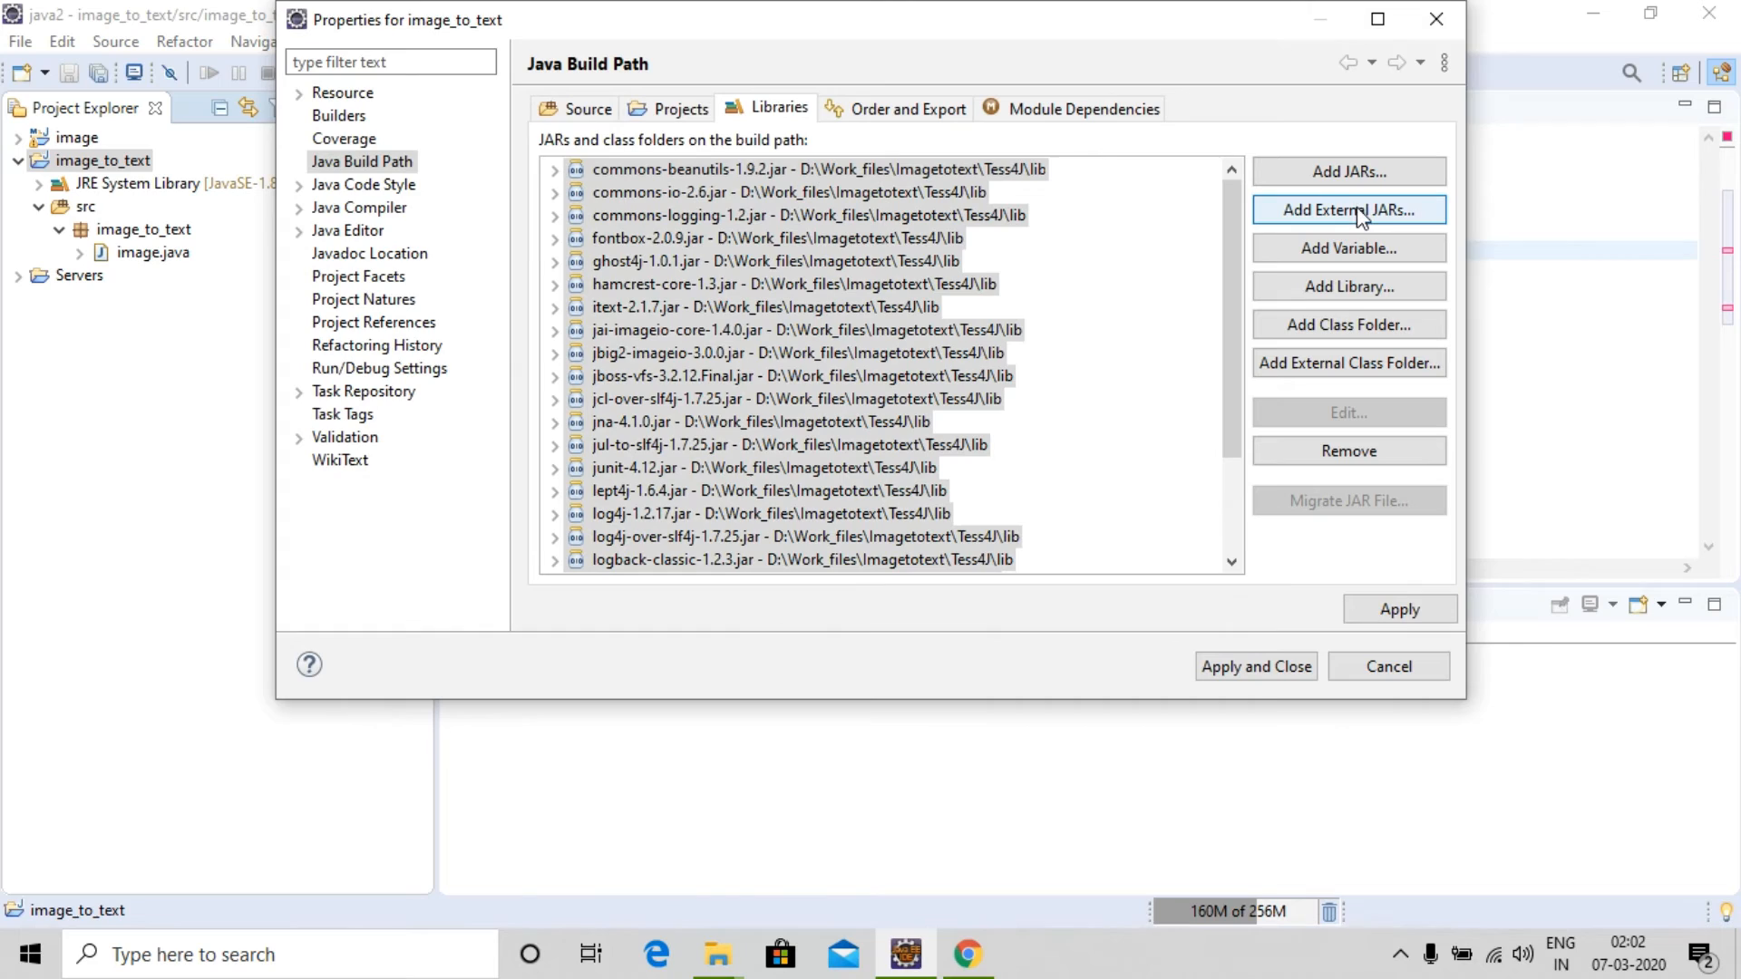
# Add dist/tess4j-3.4.8.jar as well and apply the build path changes
pyautogui.click(1348, 210)
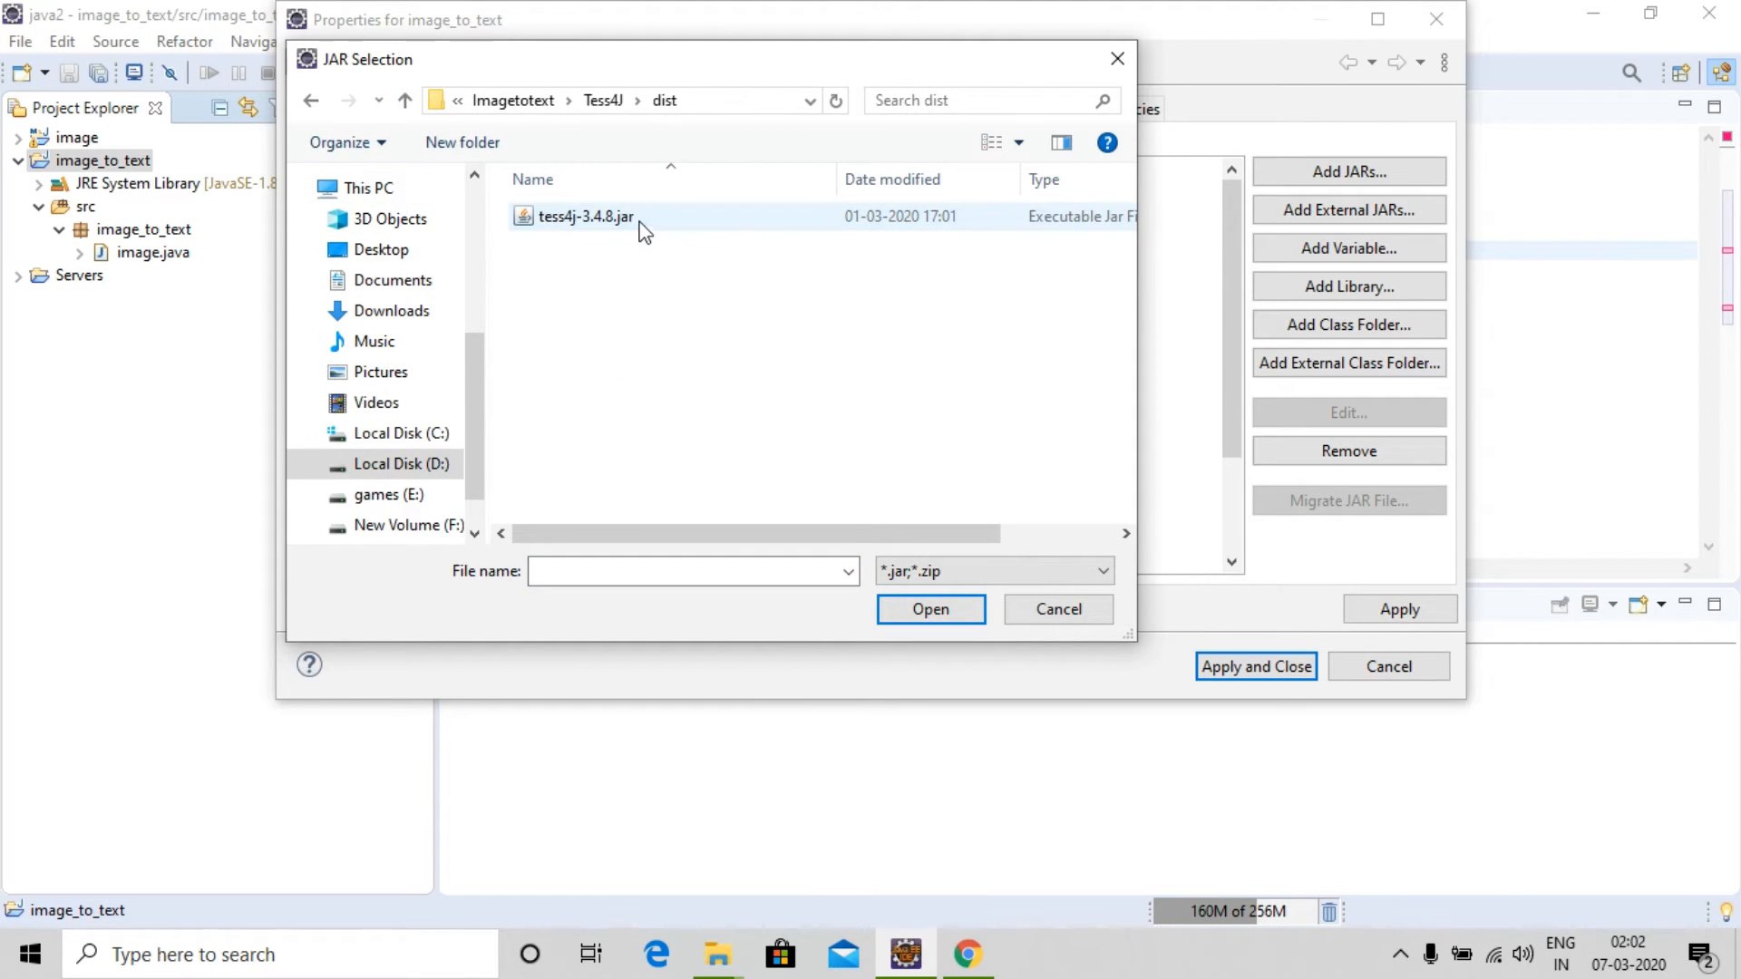
pyautogui.click(586, 215)
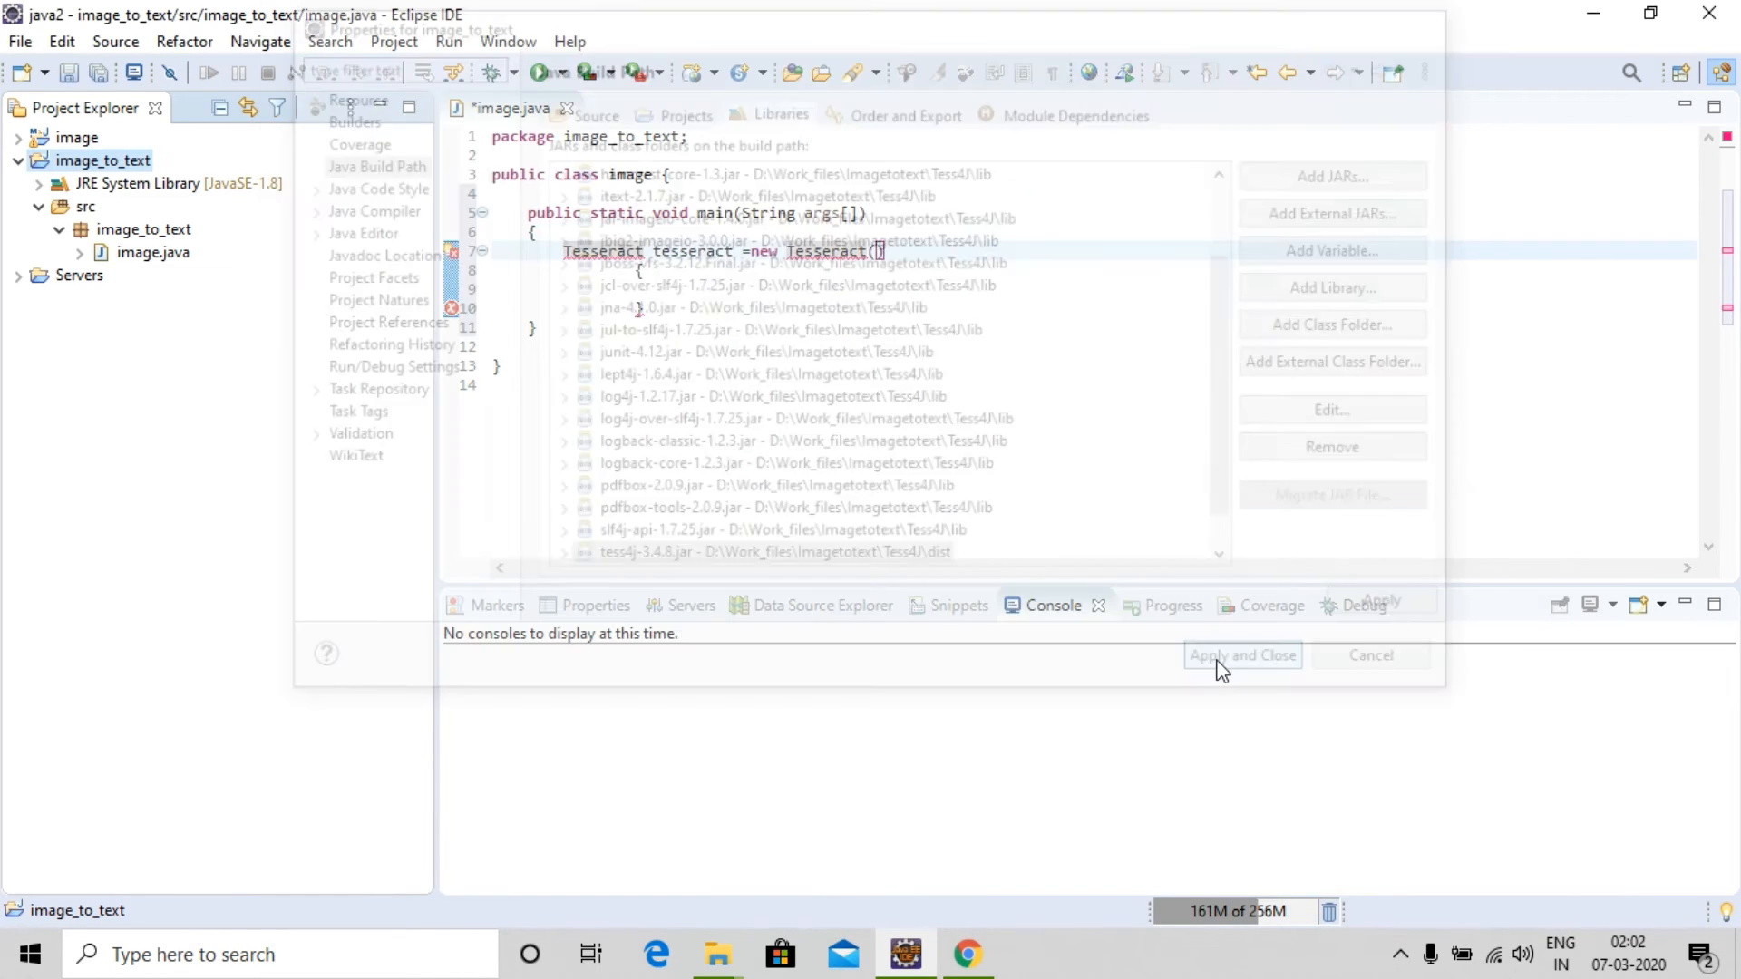
pyautogui.click(1240, 655)
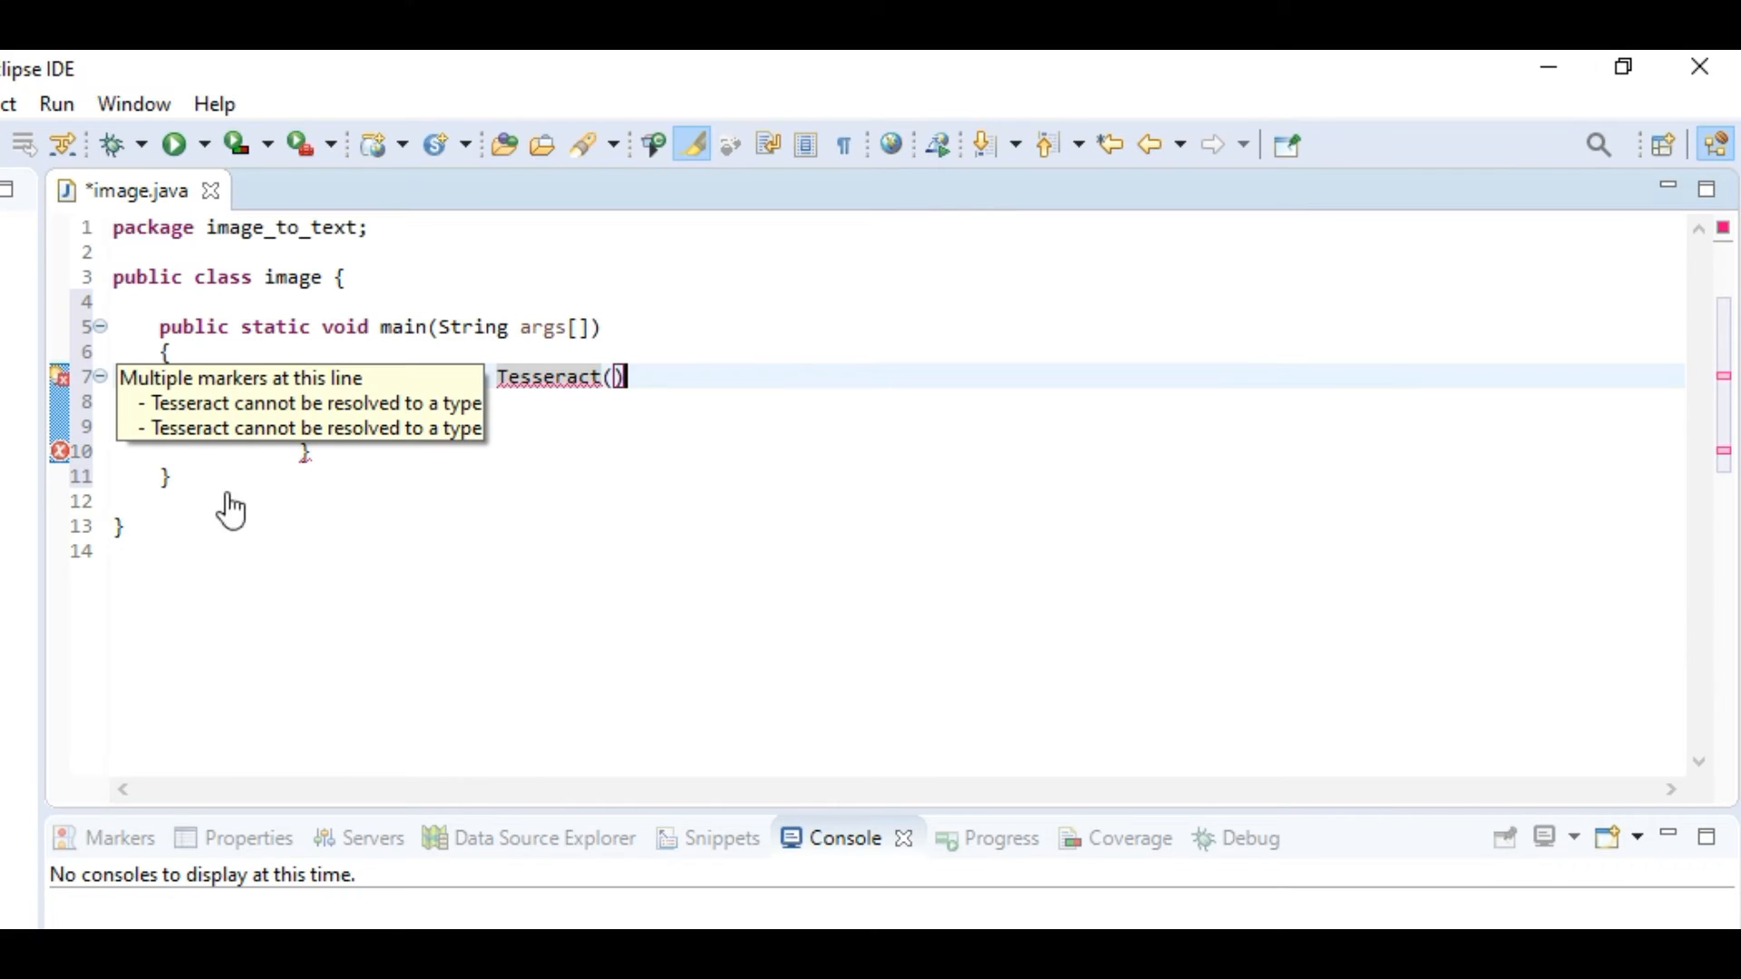
pyautogui.moveTo(536, 387)
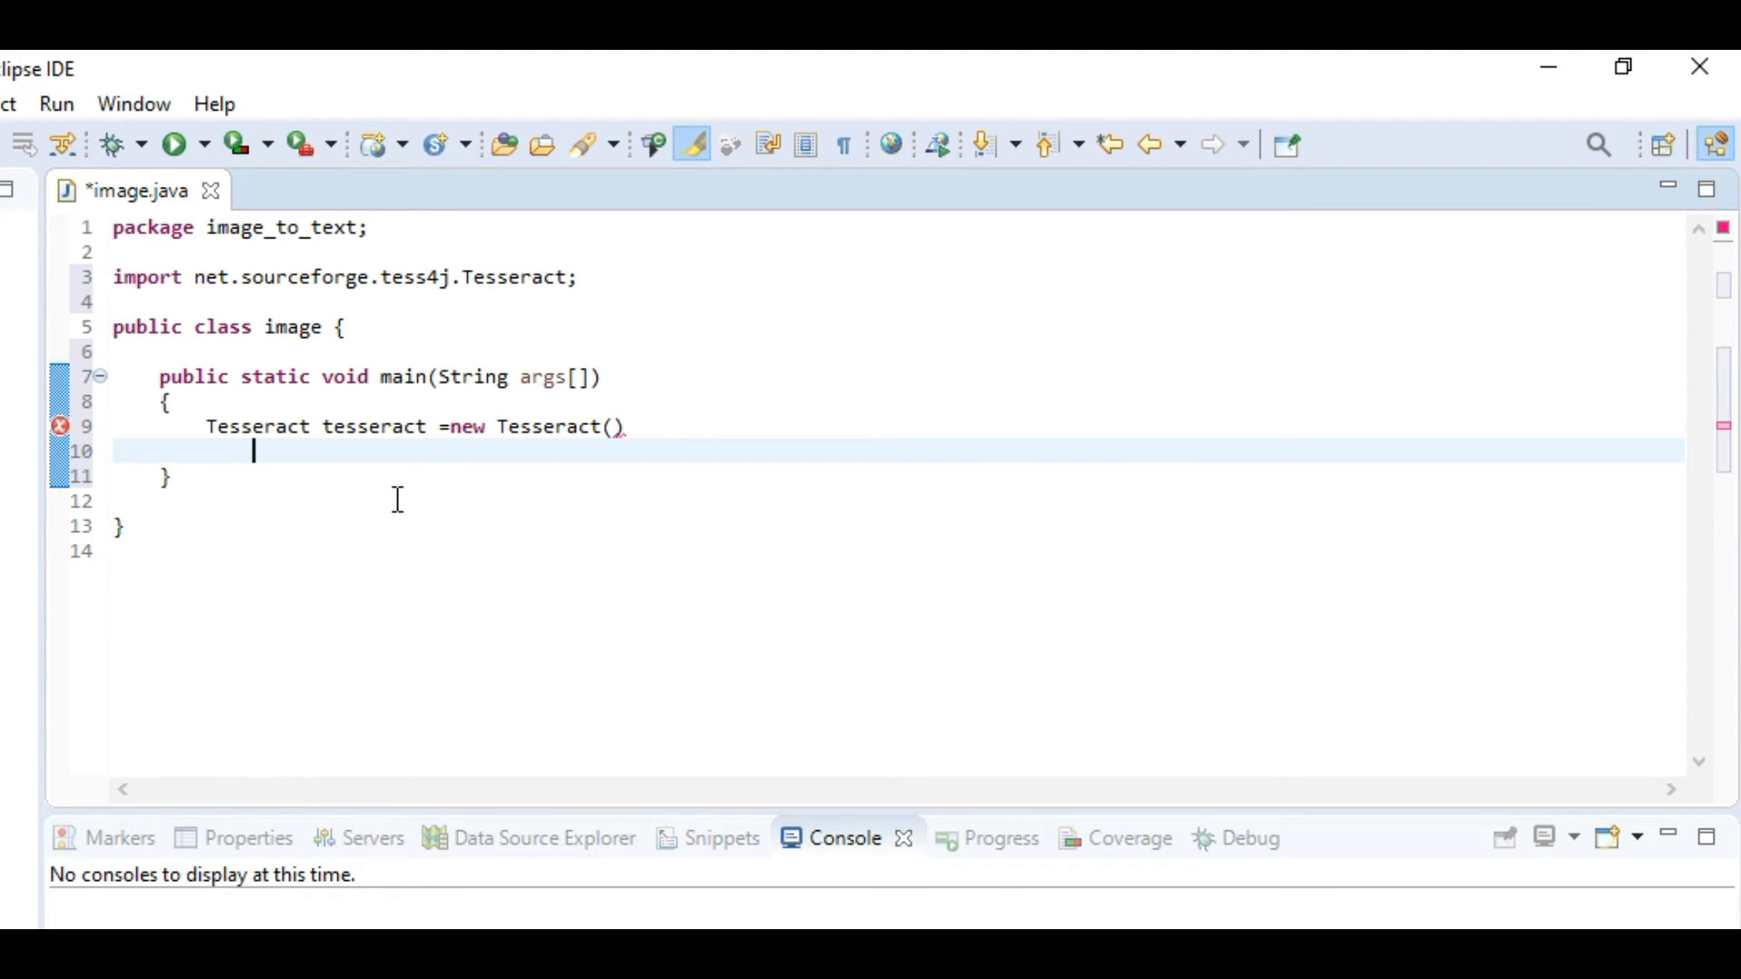
# Write a try block with a catch(TesseractException e) clause after the declaration
pyautogui.write('try')
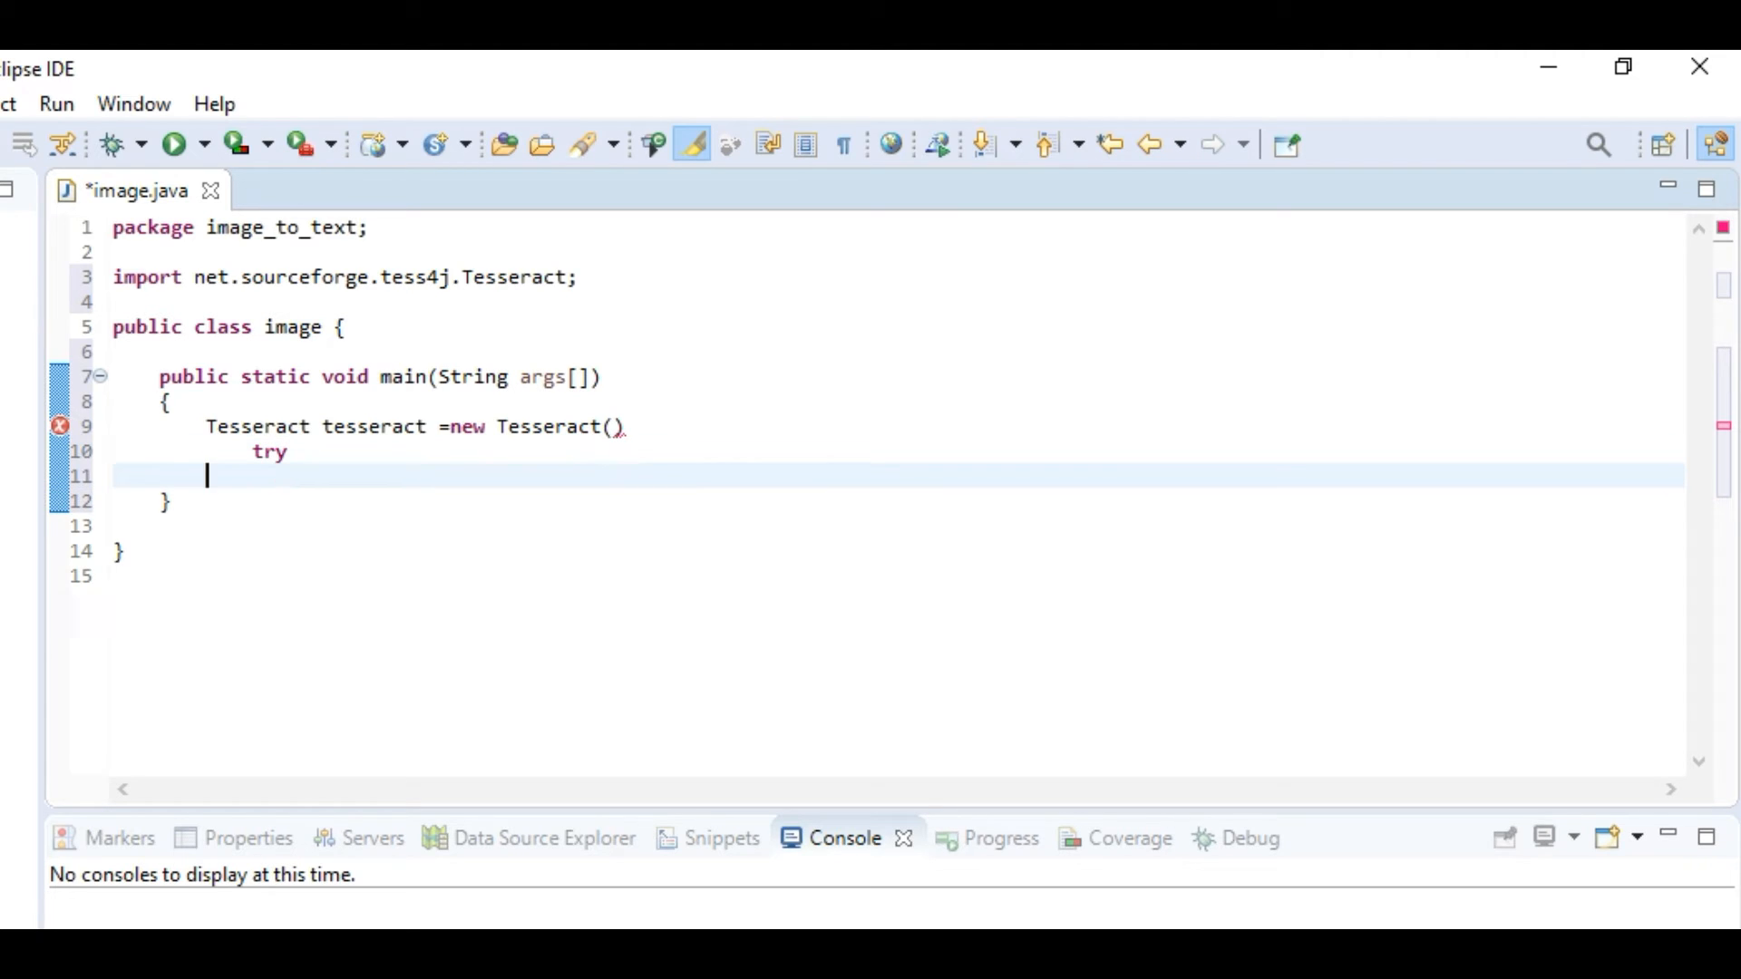
pyautogui.write('{')
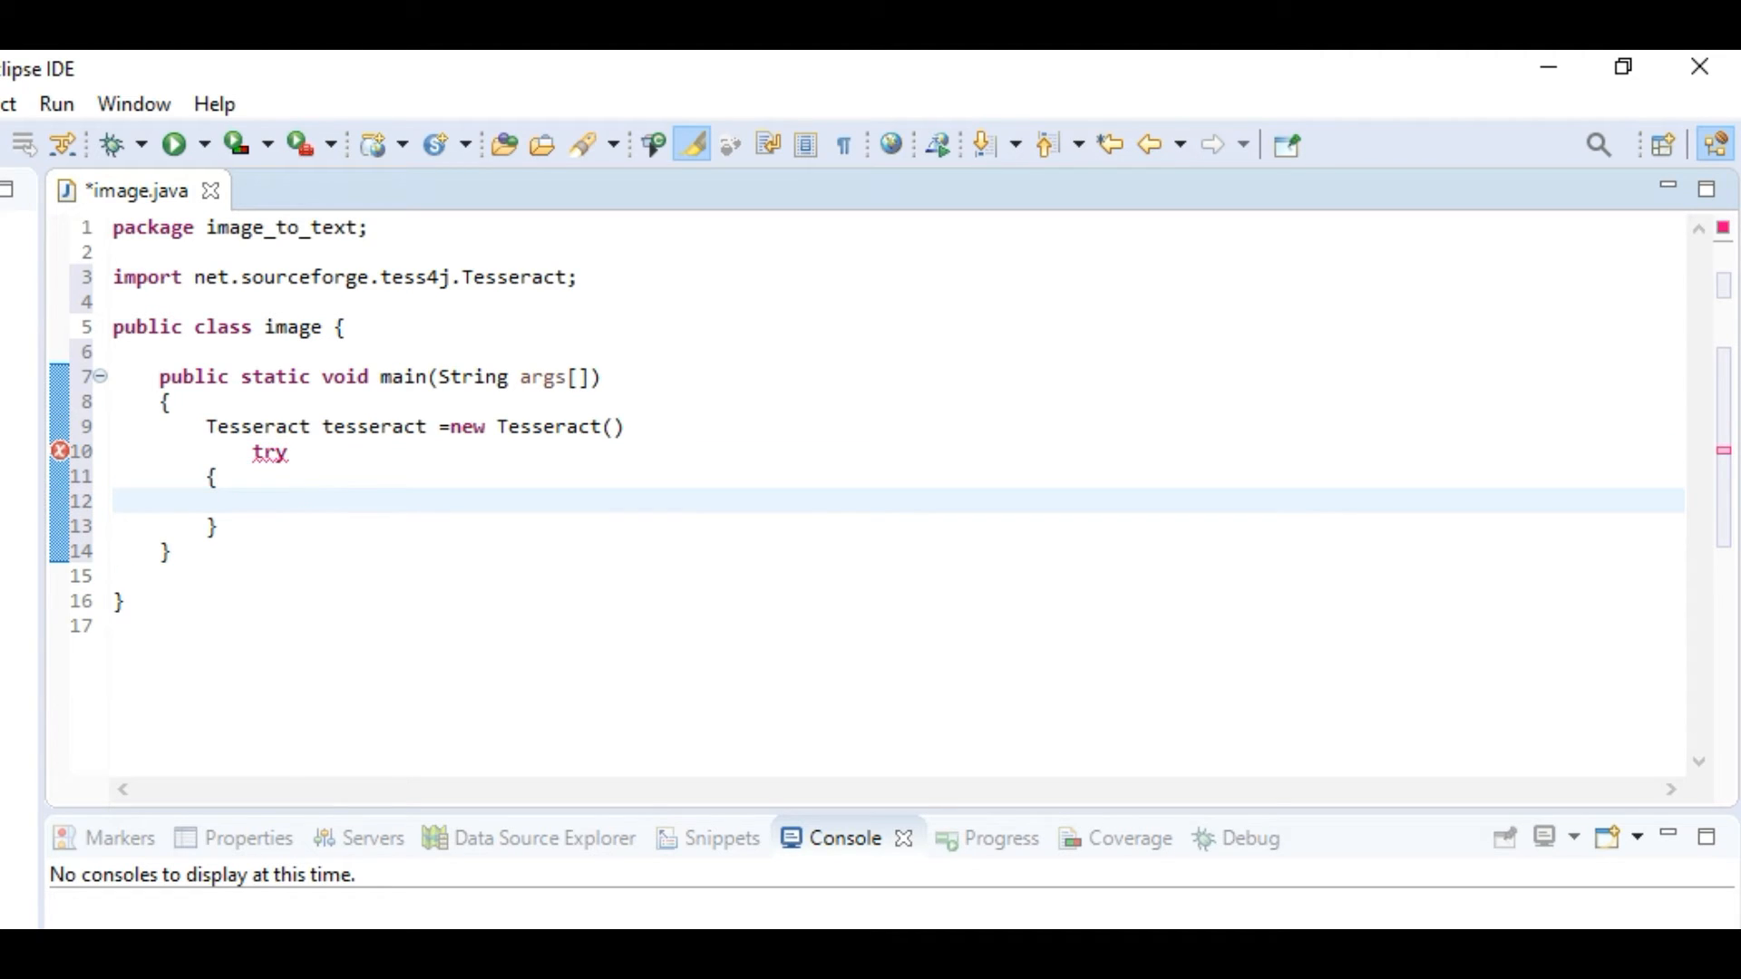
pyautogui.write('catch')
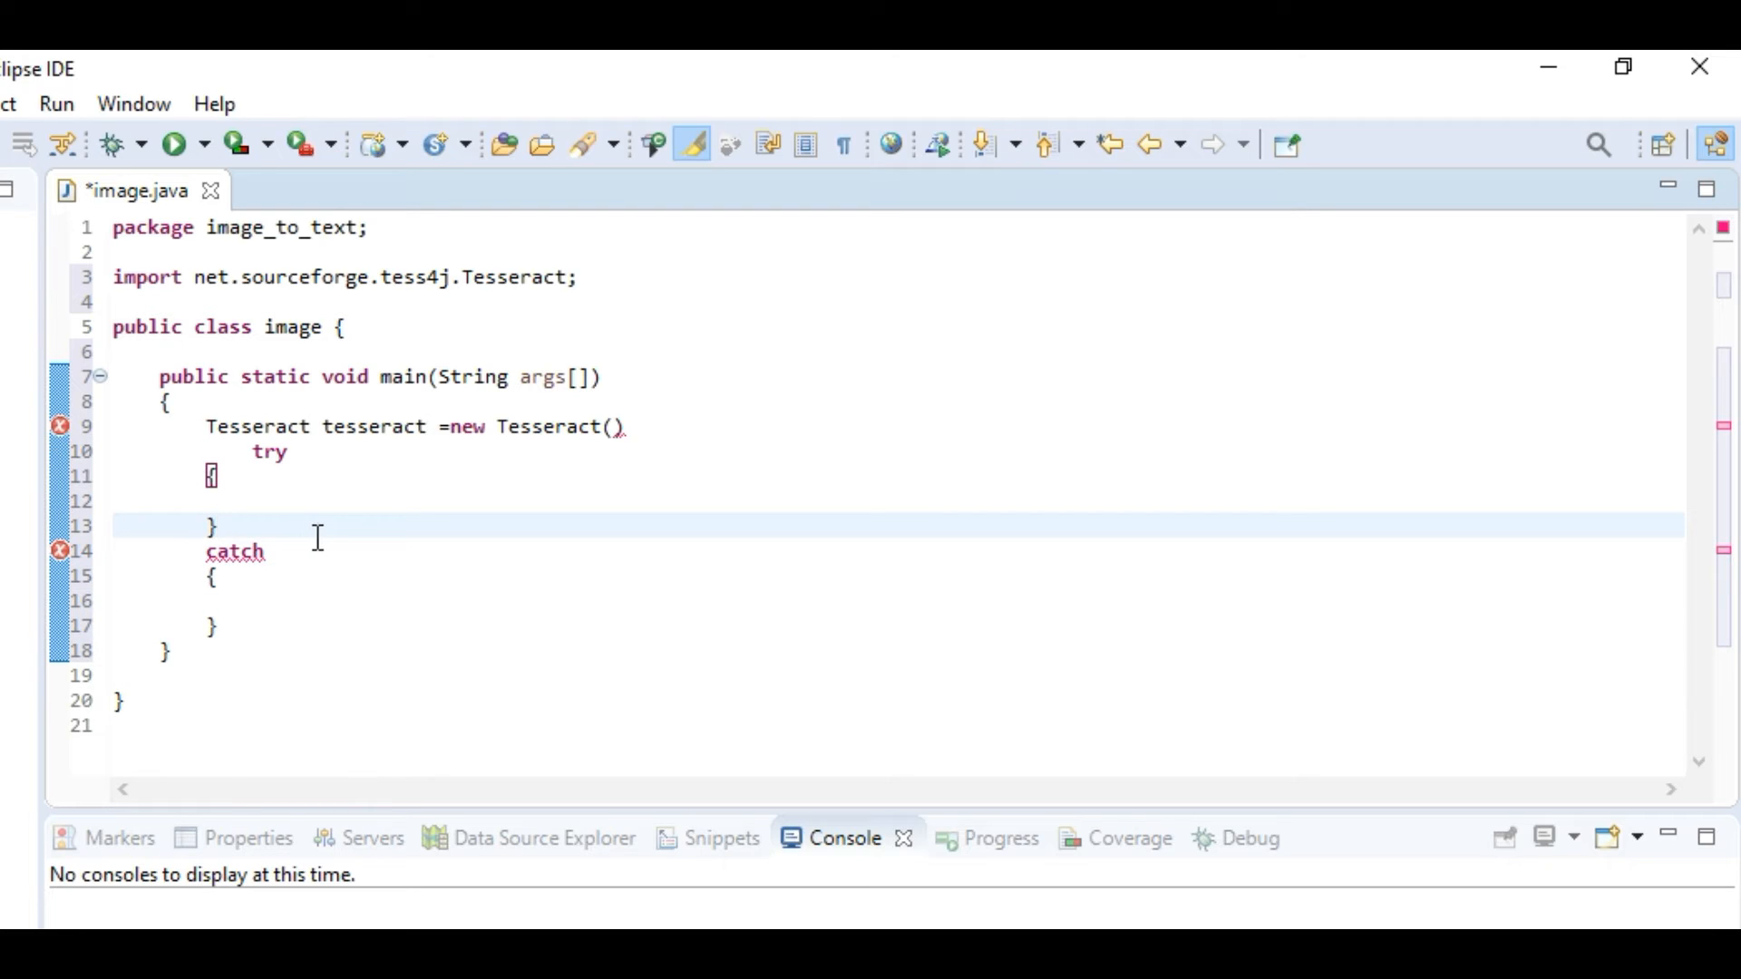
pyautogui.write('()')
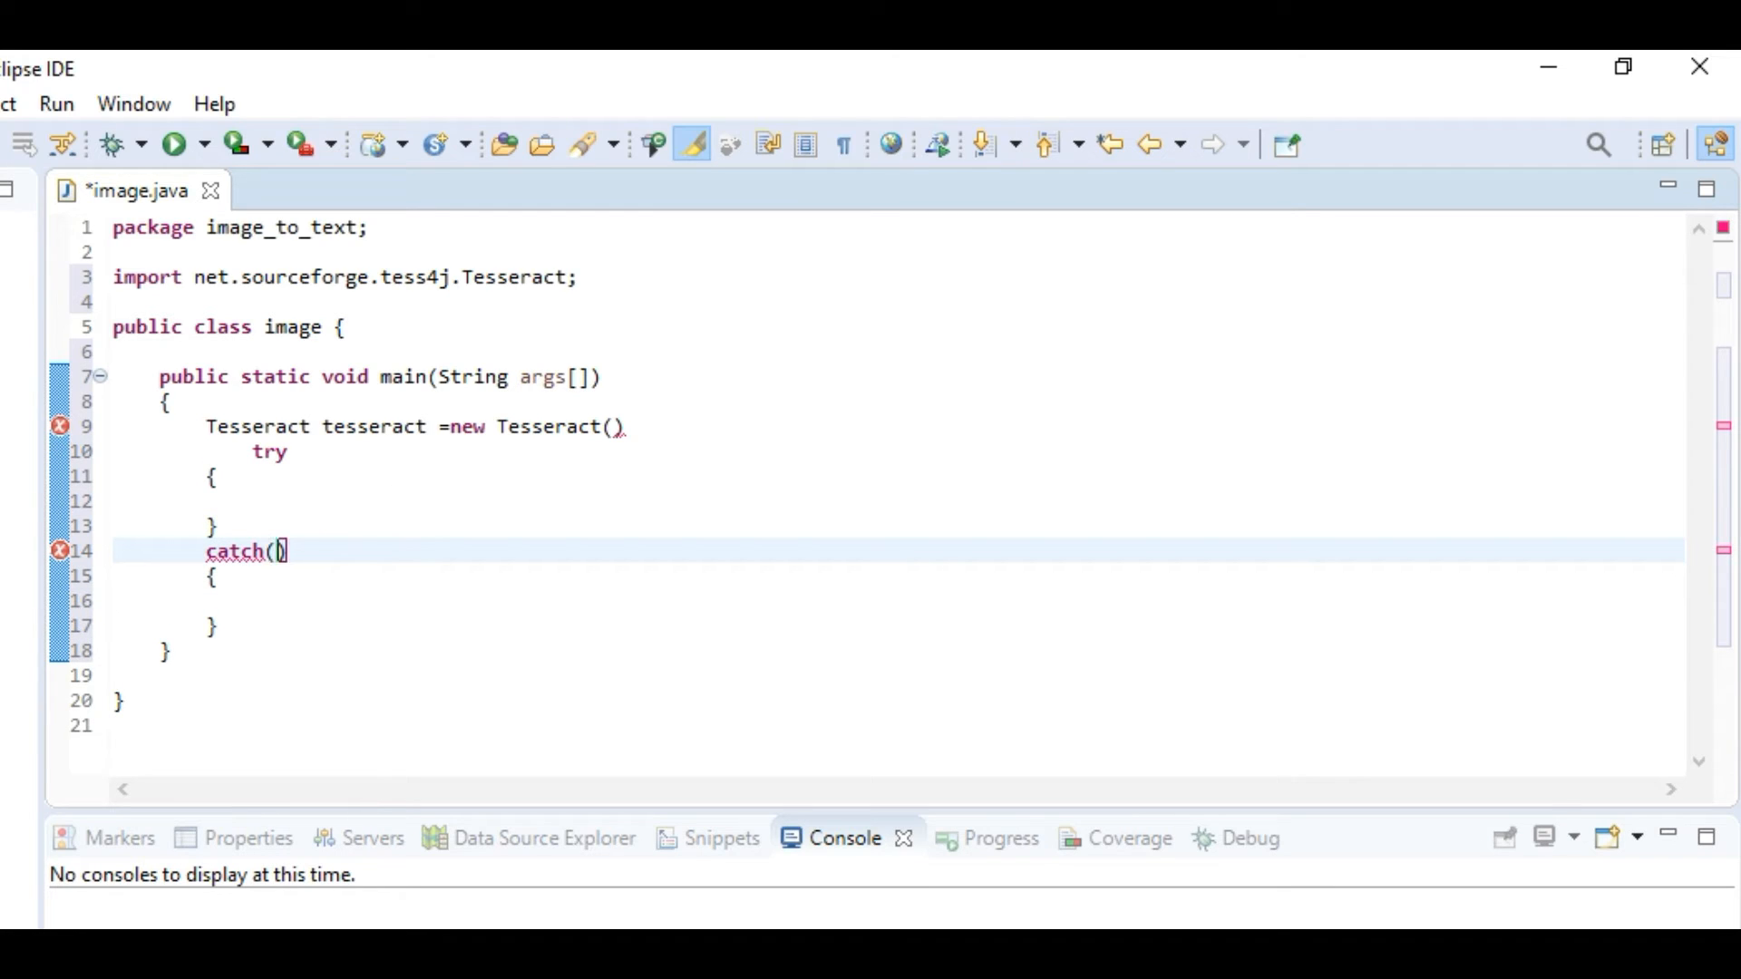
pyautogui.write('T')
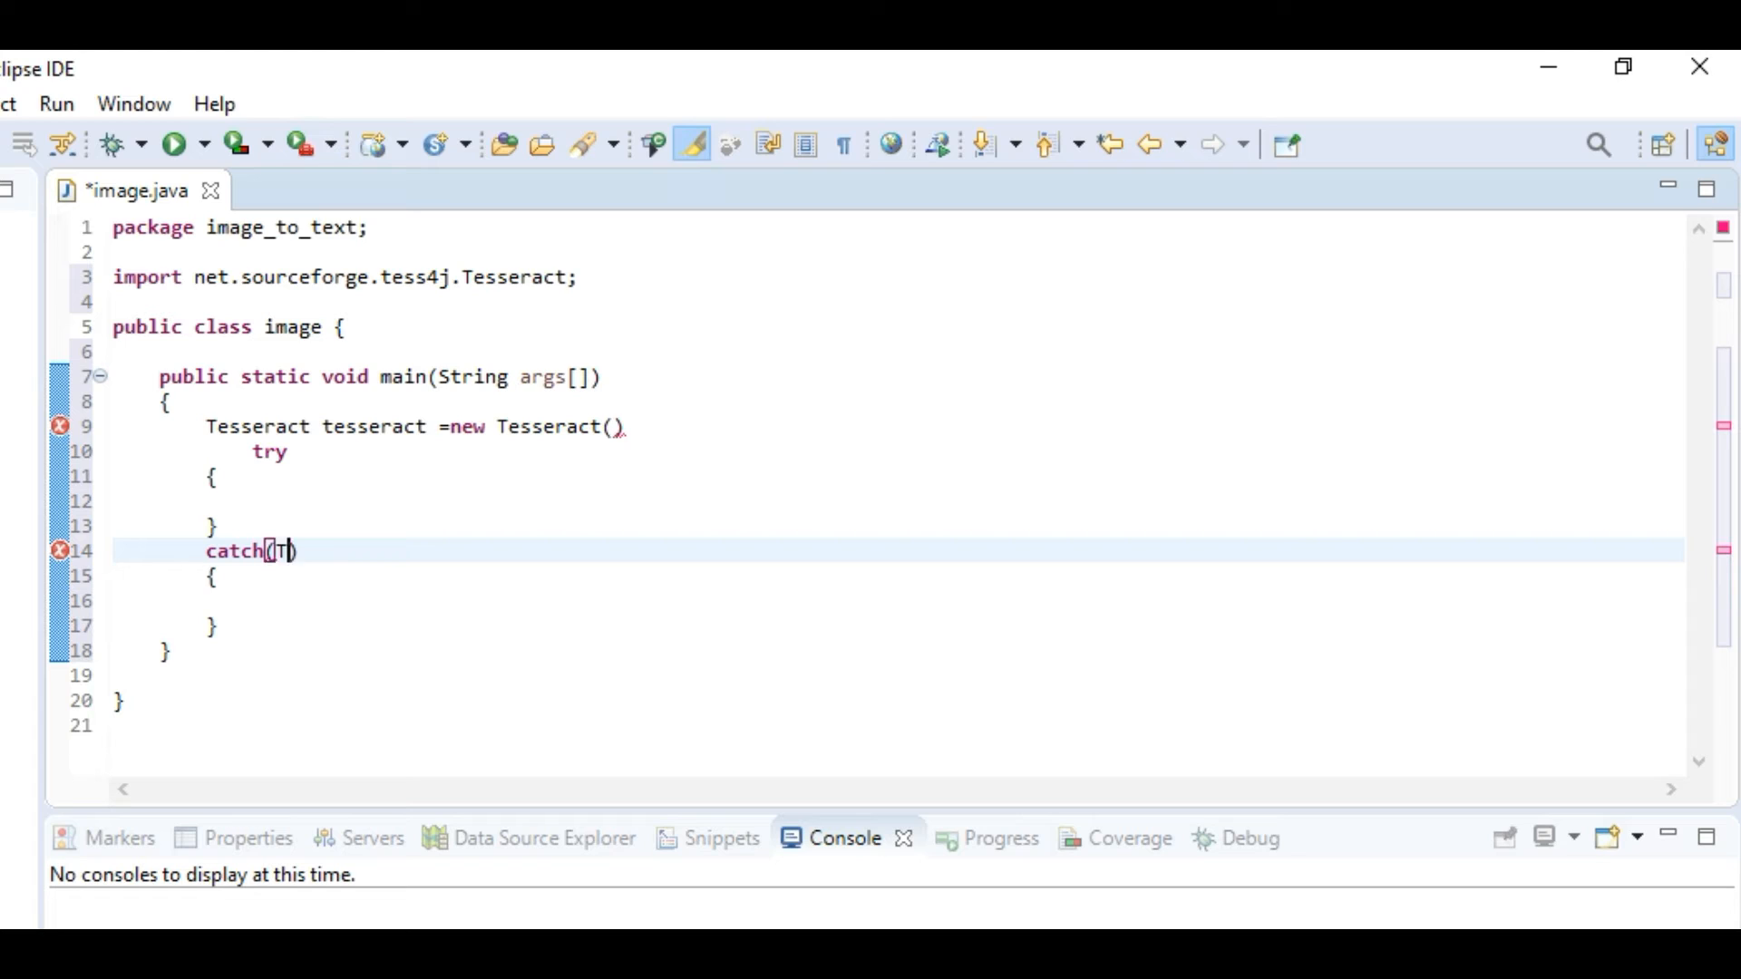
pyautogui.write('esseractException e')
pyautogui.click(900, 601)
pyautogui.write('Soundbank')
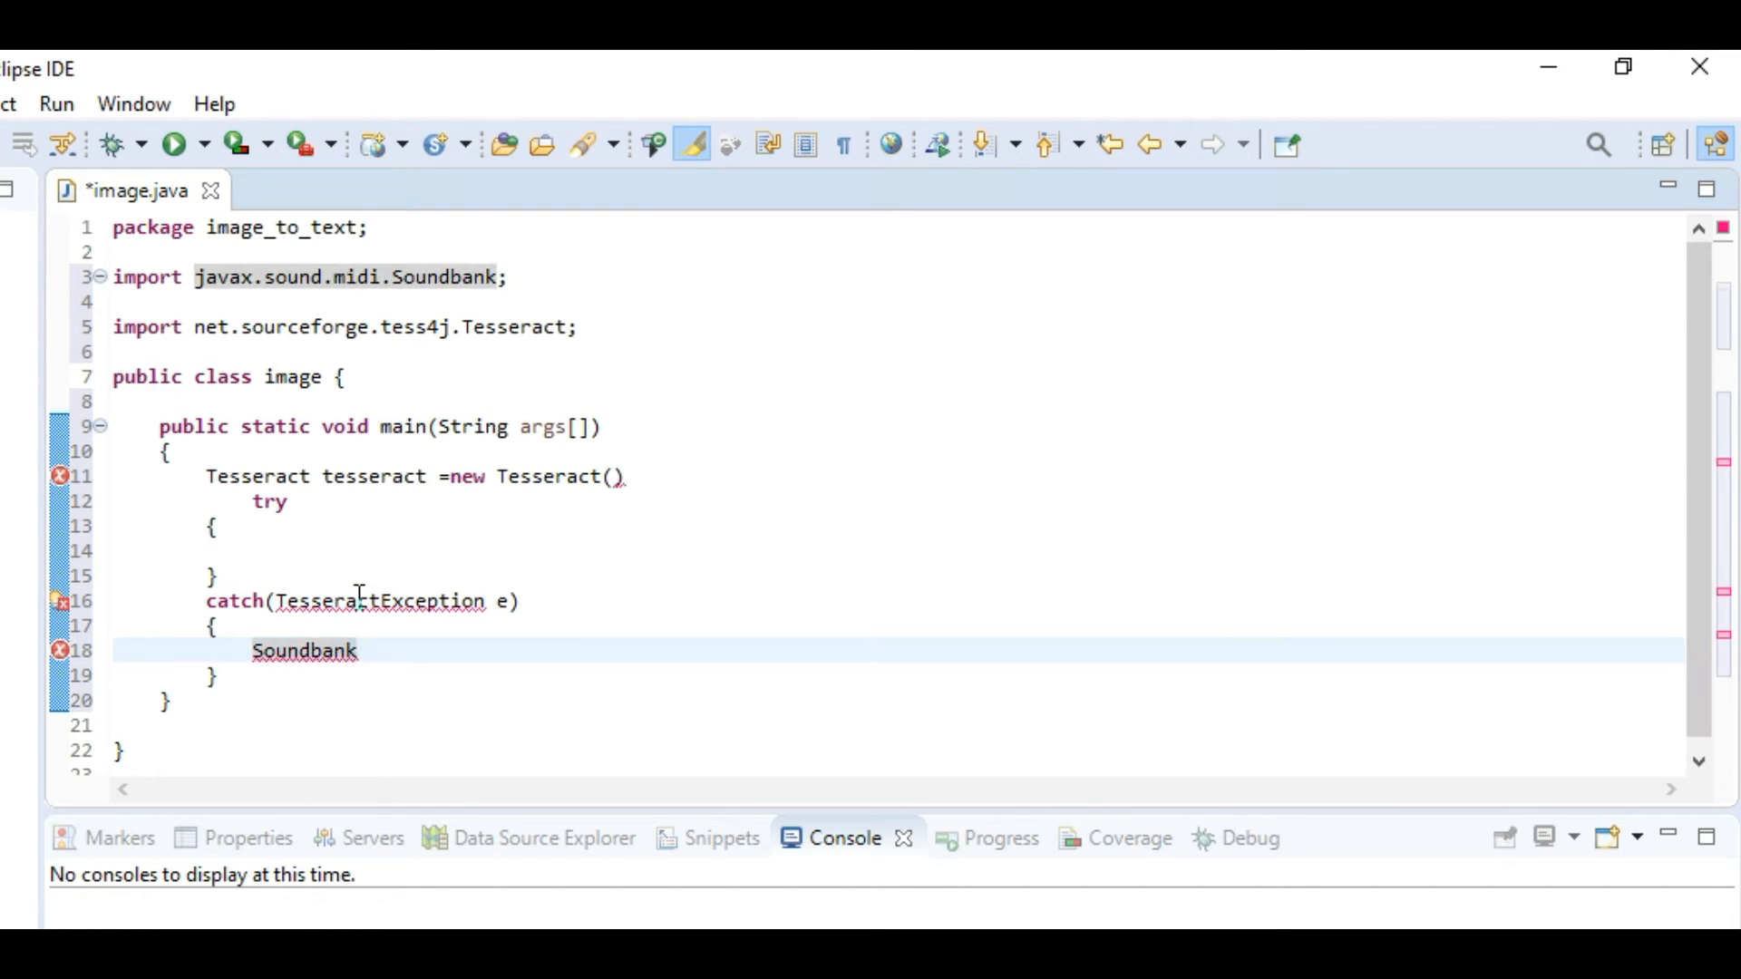
# Replace the stray Soundbank word with a System.out.println(e.toString()) statement
pyautogui.doubleClick(303, 651)
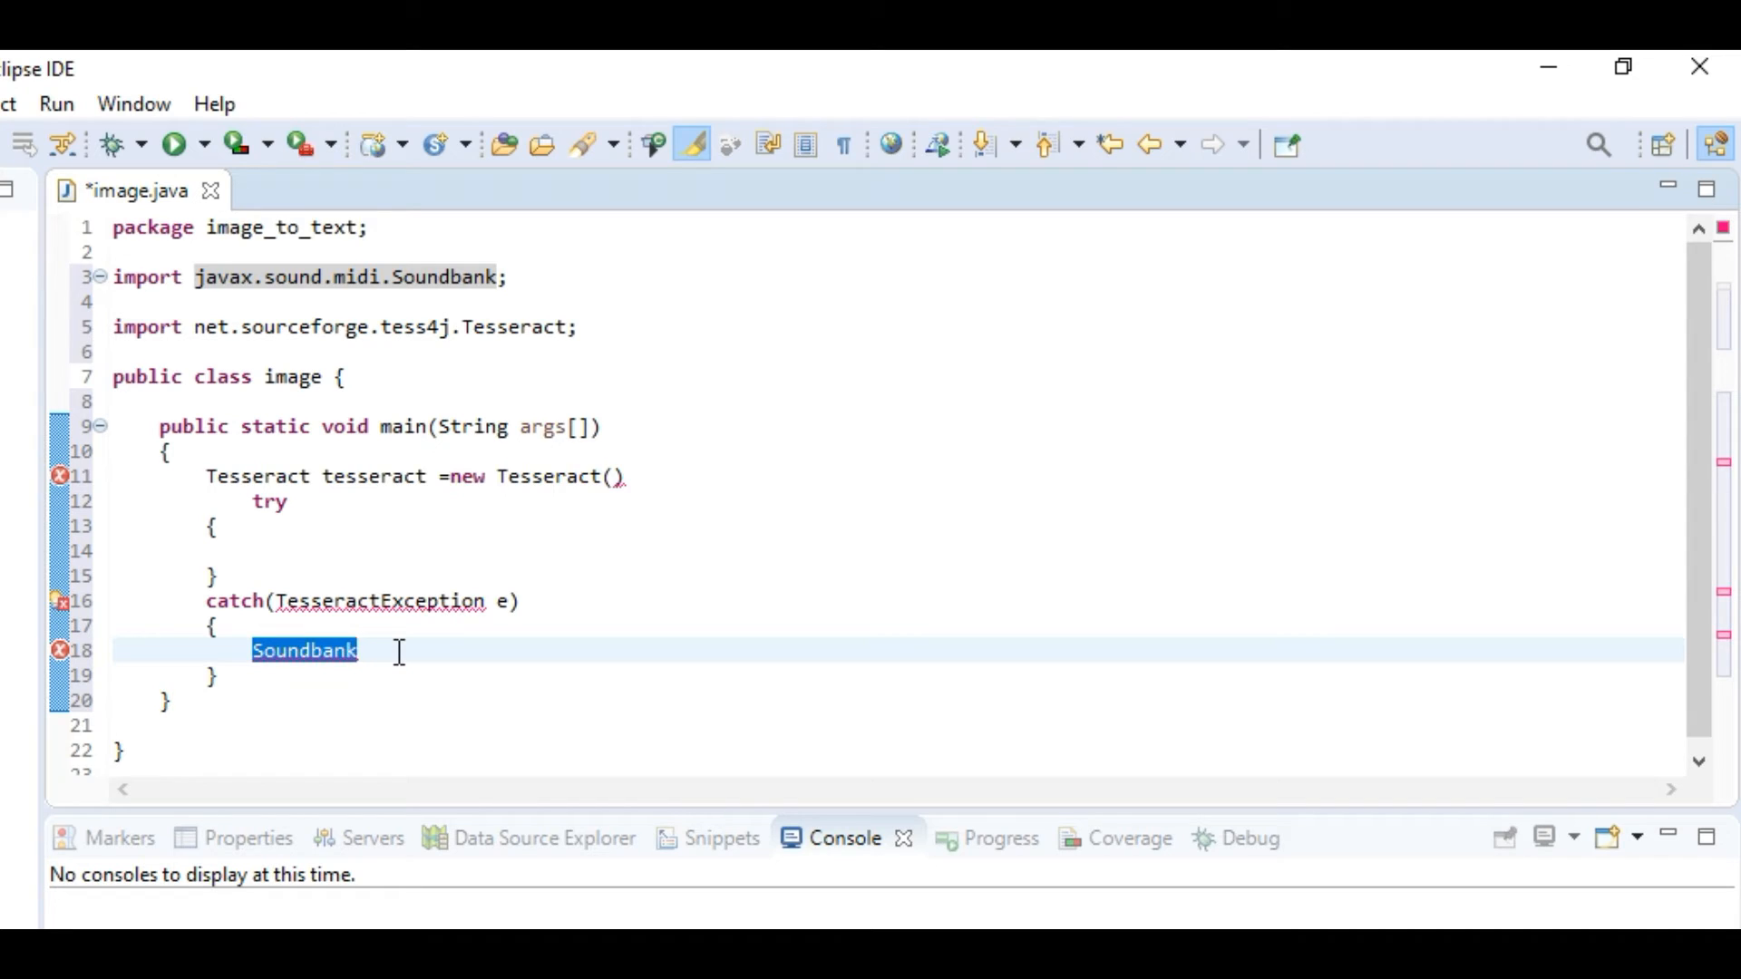
pyautogui.write('sys')
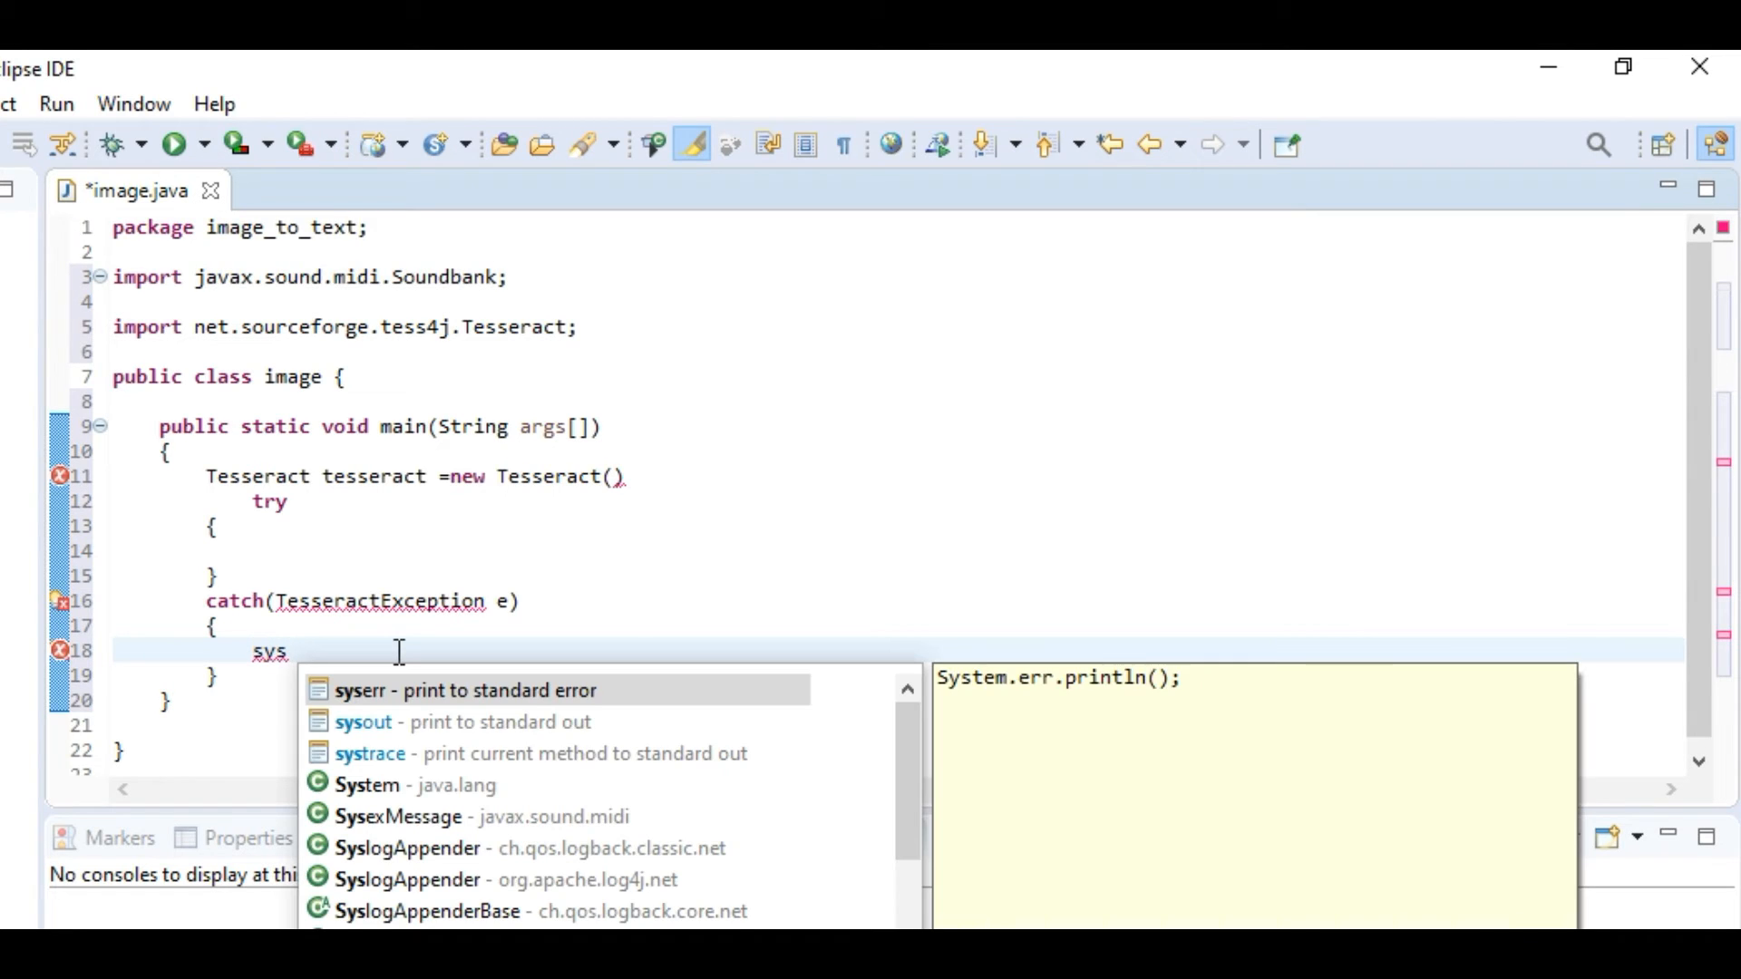
pyautogui.press('Escape')
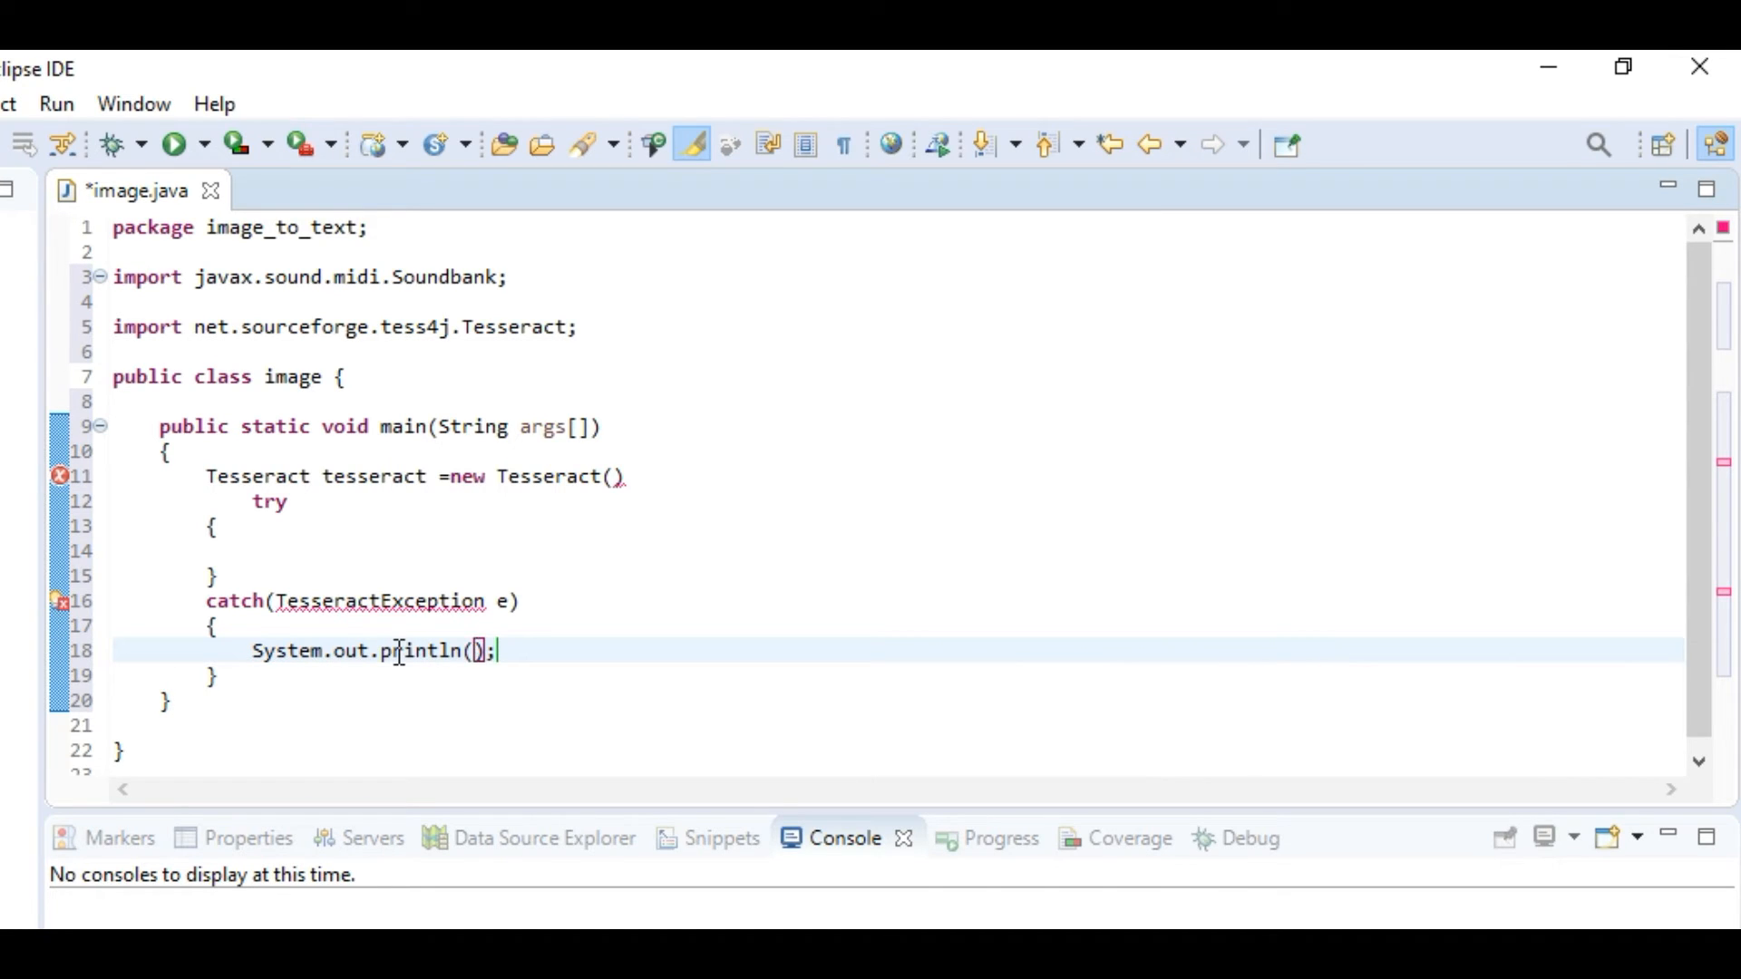
pyautogui.write('e.toString()')
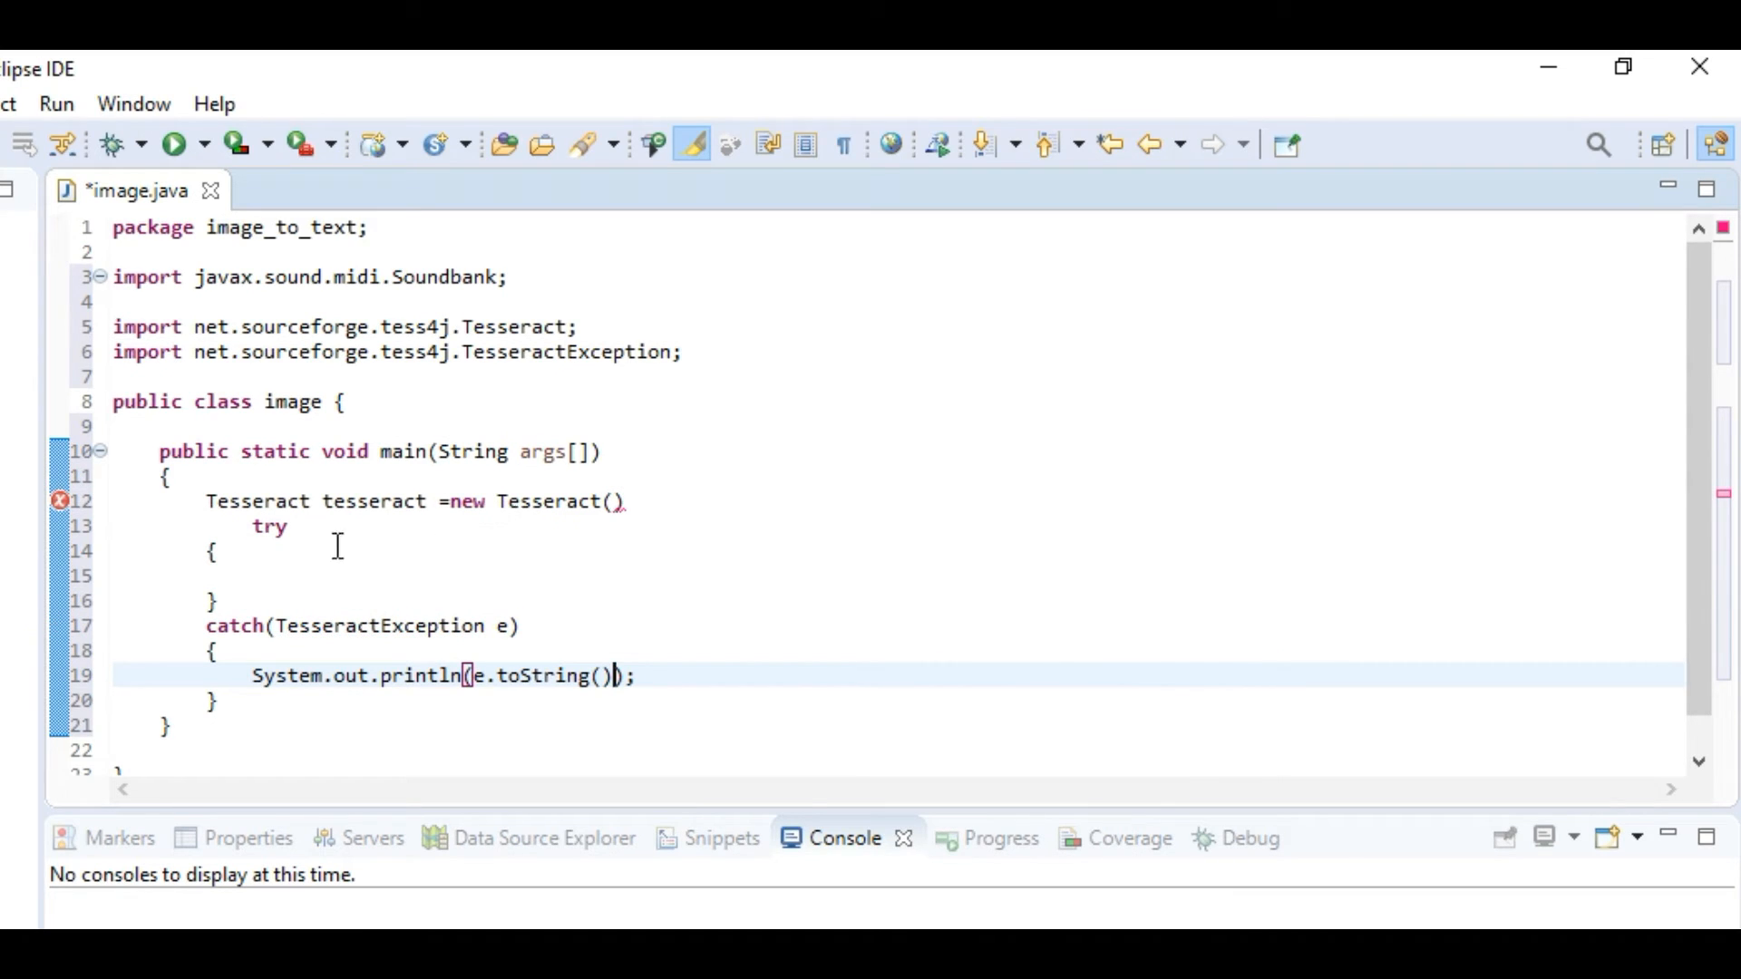
pyautogui.click(221, 526)
pyautogui.write(';')
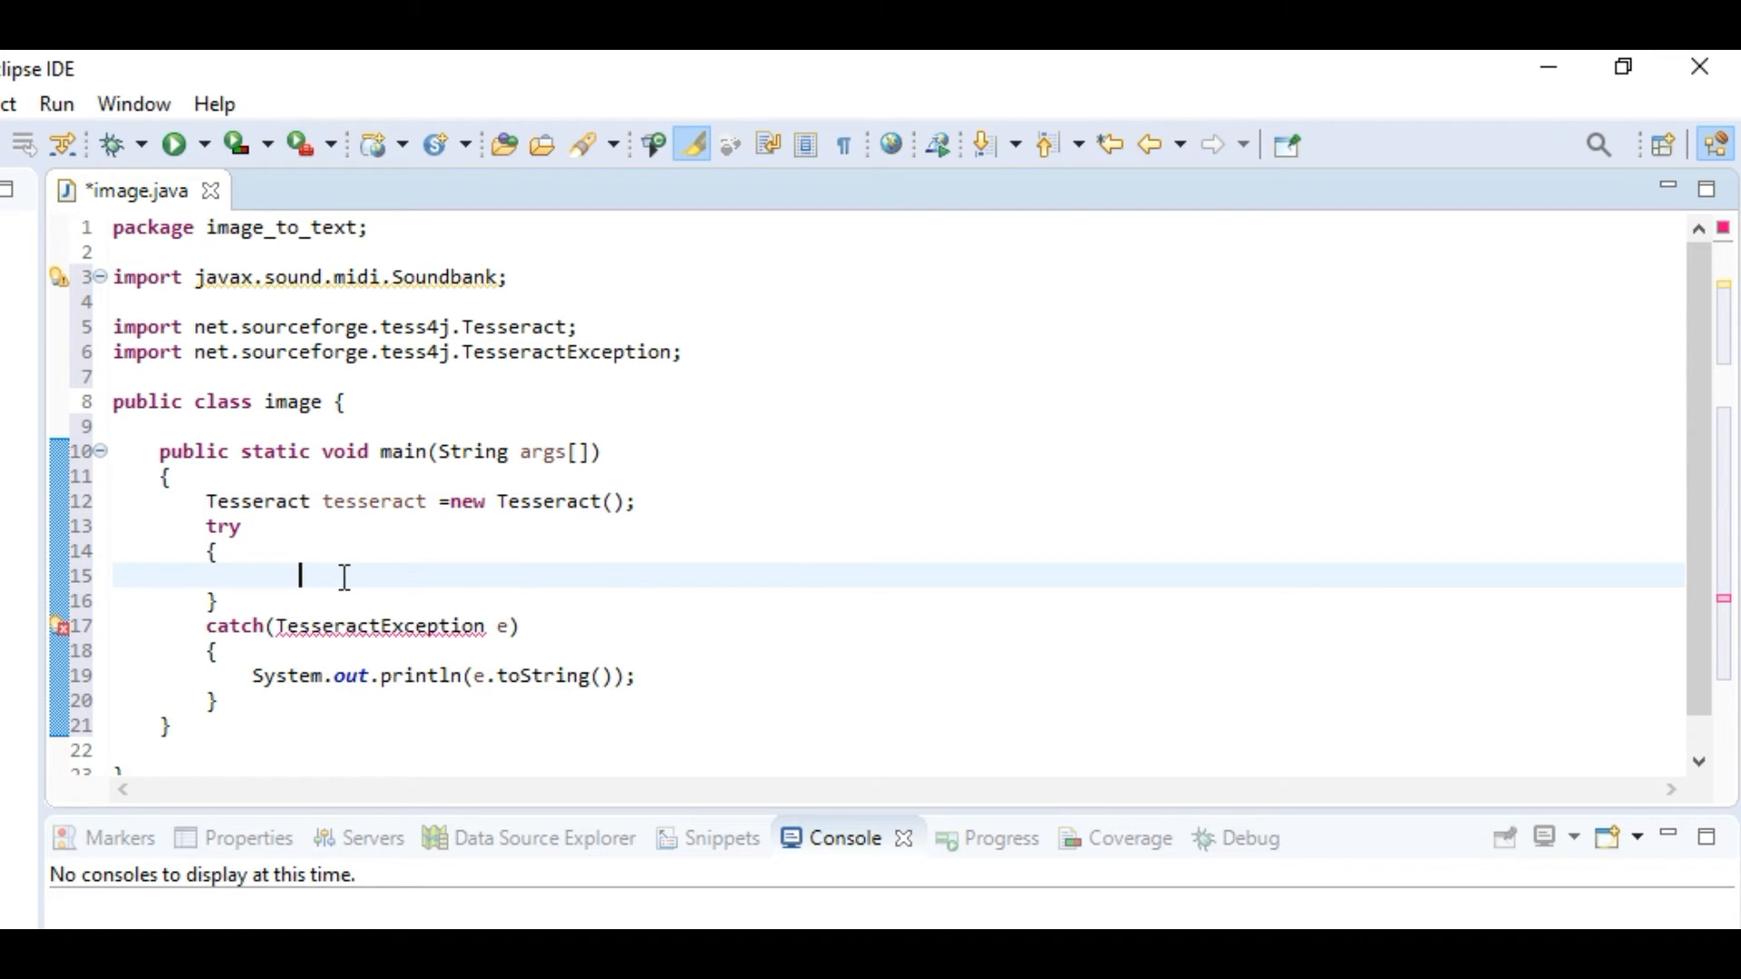
pyautogui.moveTo(60, 627)
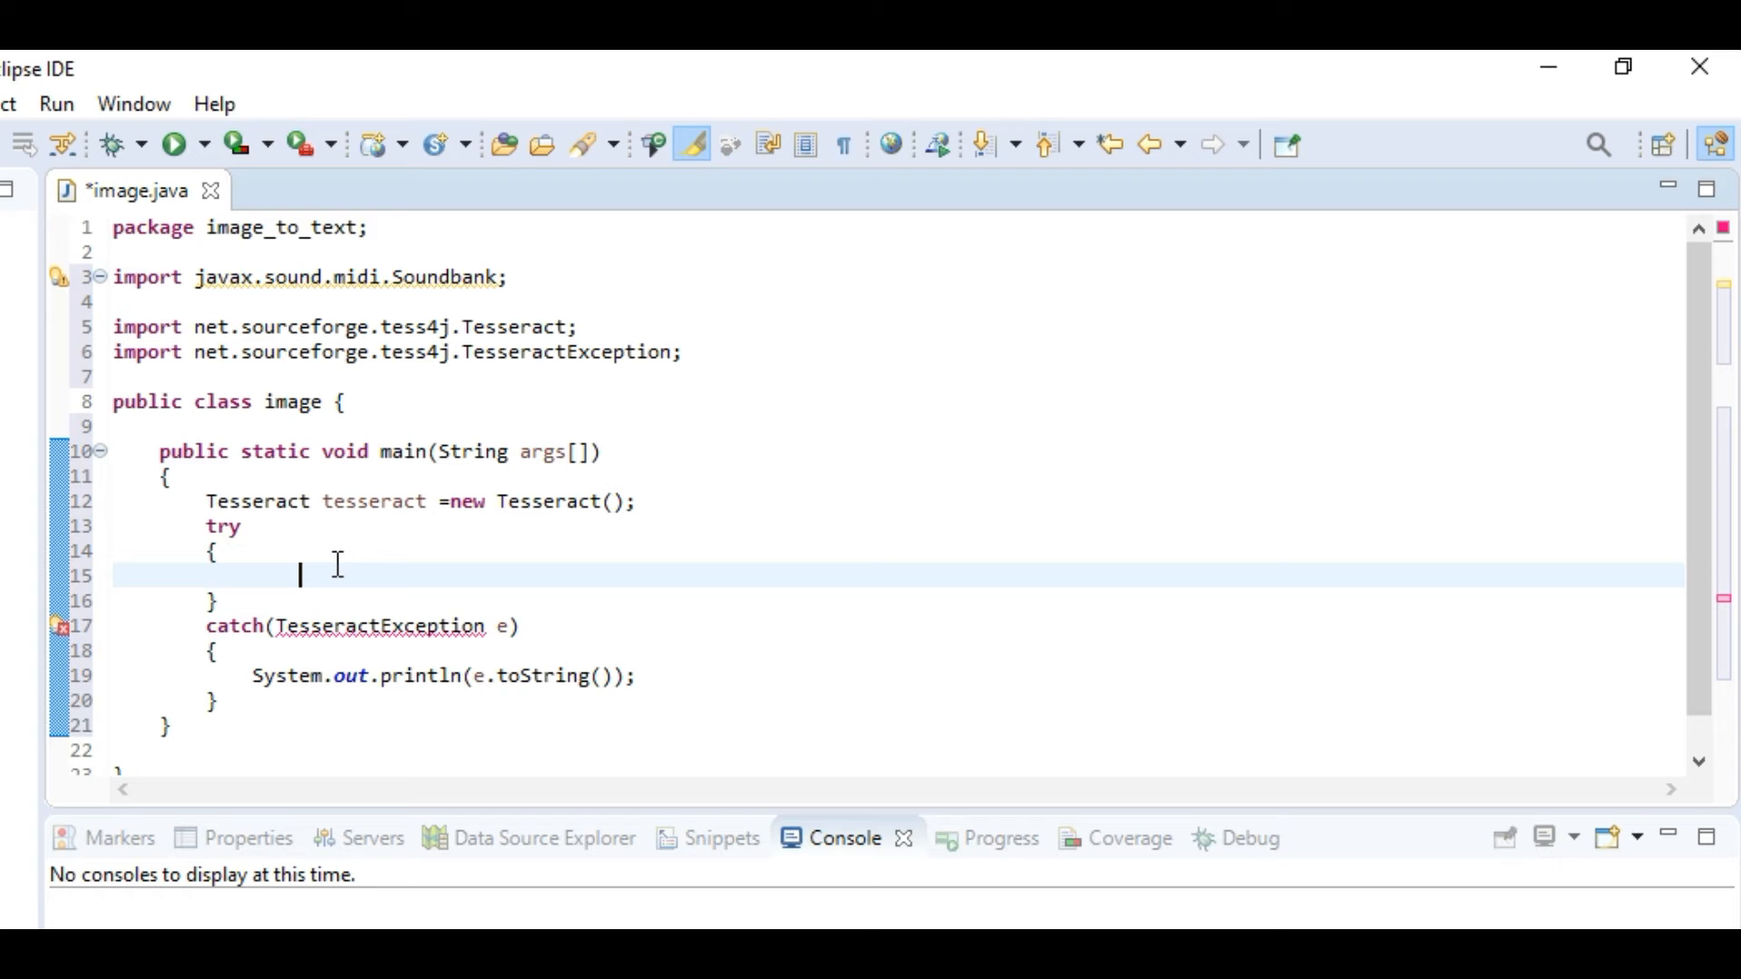
pyautogui.moveTo(390, 522)
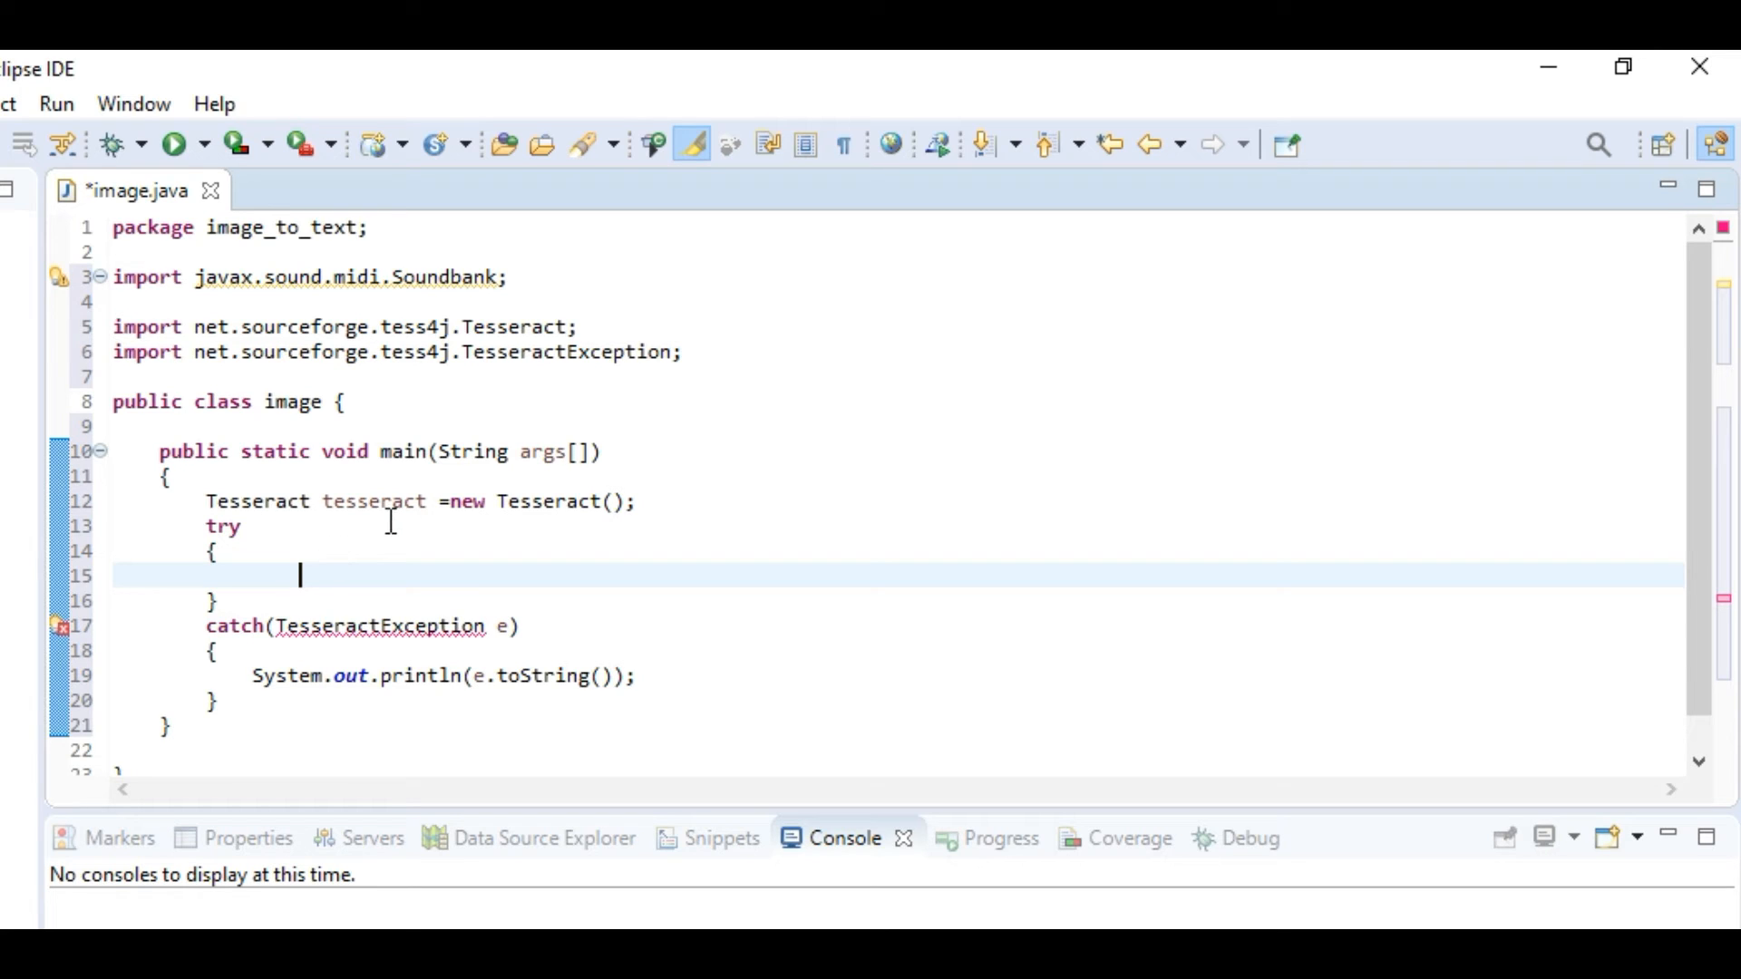
# Rename the Tesseract variable from tesseract to tr
pyautogui.doubleClick(374, 501)
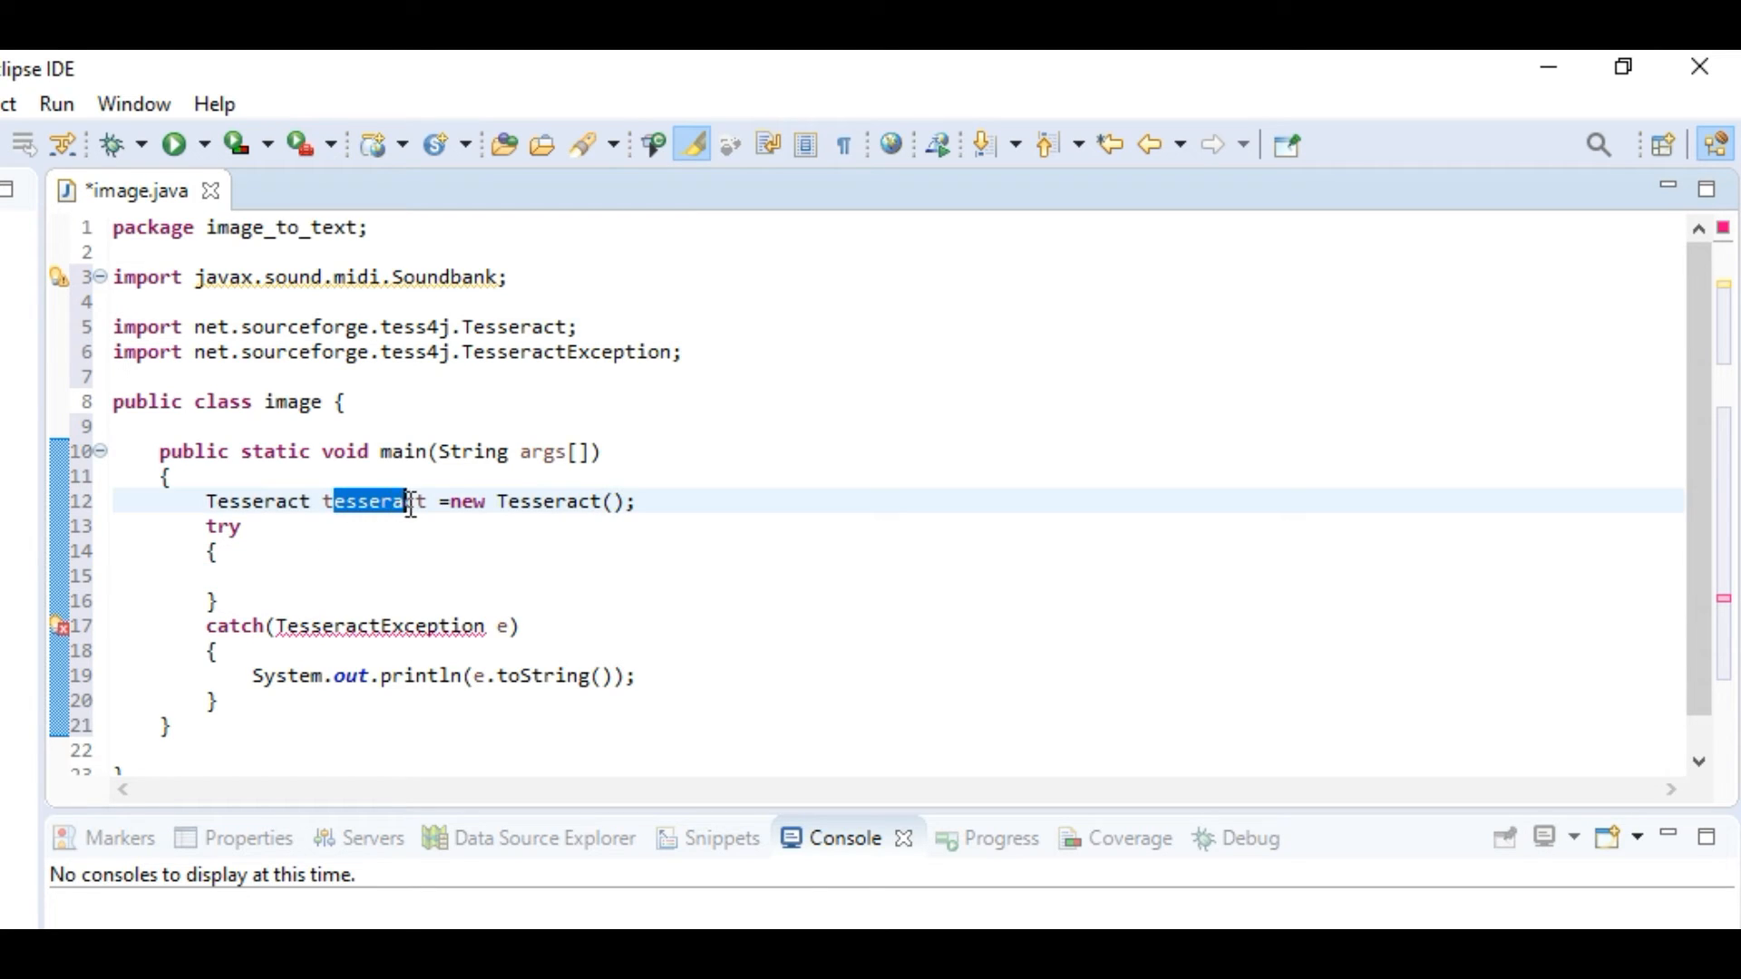
pyautogui.write('tr')
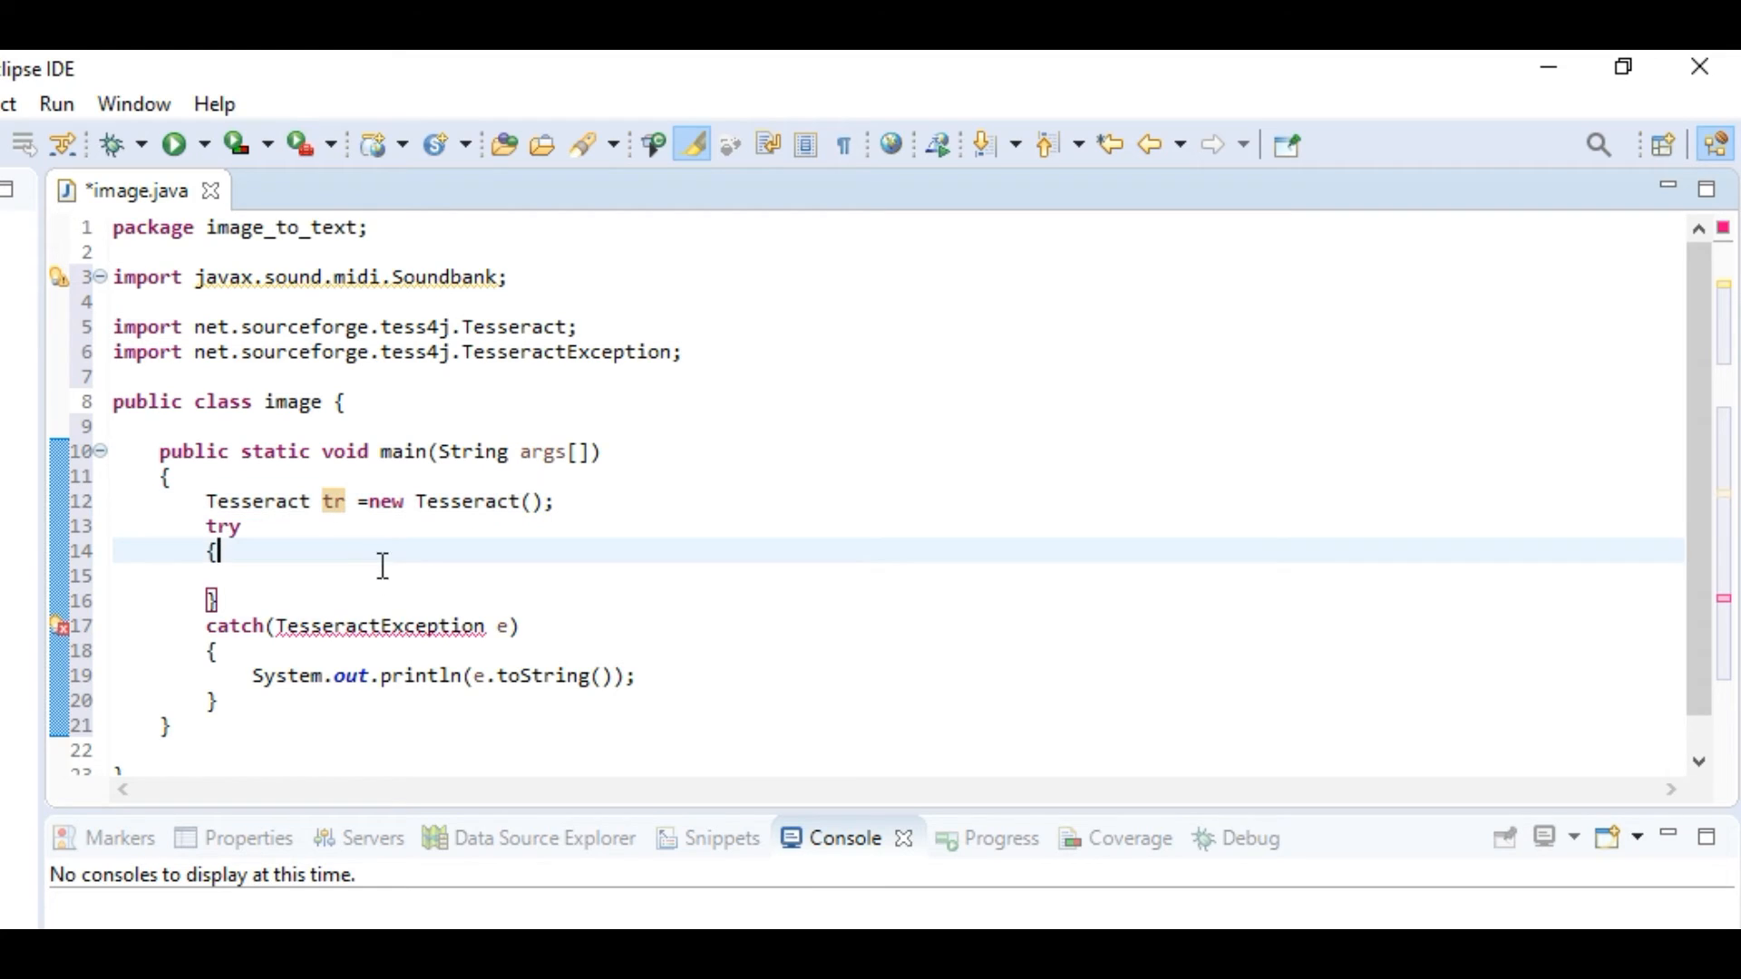
# Start a tr.setDatapath("") call inside the try block with an empty string argument
pyautogui.write('tr./')
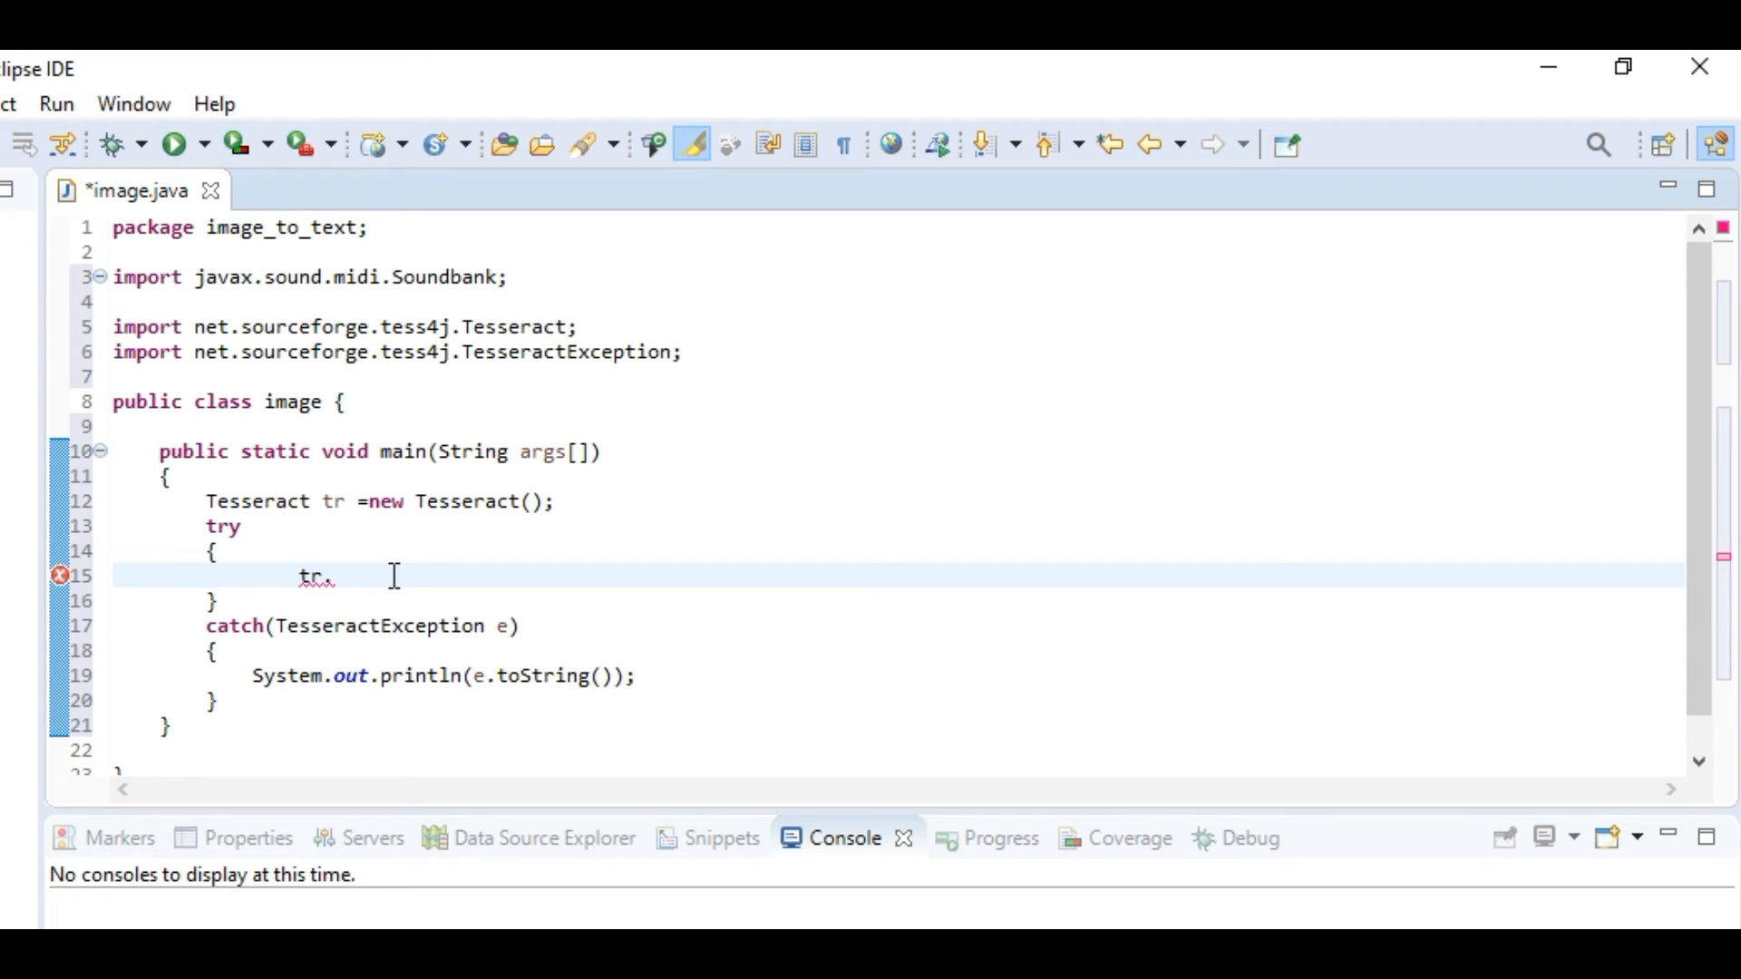
pyautogui.write('Se')
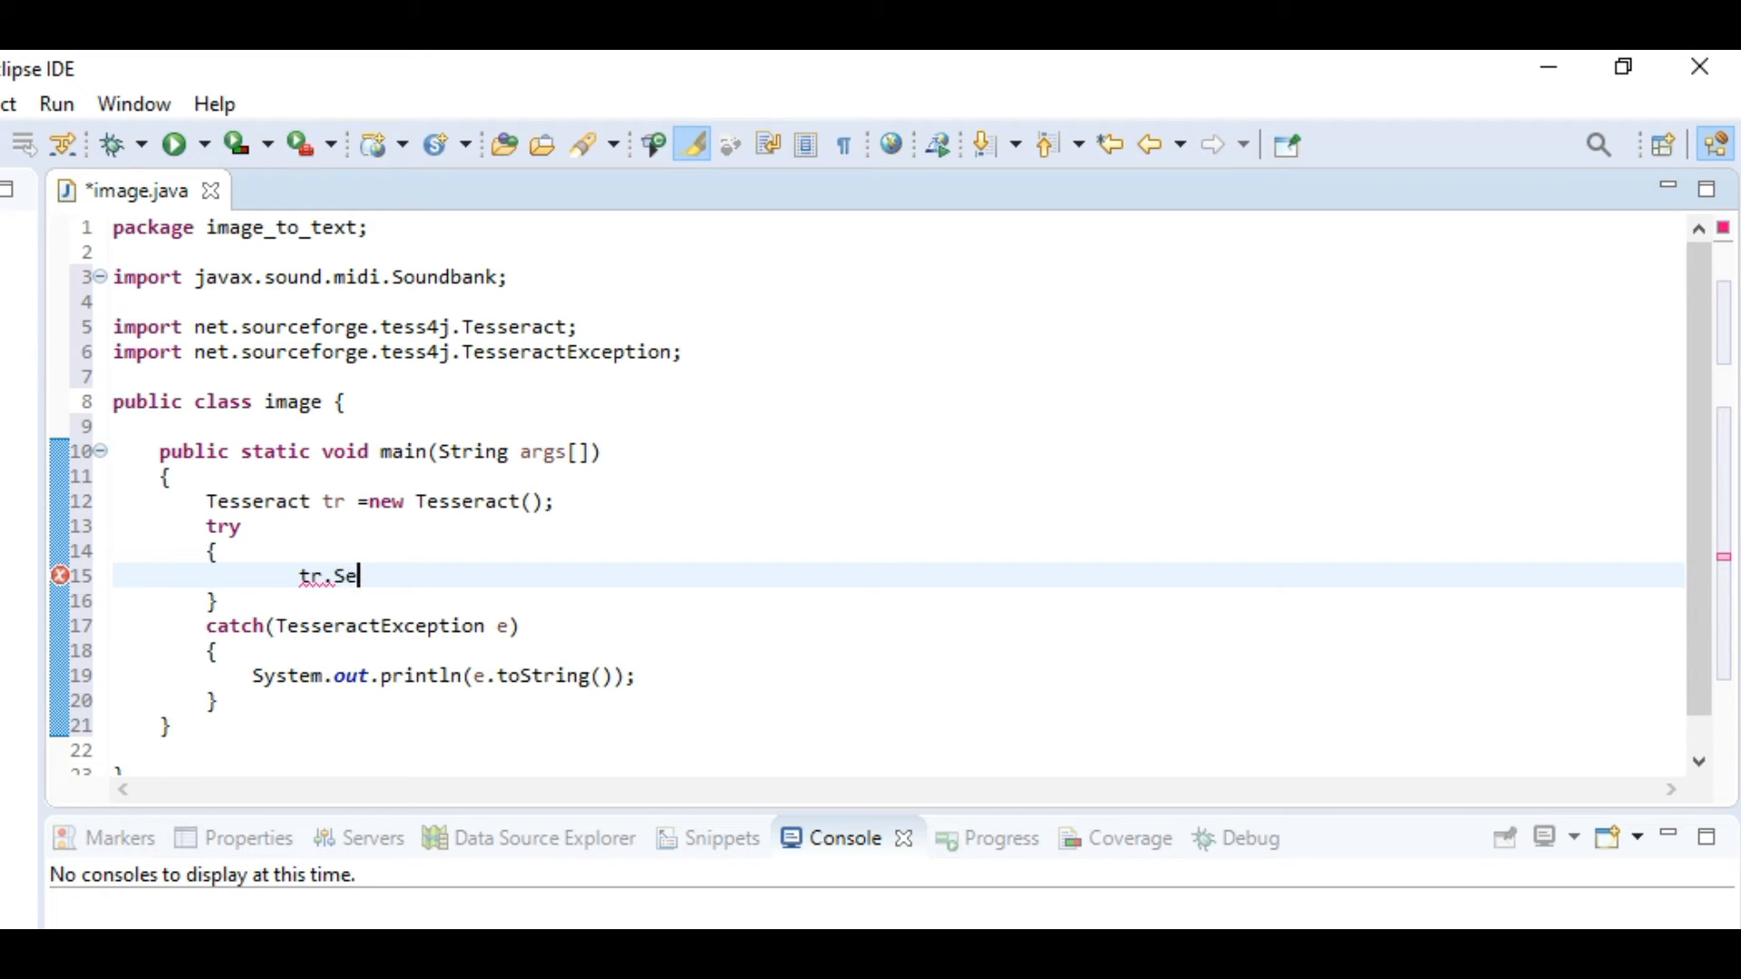
pyautogui.press('Backspace')
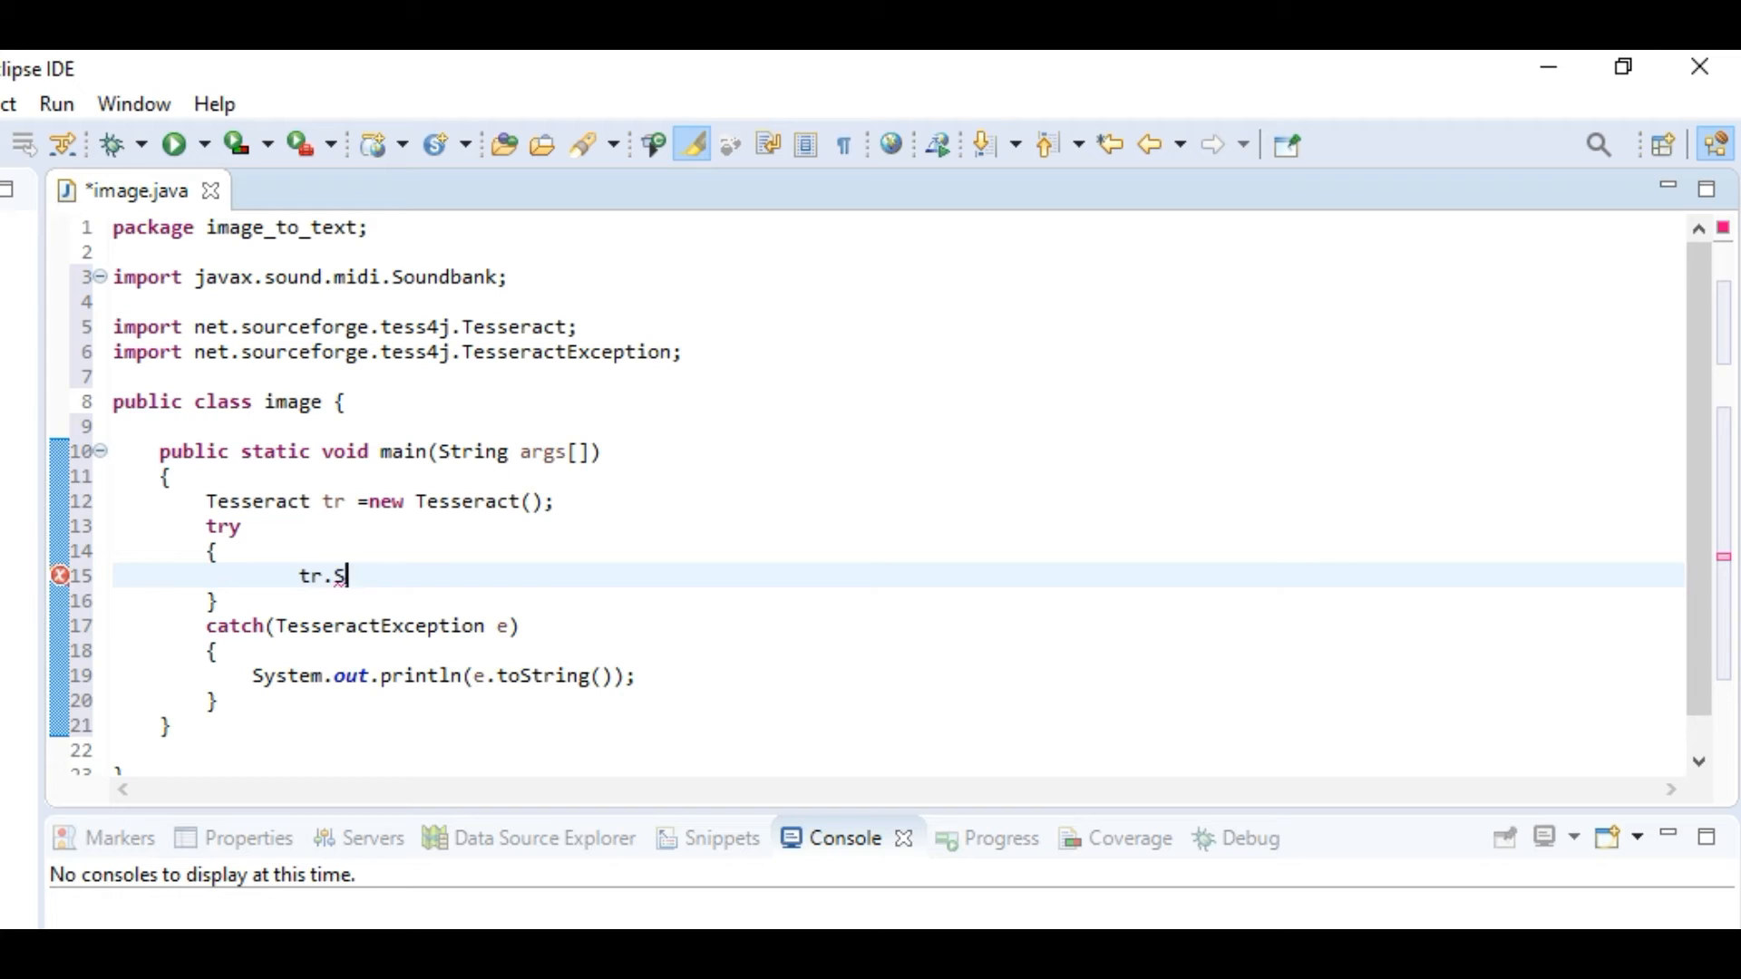
pyautogui.write('etData')
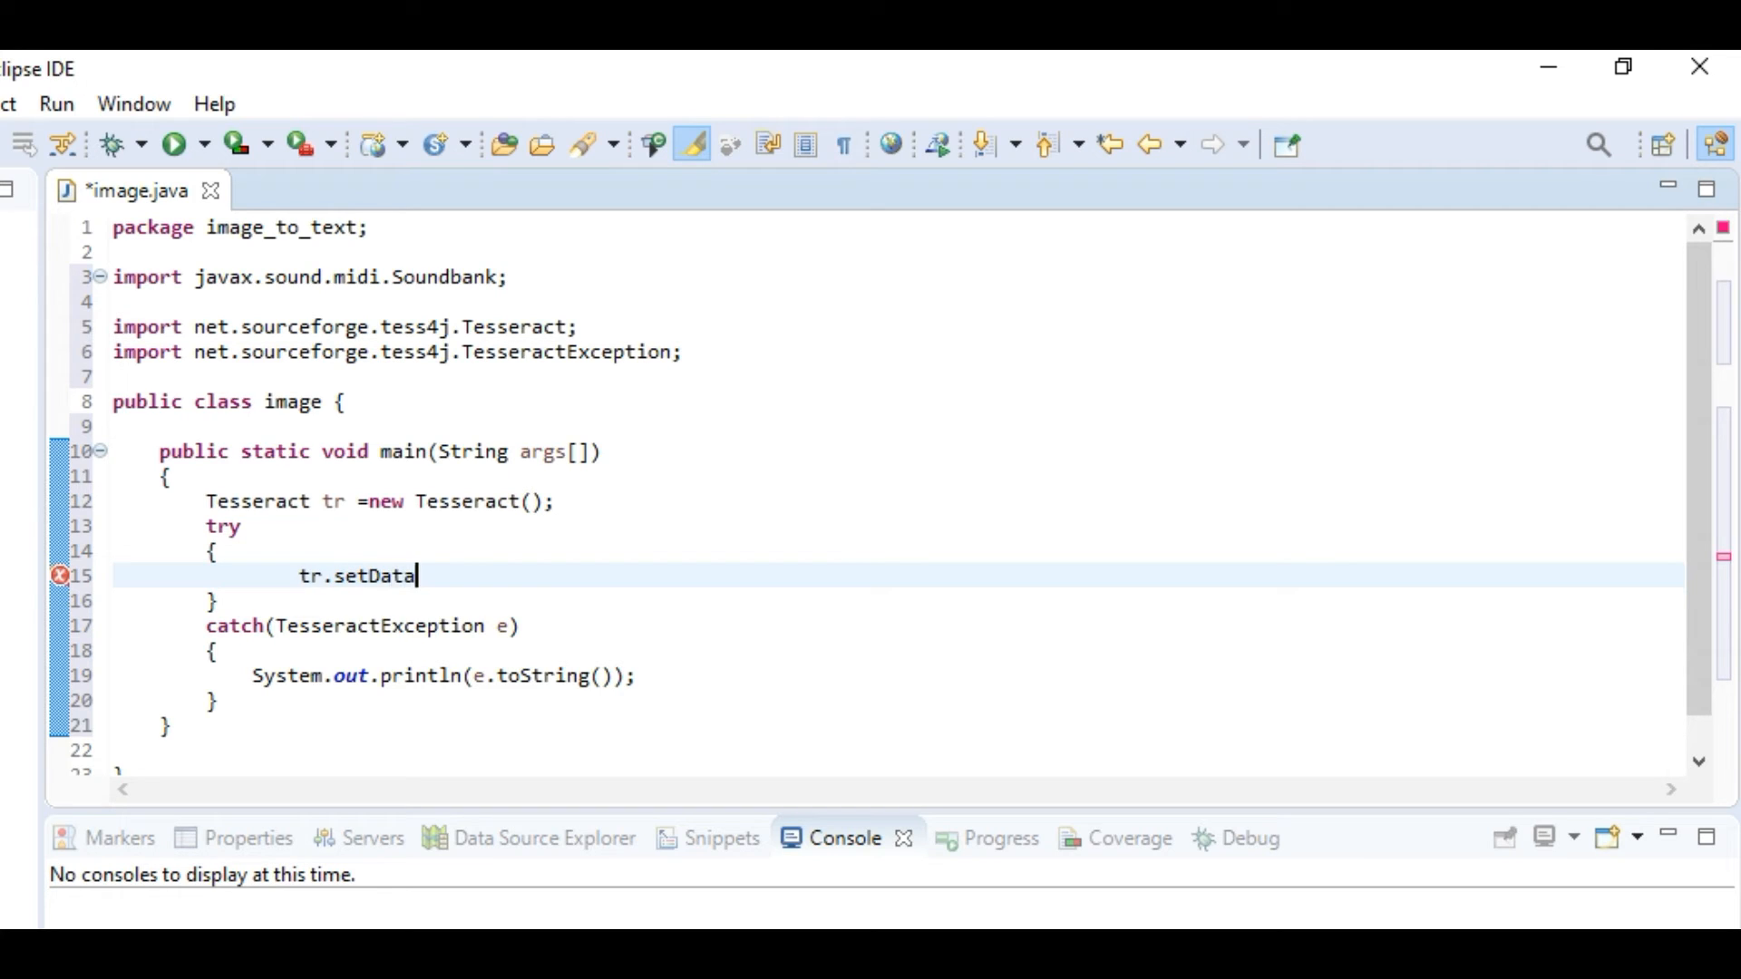
pyautogui.write('patj')
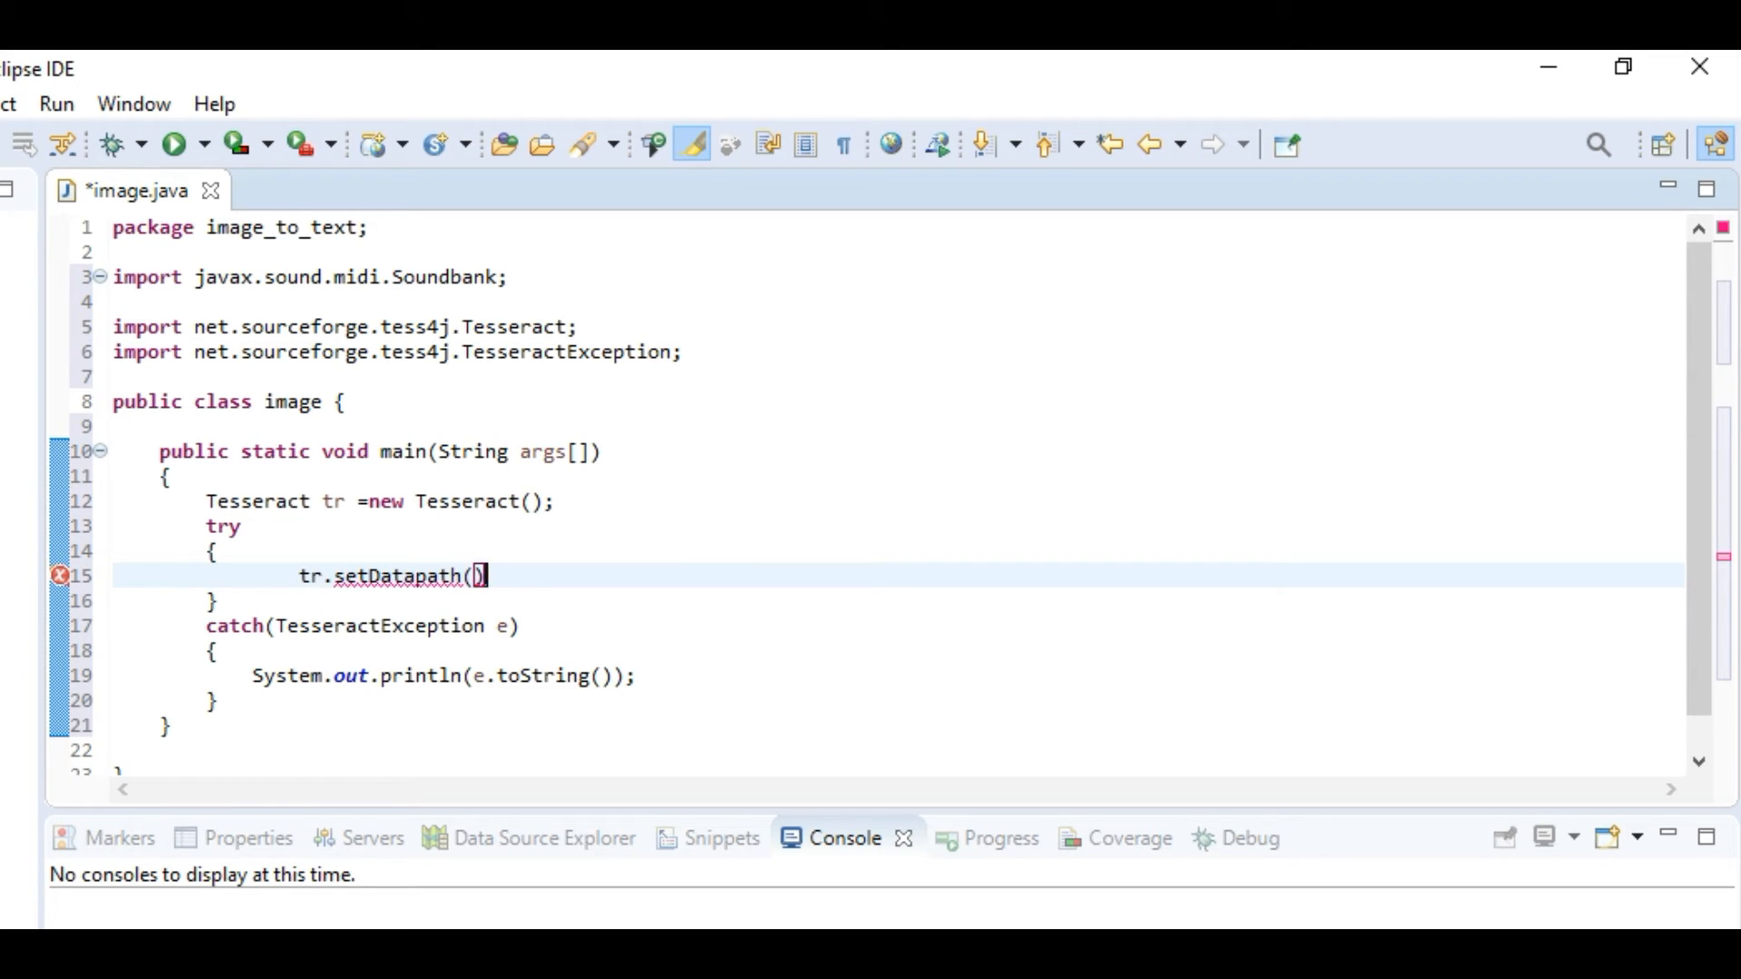
pyautogui.write('""')
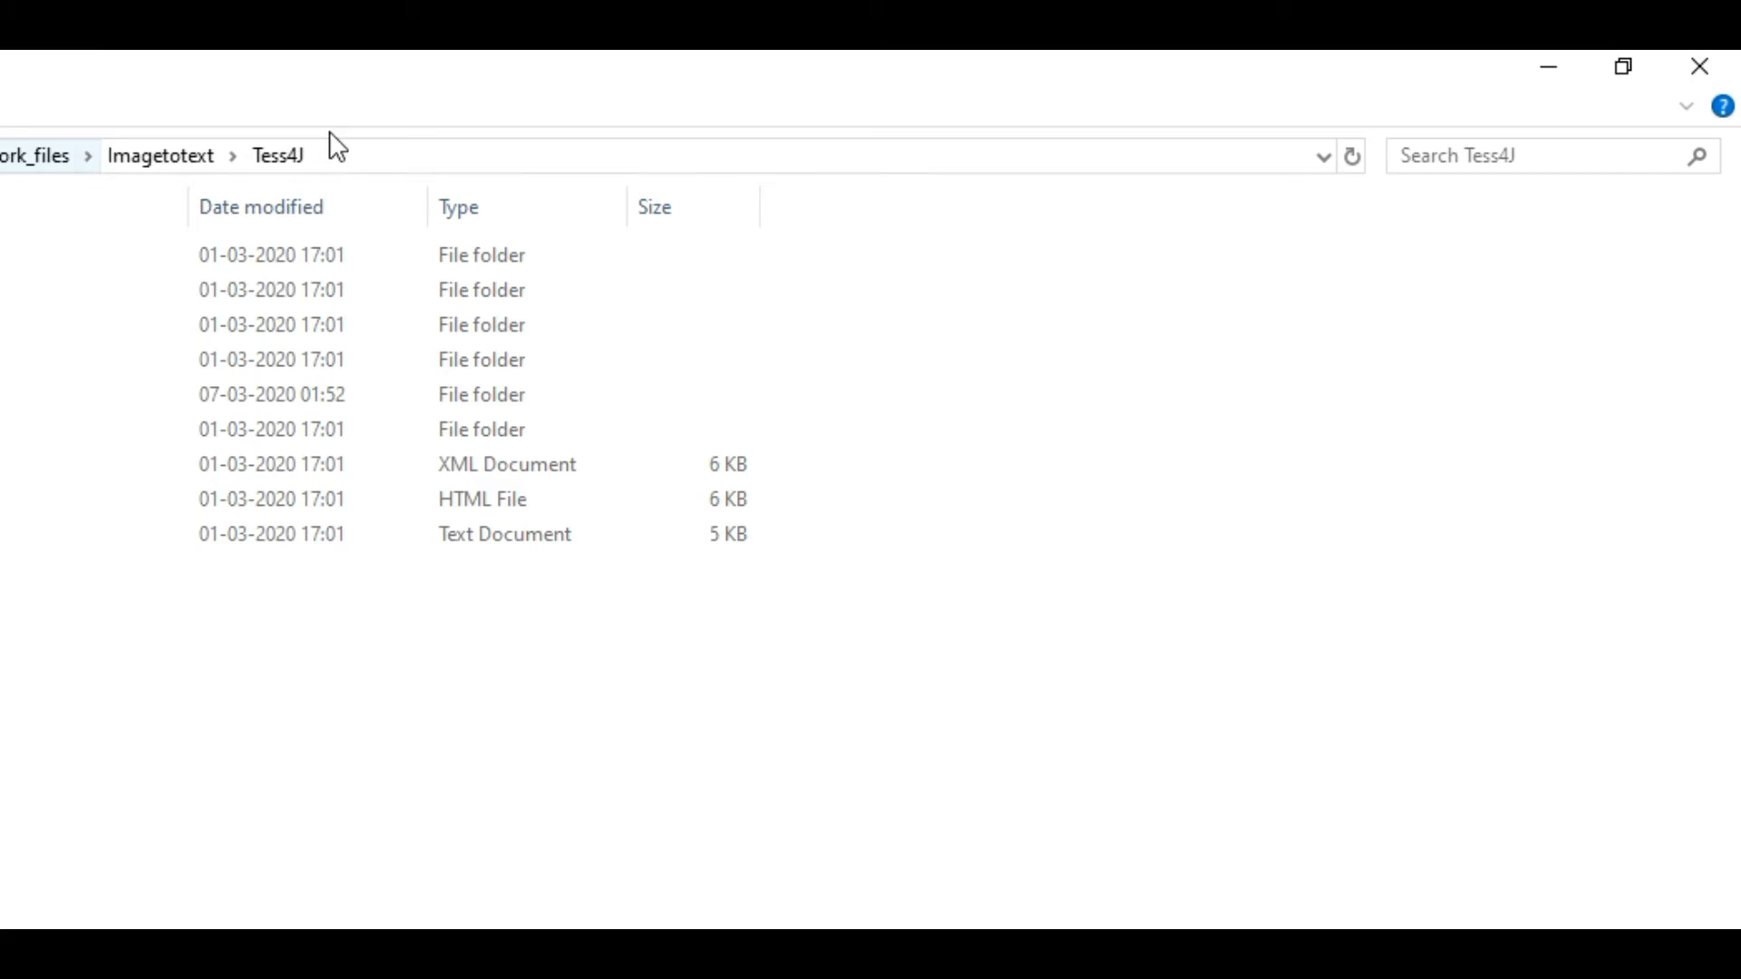
# Copy the Tess4J folder path from the File Explorer address bar
pyautogui.click(666, 156)
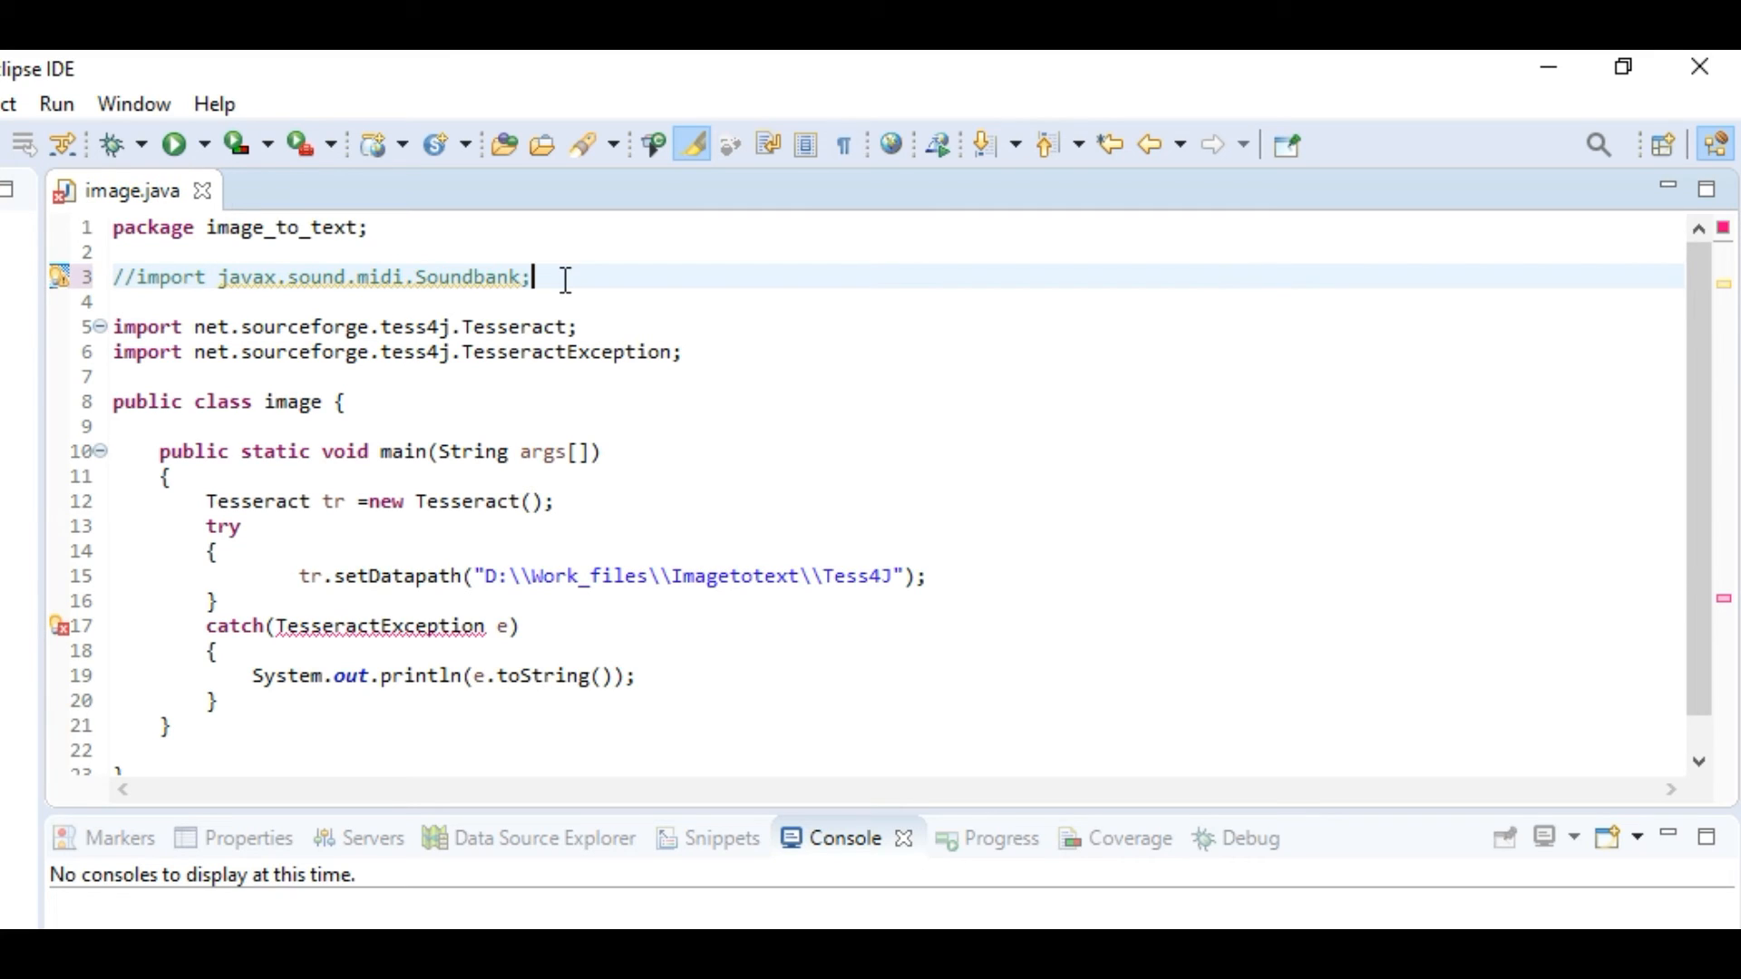
pyautogui.moveTo(909, 558)
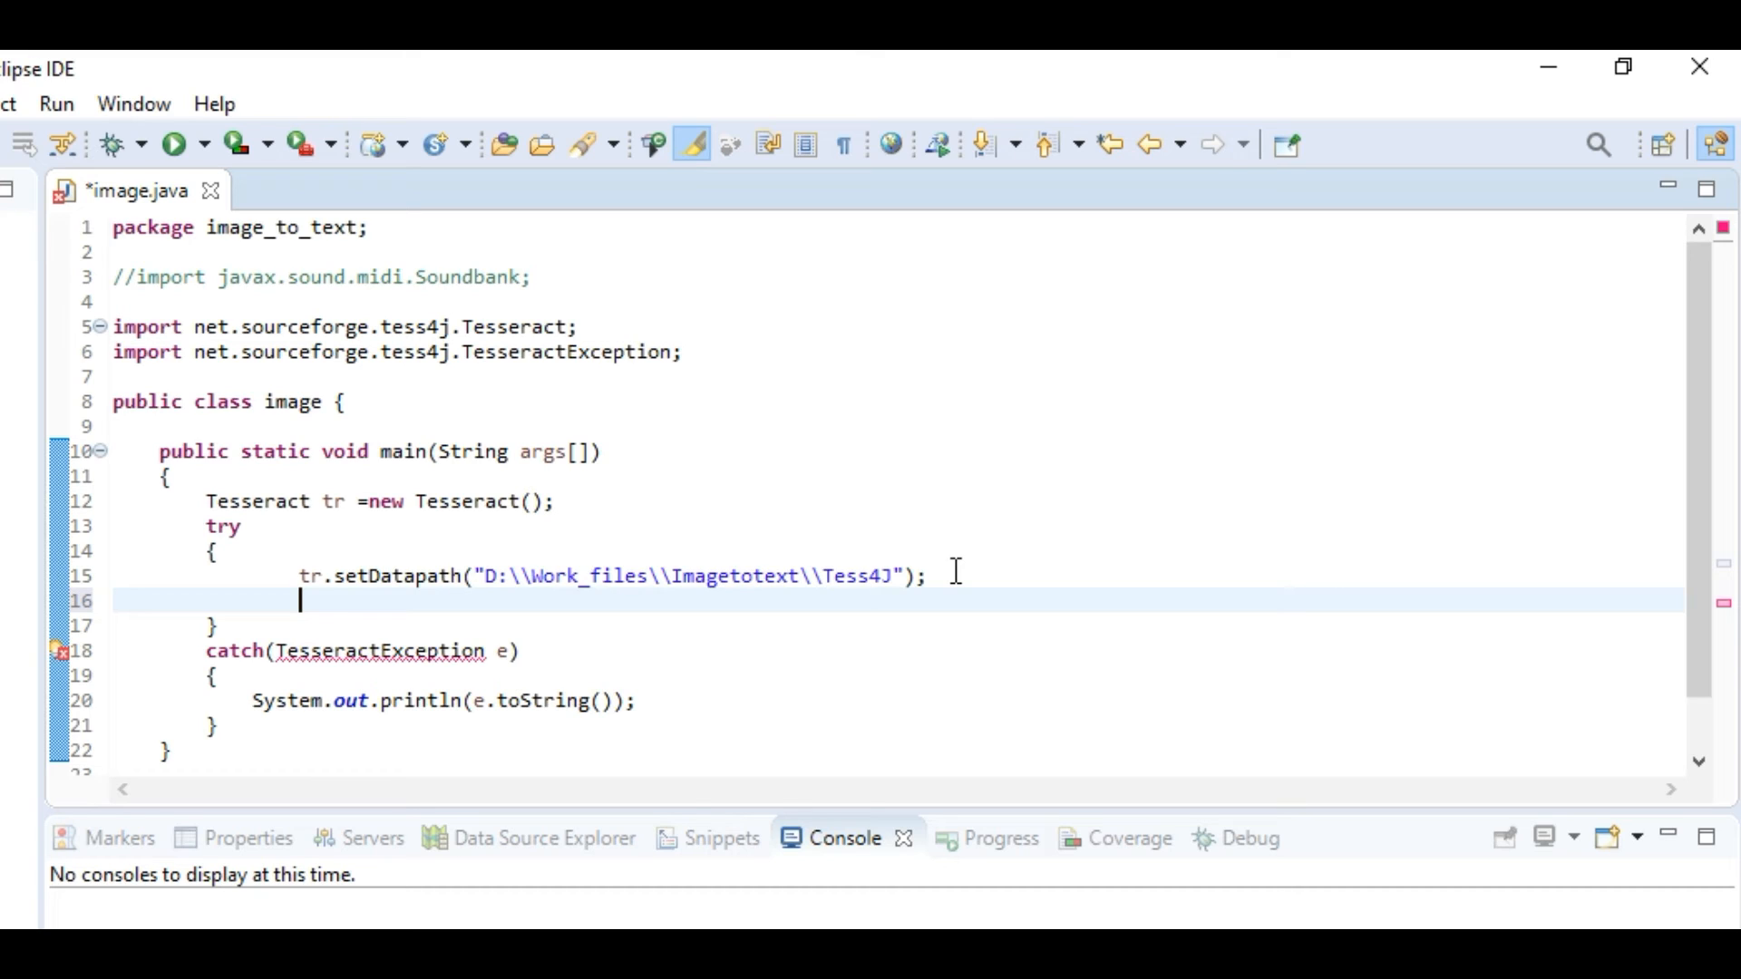
# Start a new line String text=tr.doOCR( in the try block, argument pending
pyautogui.write('String text=')
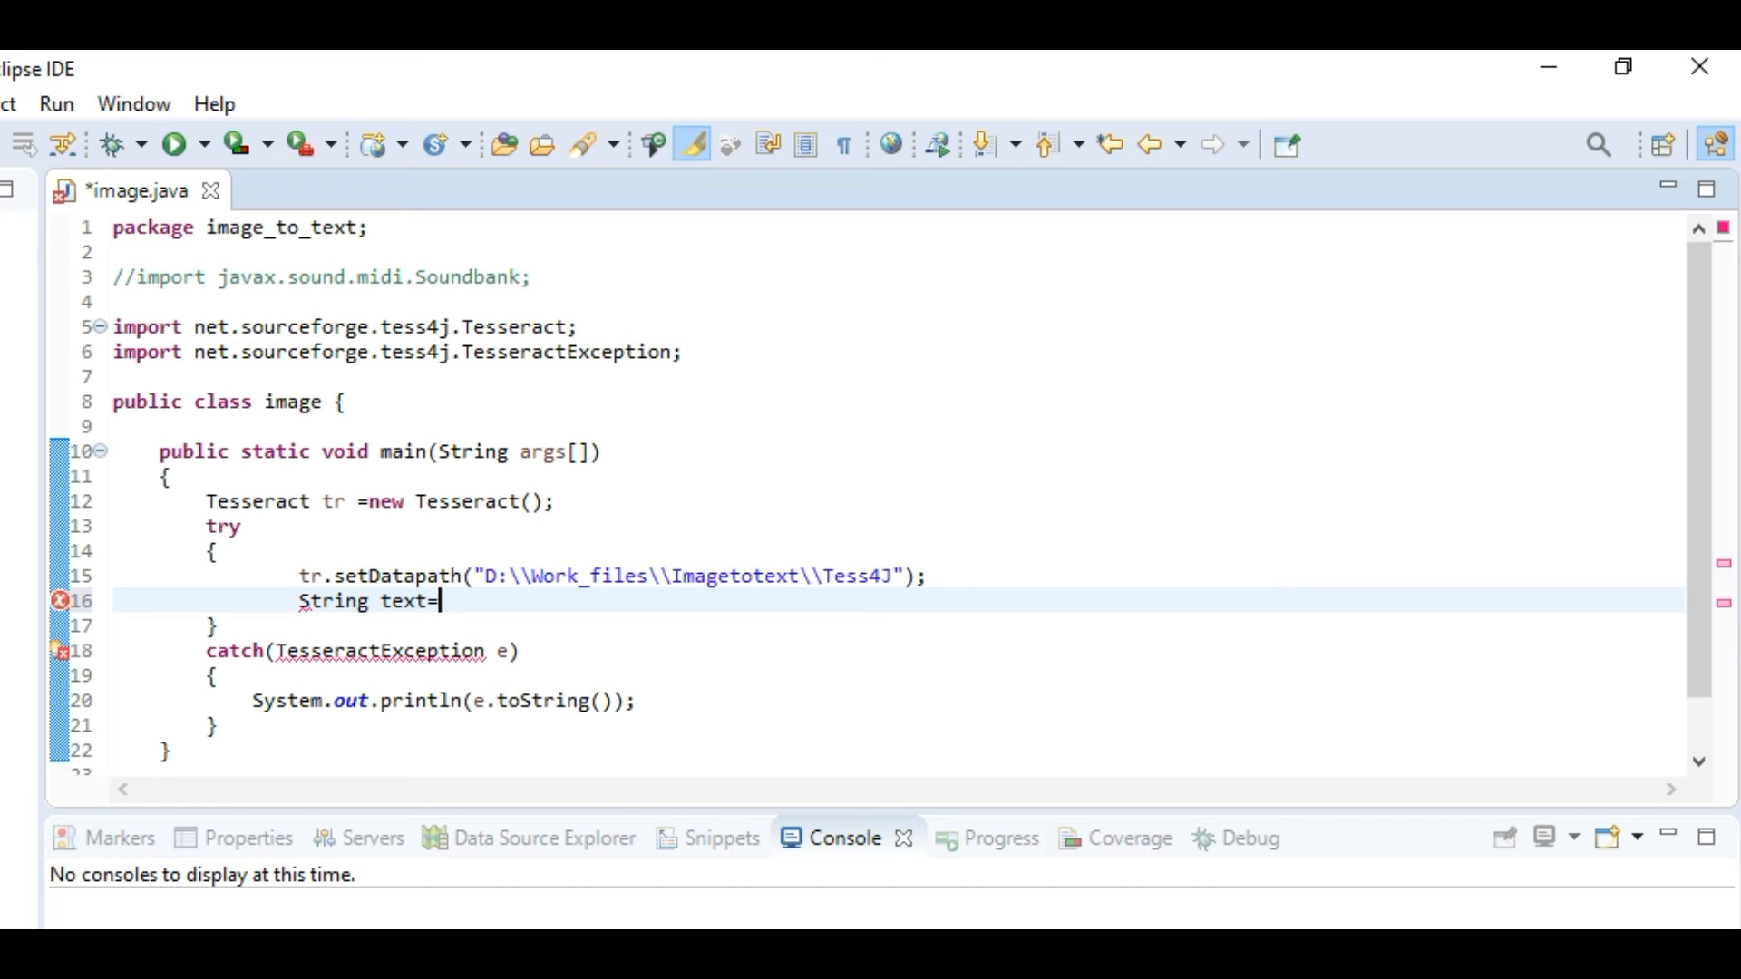
pyautogui.write('tr.')
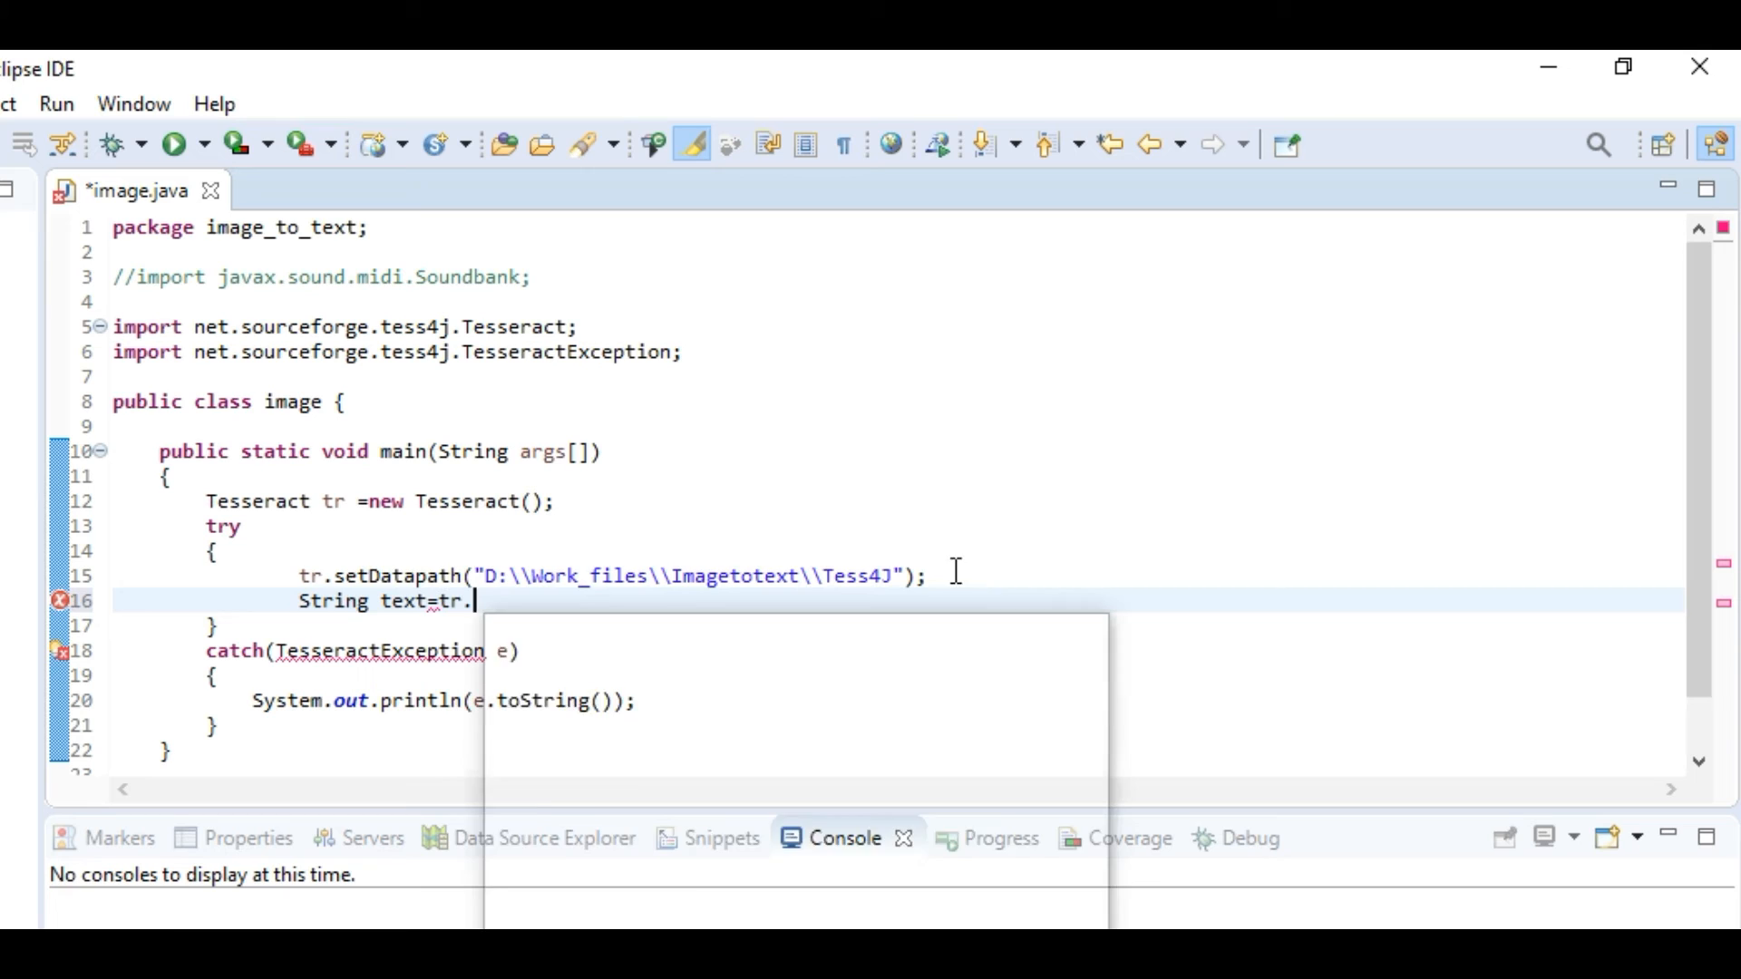
pyautogui.write('doOCR(')
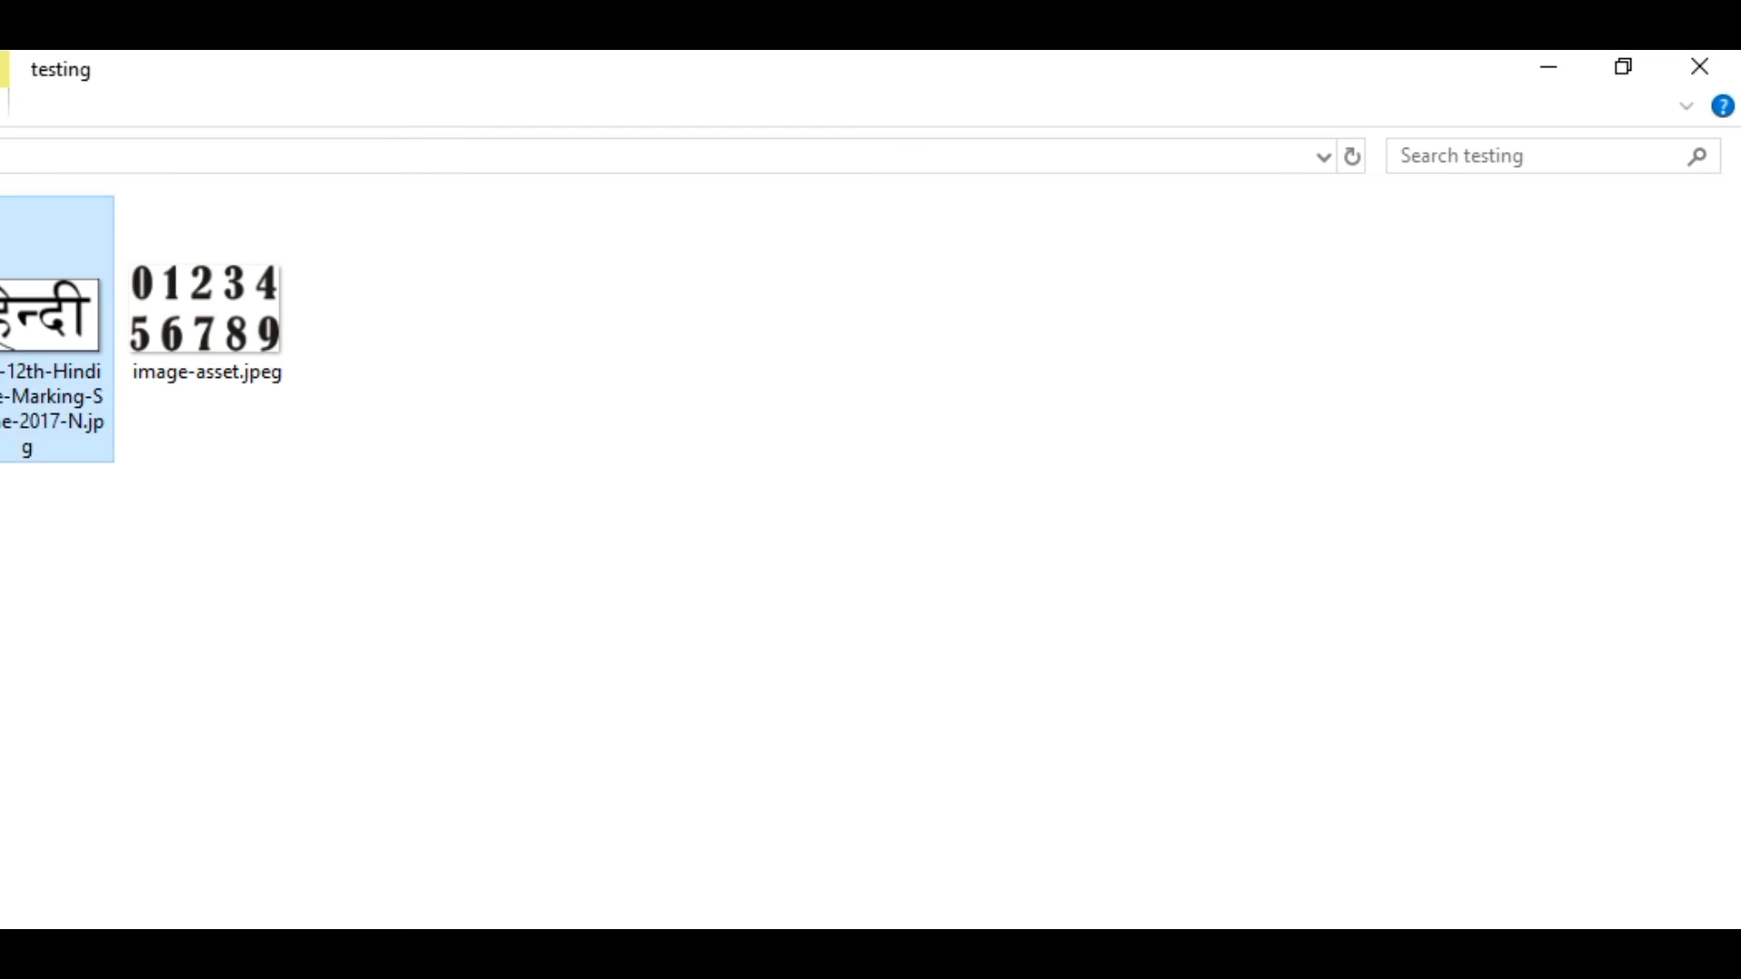
# Pass doOCR the path C:\Users\suraj\Desktop\testing\image-asset.jpeg, end with a semicolon and save
pyautogui.click(655, 155)
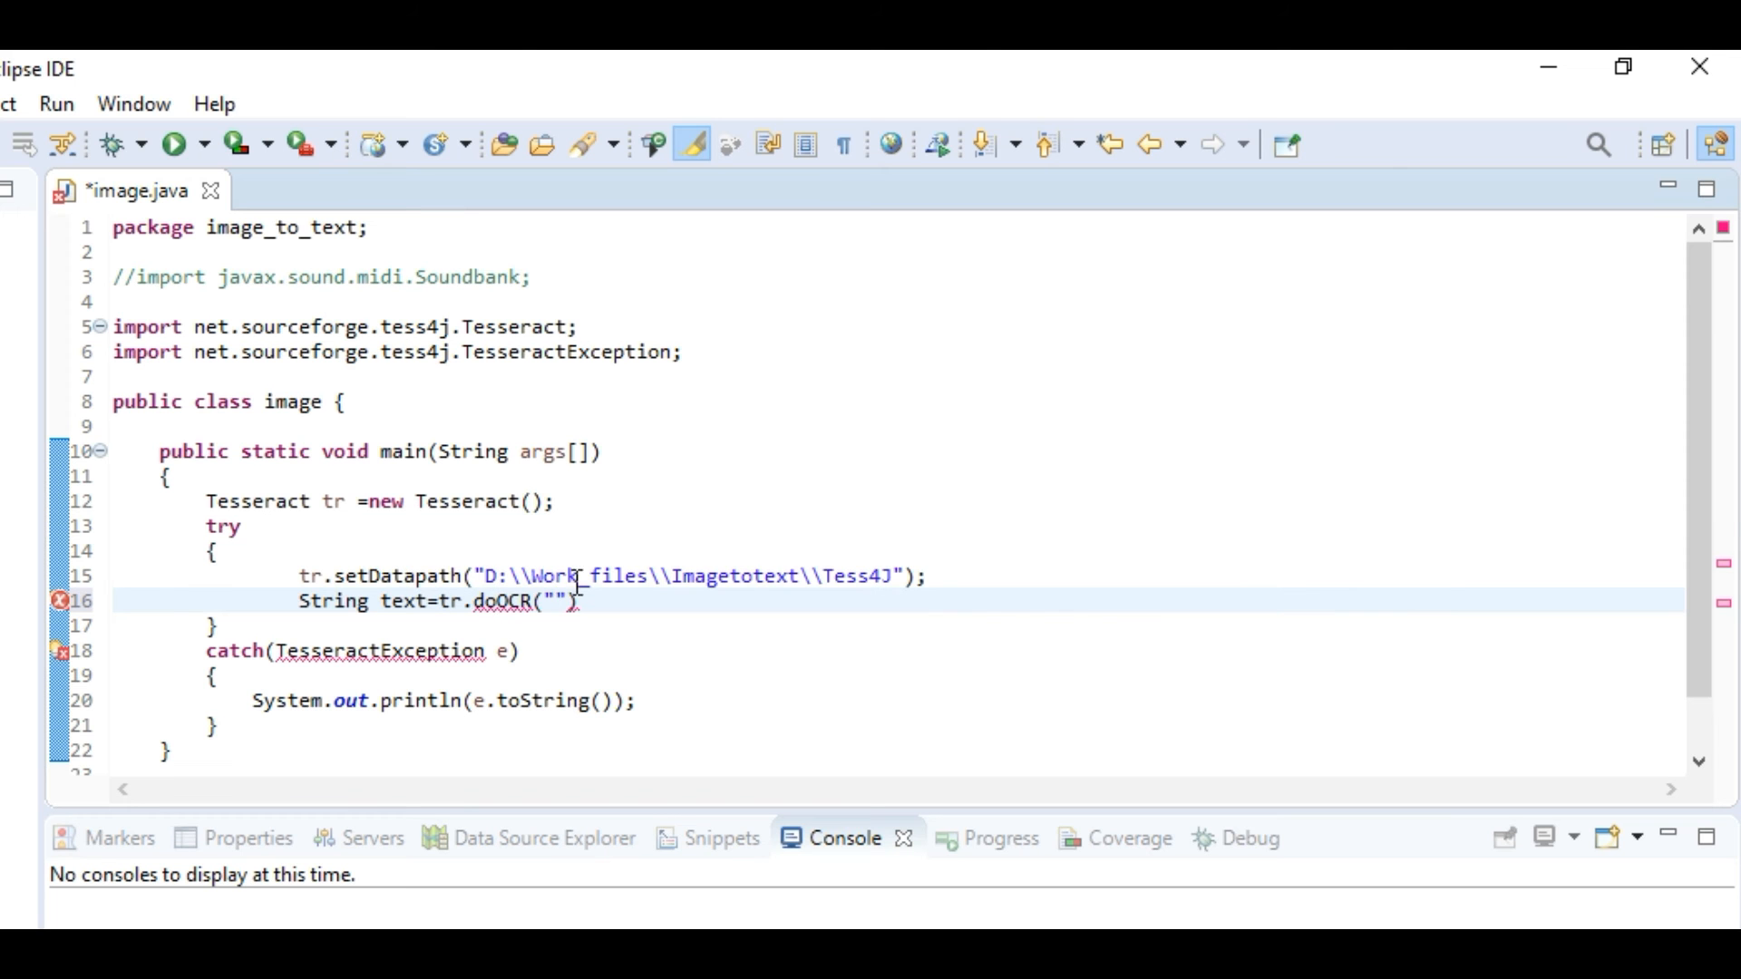
pyautogui.write('C:\\\\Users\\\\suraj\\\\Desktop\\\\testing')
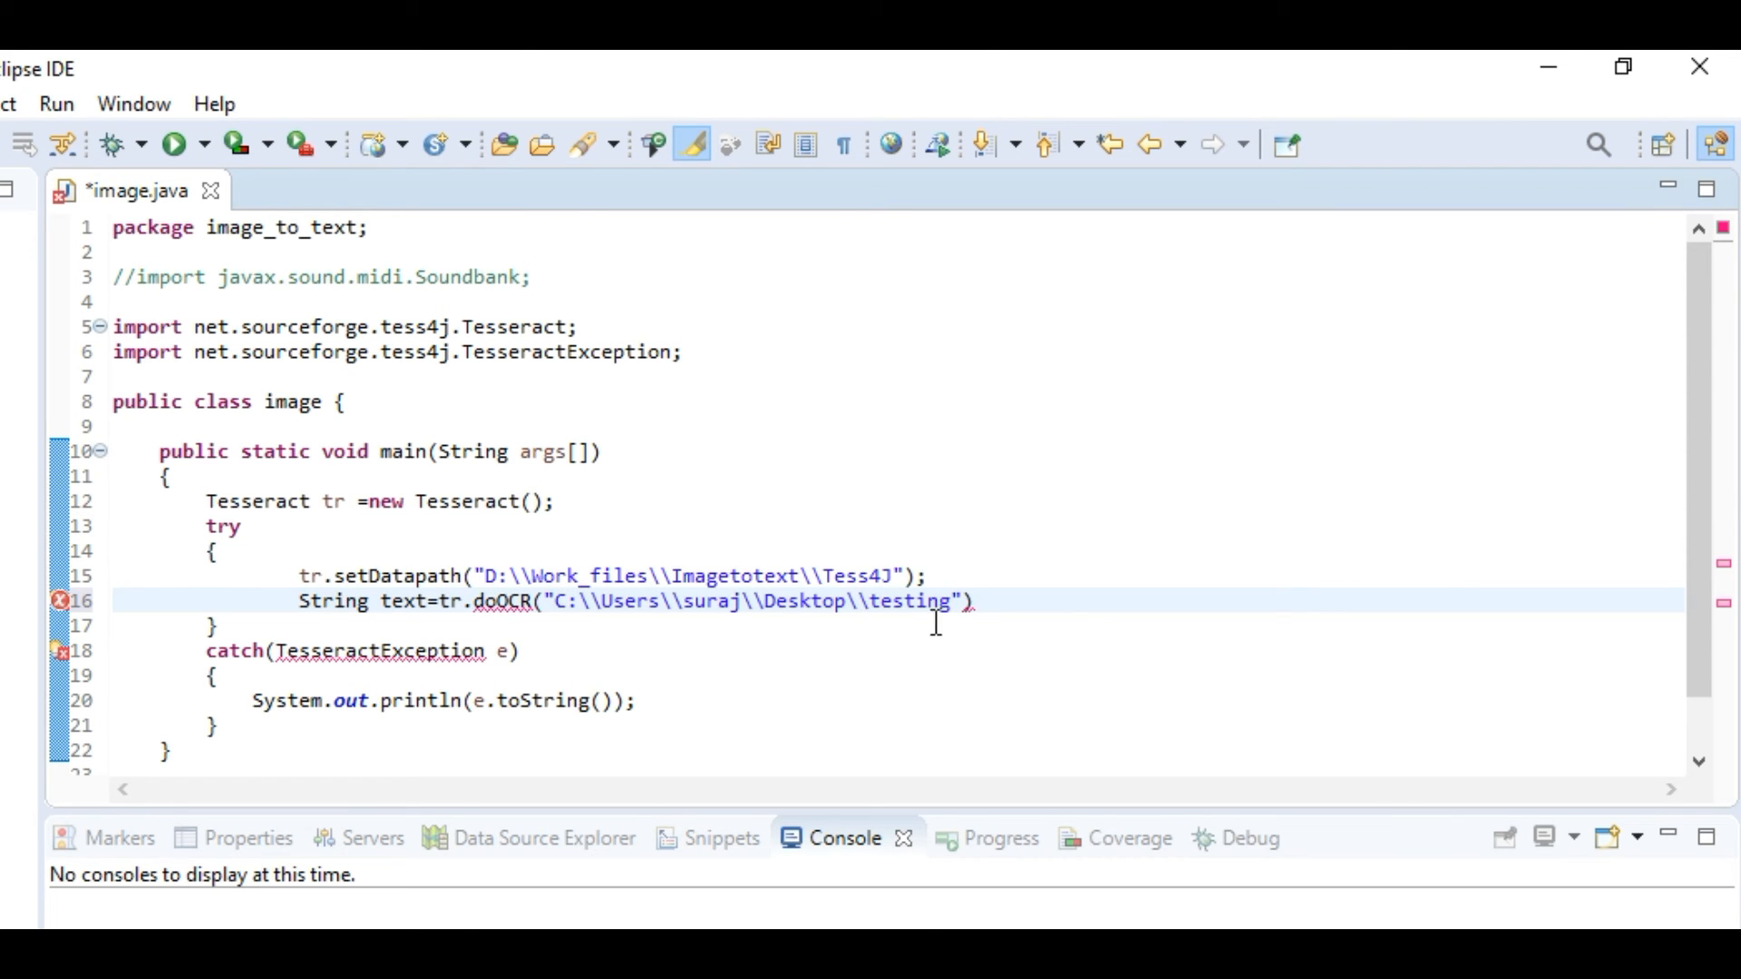
pyautogui.rightClick(205, 277)
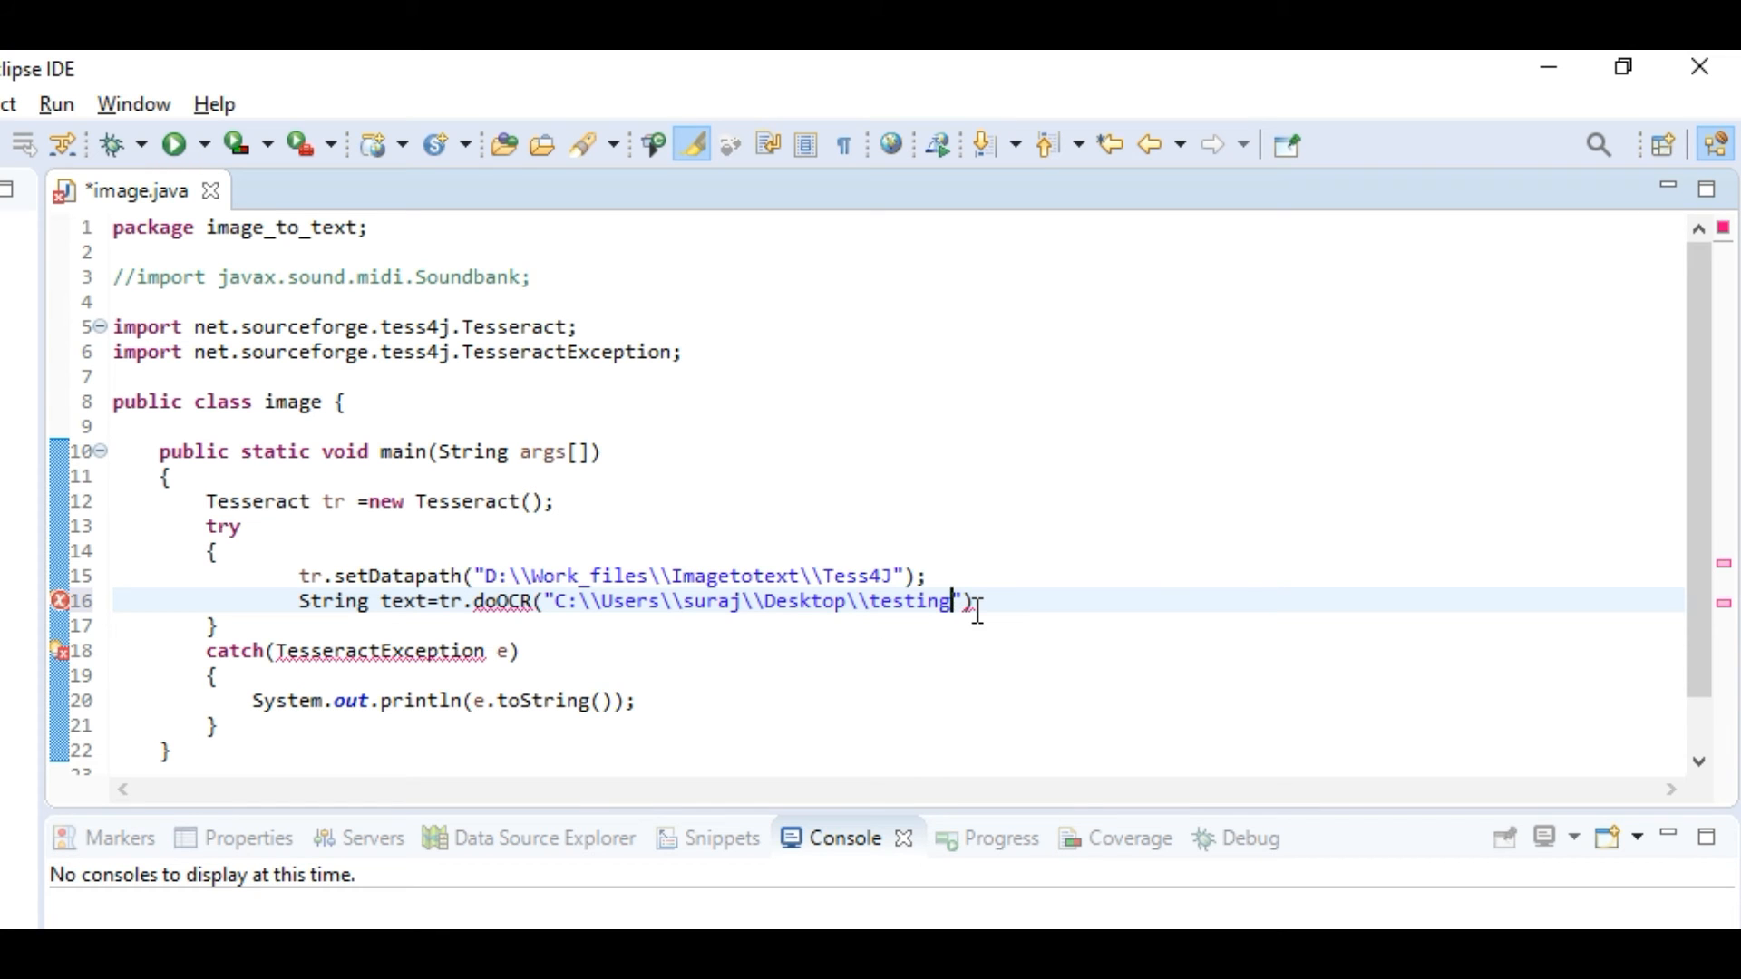
pyautogui.write('\\\\image-asset.jpeg')
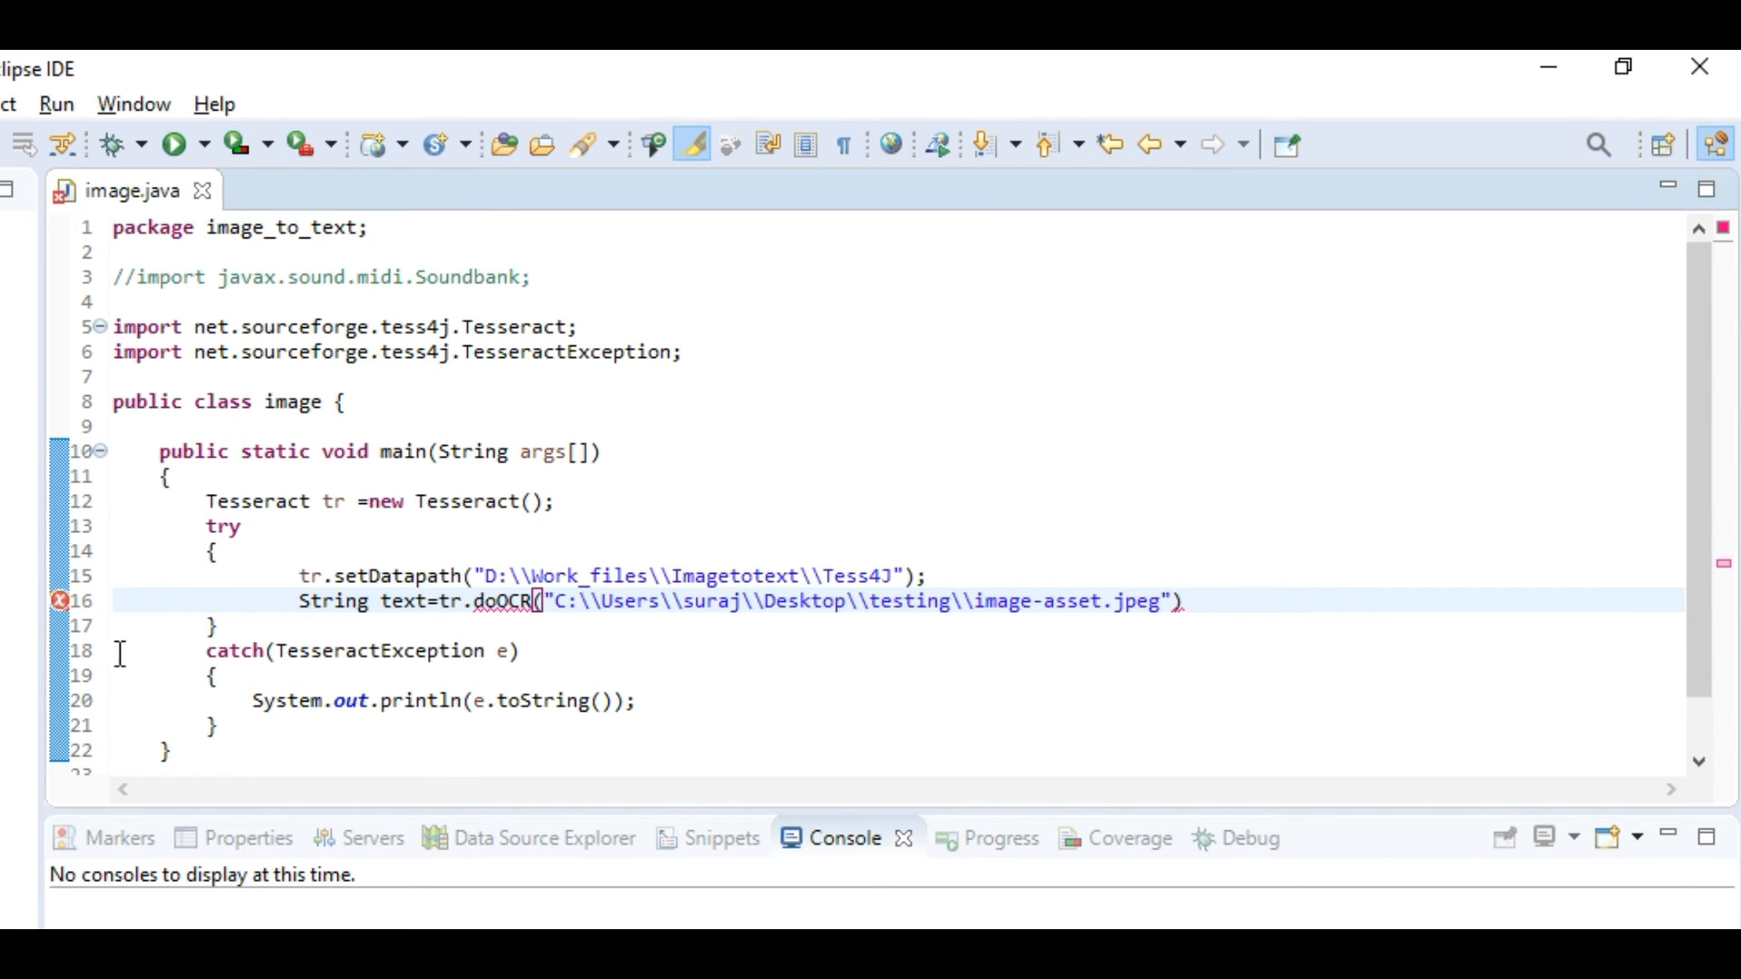
pyautogui.click(58, 601)
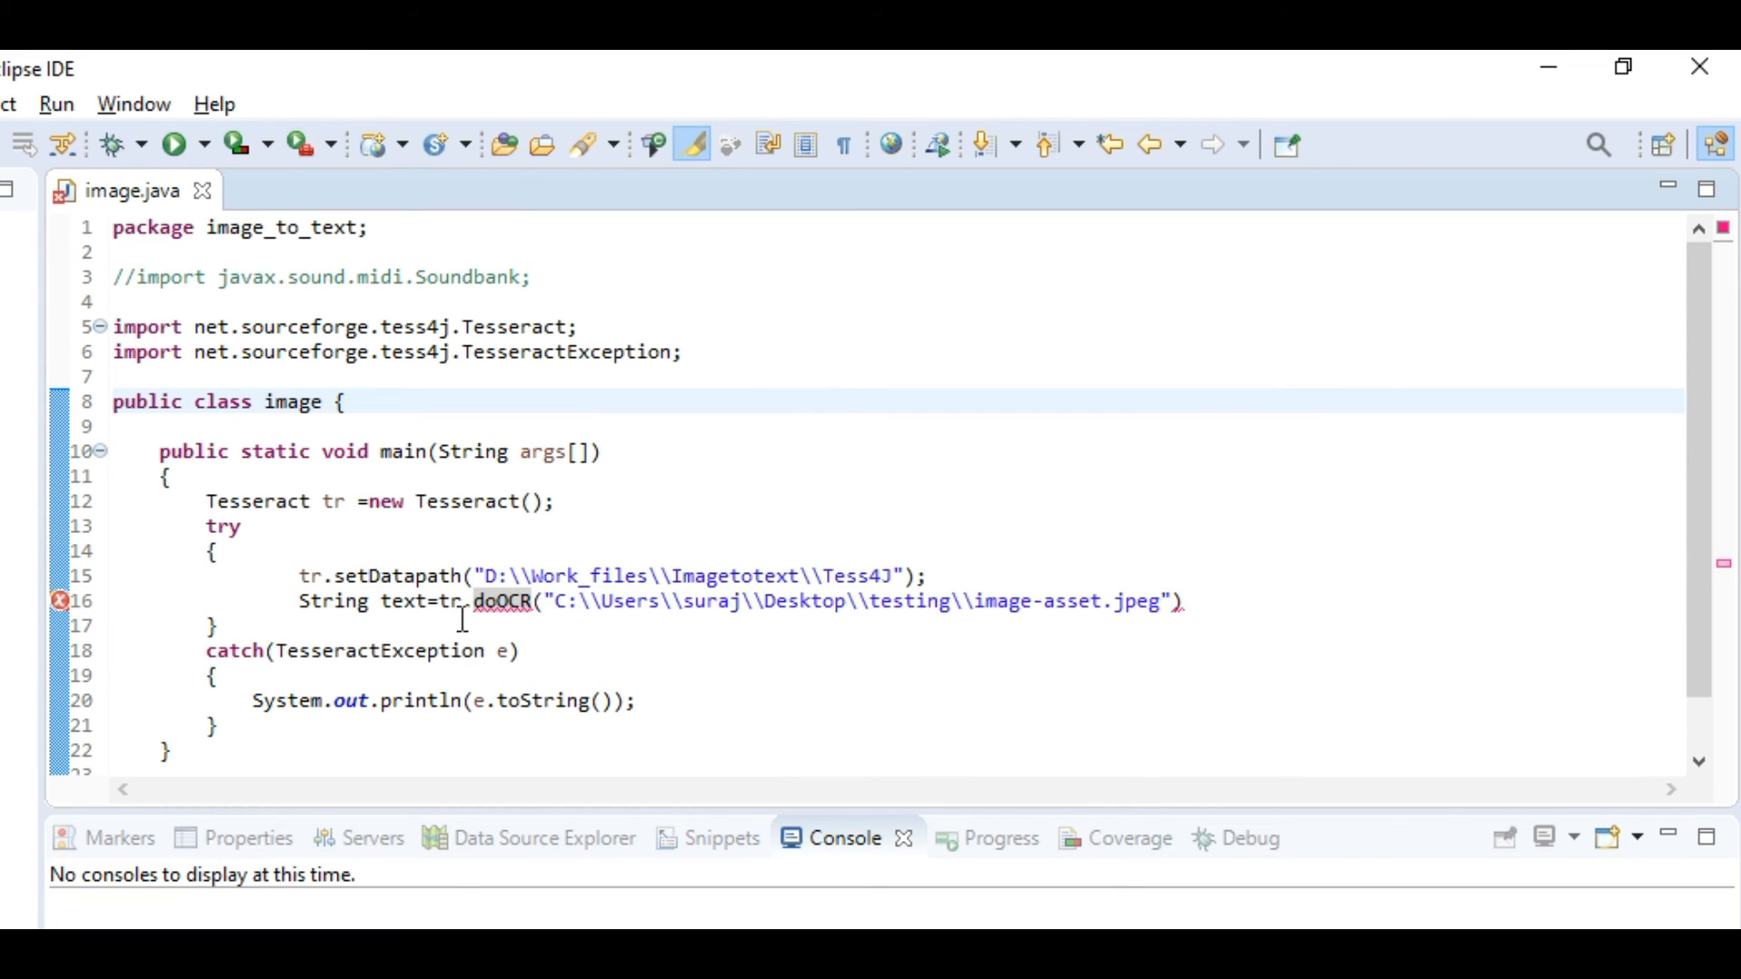
pyautogui.click(1189, 603)
pyautogui.write(';')
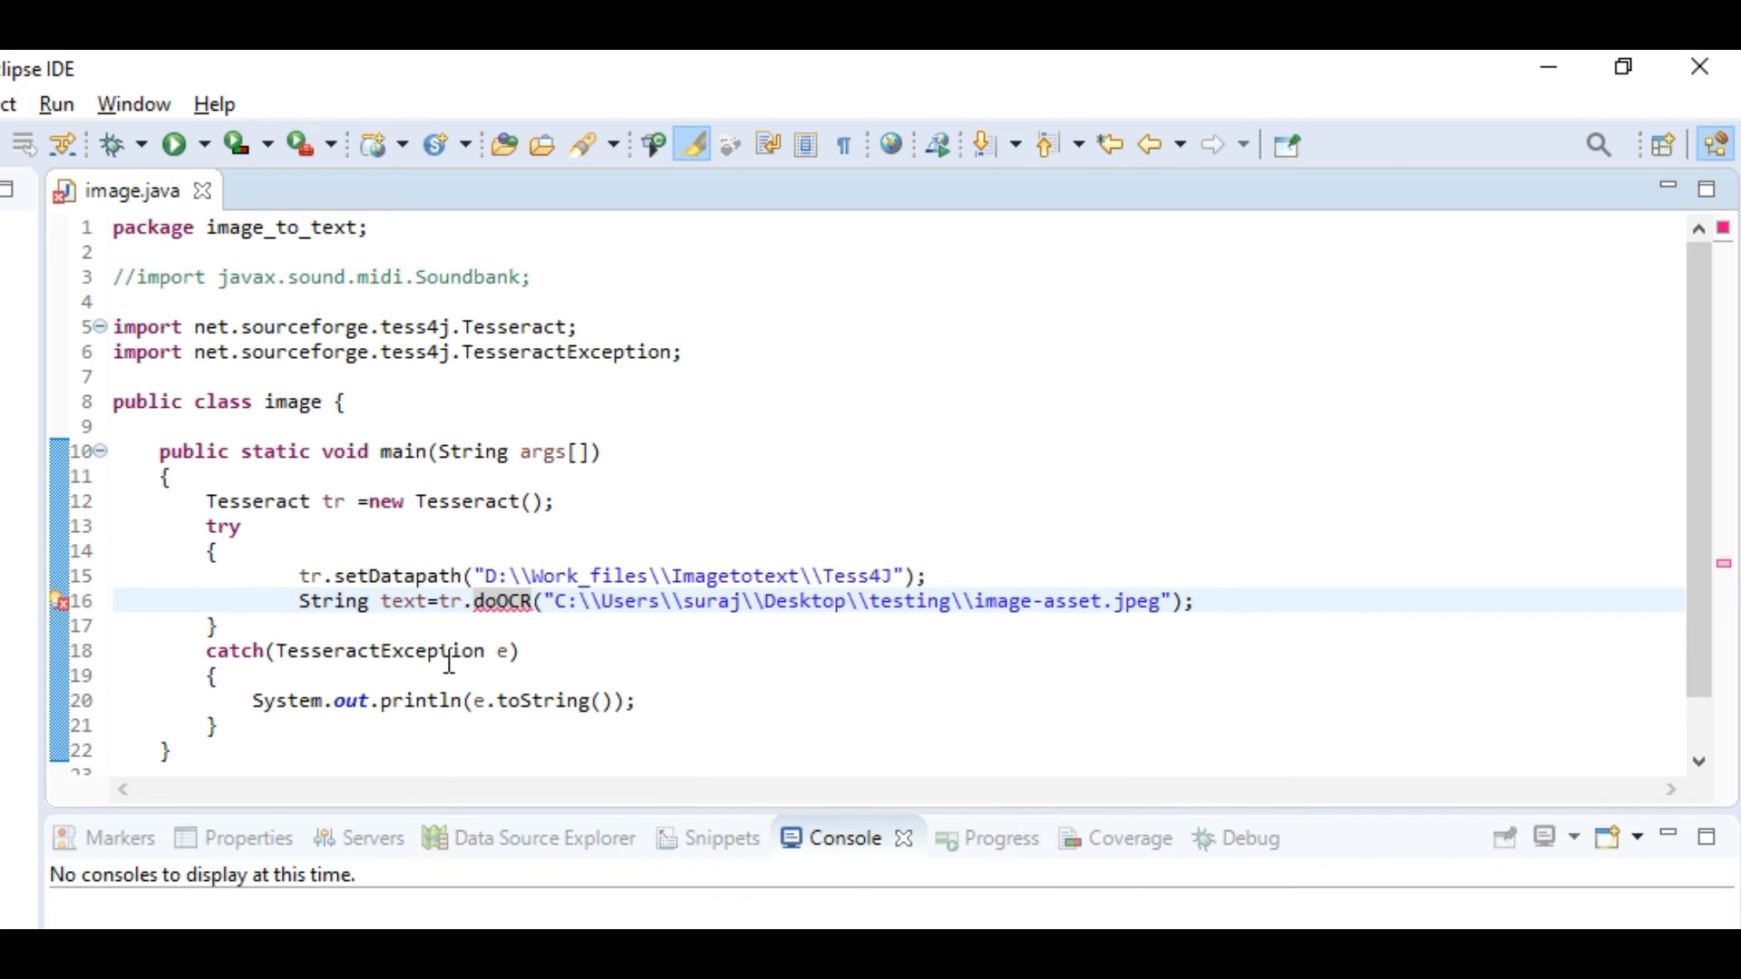
# Begin a new import line in the imports section
pyautogui.click(502, 603)
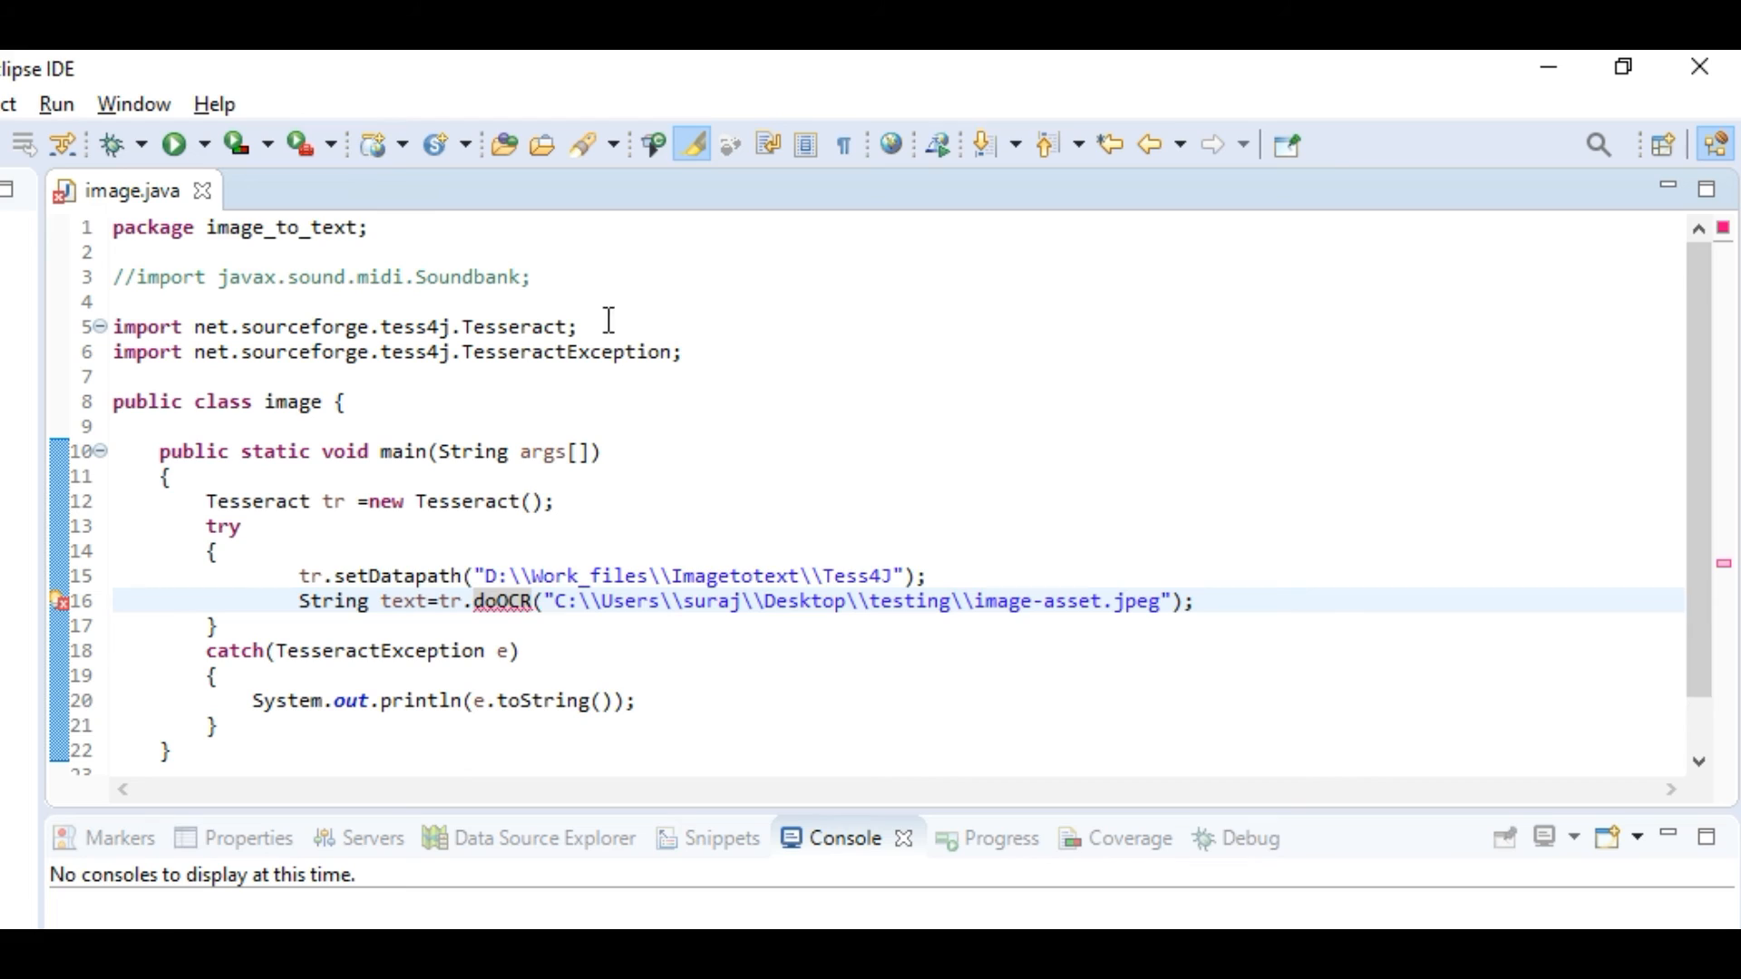
pyautogui.write('import')
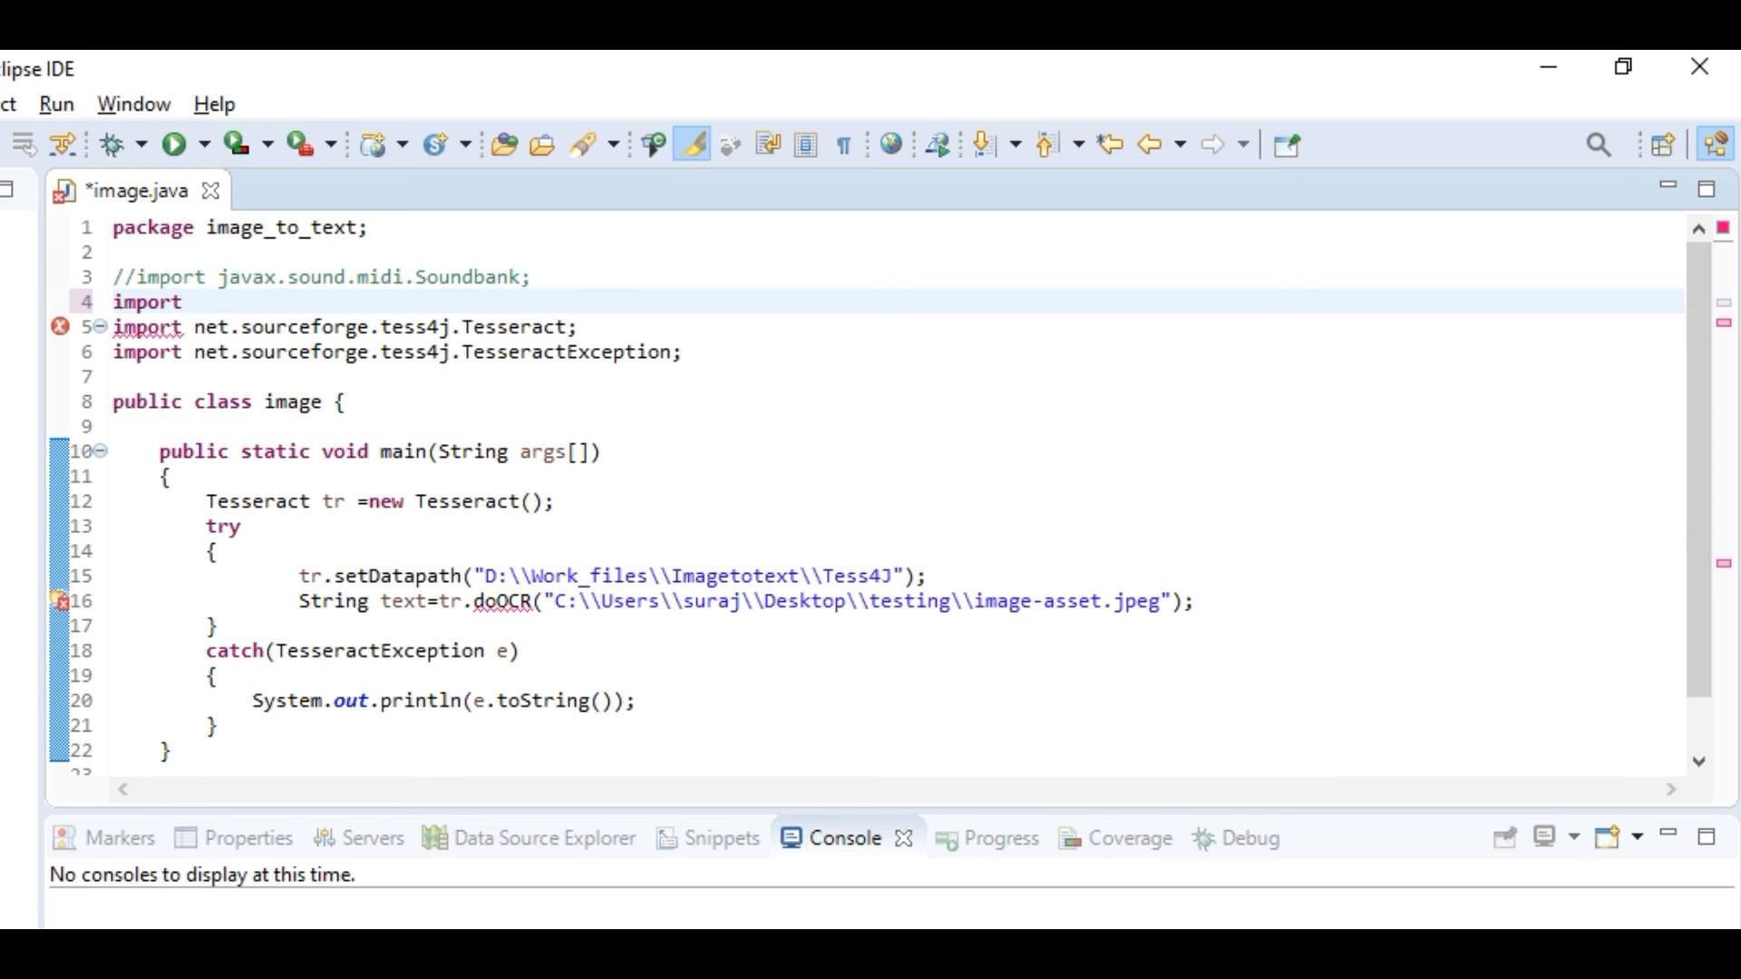
# Import java.io.File
pyautogui.write('java.i')
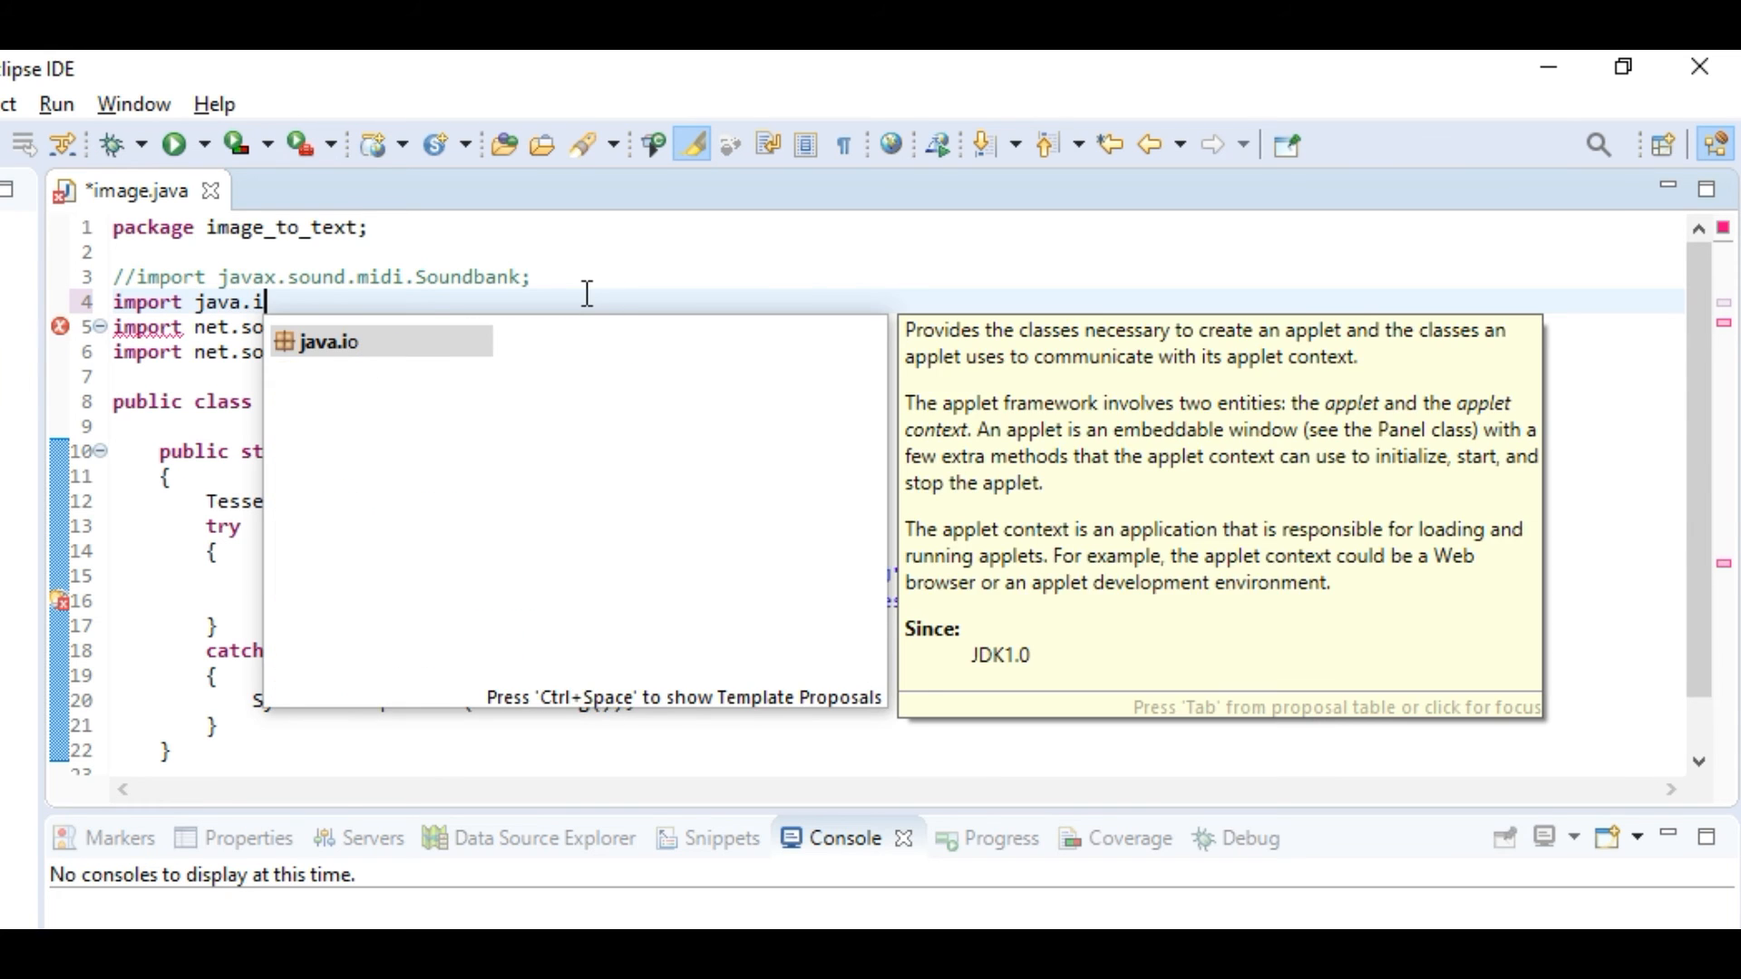
pyautogui.write('File;')
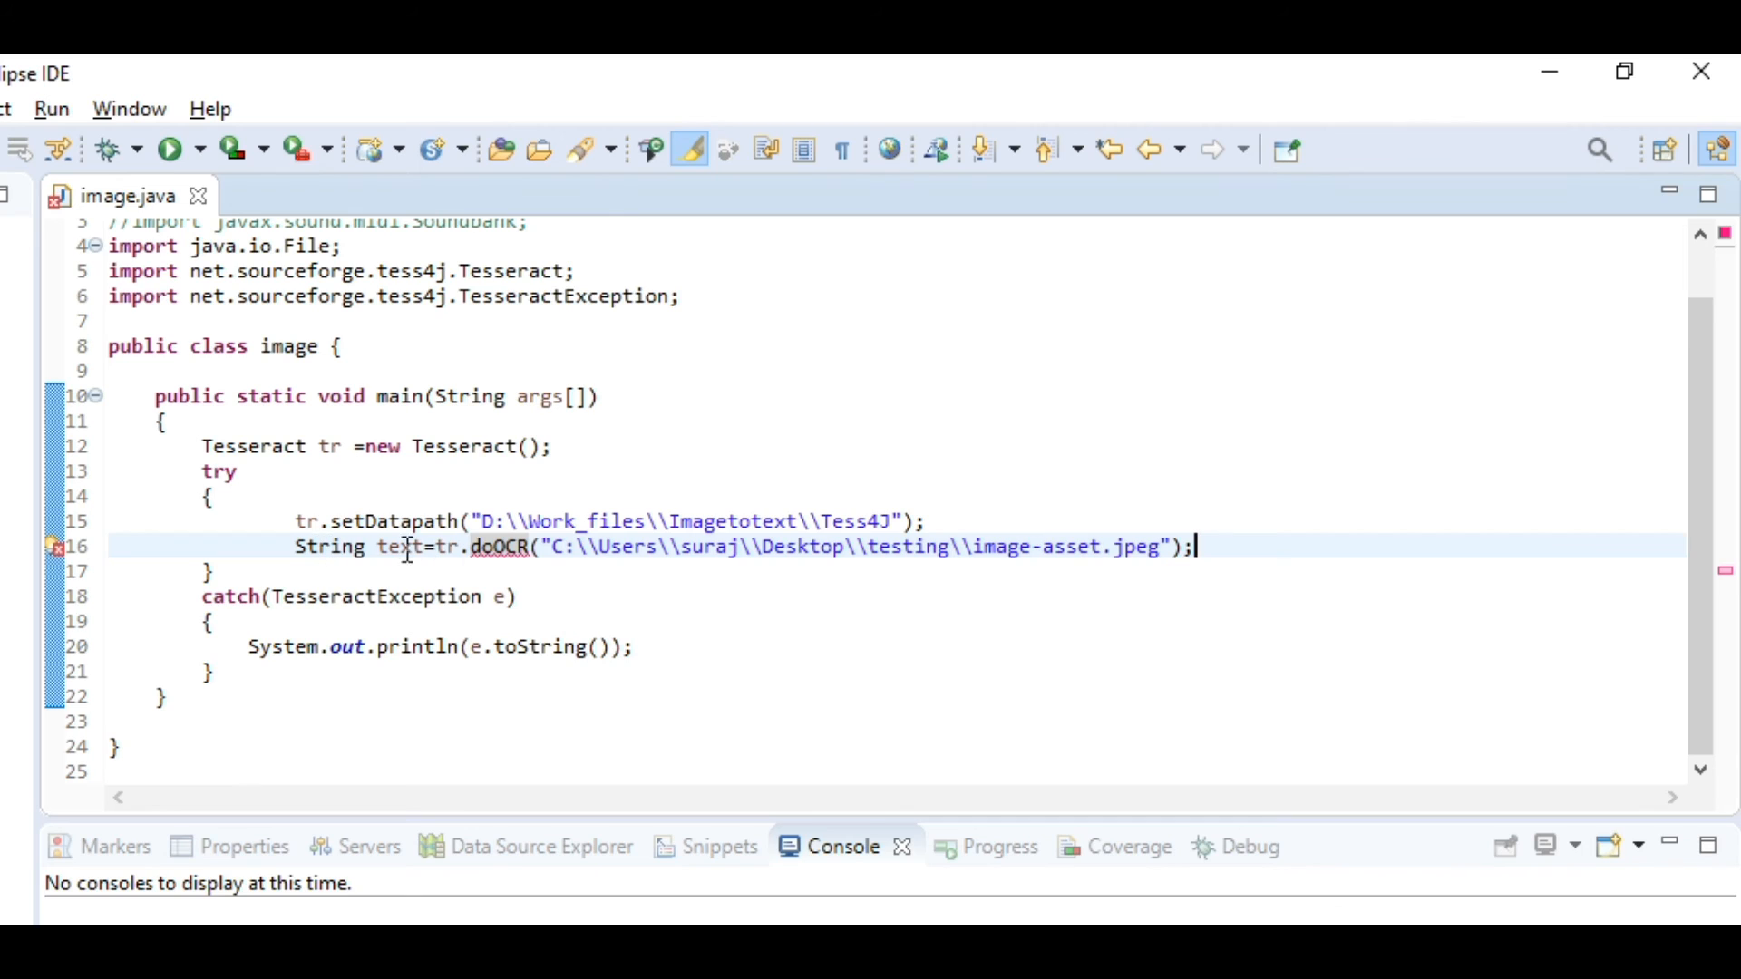
# Wrap the image path argument in new File(...) and run the program
pyautogui.click(544, 546)
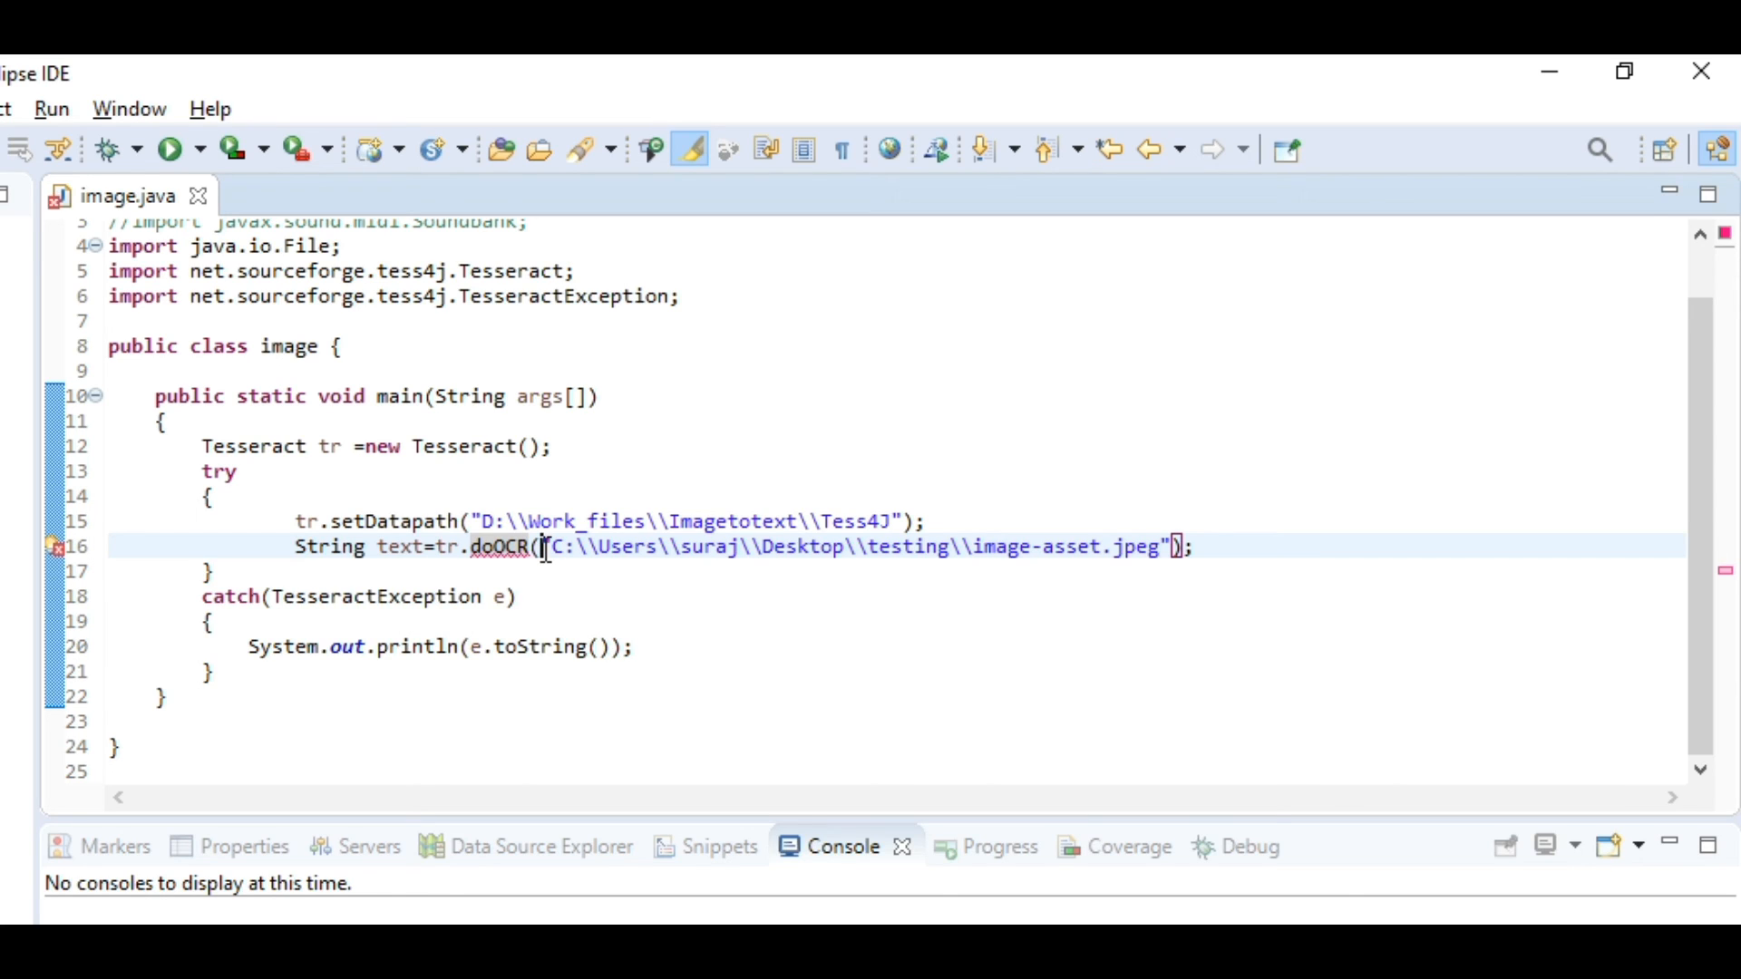
pyautogui.write('new File')
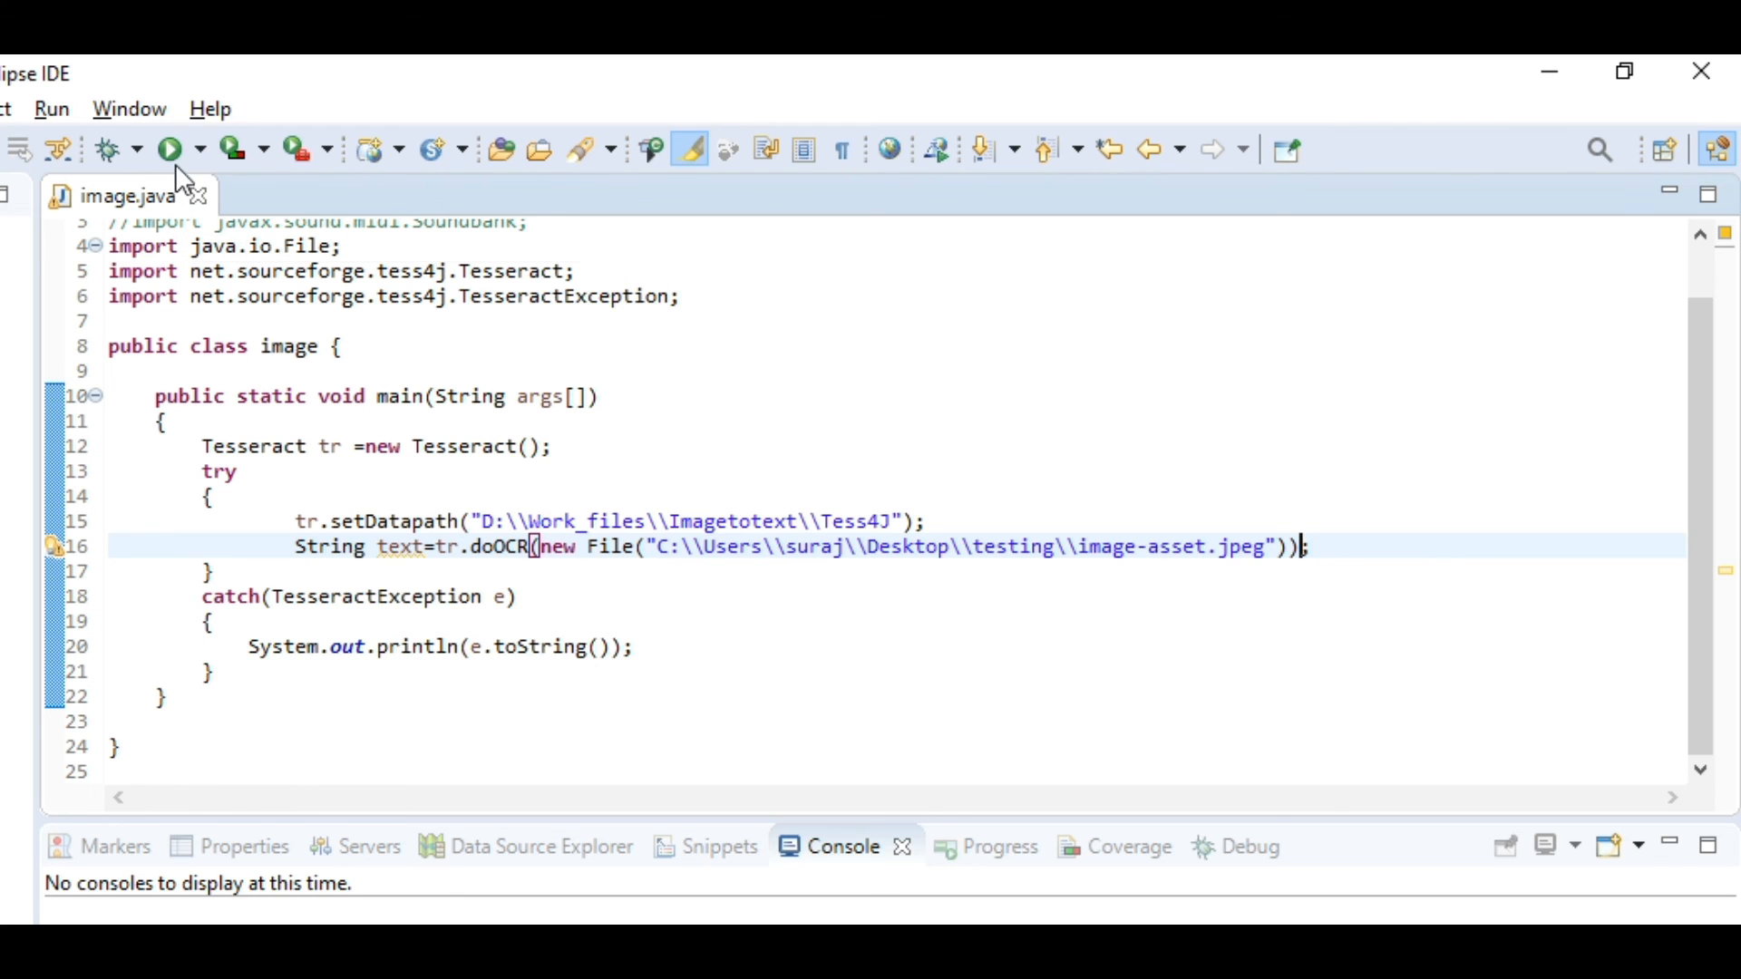
pyautogui.click(168, 147)
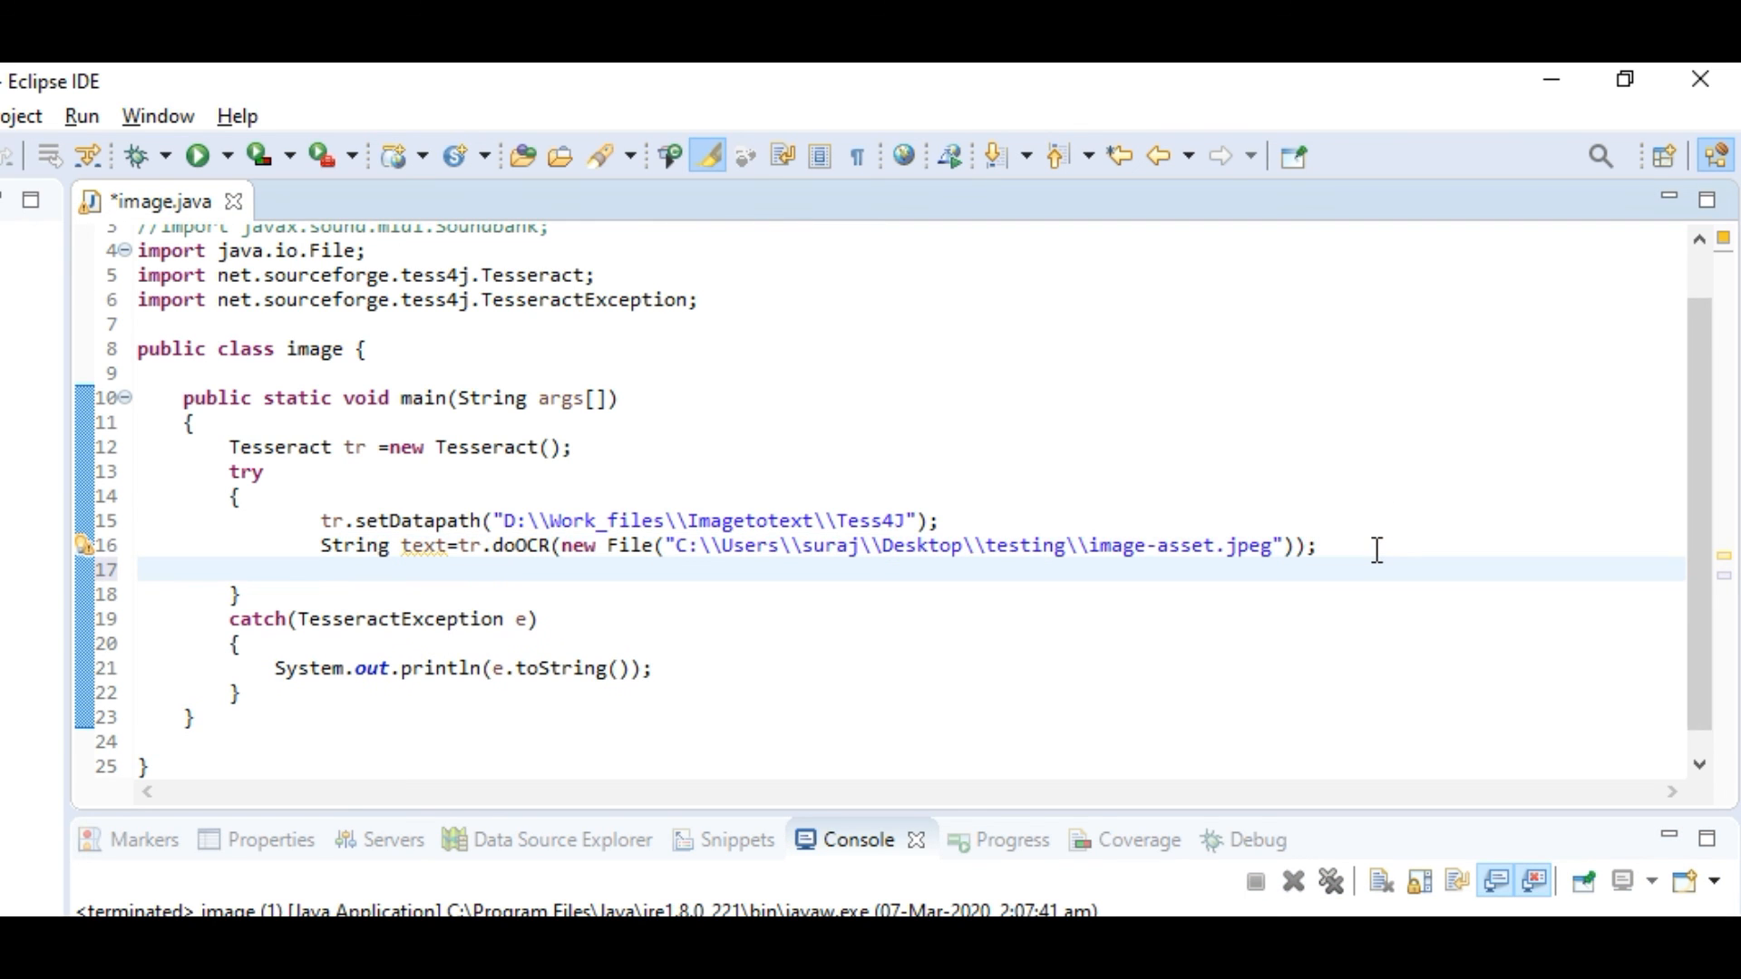
# Add System.out.println("Output:"+text); after doOCR, save and run the program
pyautogui.write('s')
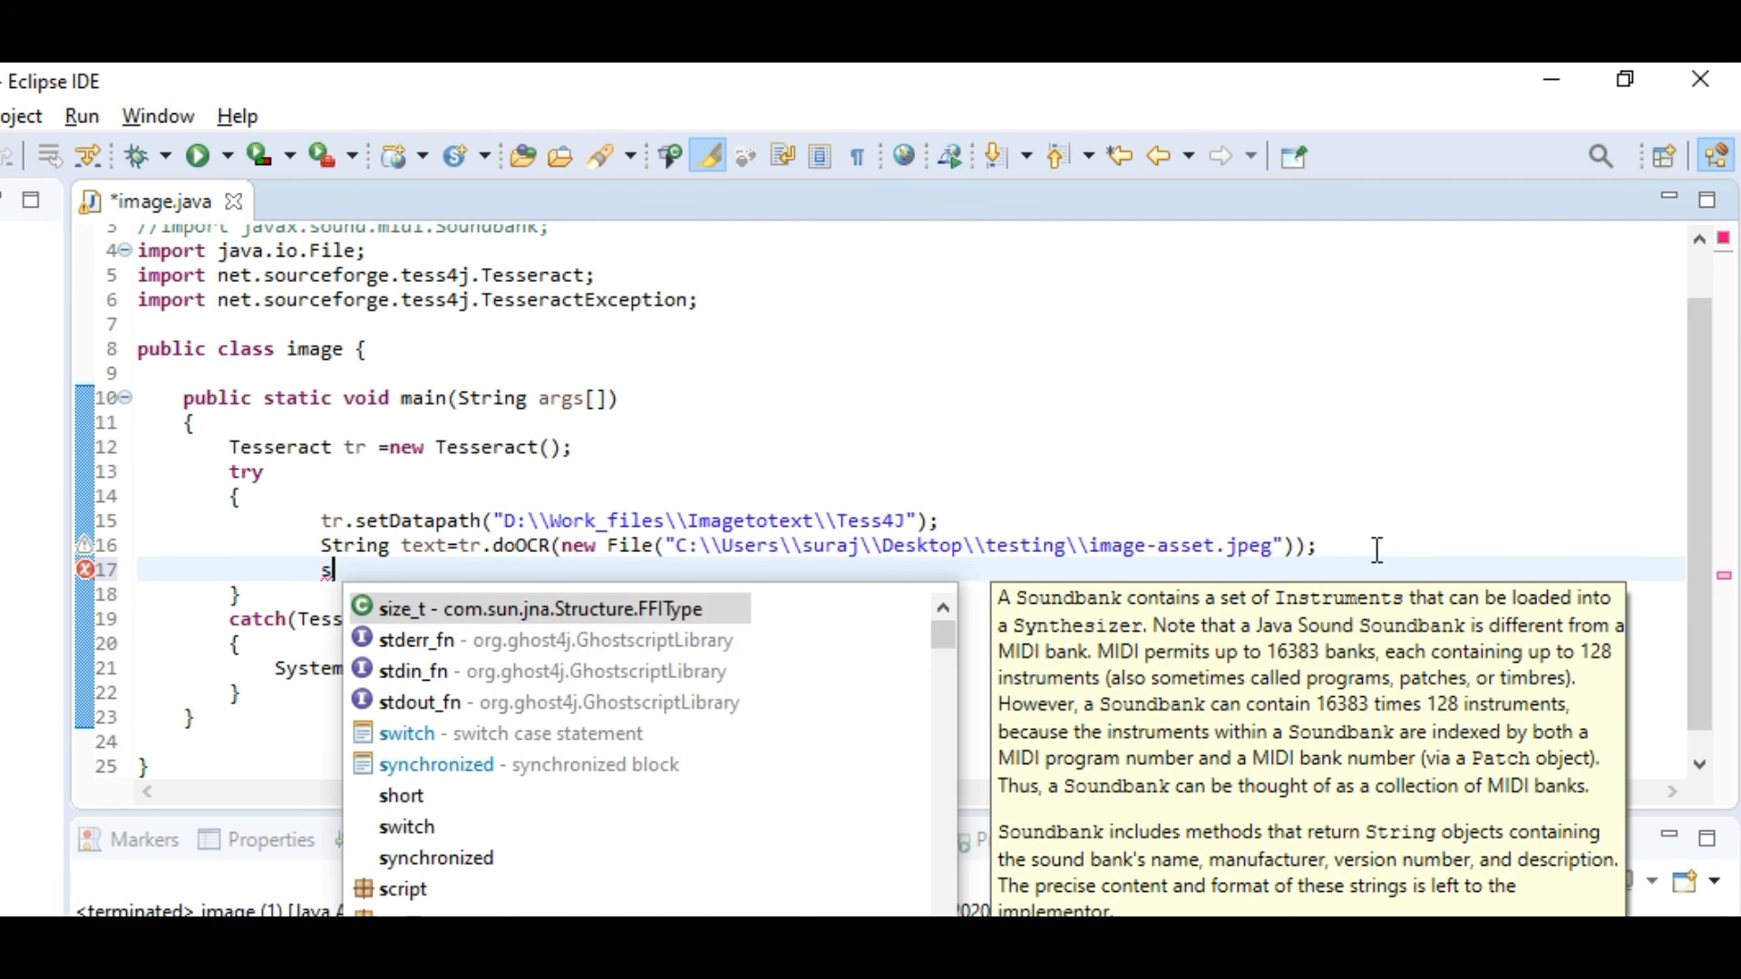
pyautogui.write('yso')
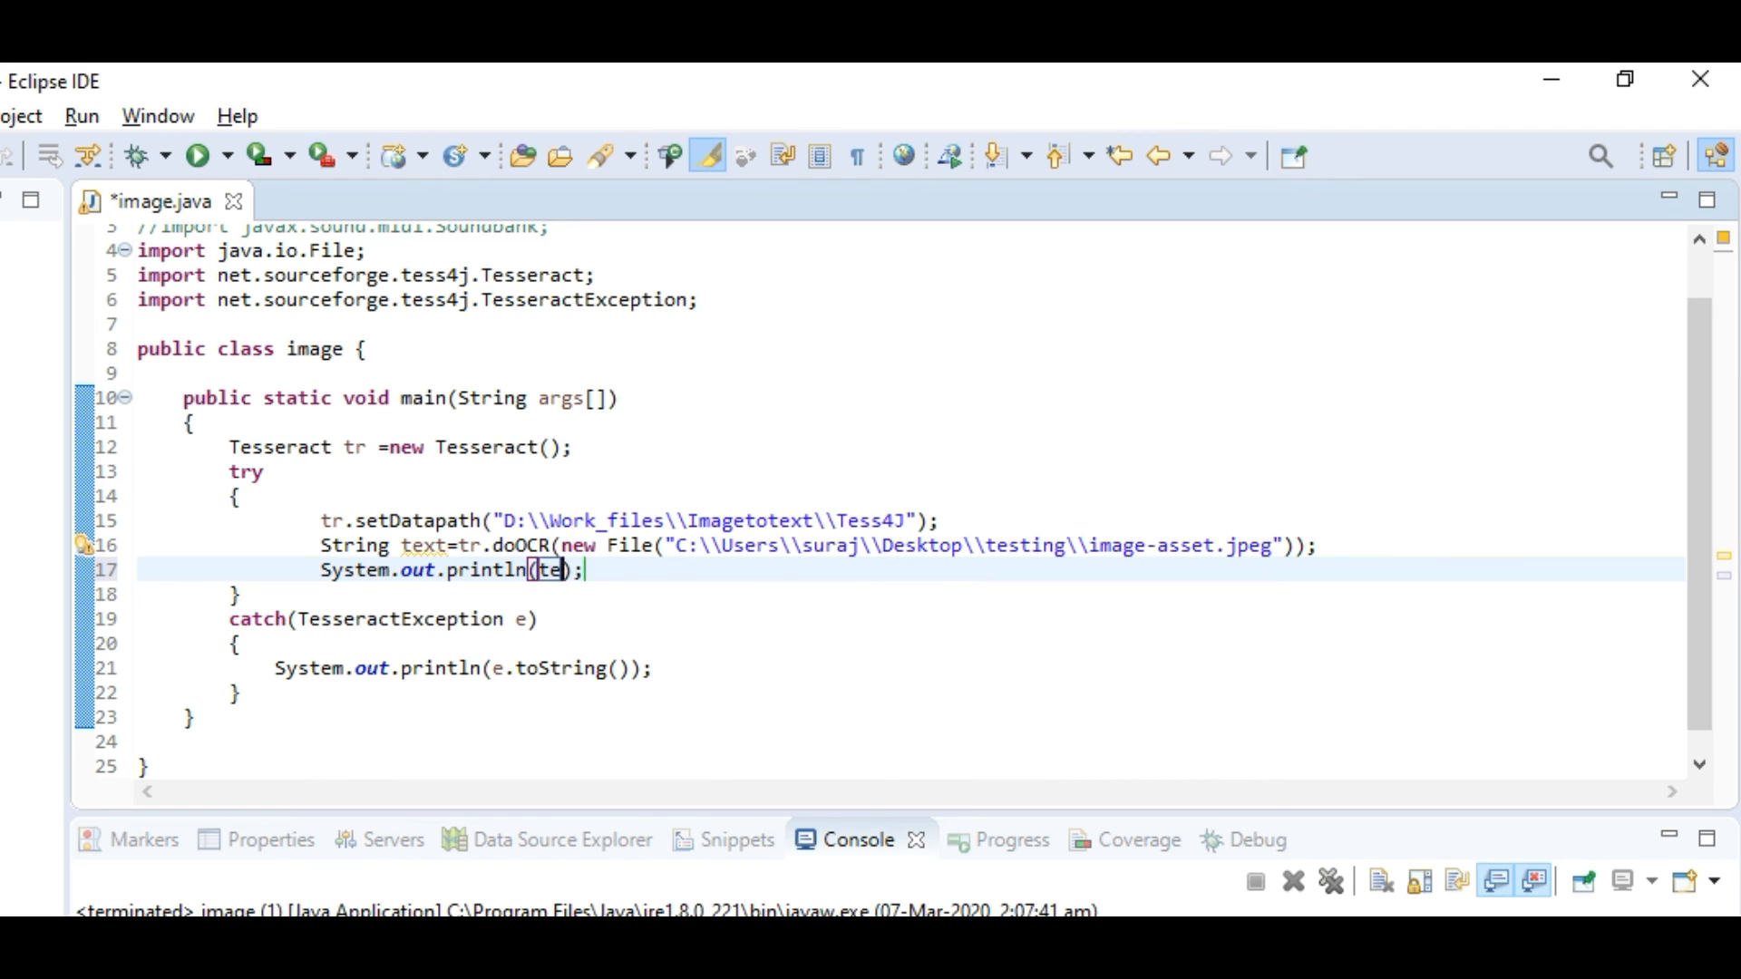
pyautogui.write('xt')
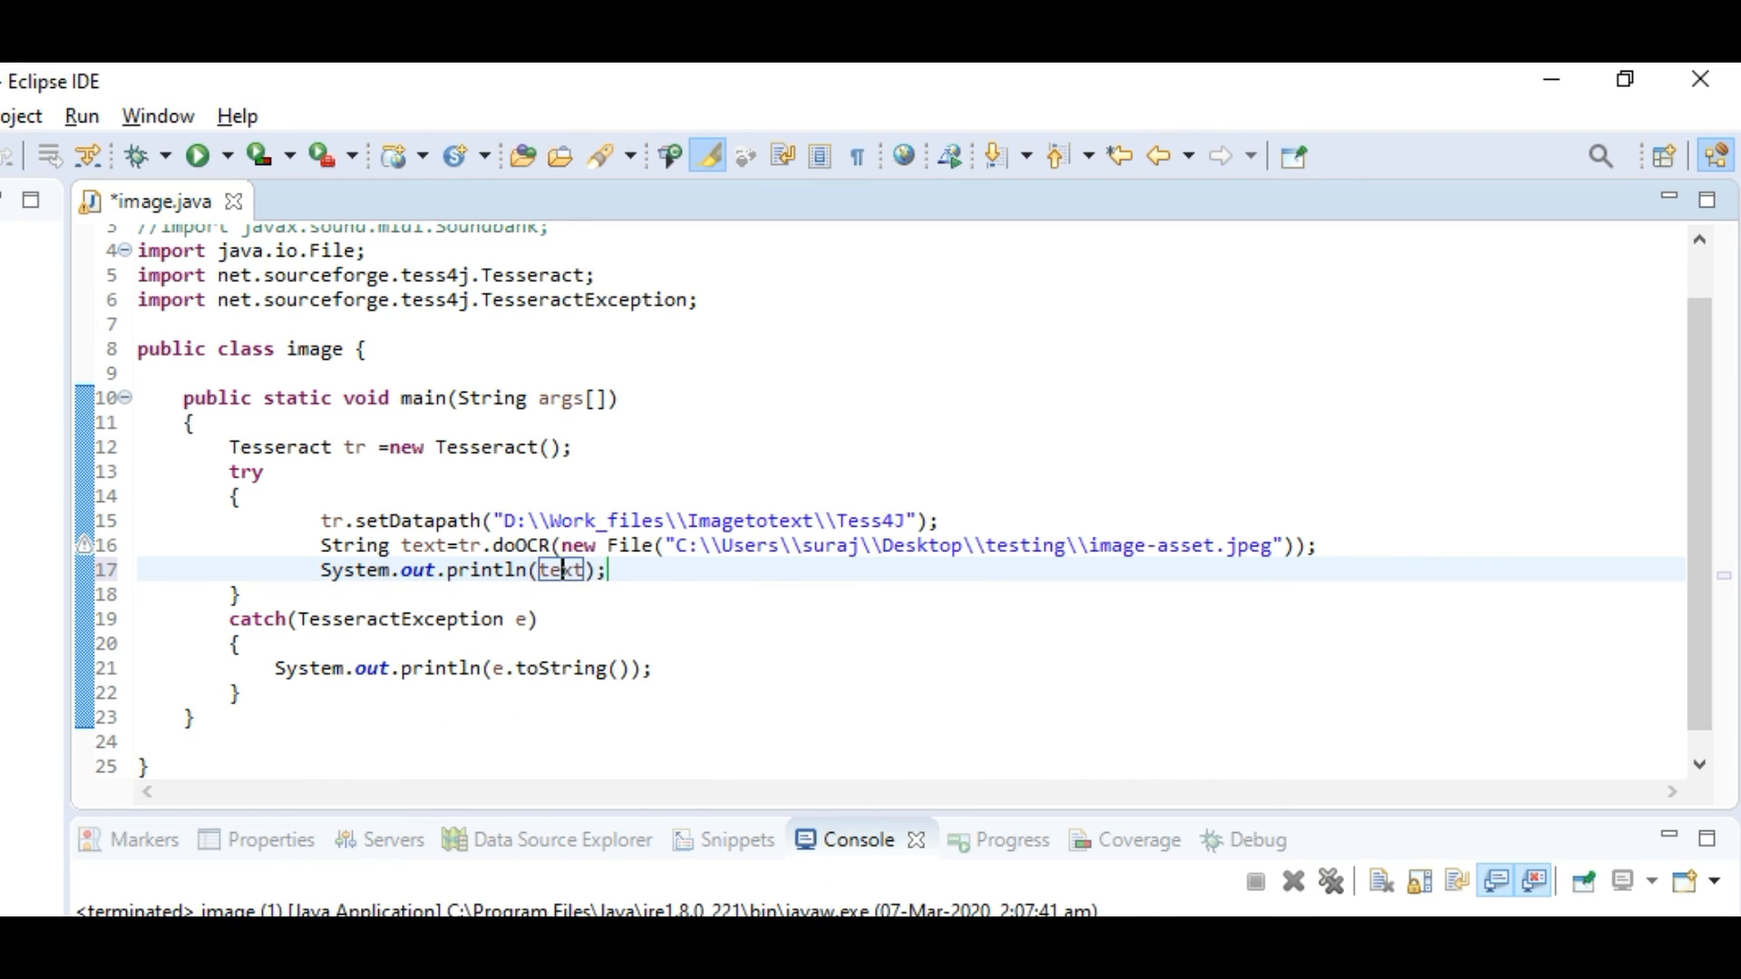
pyautogui.write('"Output:')
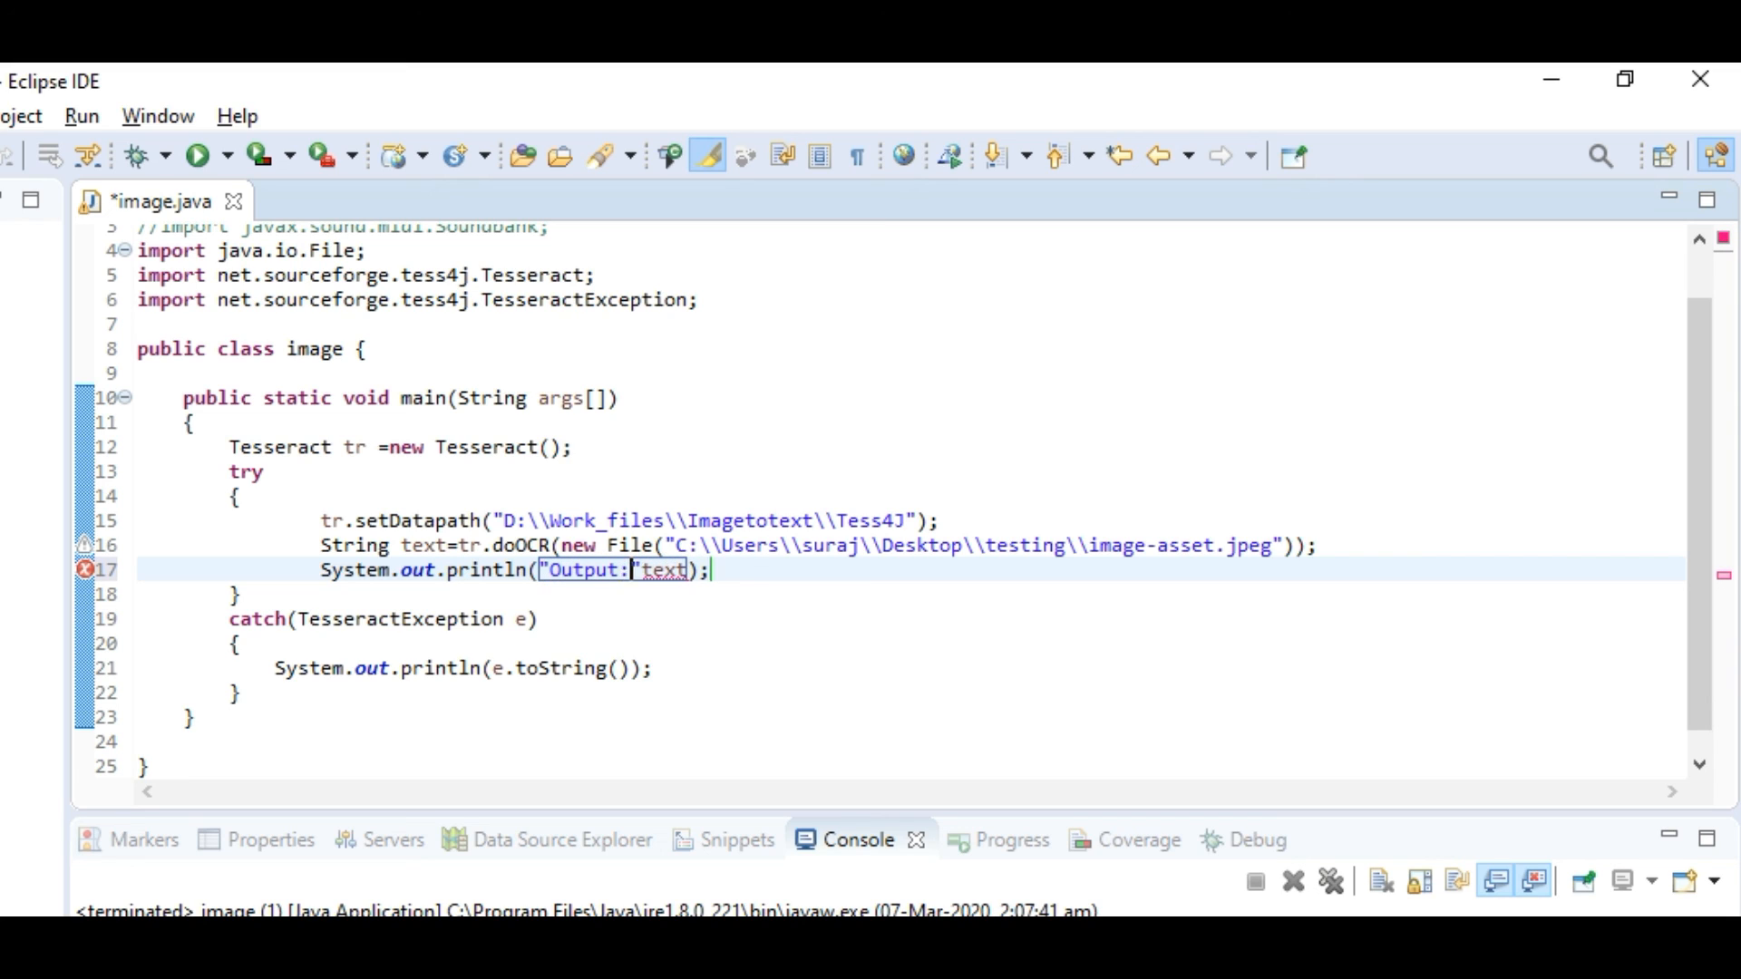
pyautogui.press('ctrl+s')
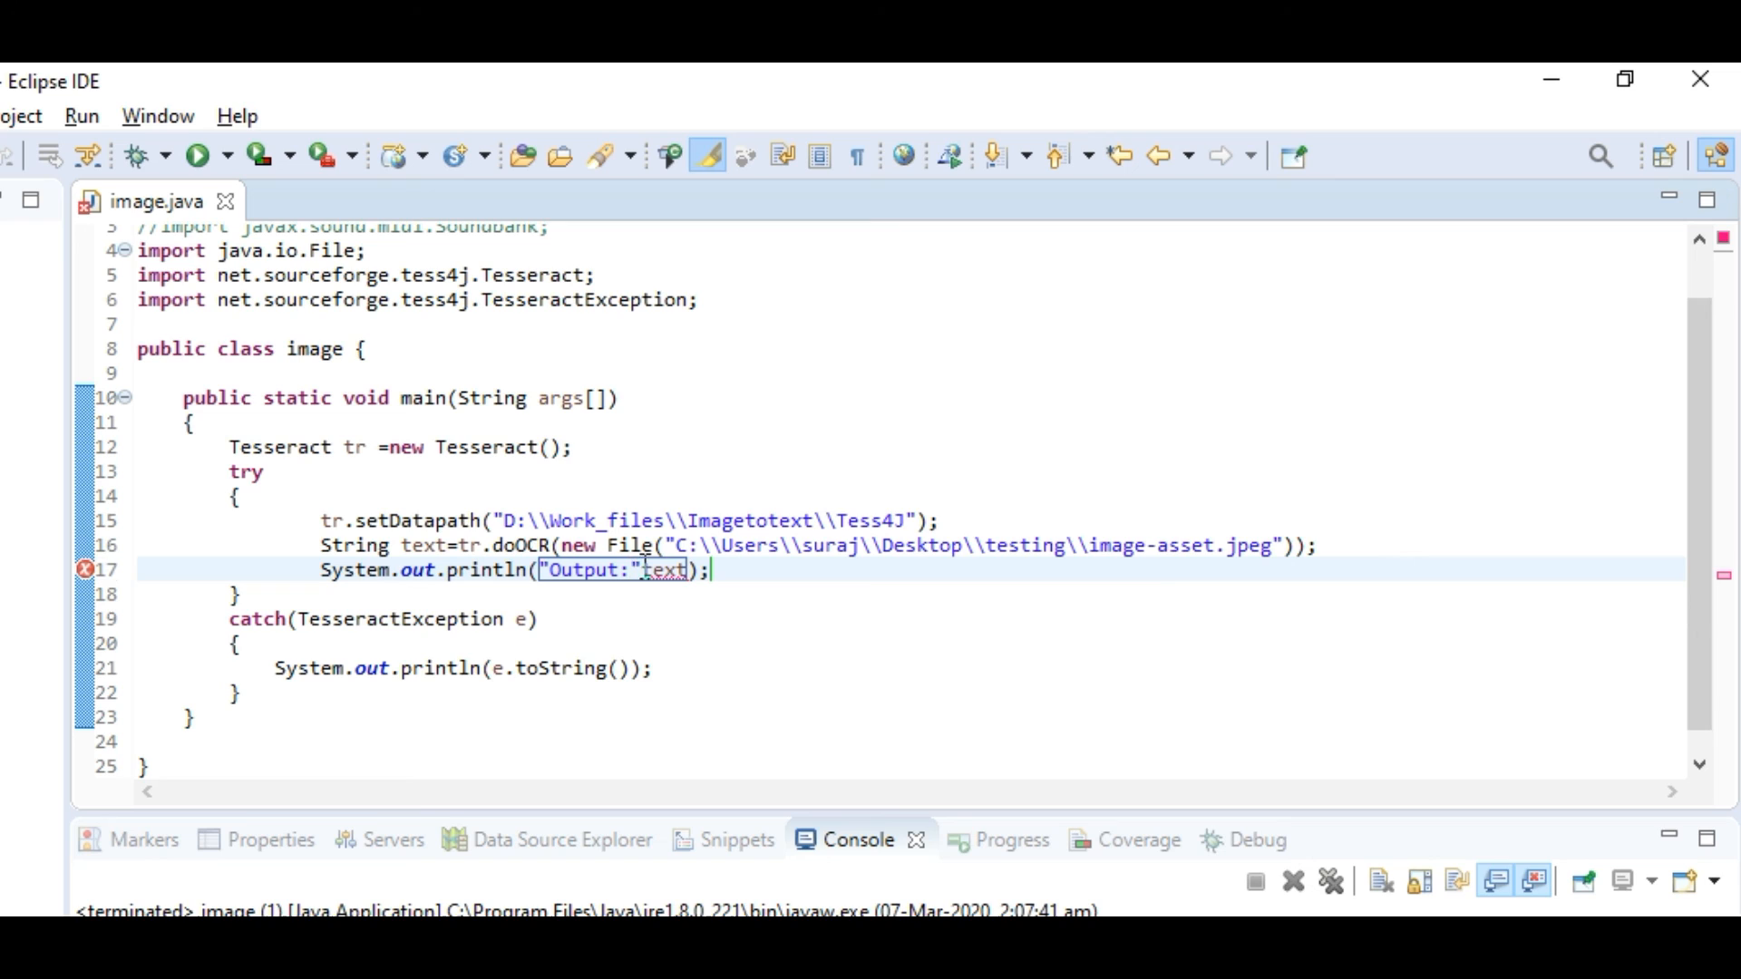
pyautogui.write('+')
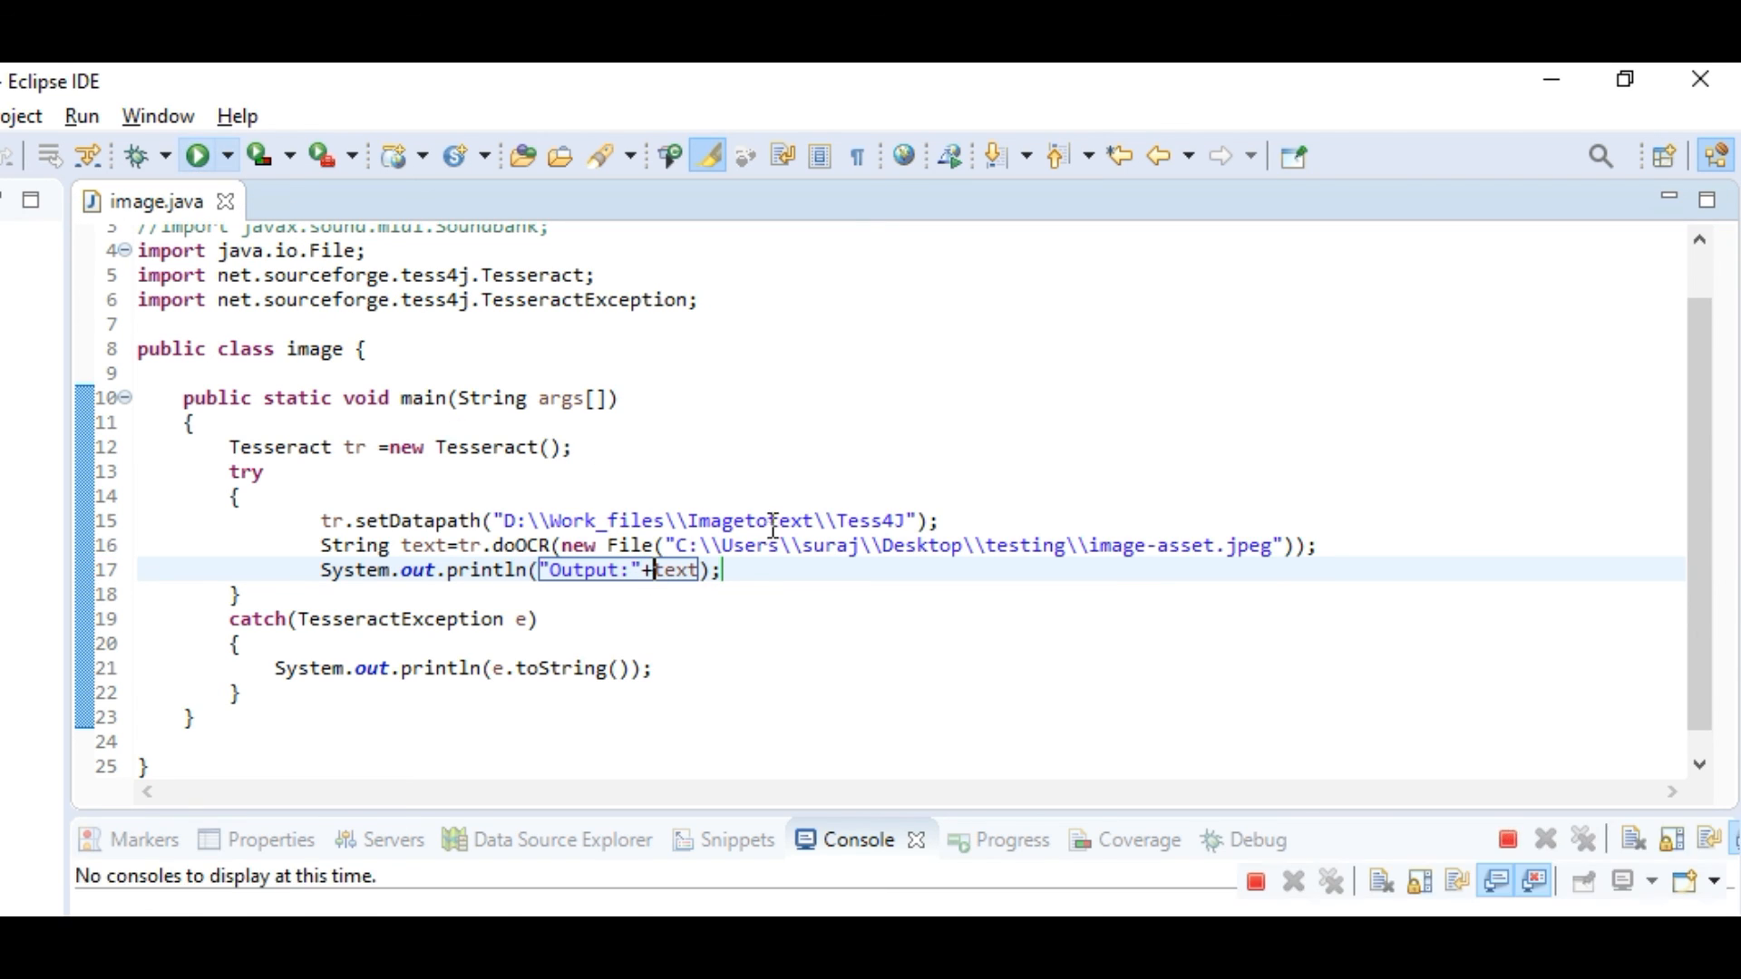
pyautogui.click(199, 156)
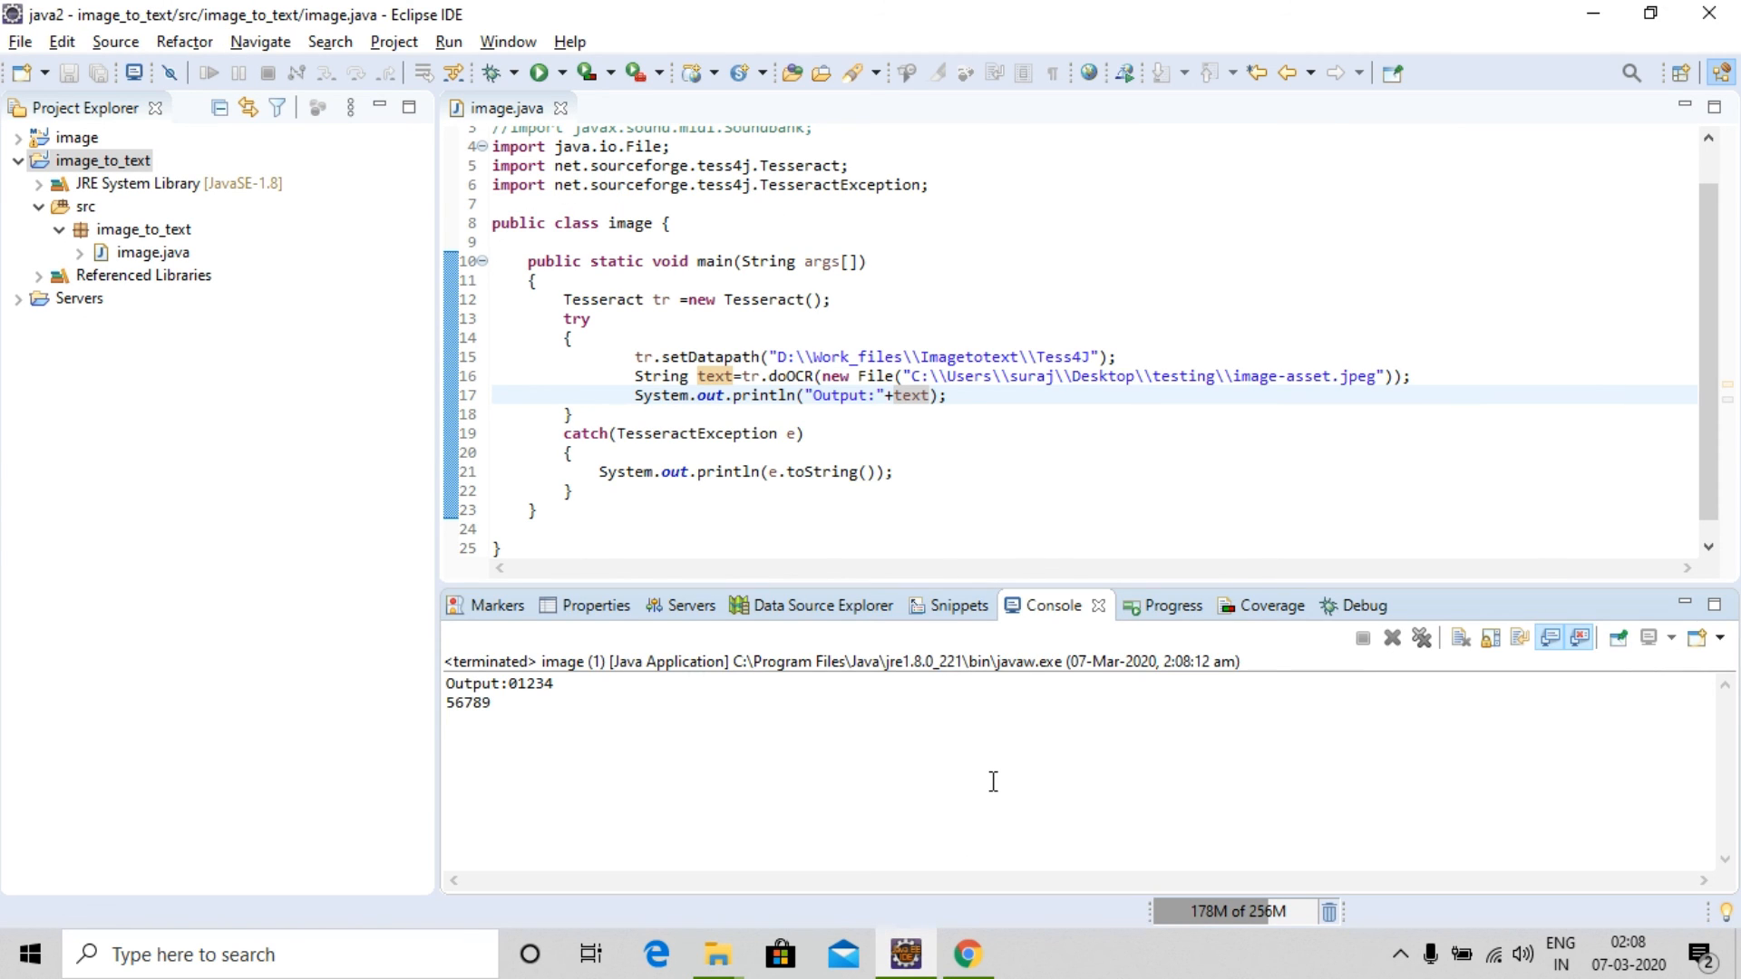
pyautogui.moveTo(1146, 472)
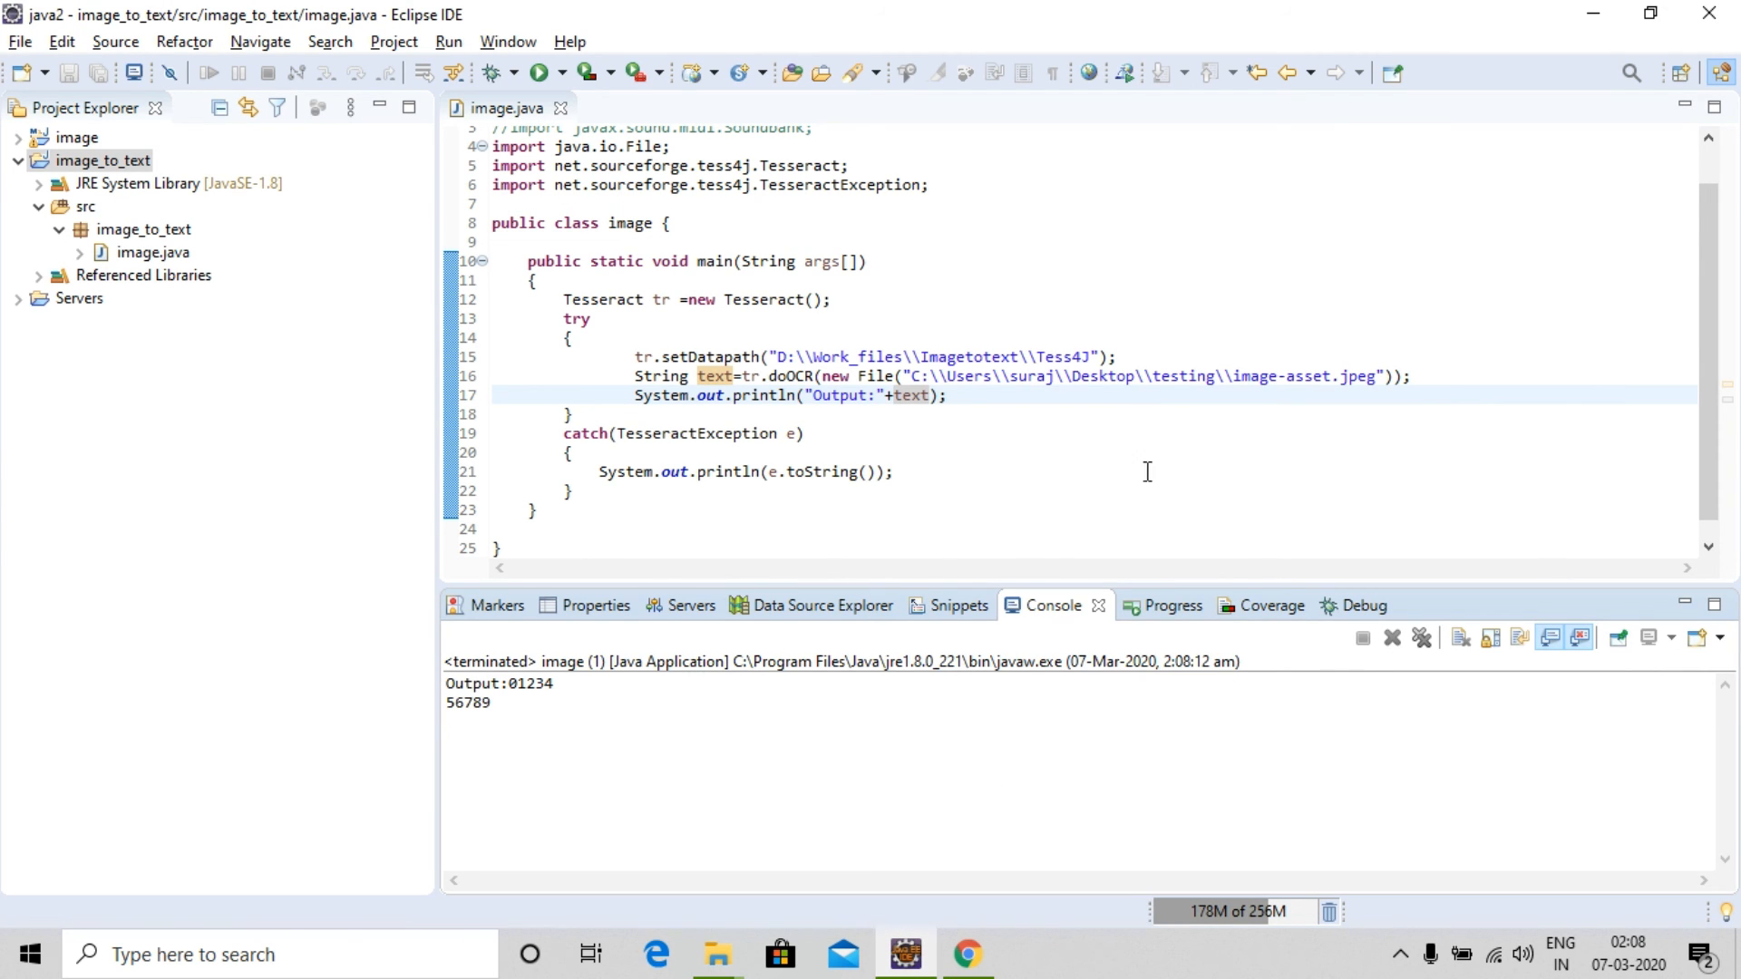
# Scroll the console to check the recognized digits 01234 and 56789
pyautogui.scroll(3)
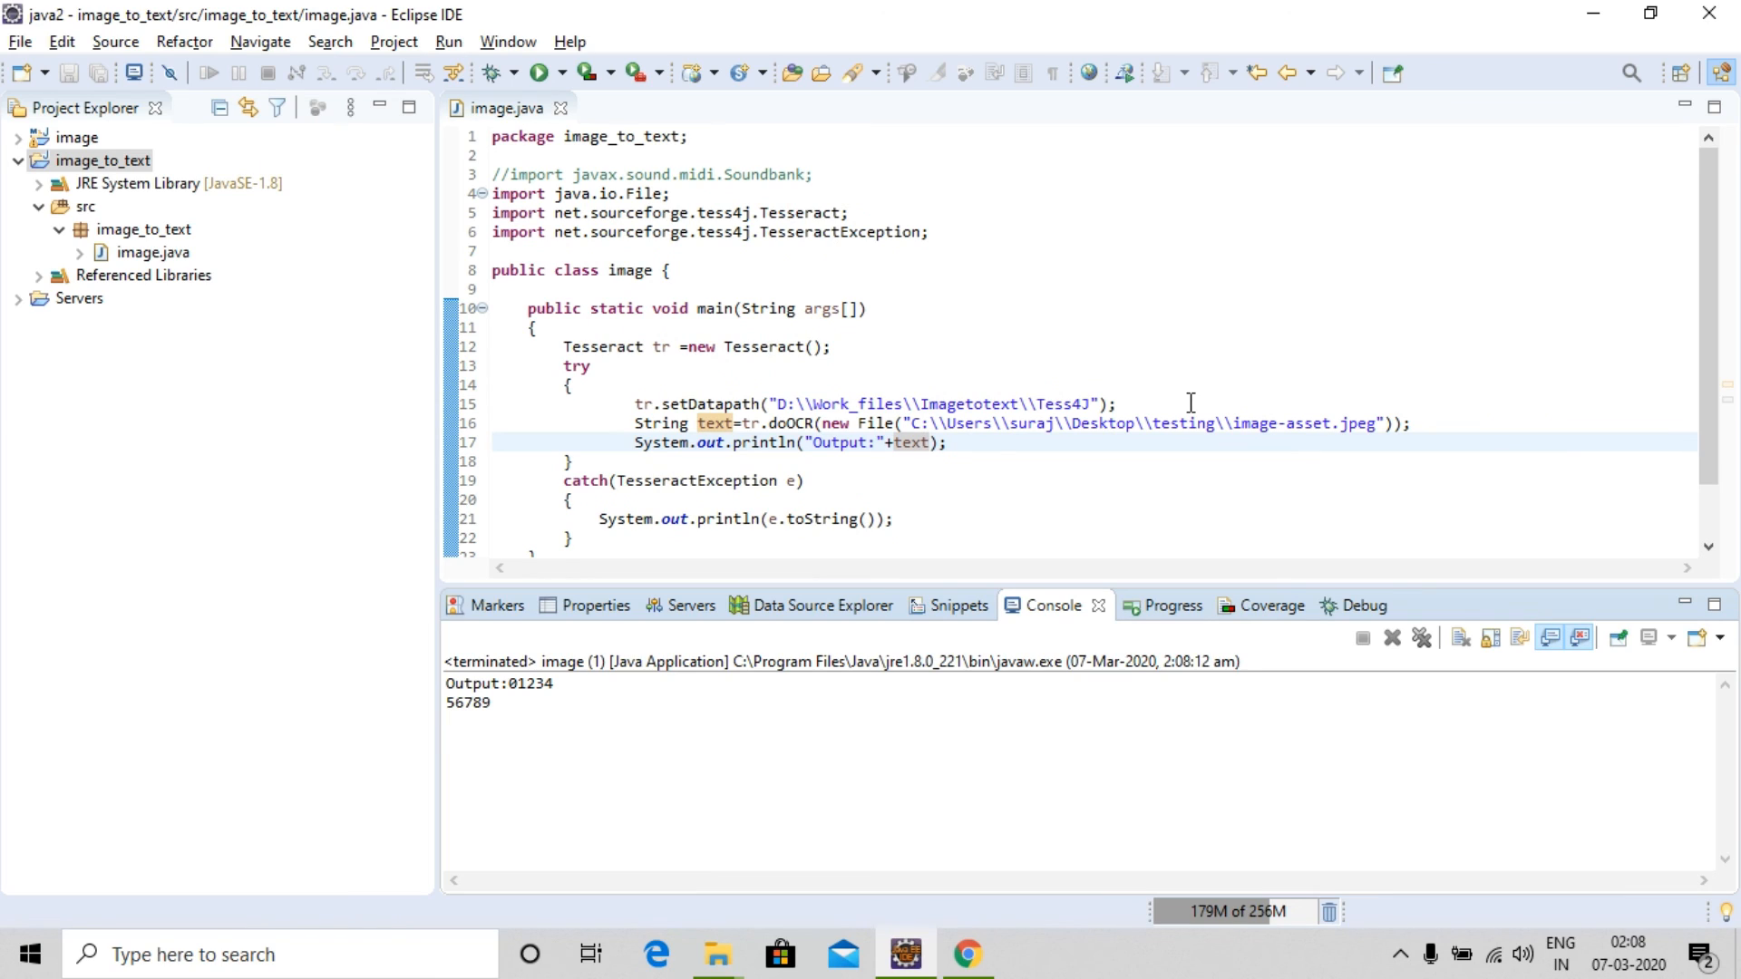